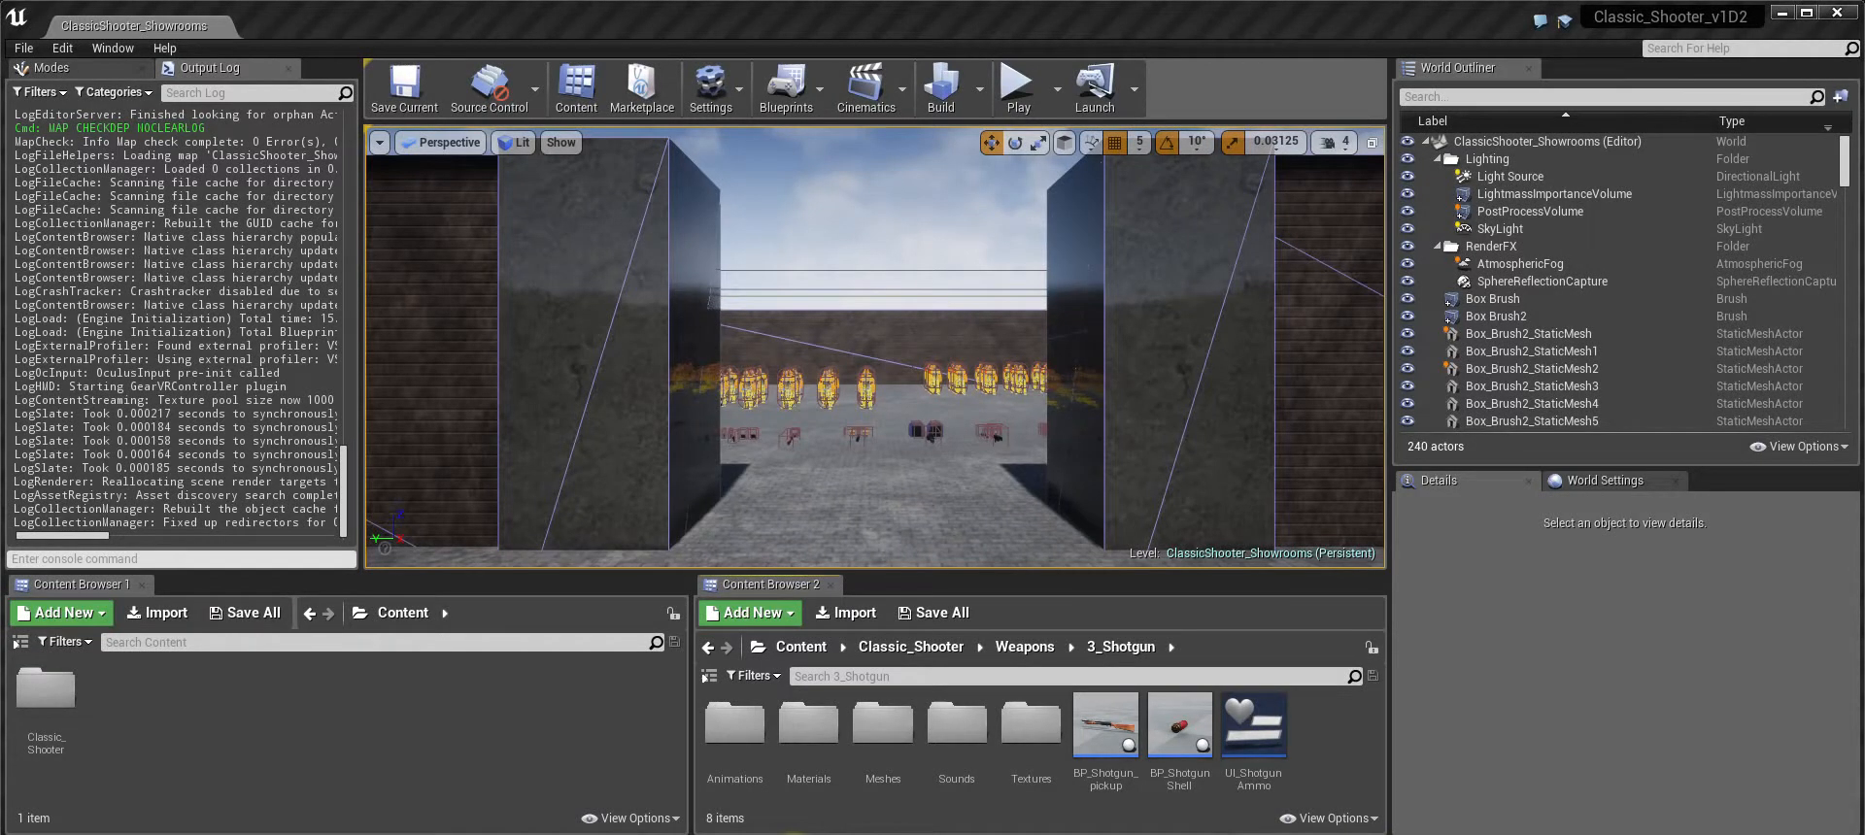
mouse_move(1105, 729)
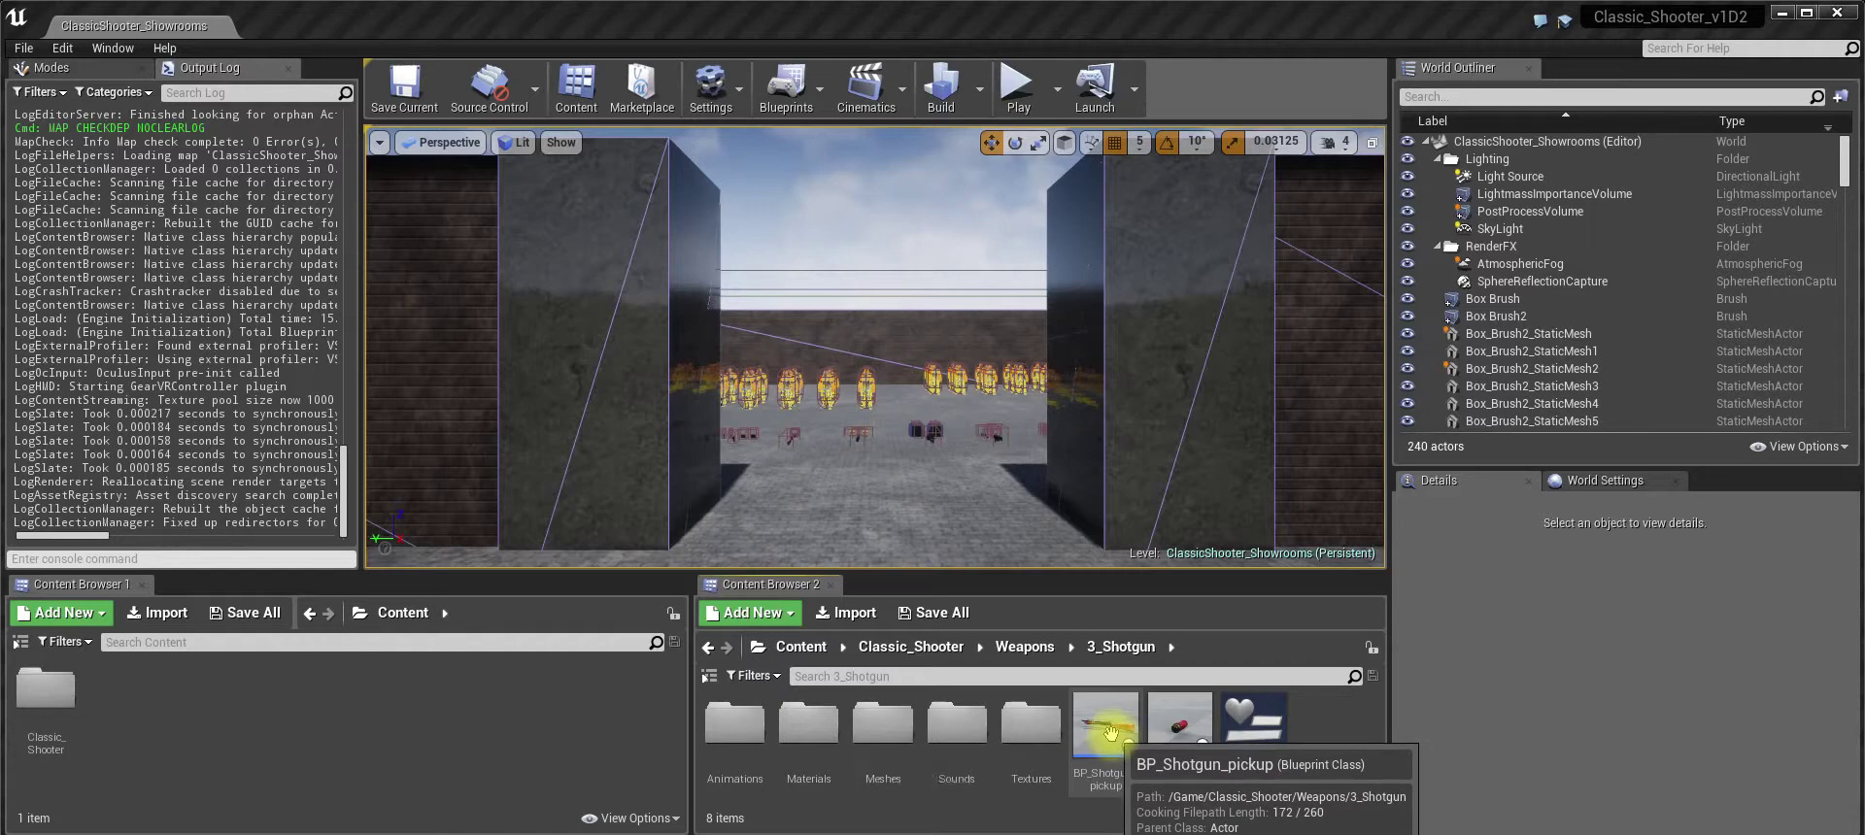
mouse_move(1111, 814)
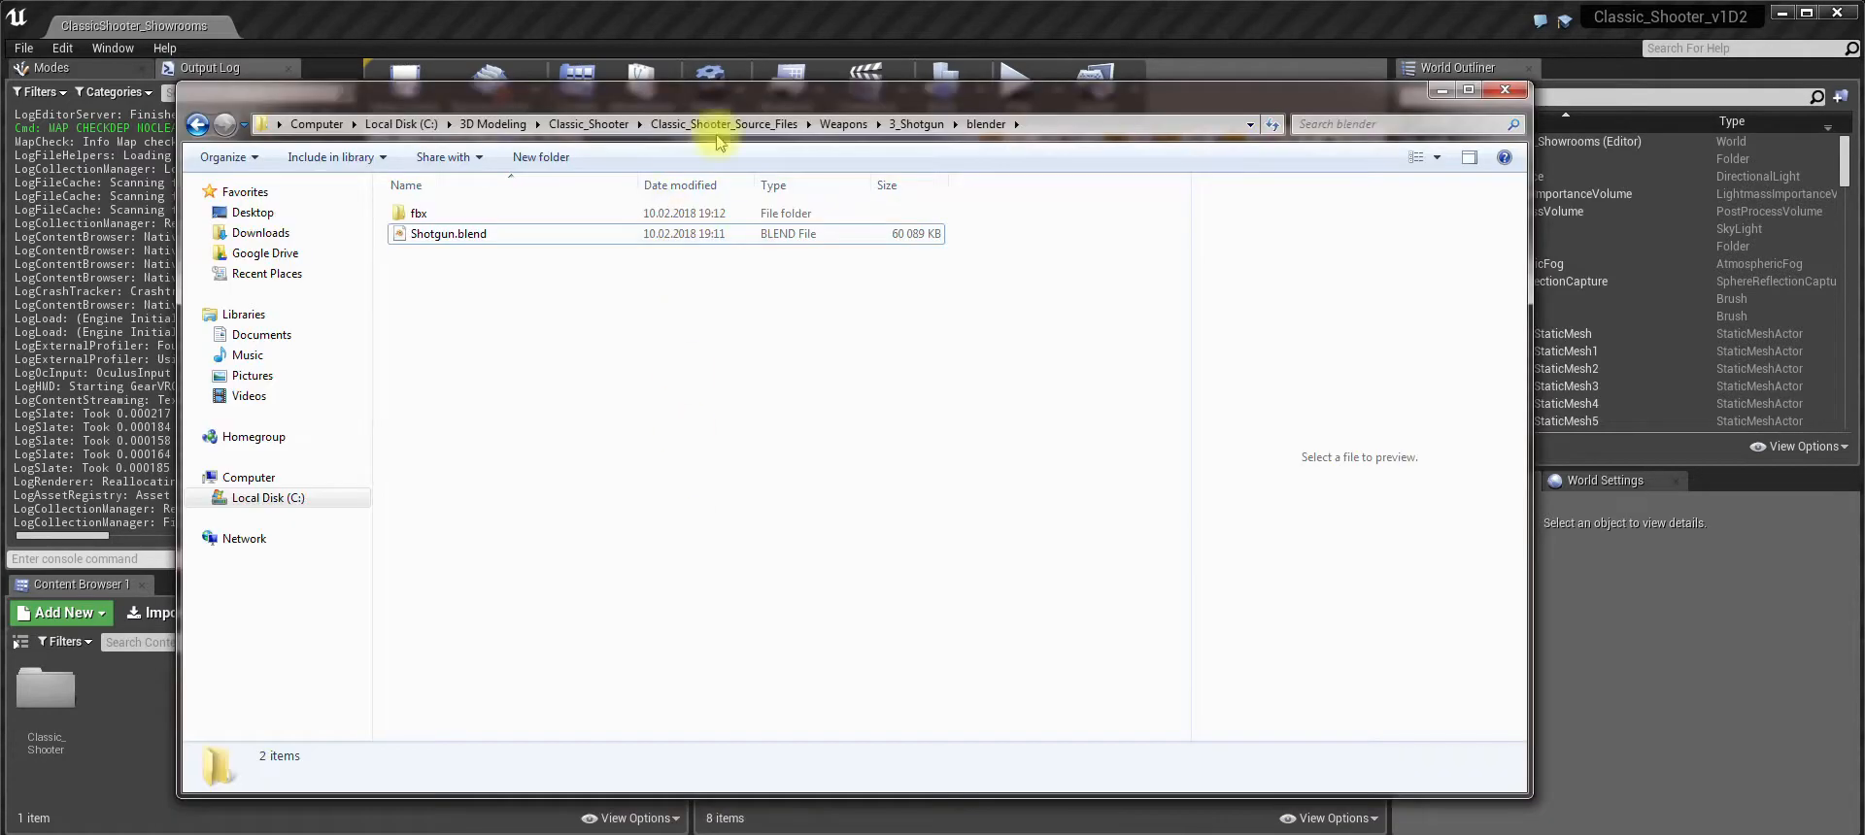
Navigate from Classic_Shooter_Source_Files into Weapons > 3_Shotgun > blender and launch Shotgun.blend.
left_click(723, 125)
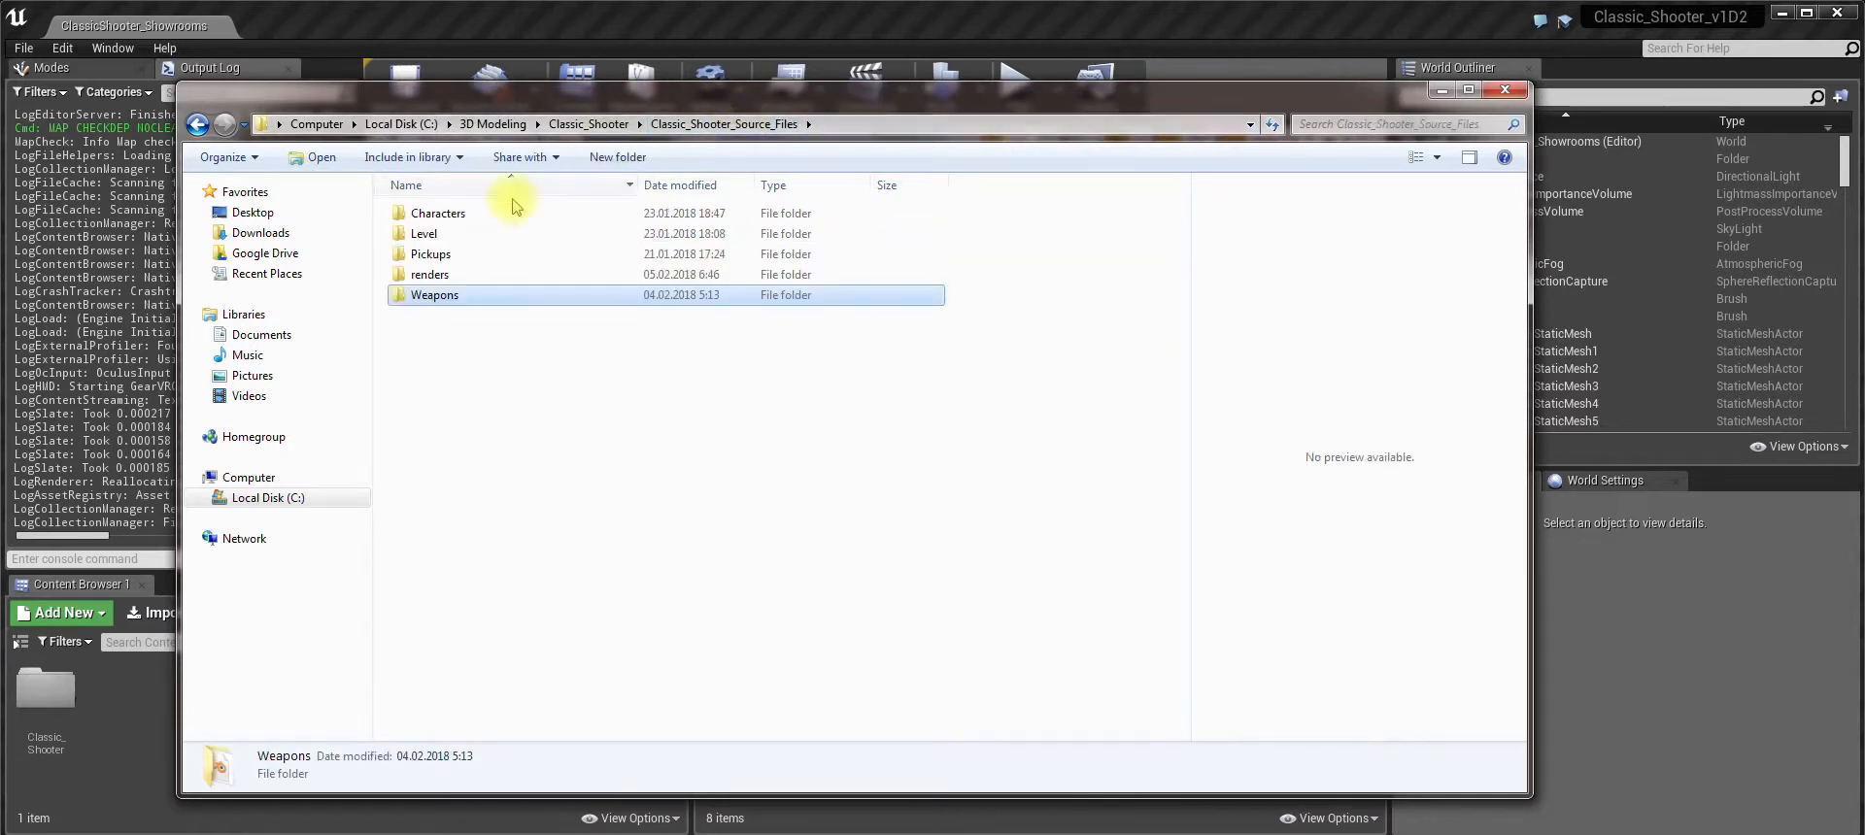
double_click(436, 296)
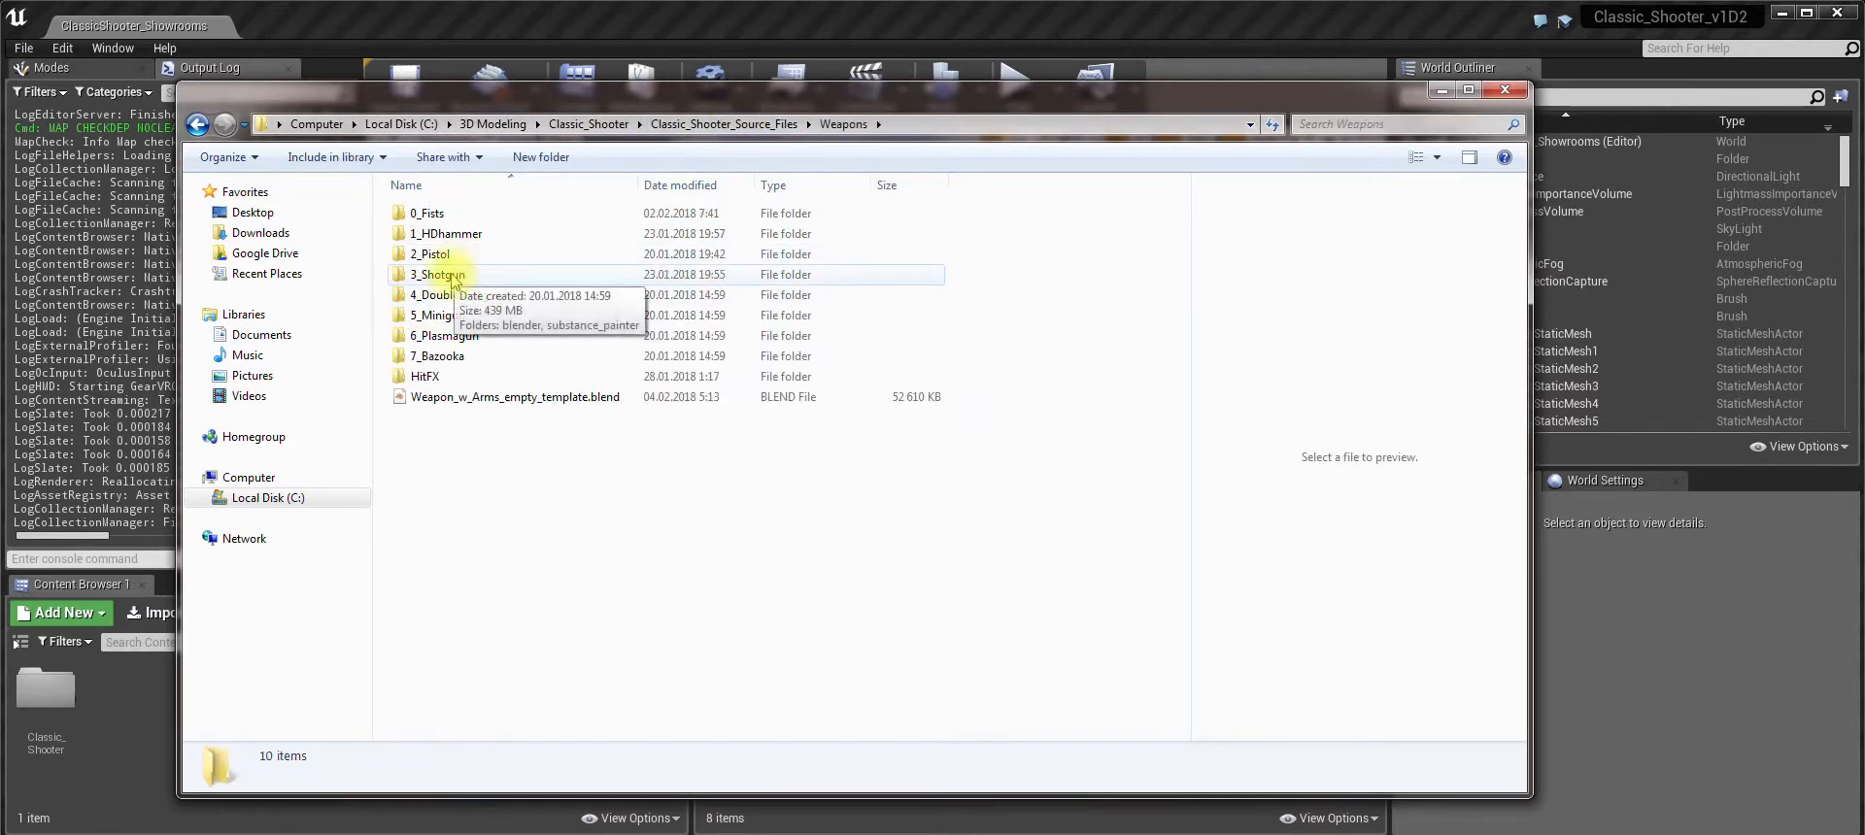
double_click(436, 274)
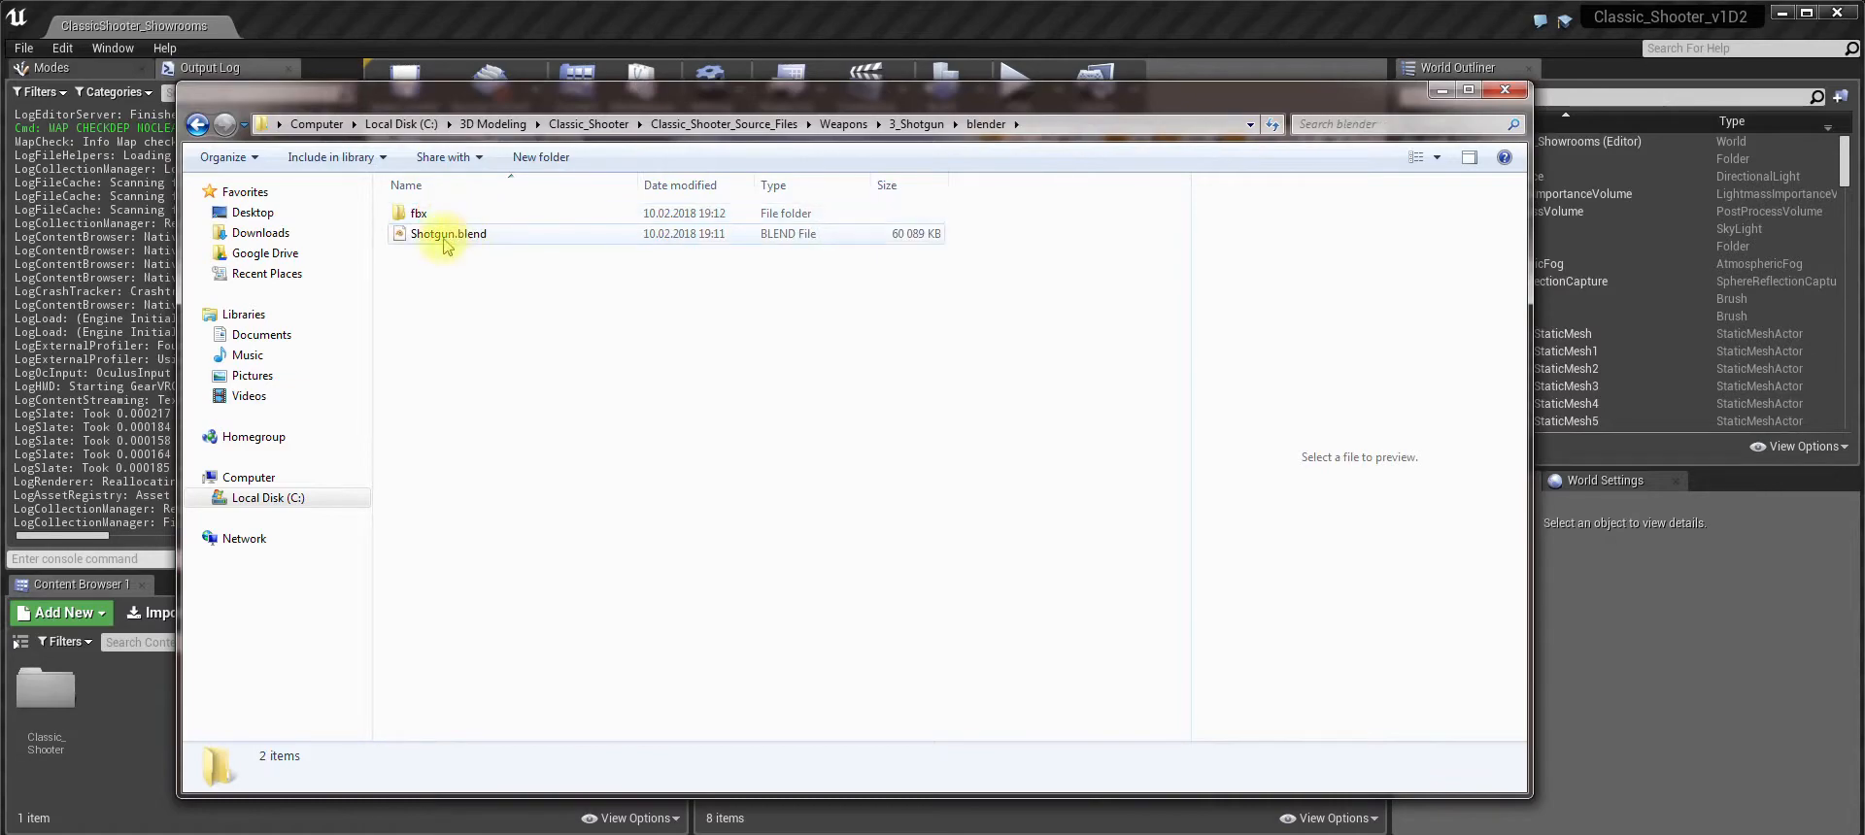
double_click(447, 233)
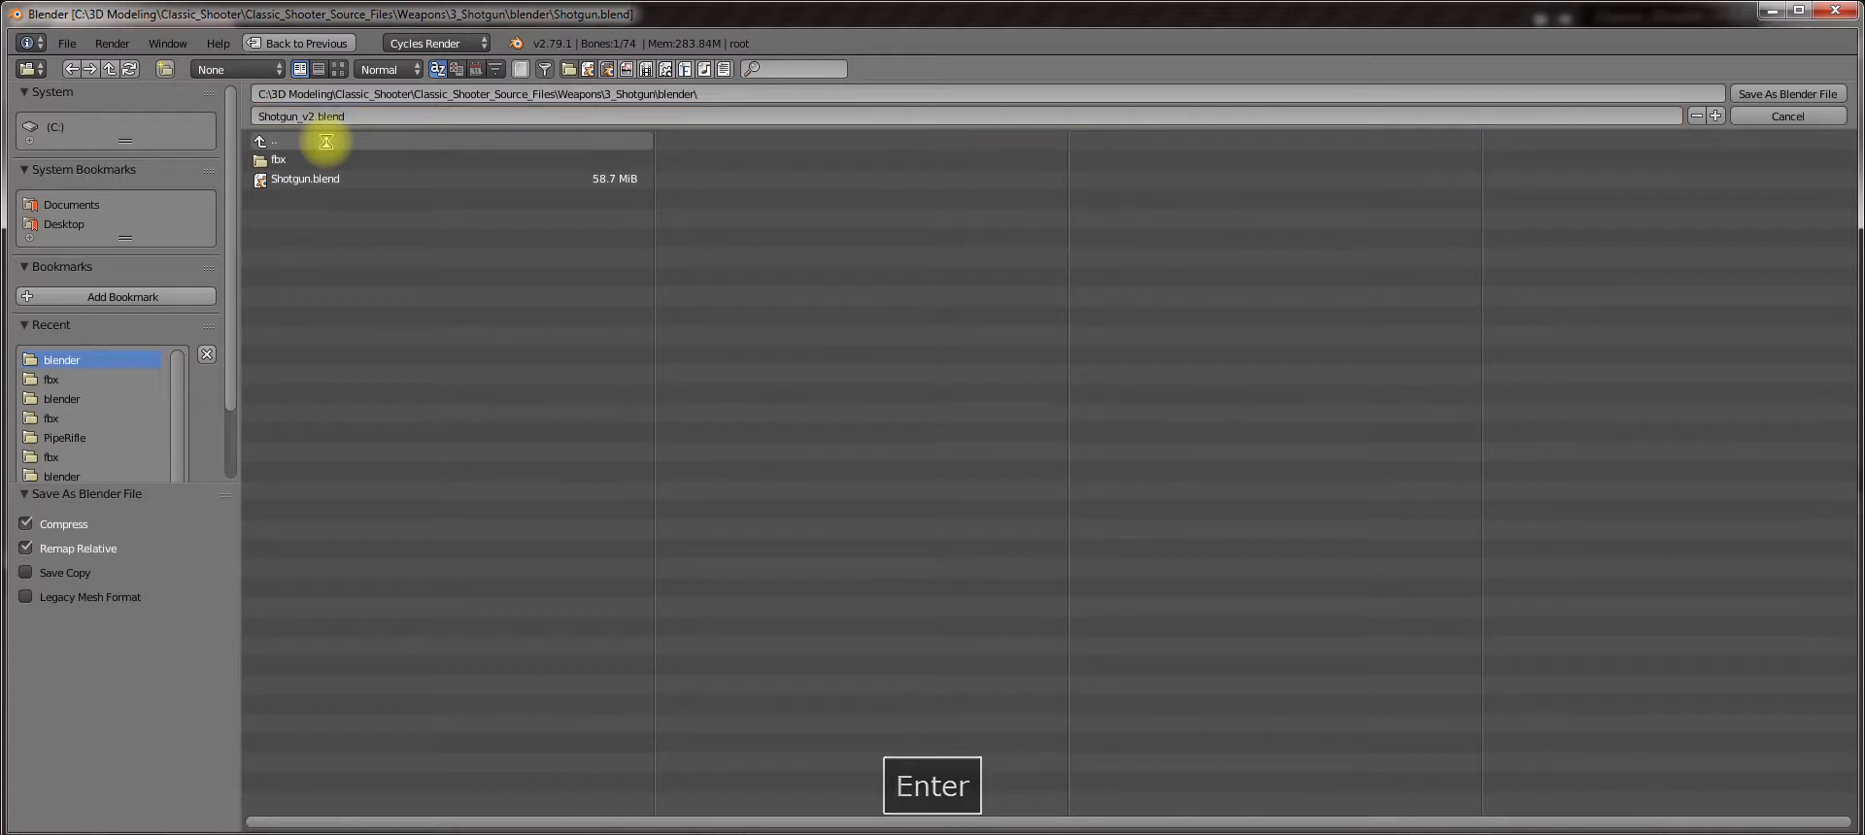
Save the scene as Shotgun_v2.blend and switch the arms armature to Rest Position.
left_click(931, 785)
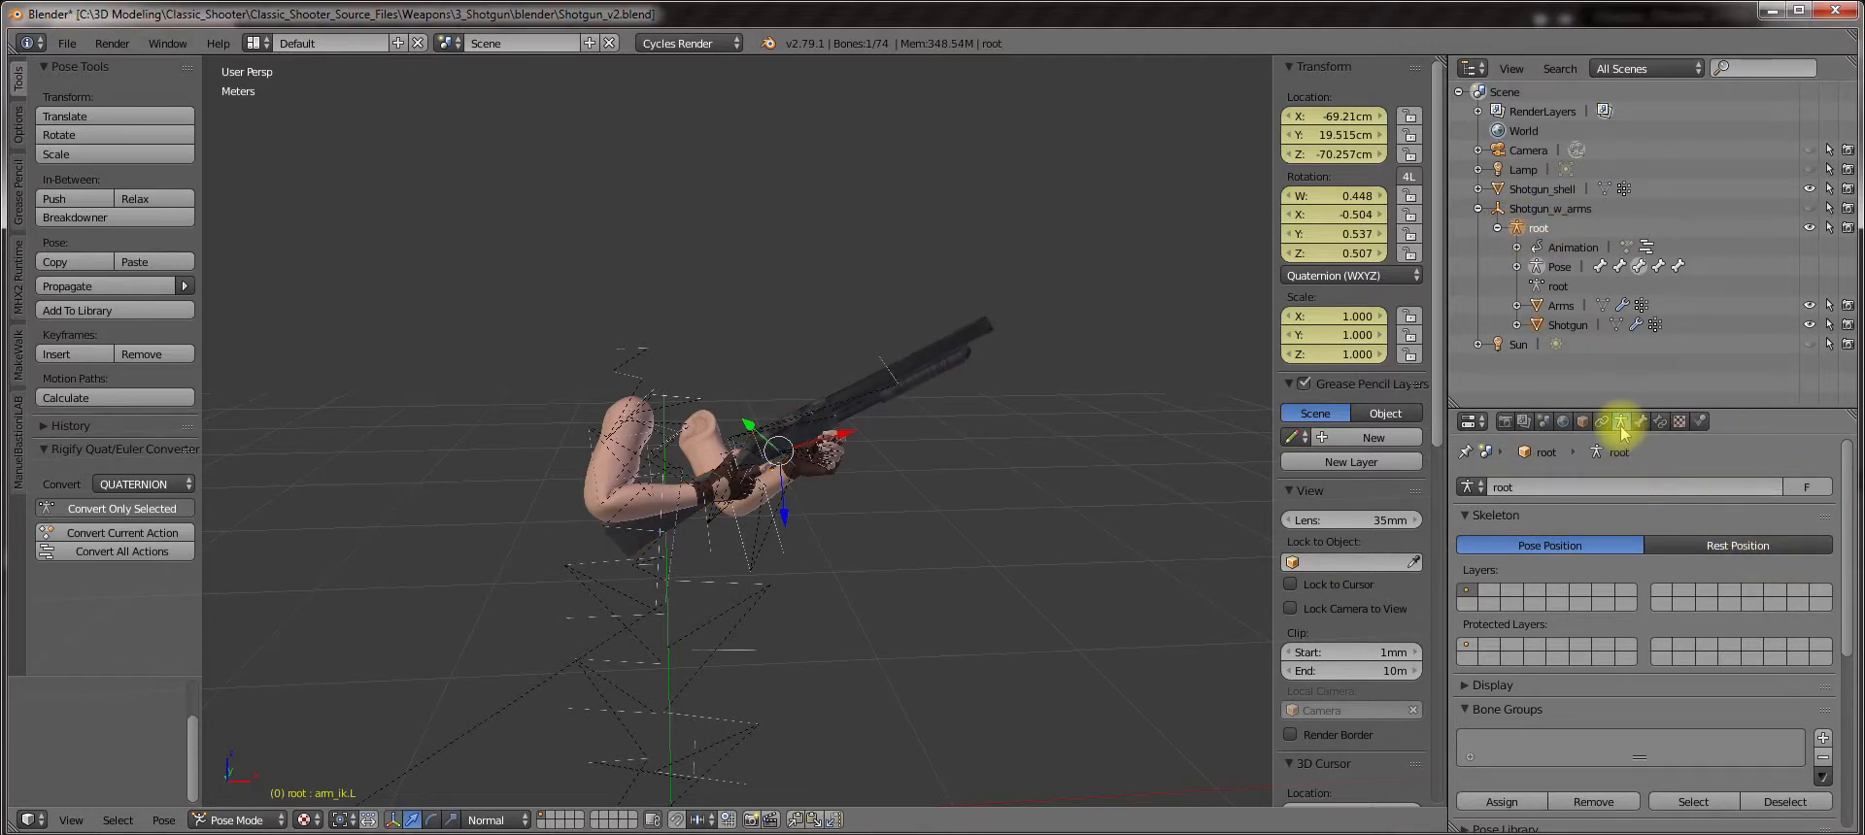
mouse_move(1736, 546)
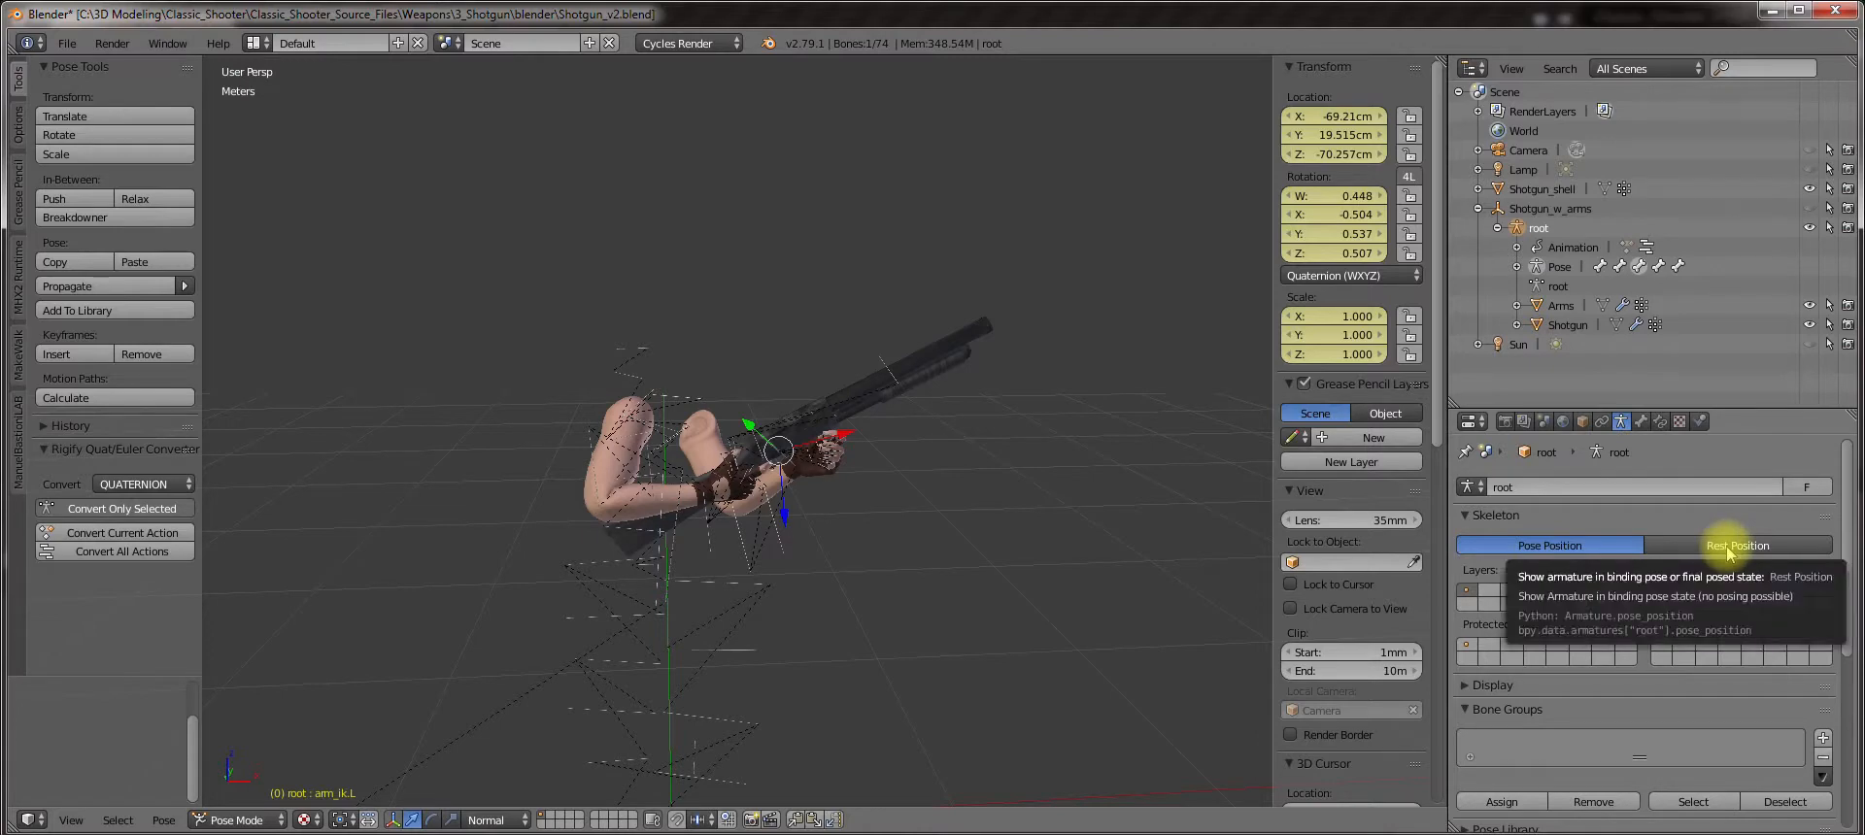
left_click(1736, 546)
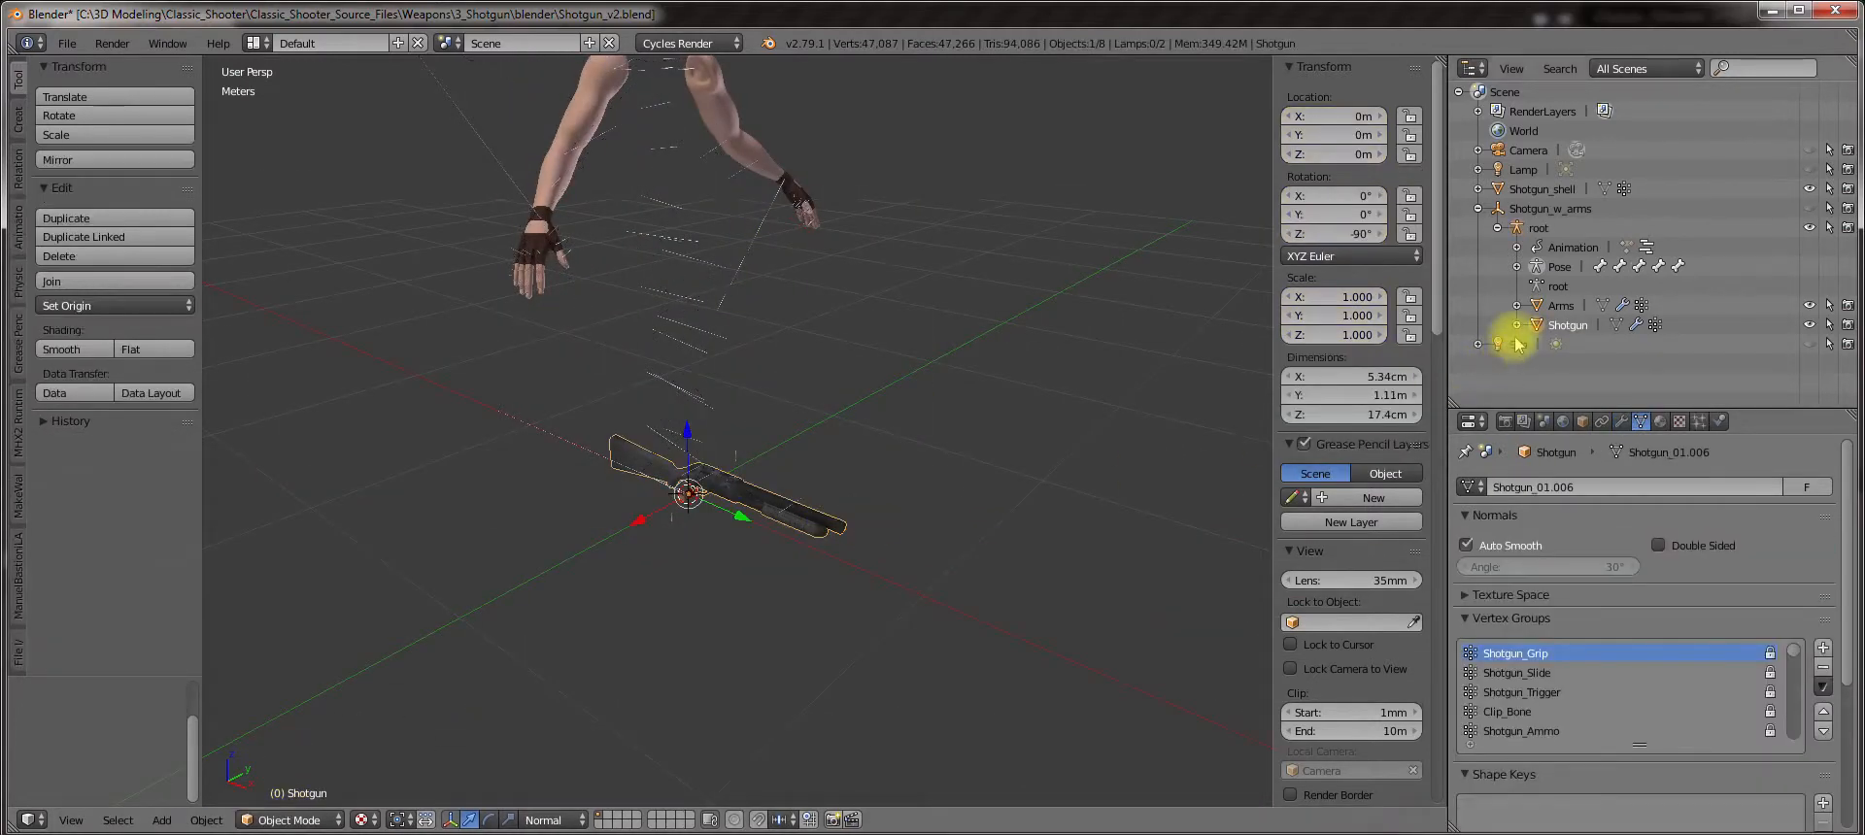
key("Tab")
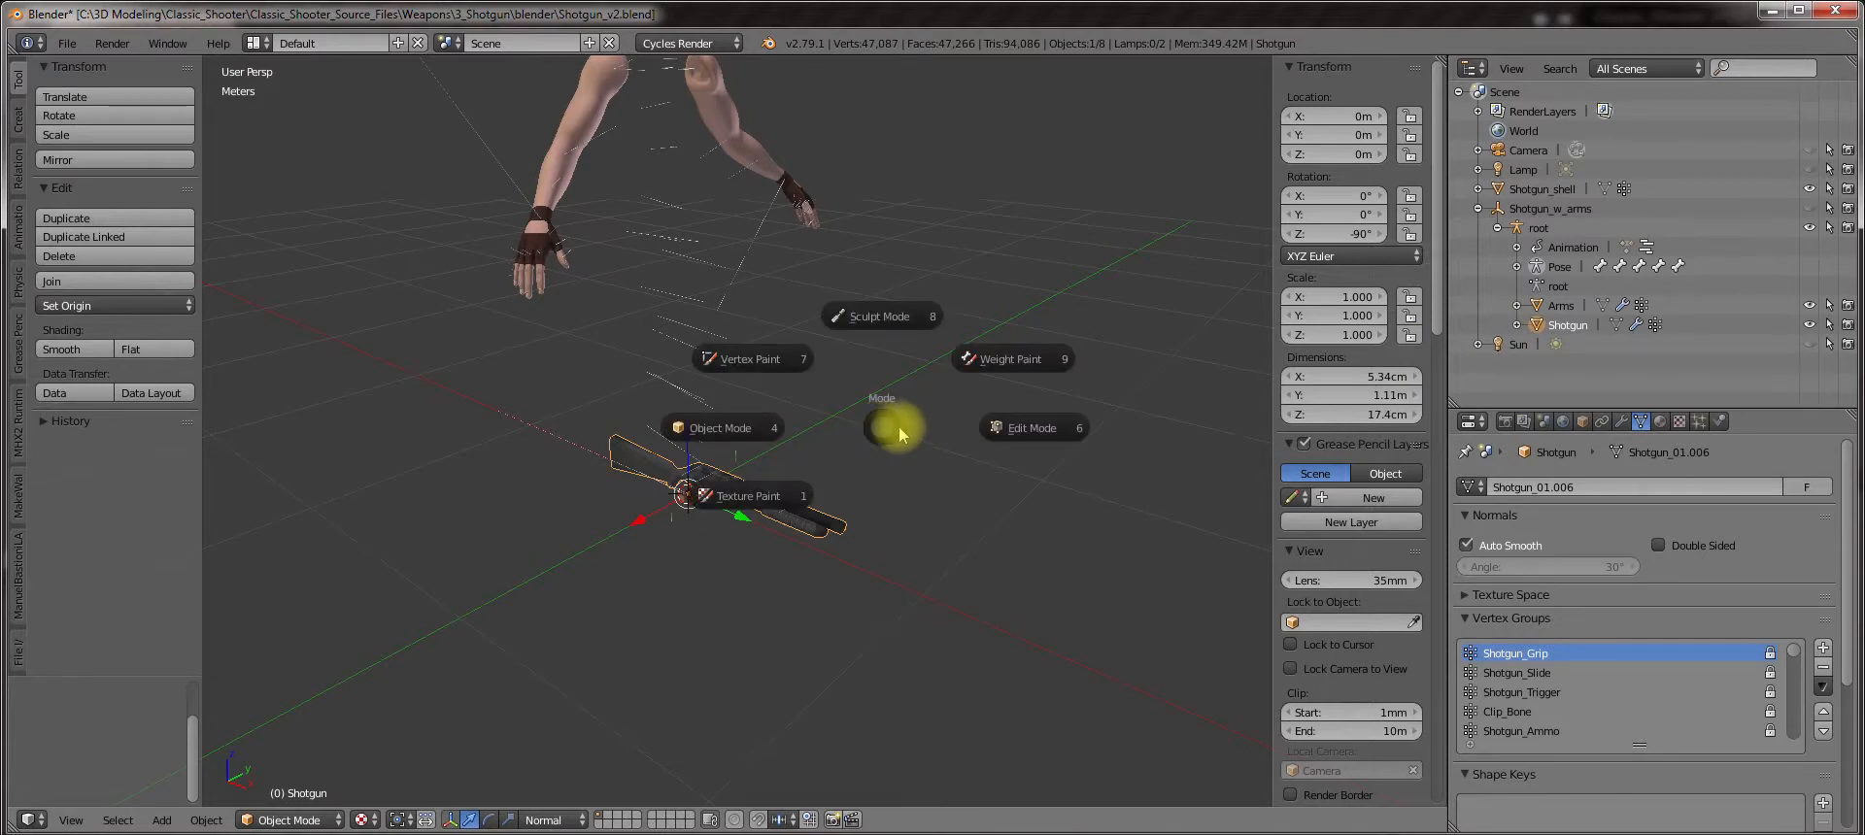
mouse_move(932, 449)
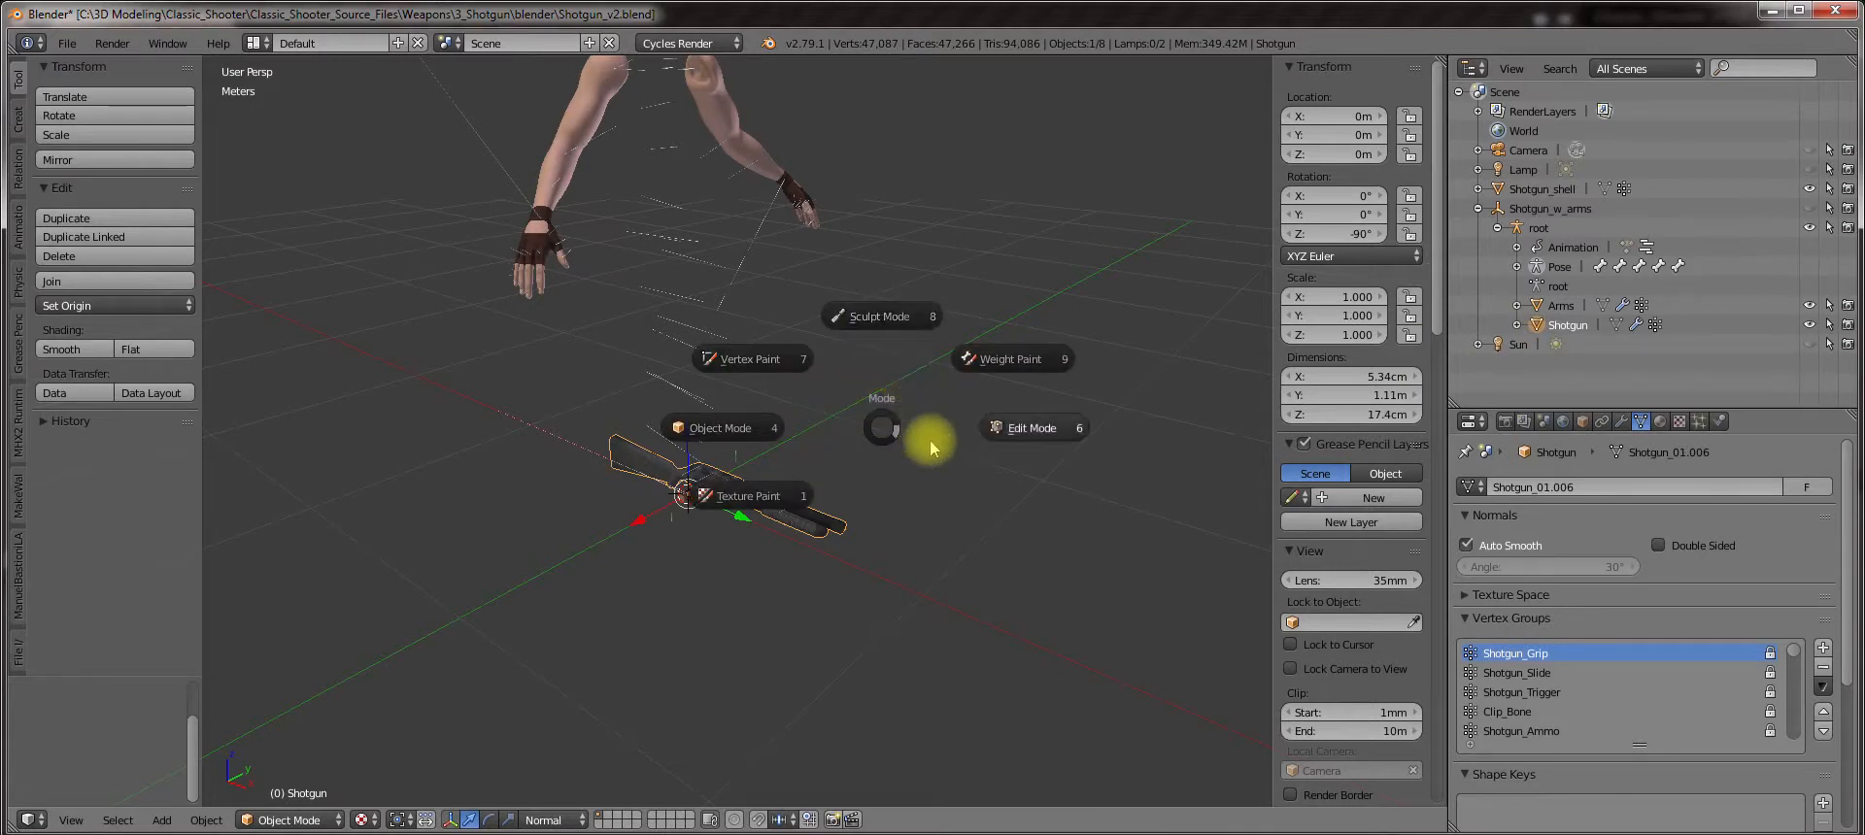
key("Escape")
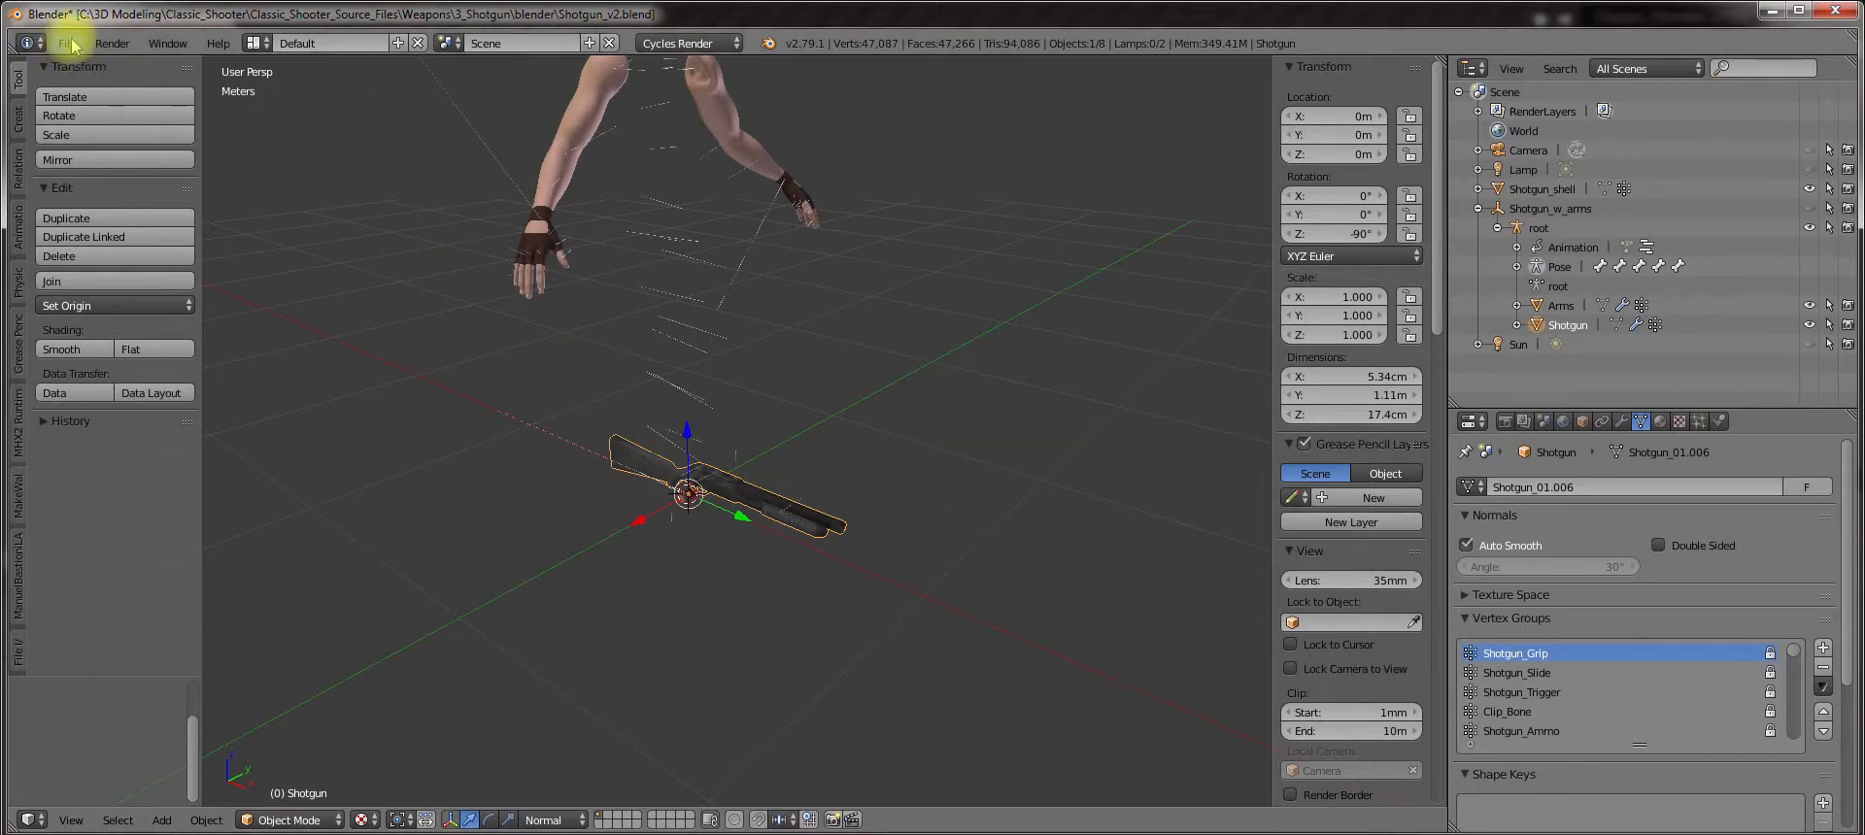
mouse_move(66, 42)
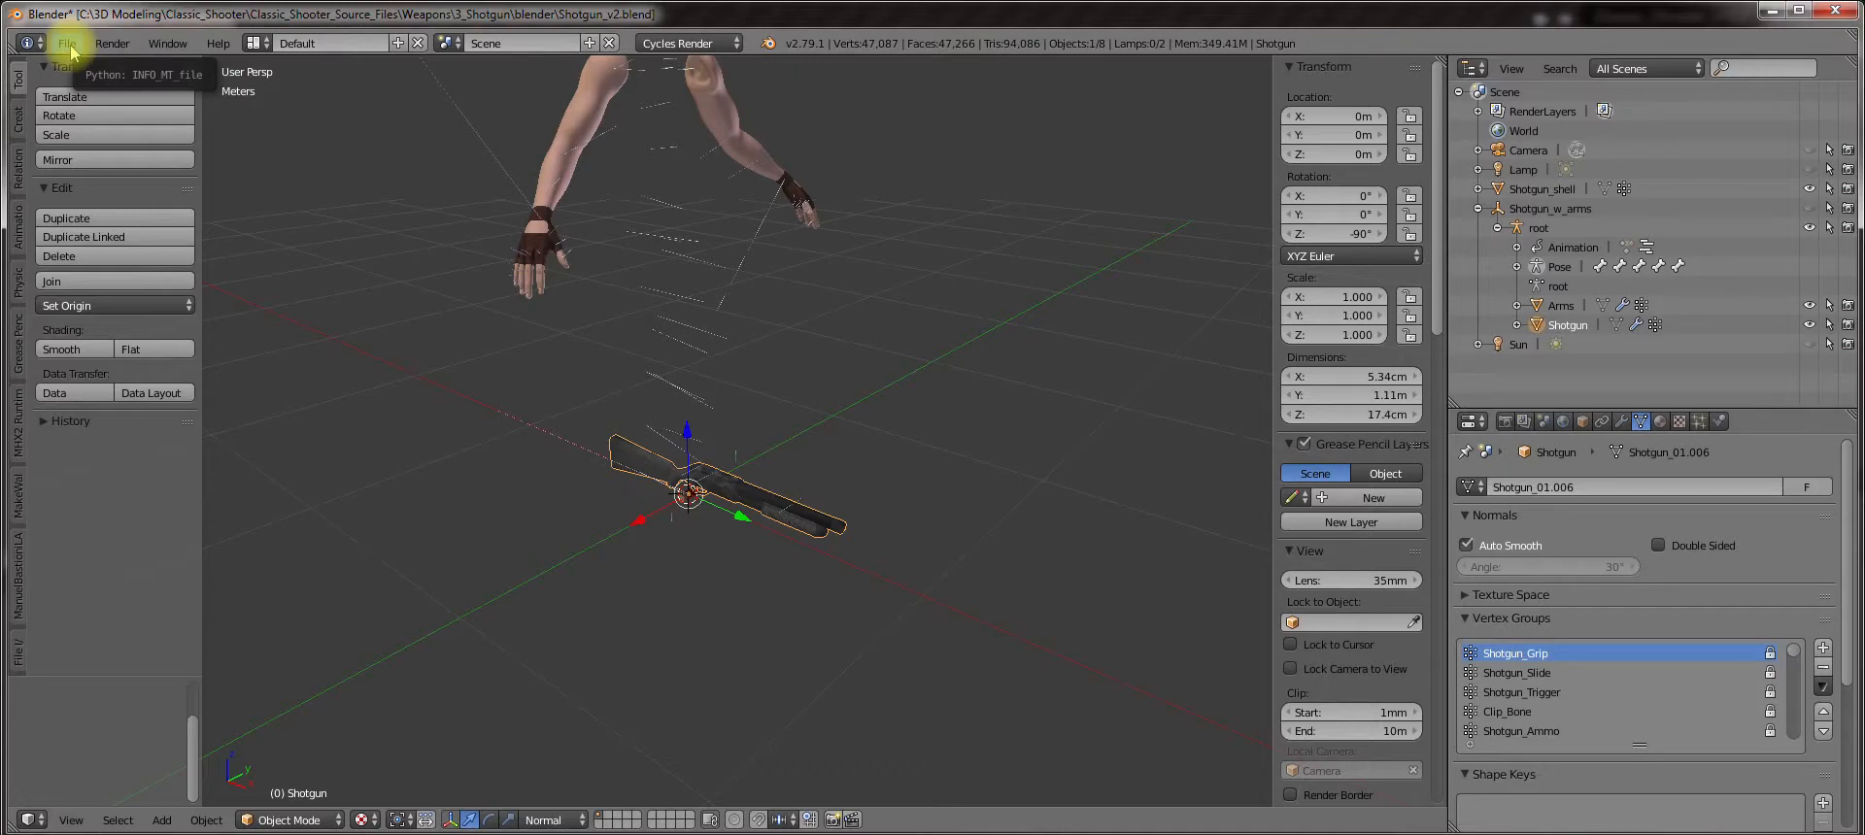
left_click(66, 45)
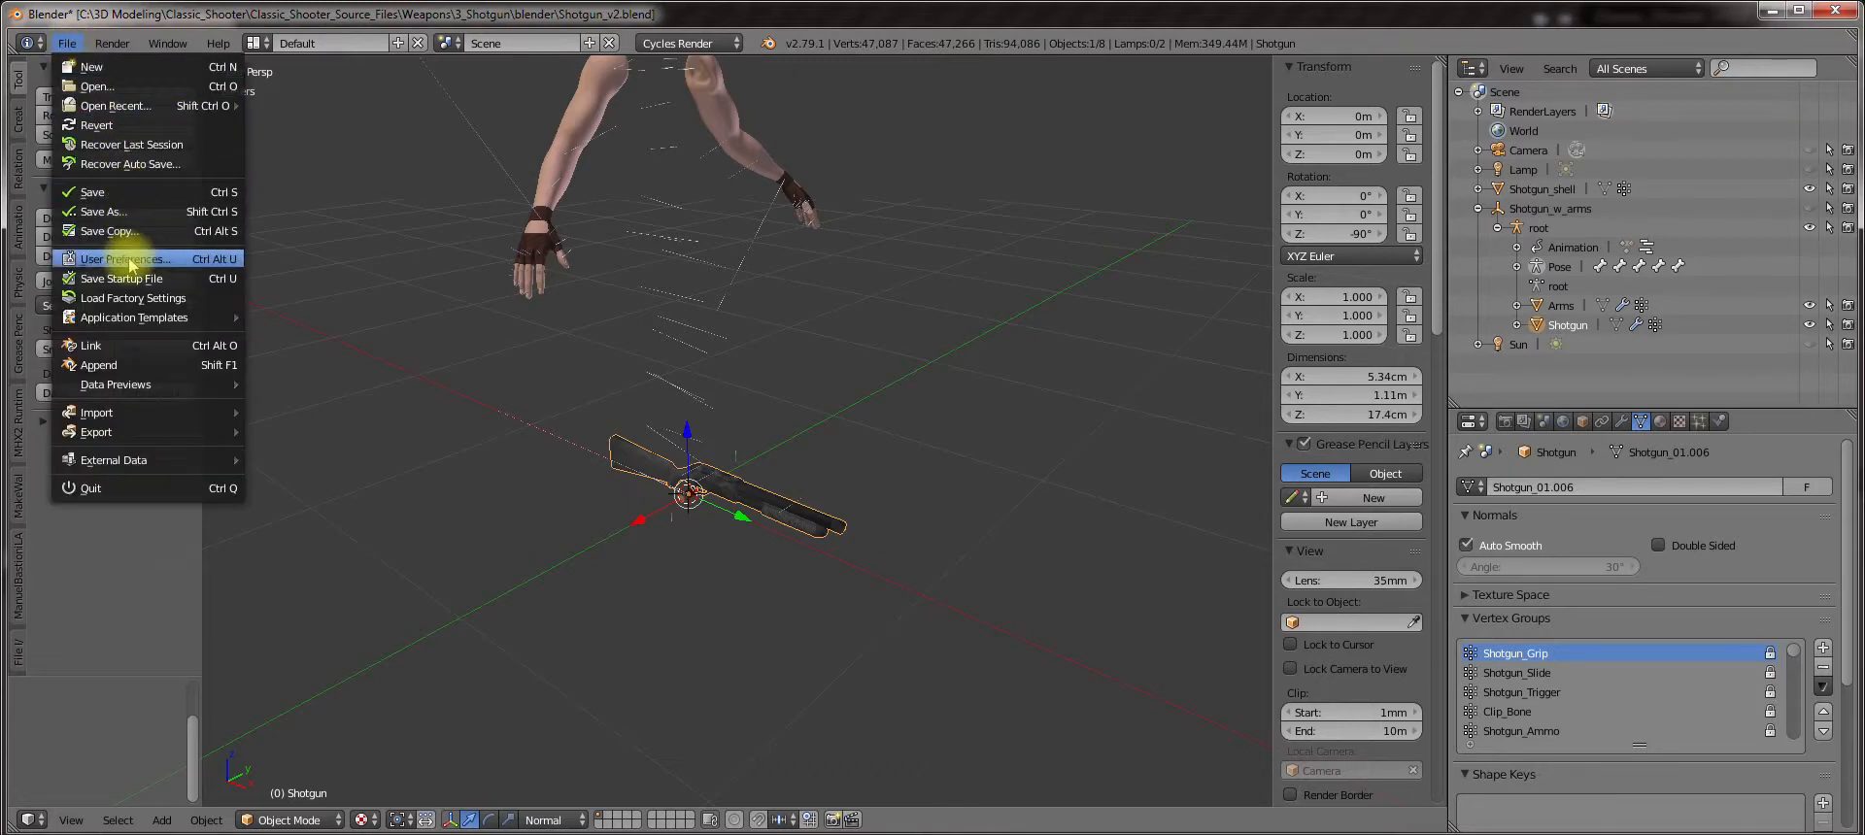
left_click(124, 258)
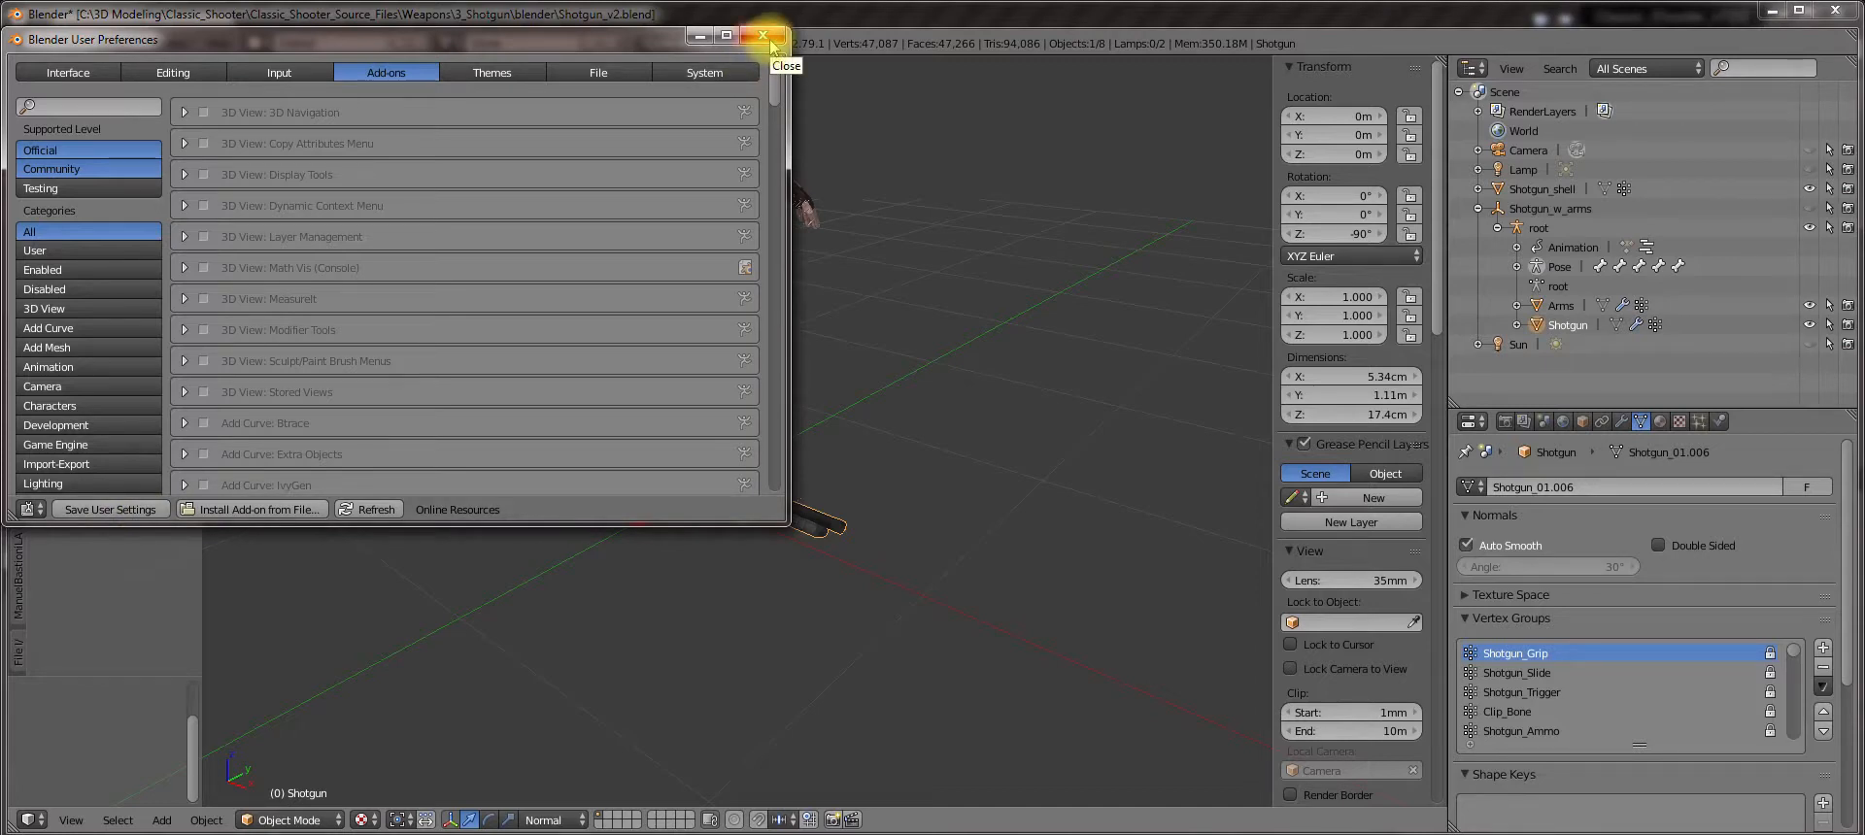
left_click(759, 35)
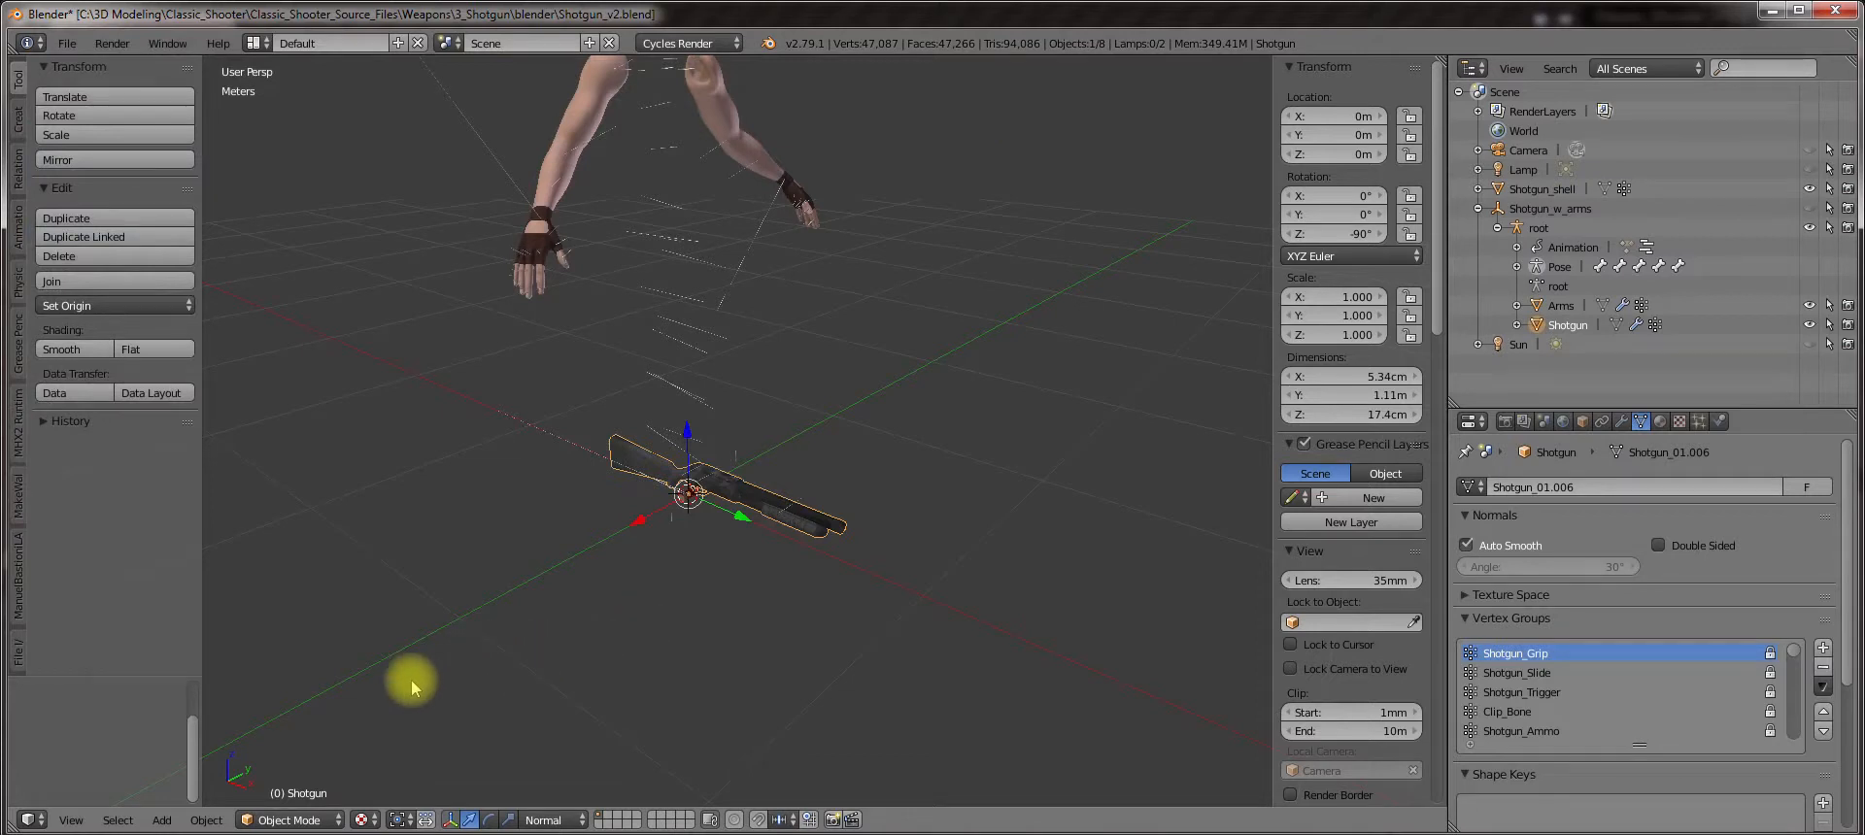
Enter Edit Mode on the shotgun in vertex select and pick out the barrel tube's vertices.
key("Tab")
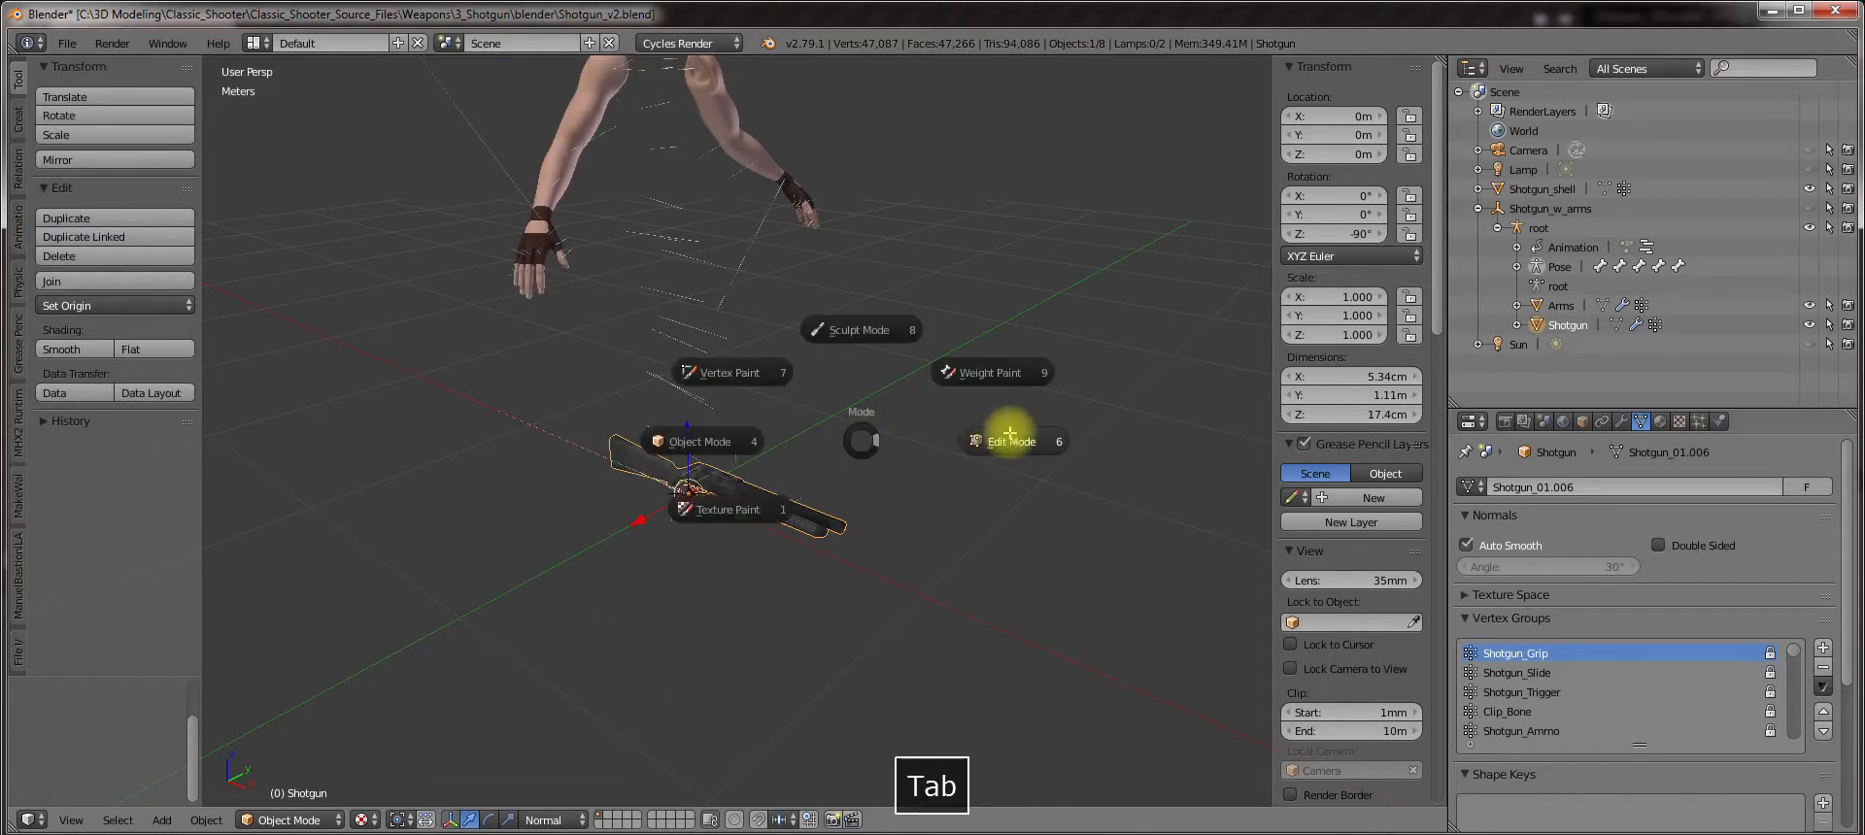
key("Tab")
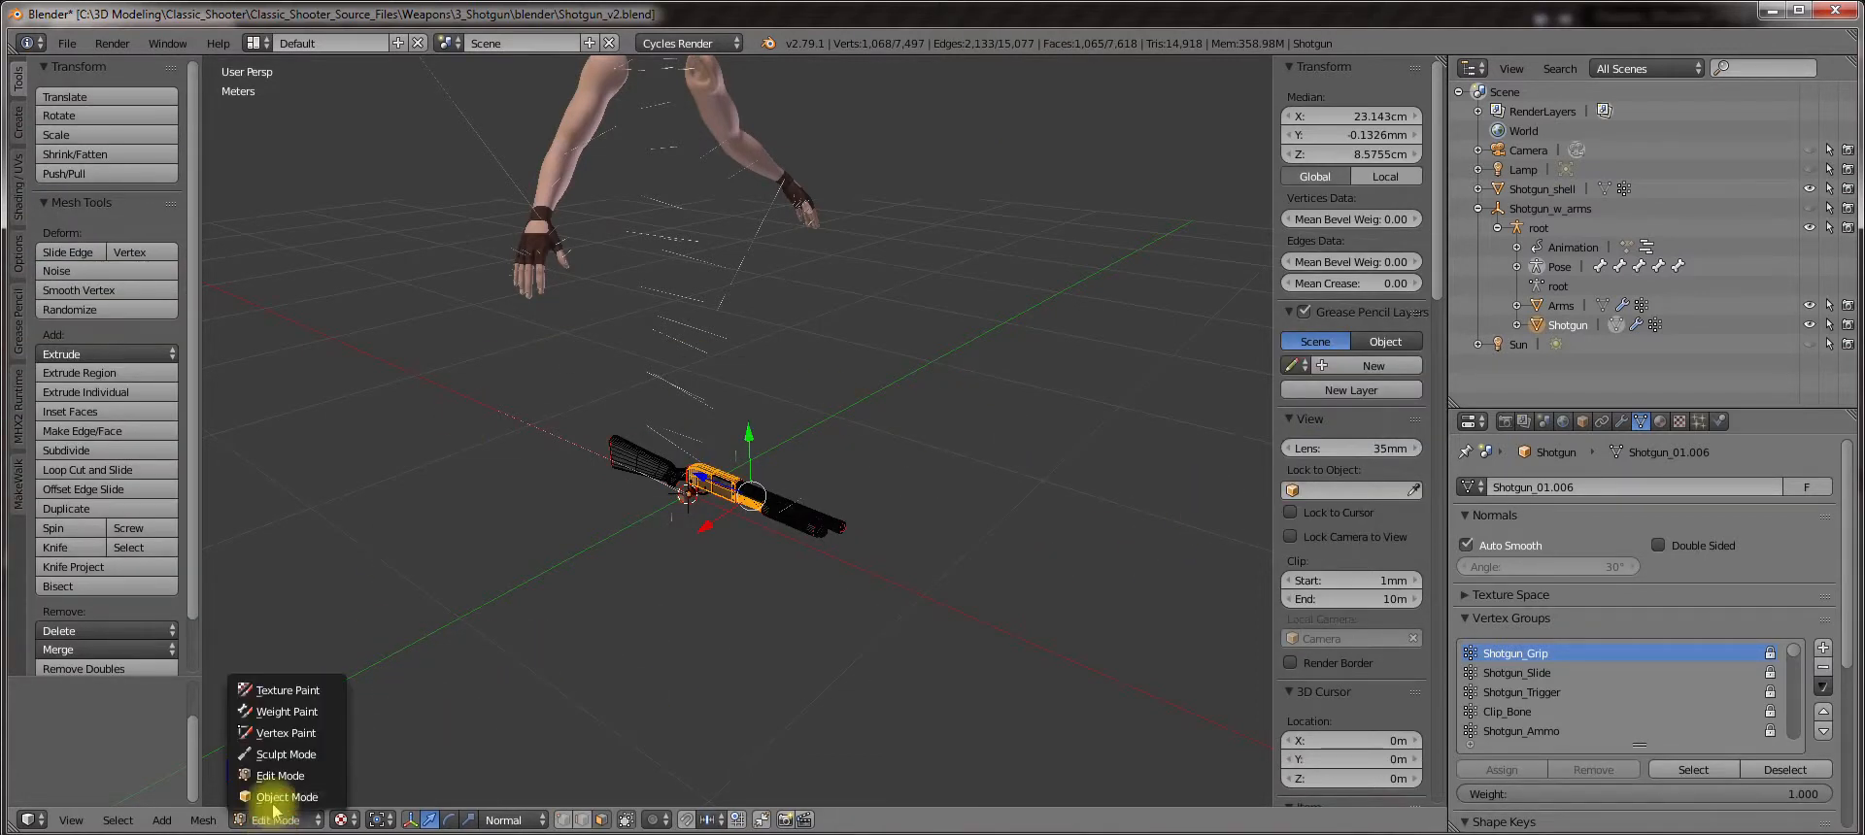
left_click(279, 775)
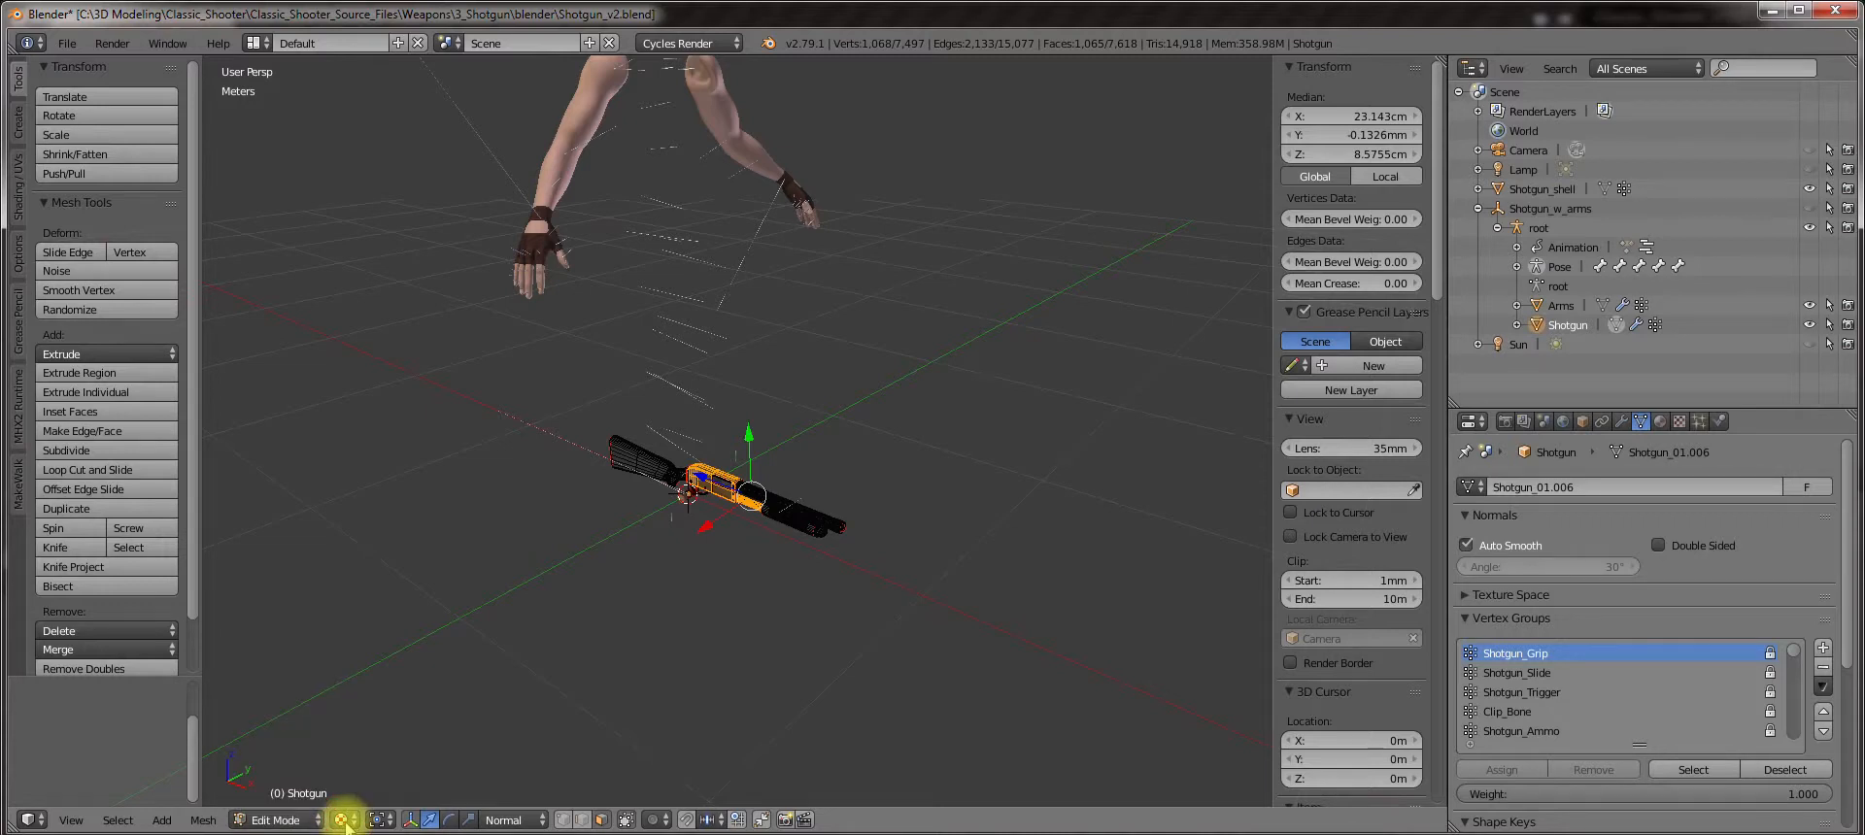
left_click(369, 819)
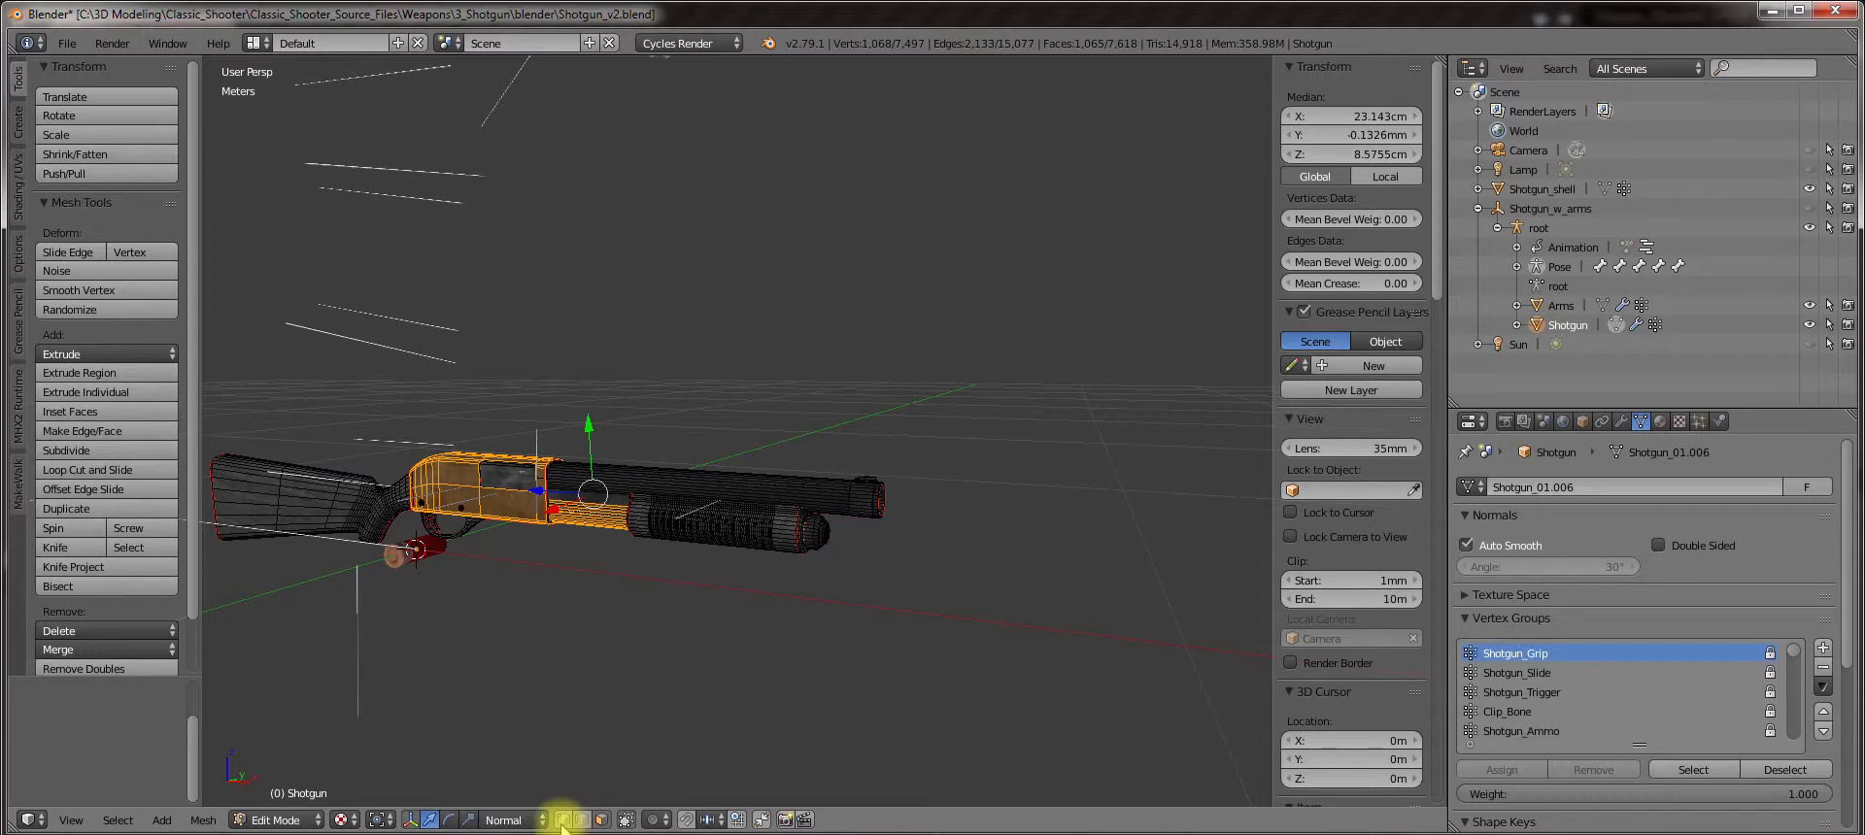
mouse_move(561, 820)
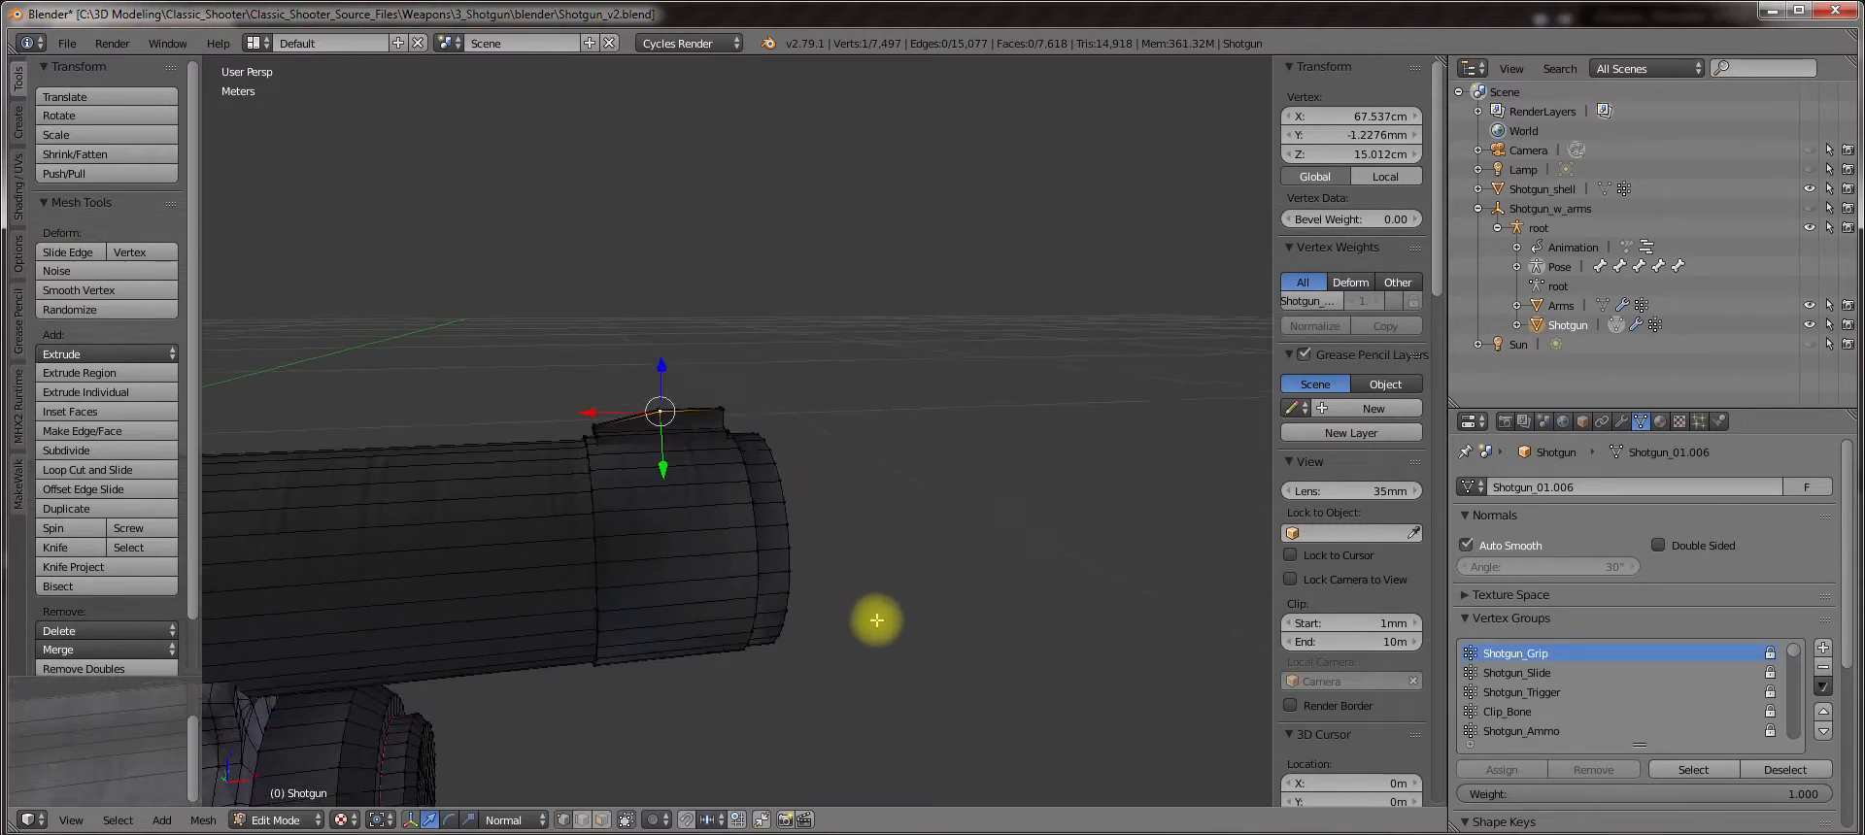
mouse_move(626, 819)
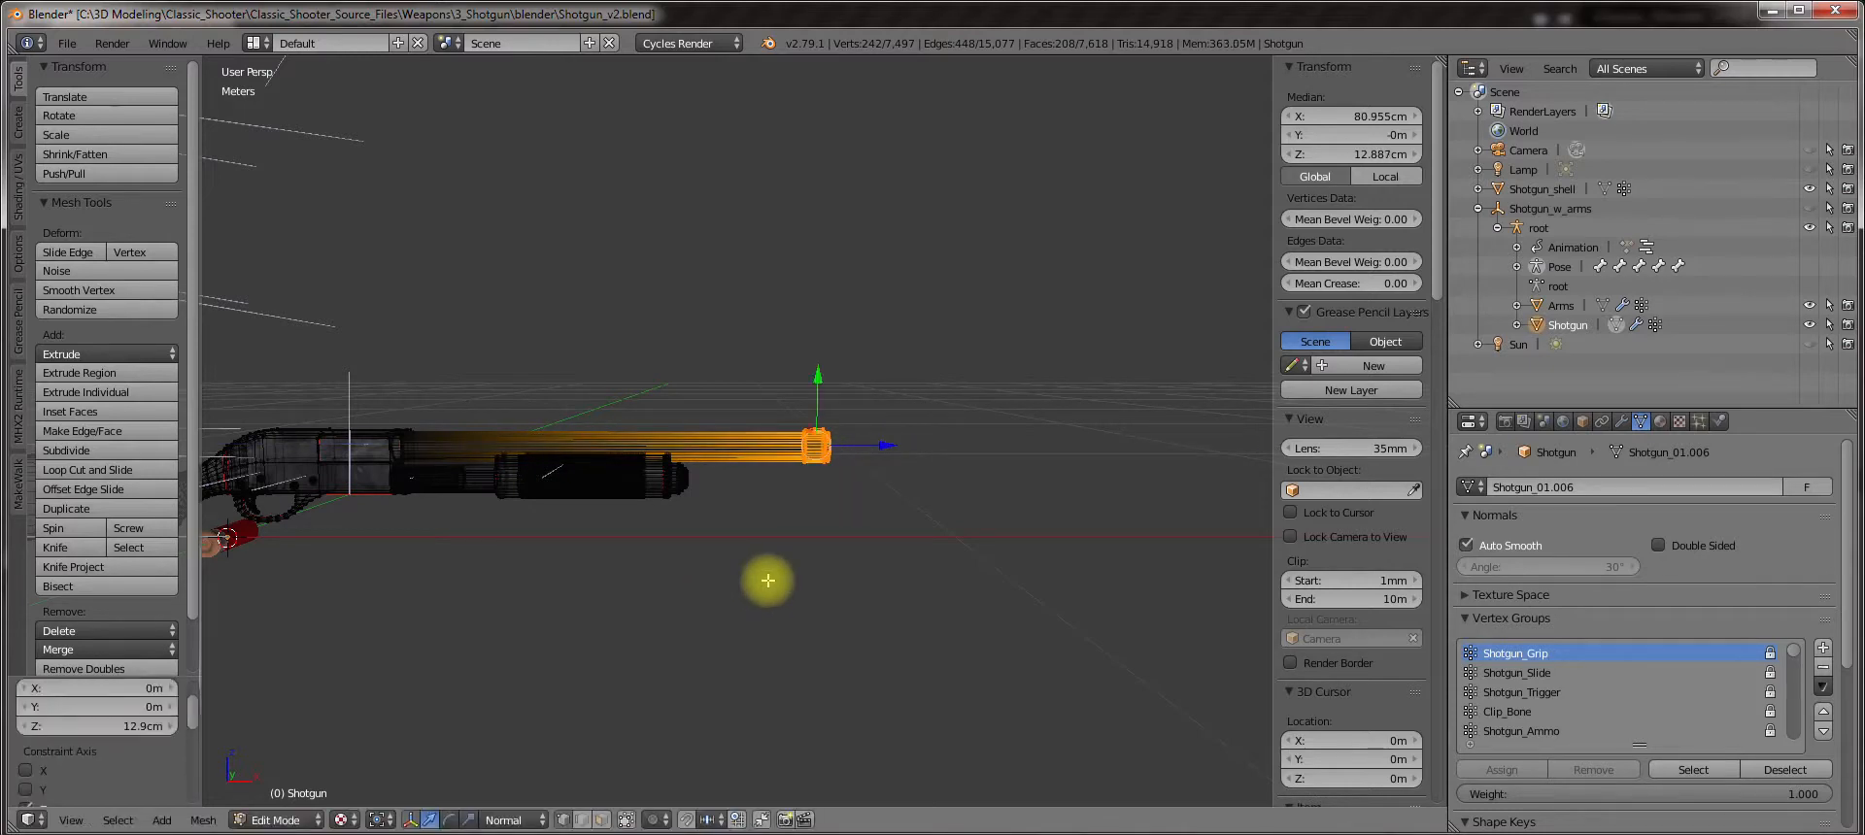
left_click_drag(767, 581, 784, 546)
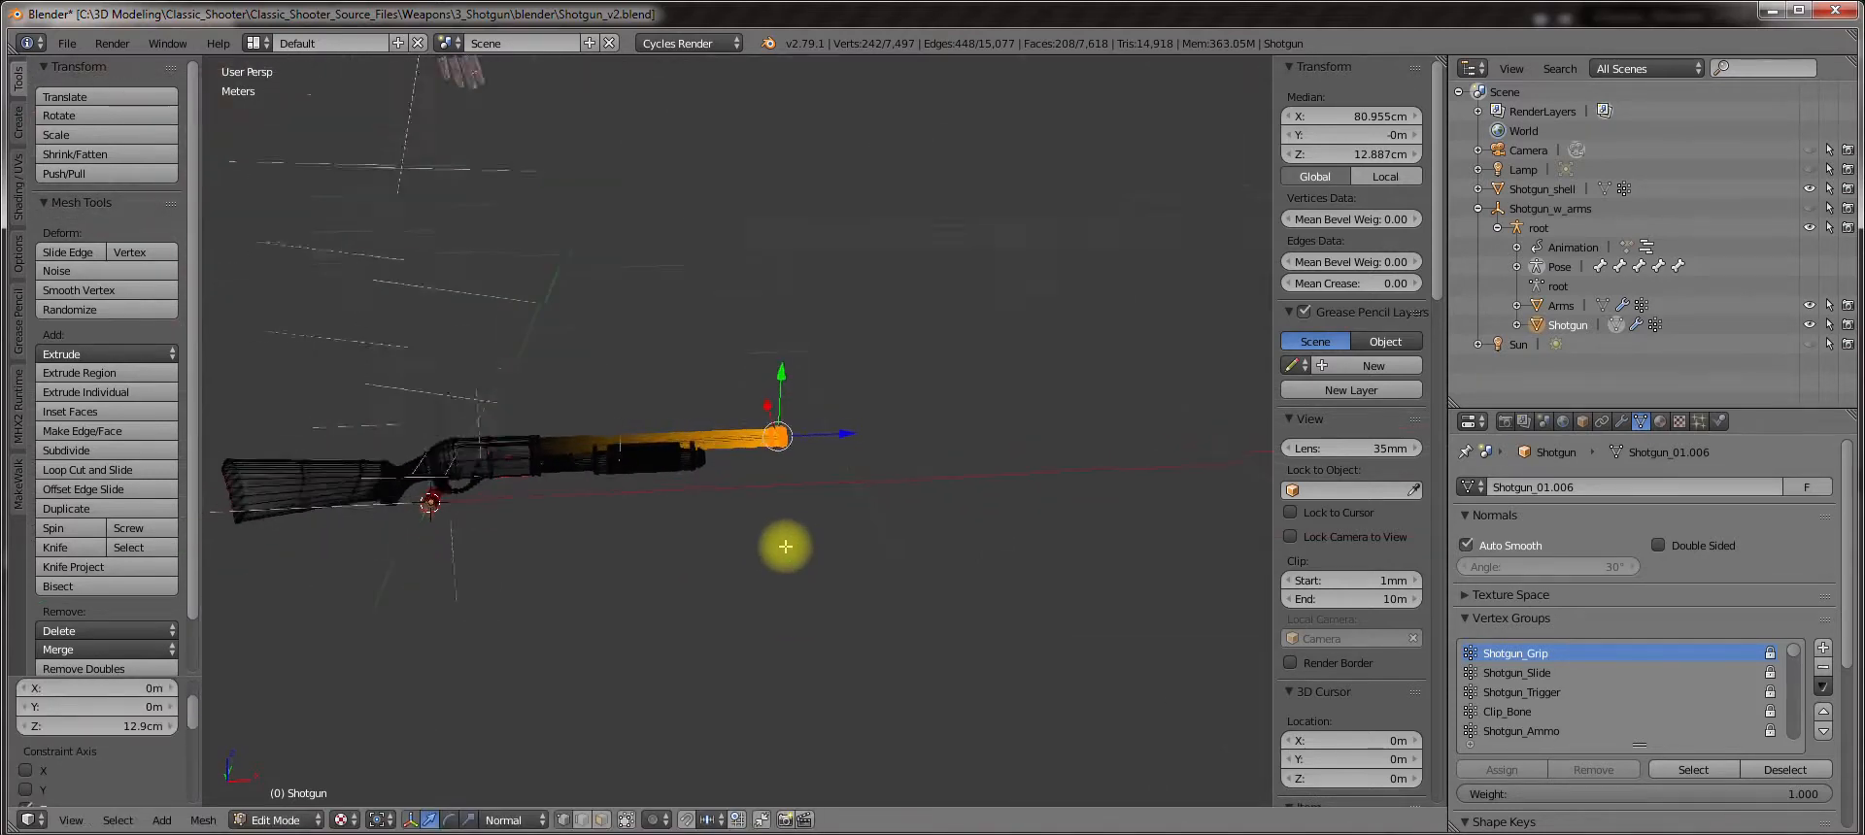
Toggle between edit and object mode to check the textured barrel, ending in Object Mode.
key("Tab")
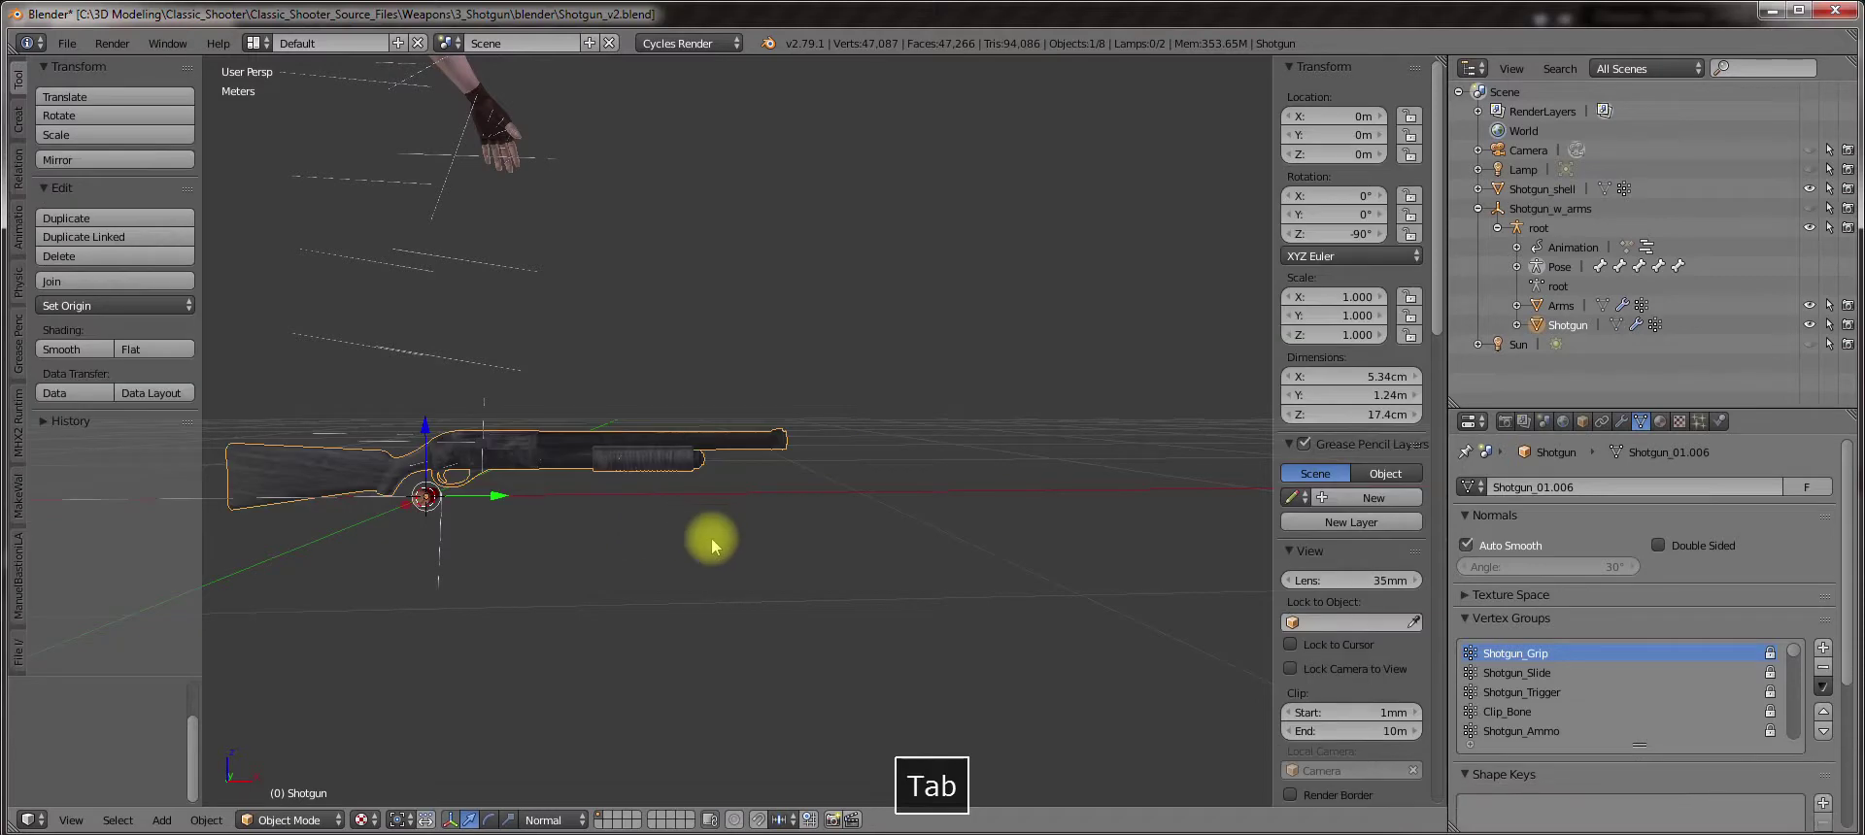
key("z")
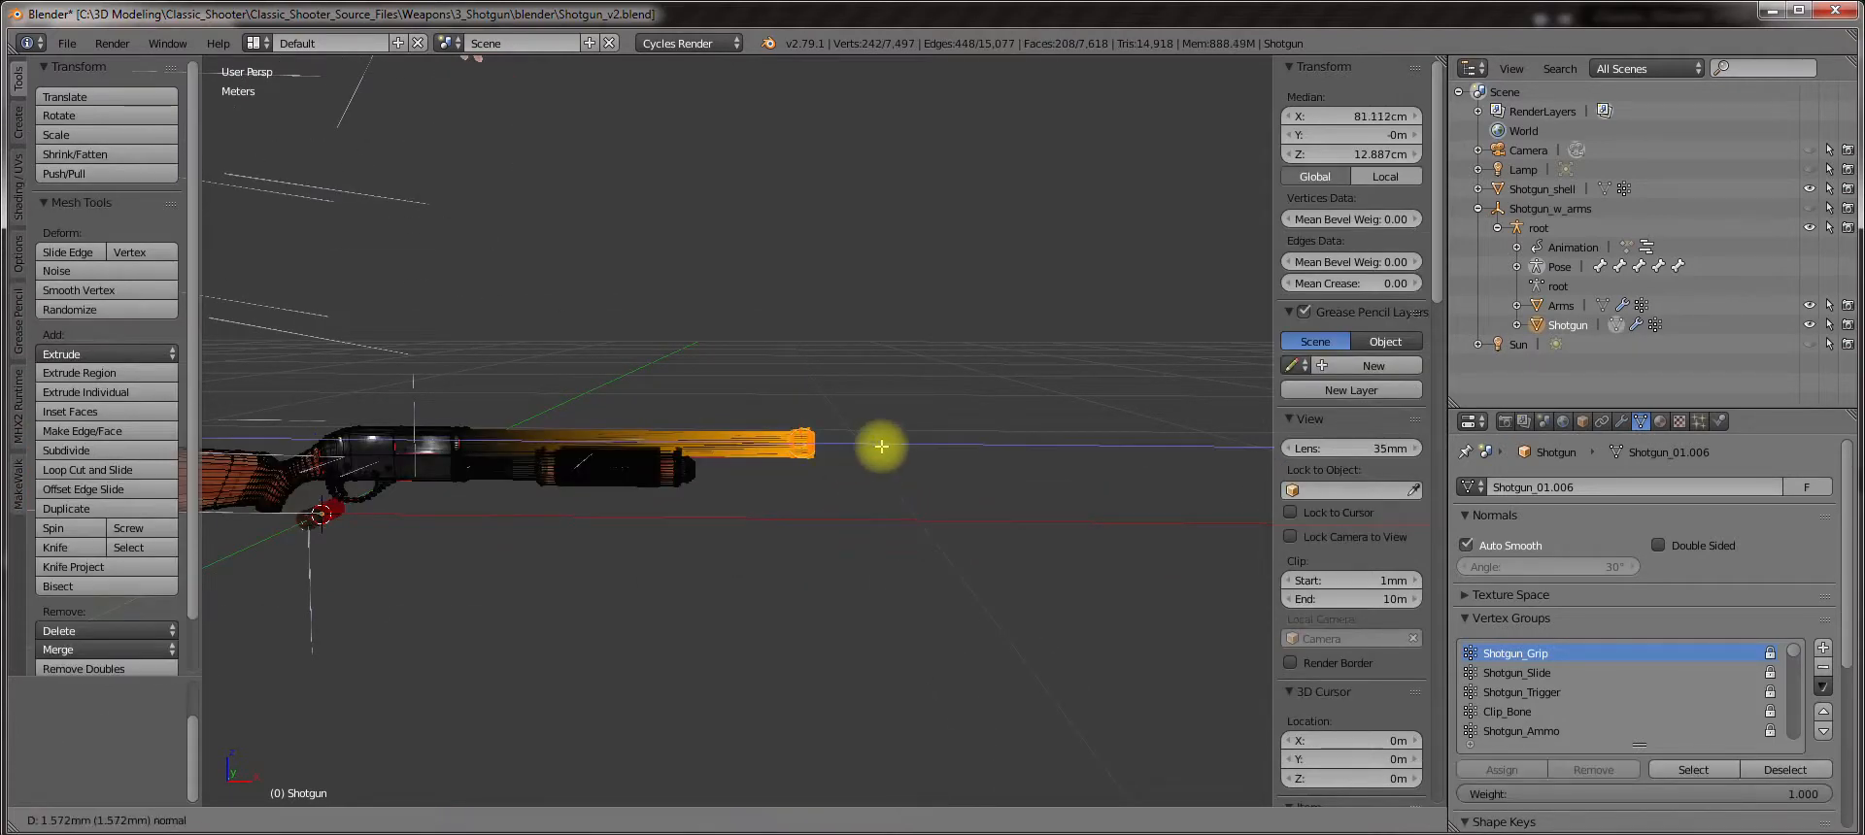
key("Tab")
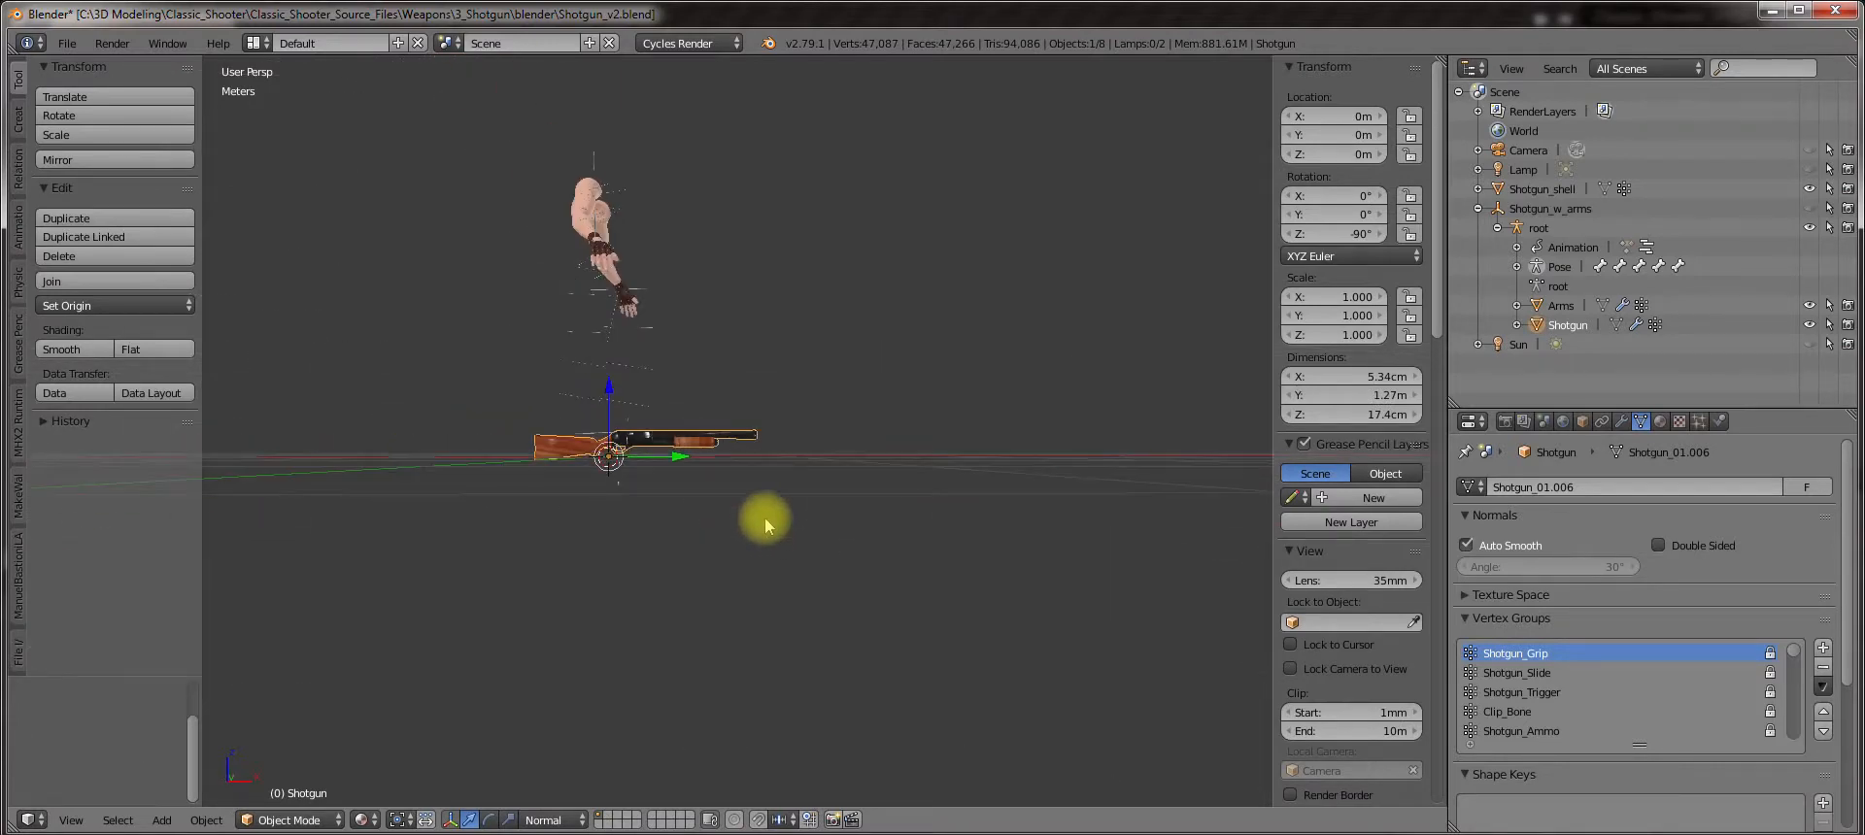
key("Tab")
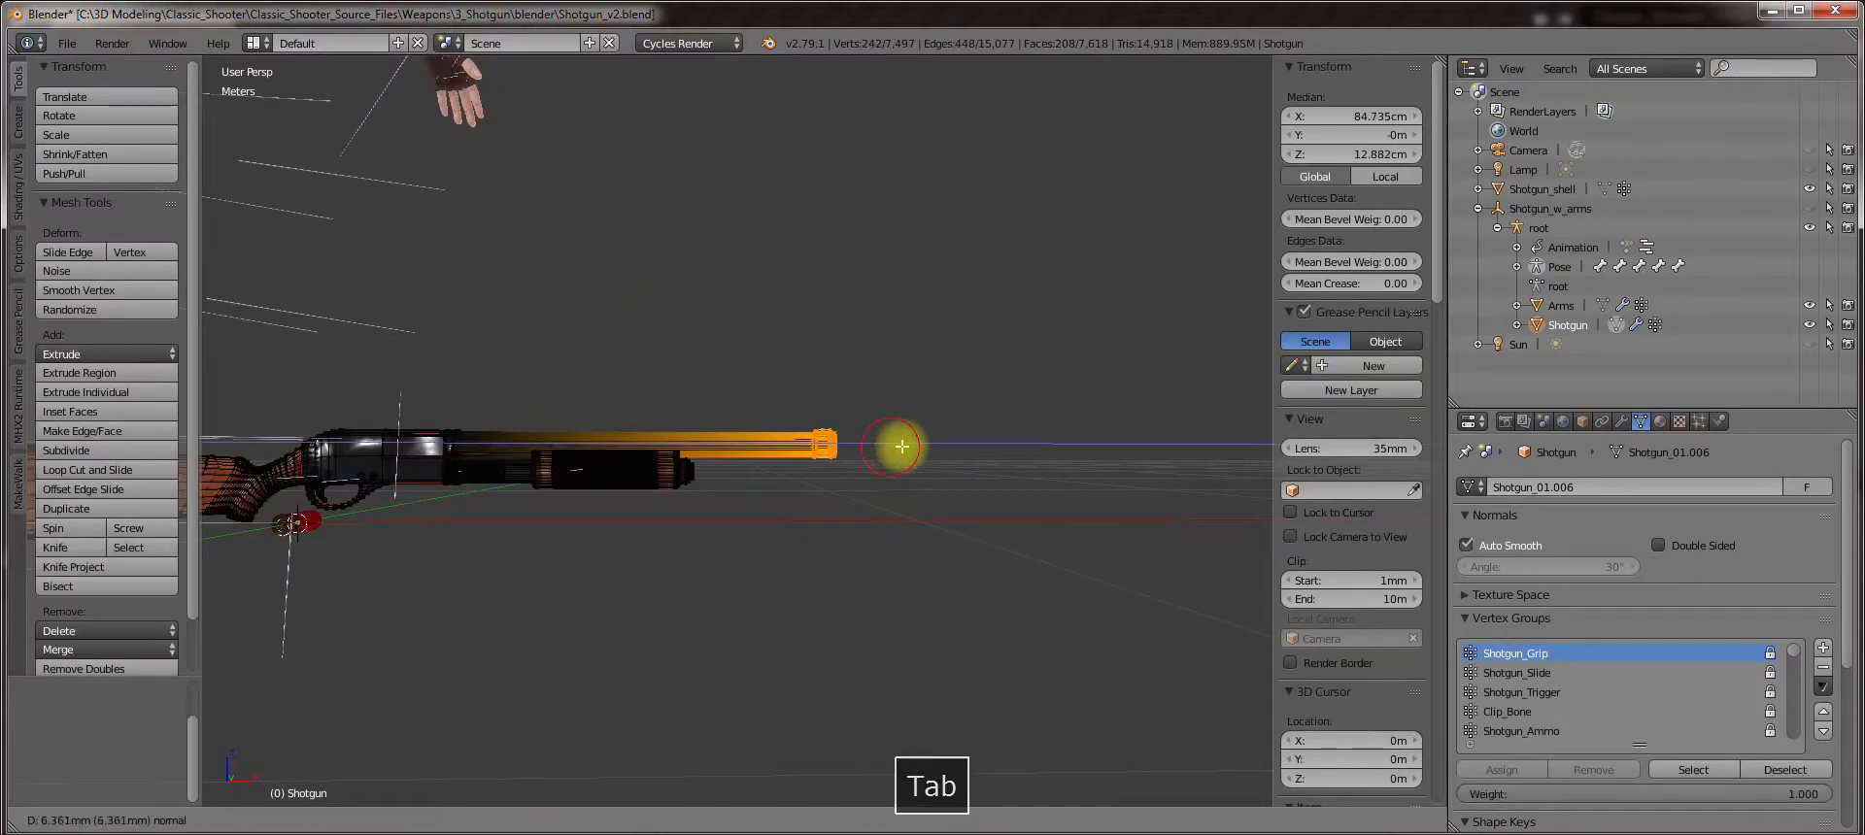
key("Tab")
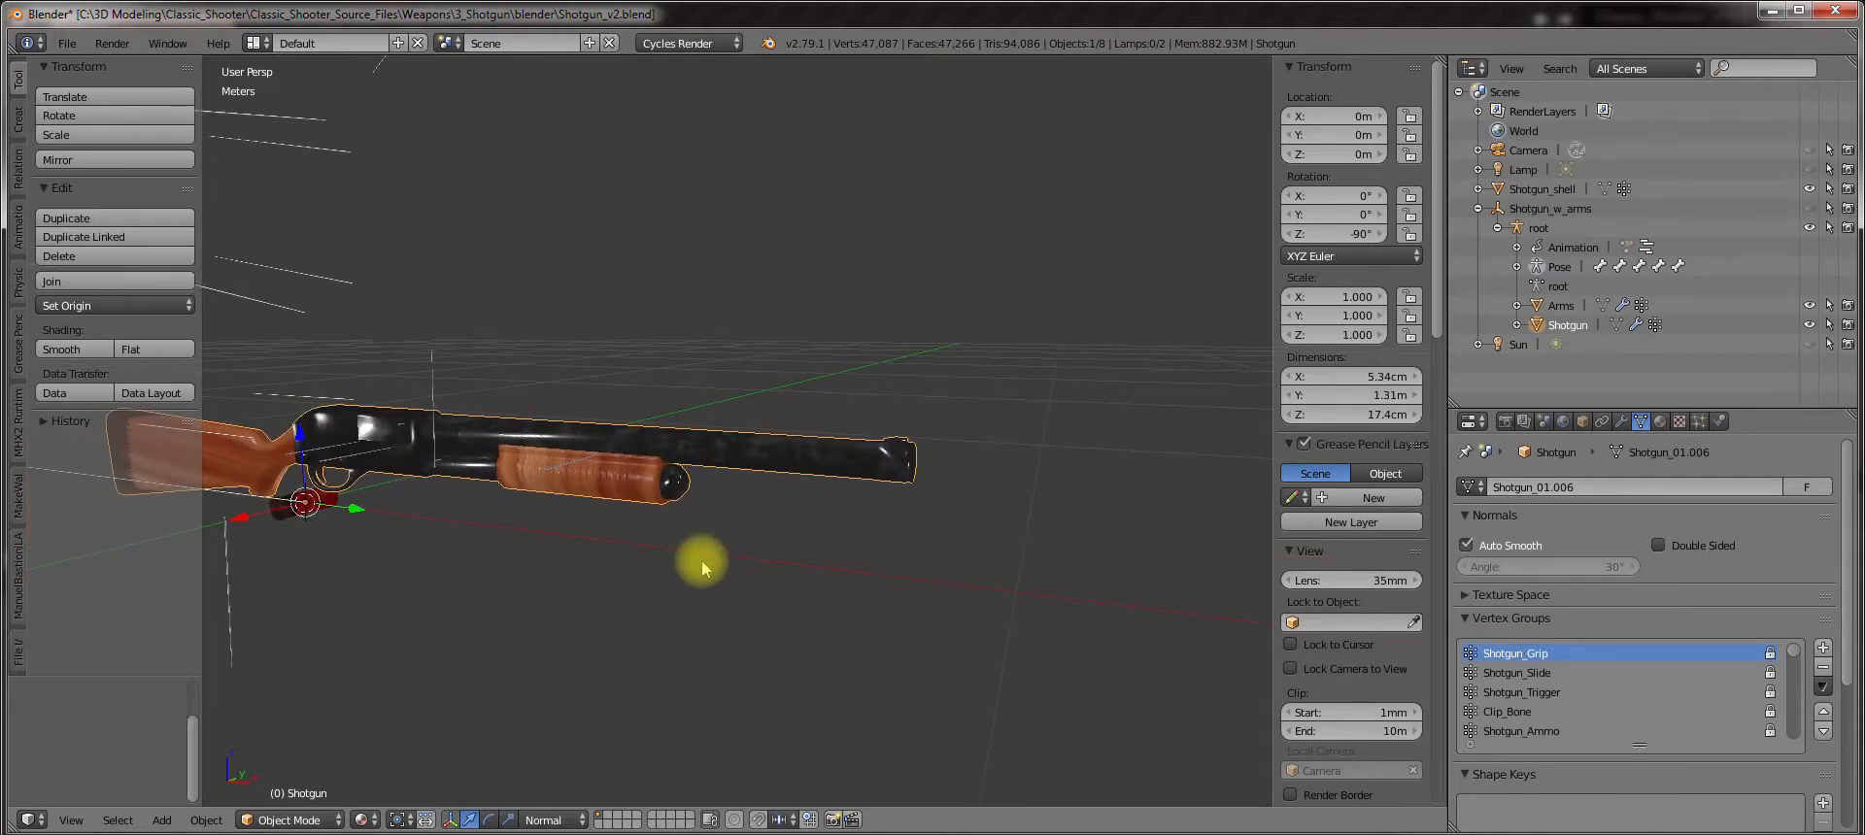
key("Tab")
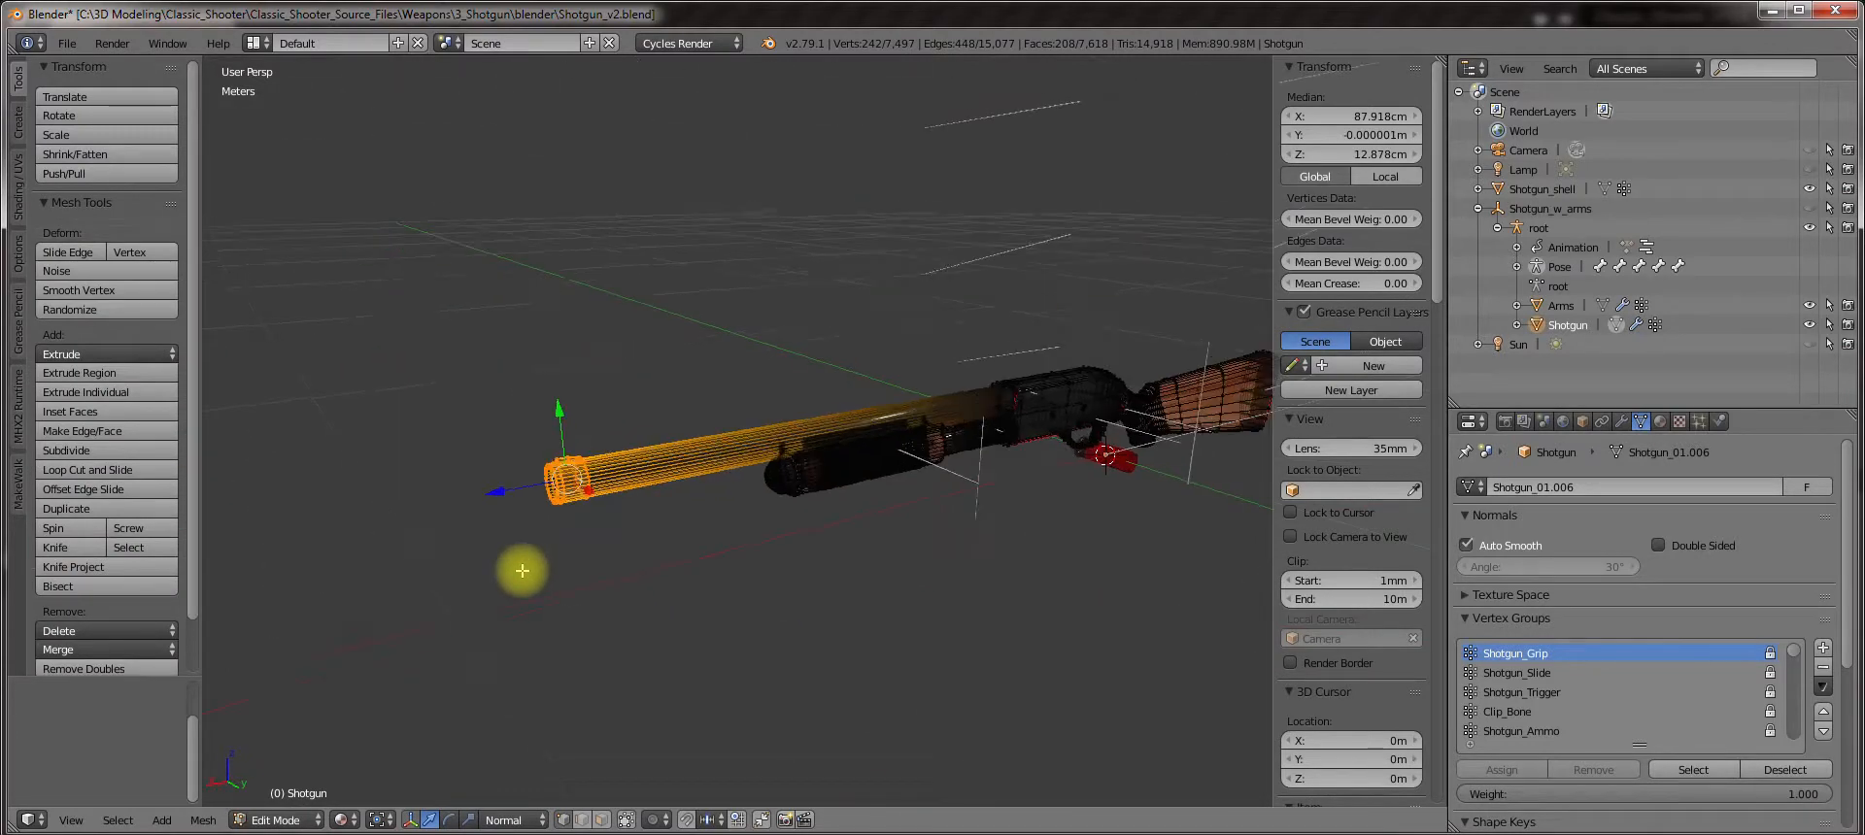
key("Tab")
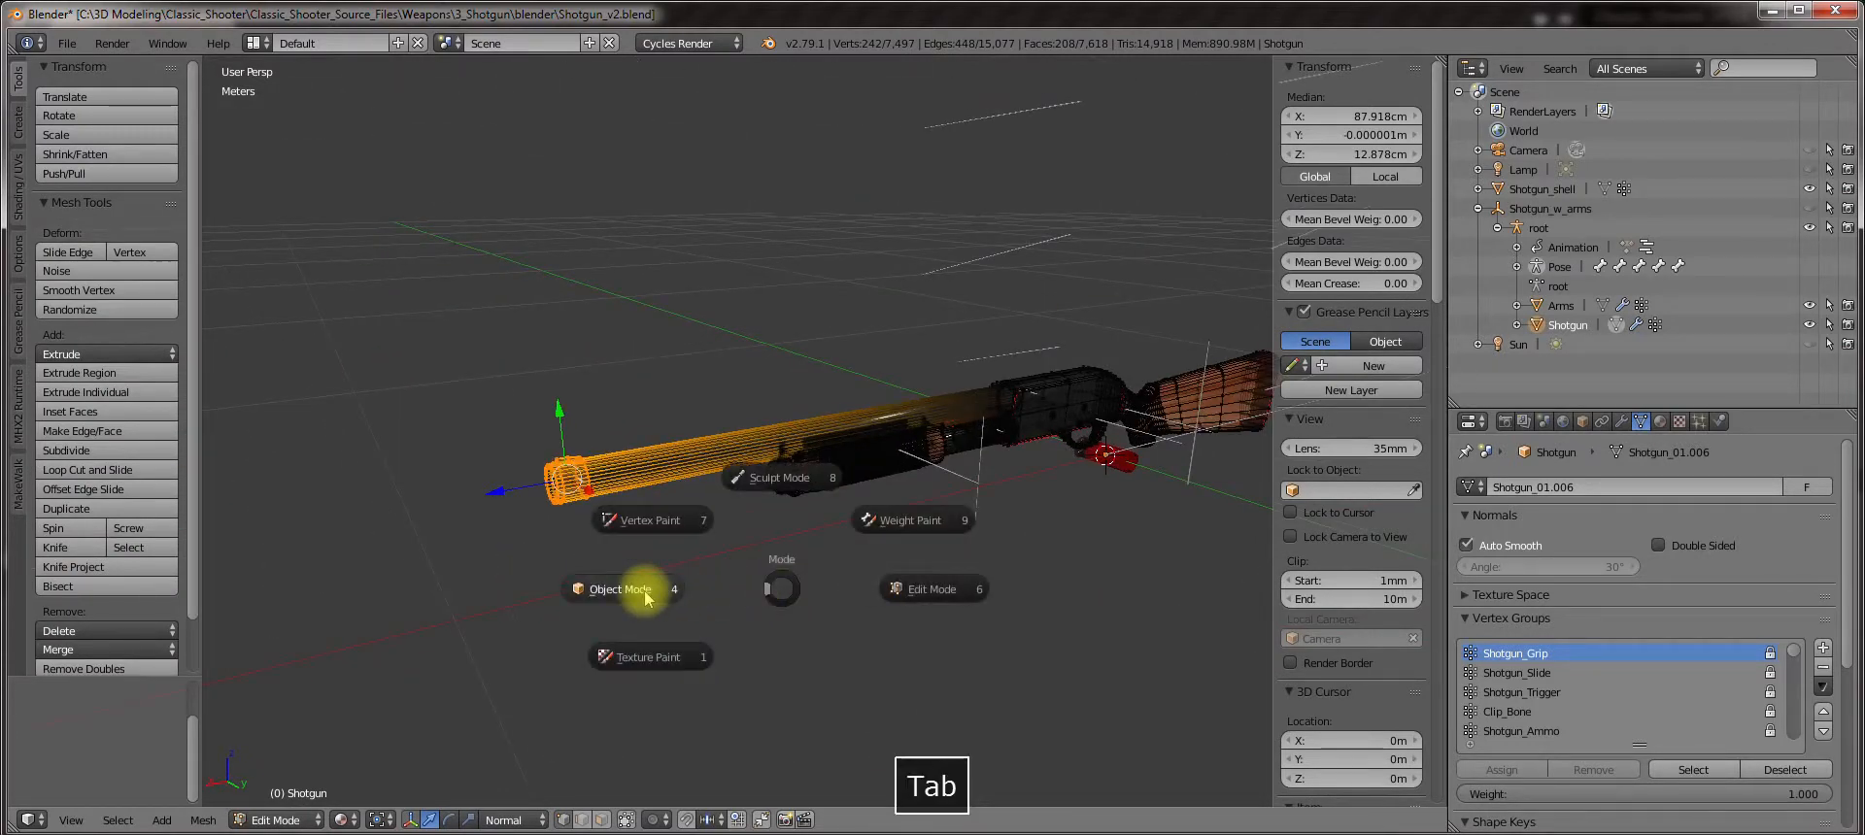
left_click(620, 591)
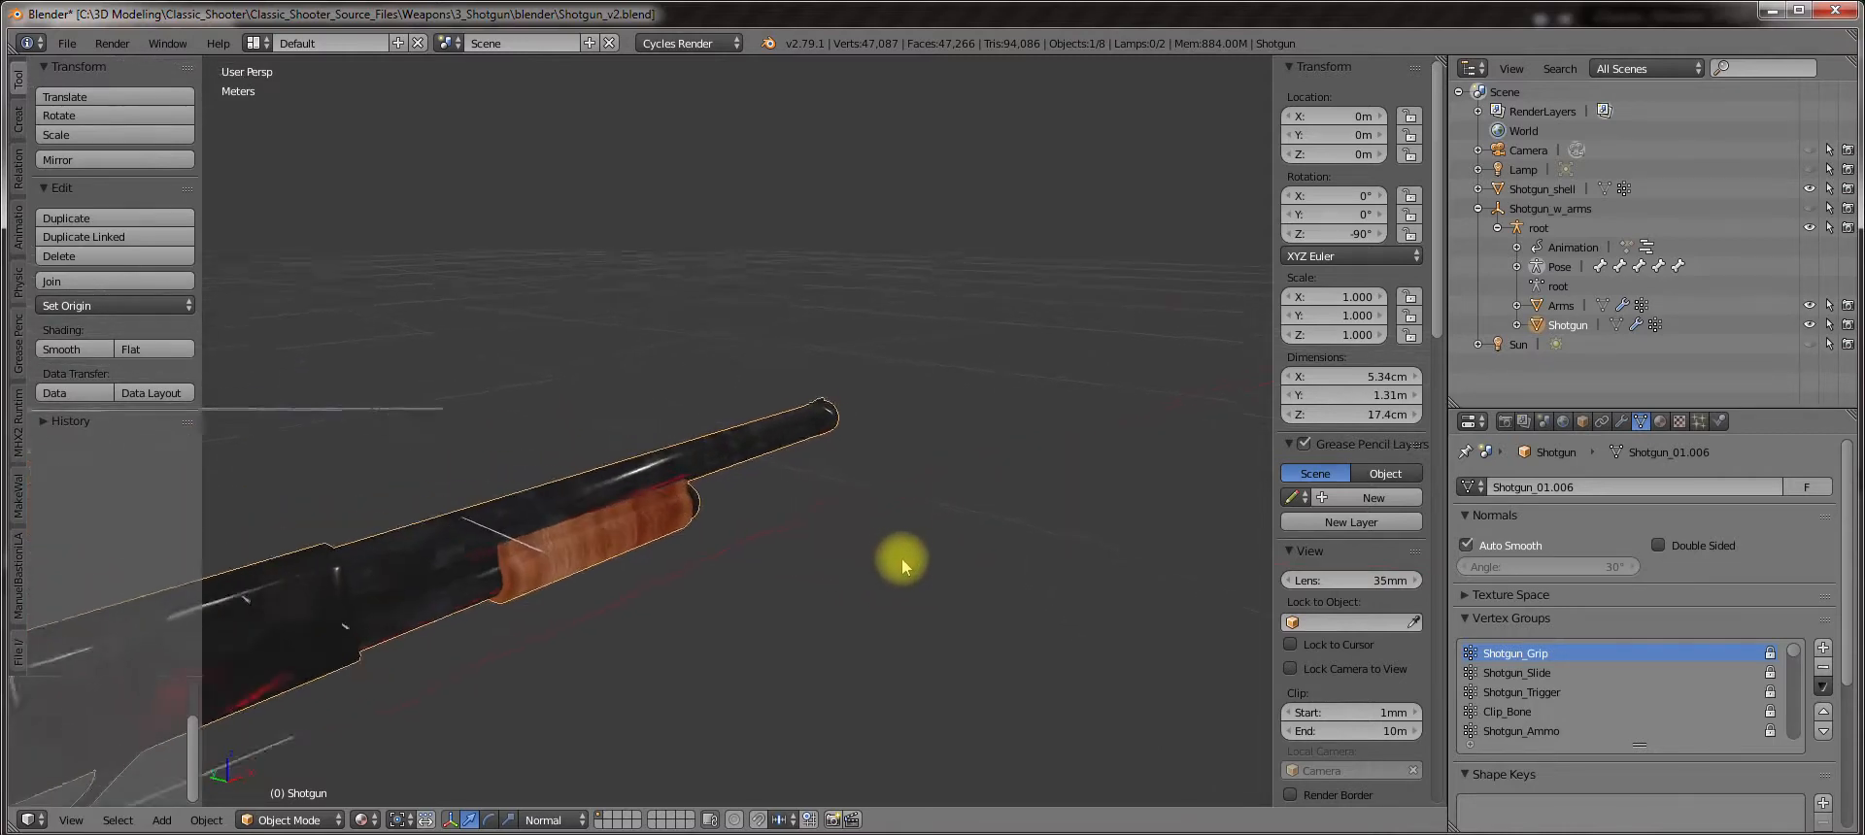
Look over the shotgun barrel and save Shotgun_v2.blend via File > Save.
key("shift+d")
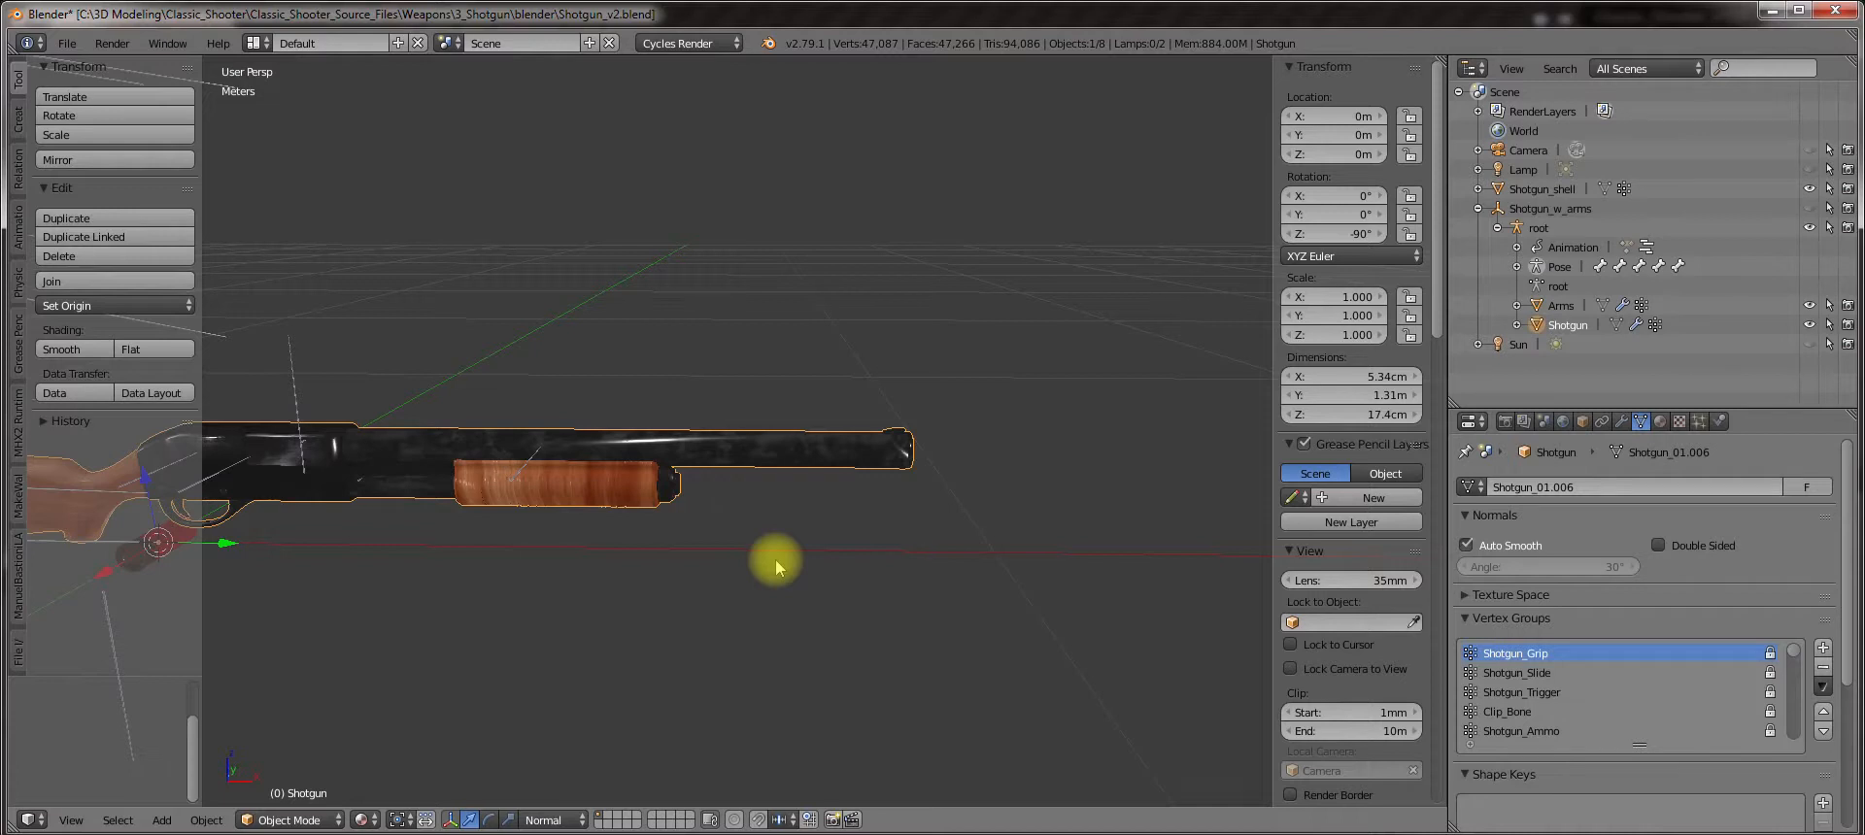
left_click_drag(773, 567, 819, 493)
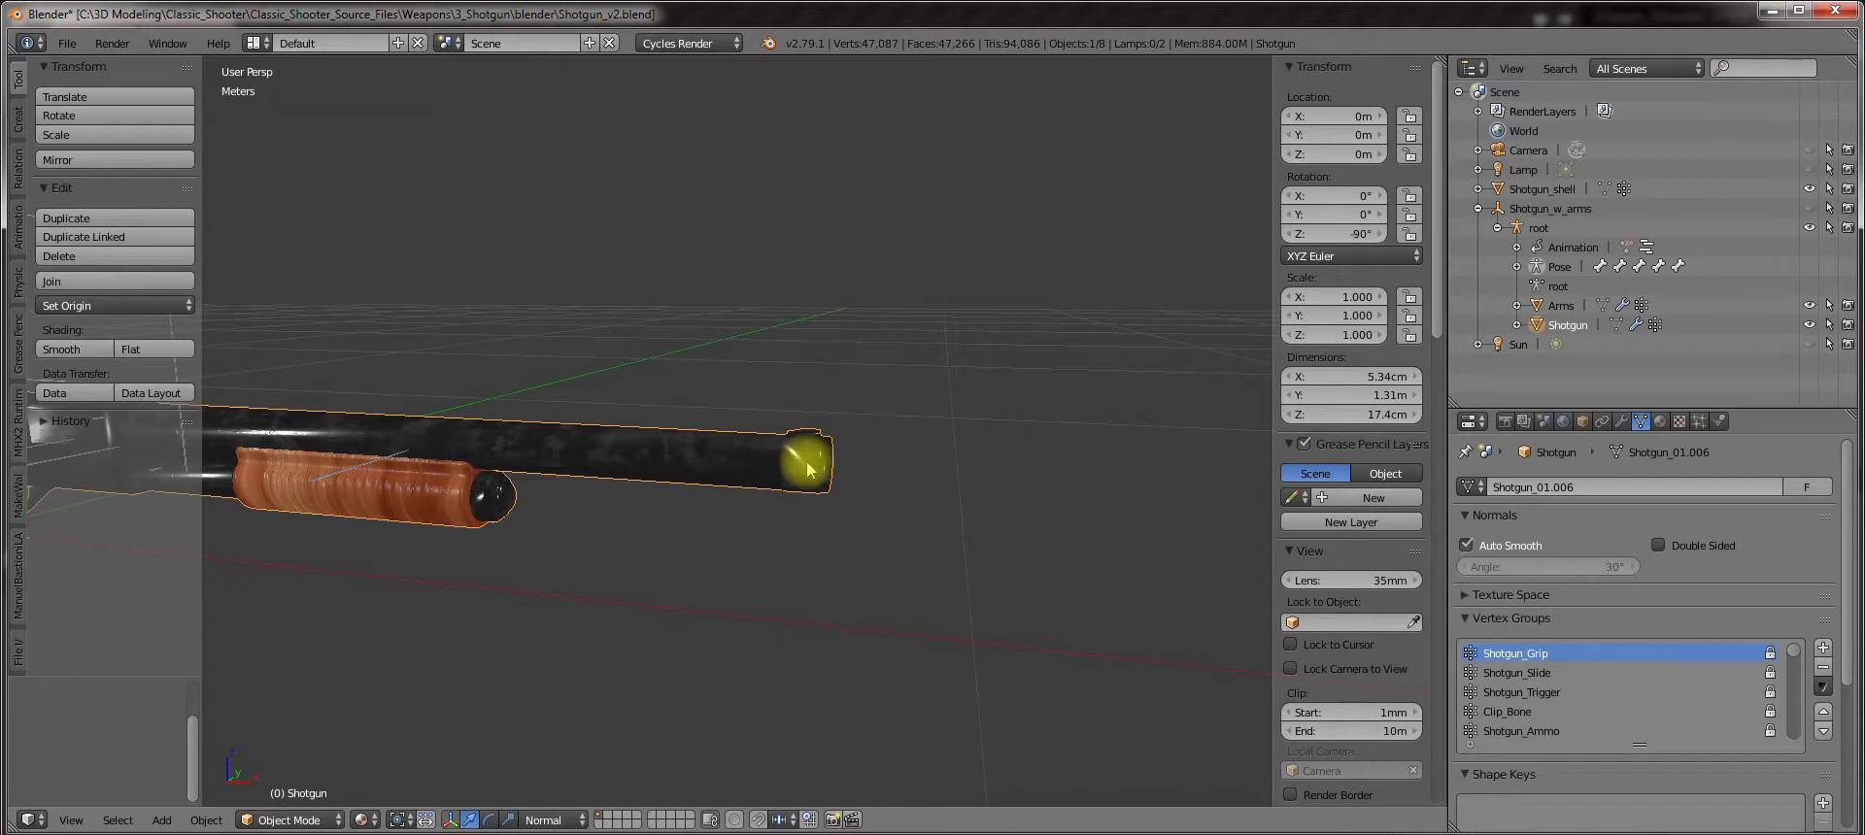
left_click(68, 44)
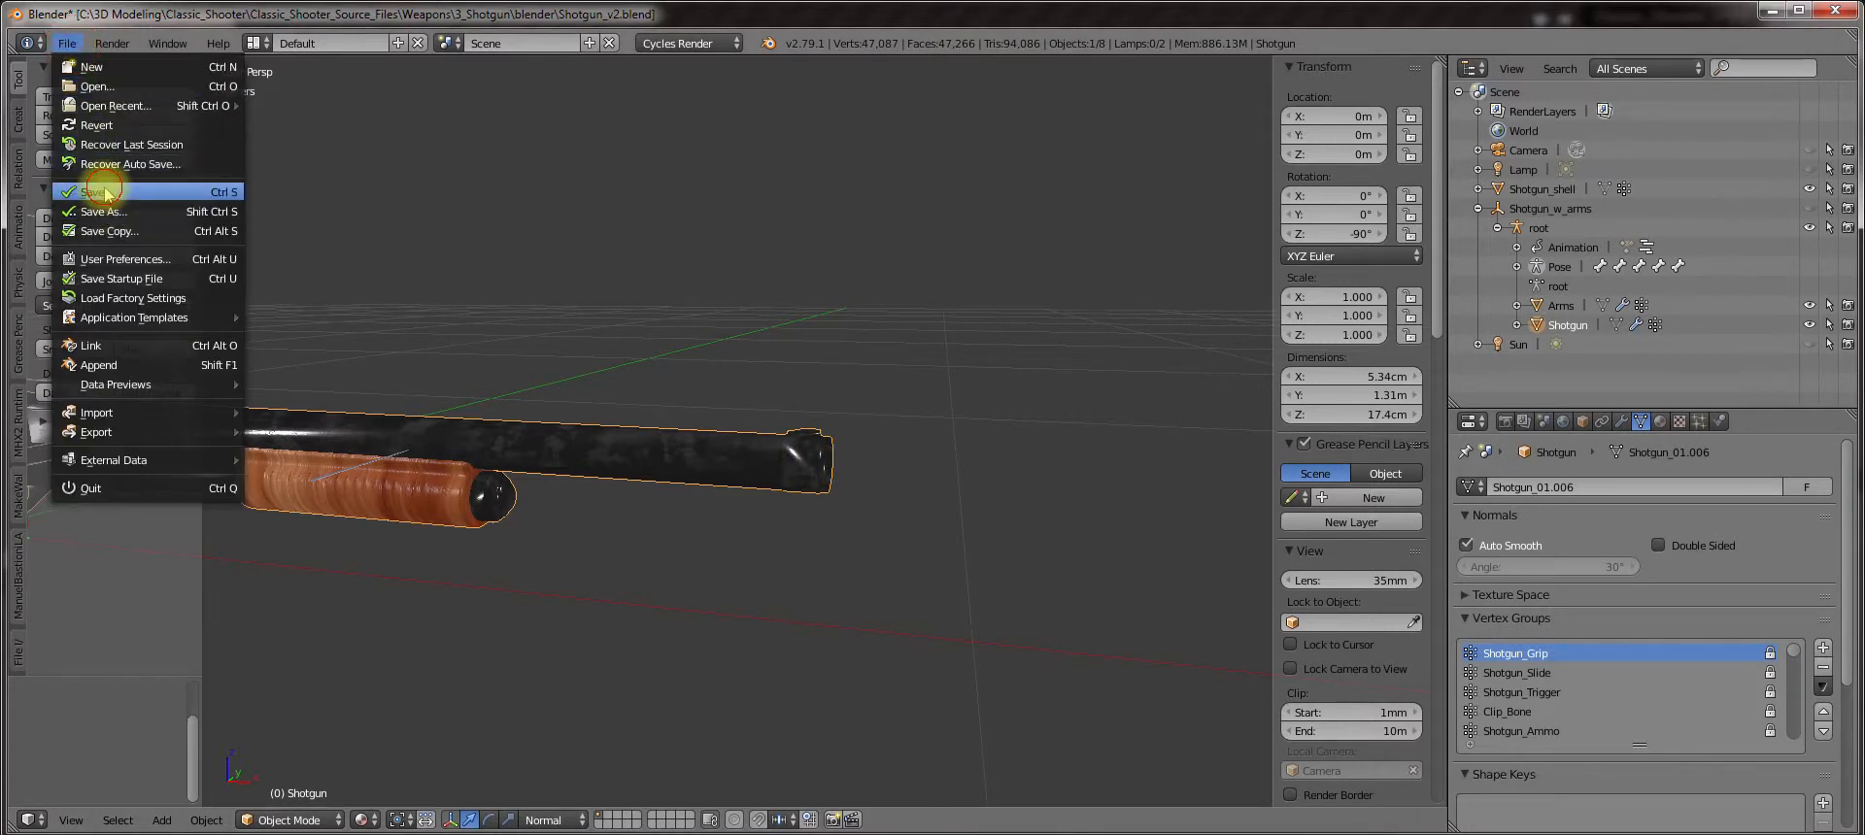
left_click(101, 191)
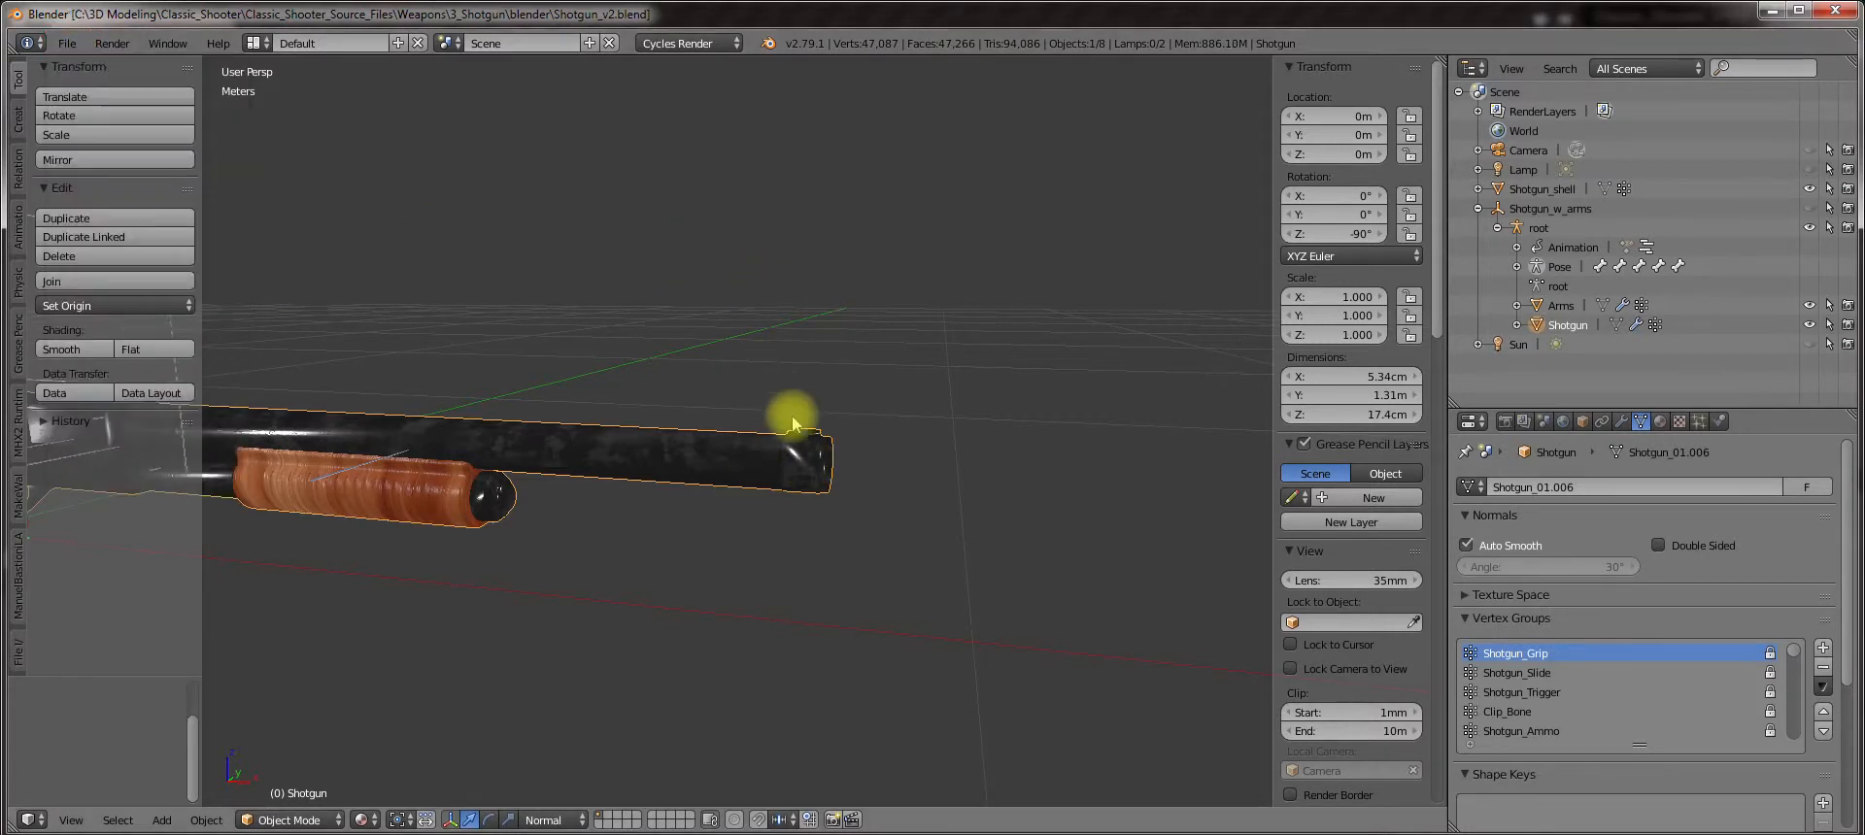
In Edit Mode with global orientation, raise the small top piece and dissolve the redundant barrel edge loops.
key("Tab")
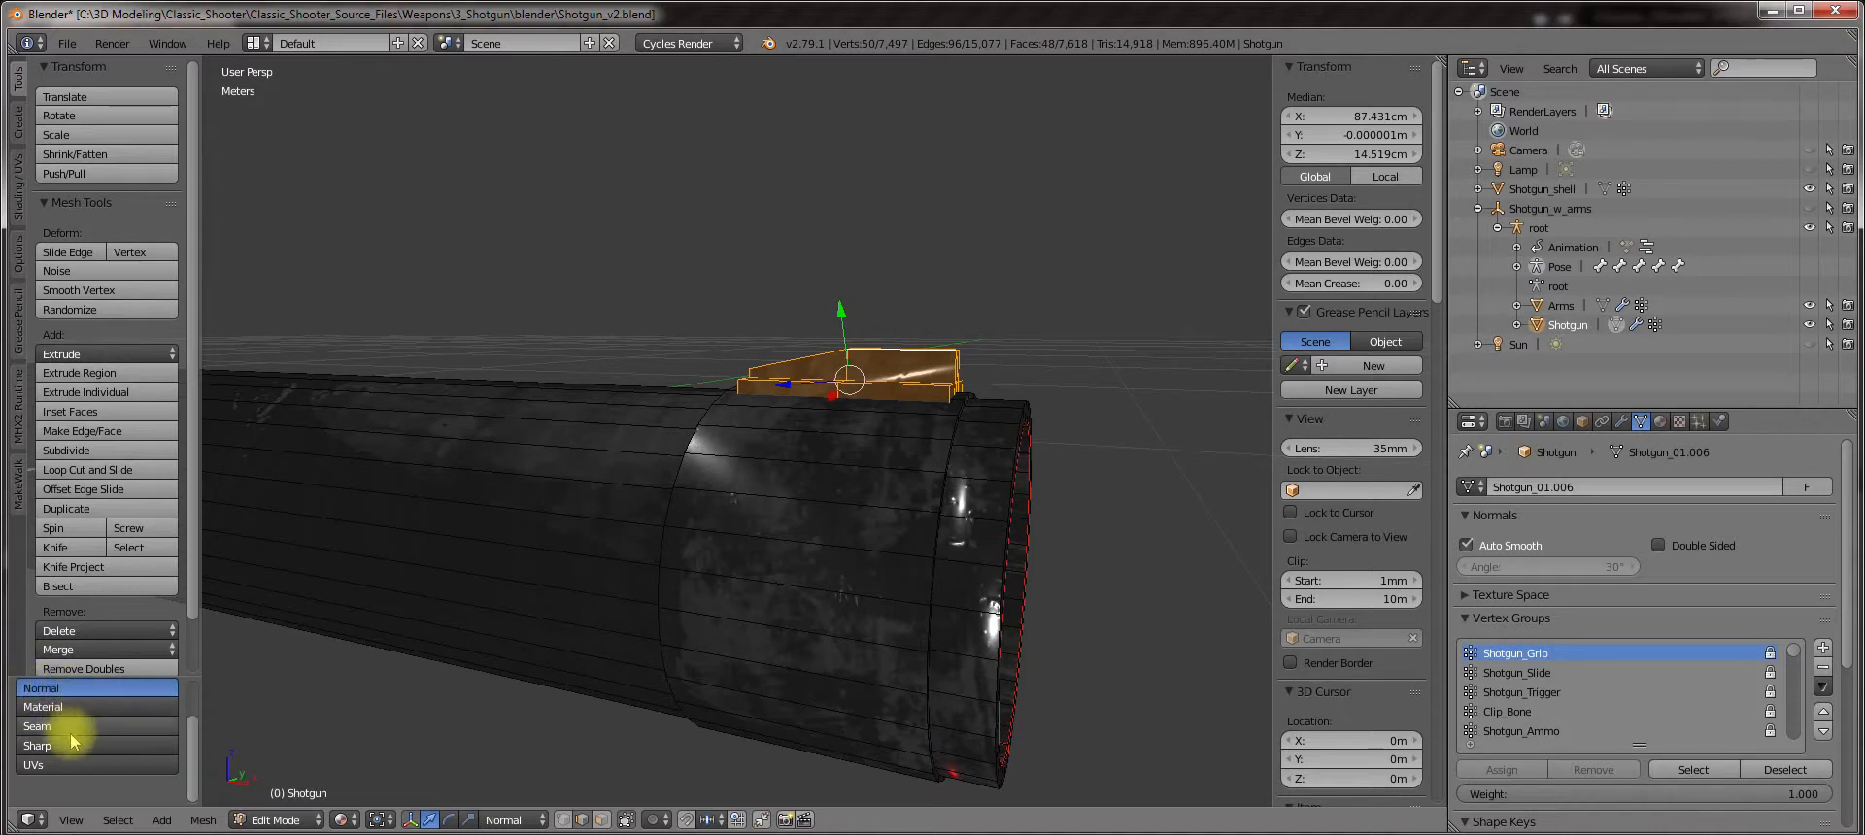
mouse_move(505, 819)
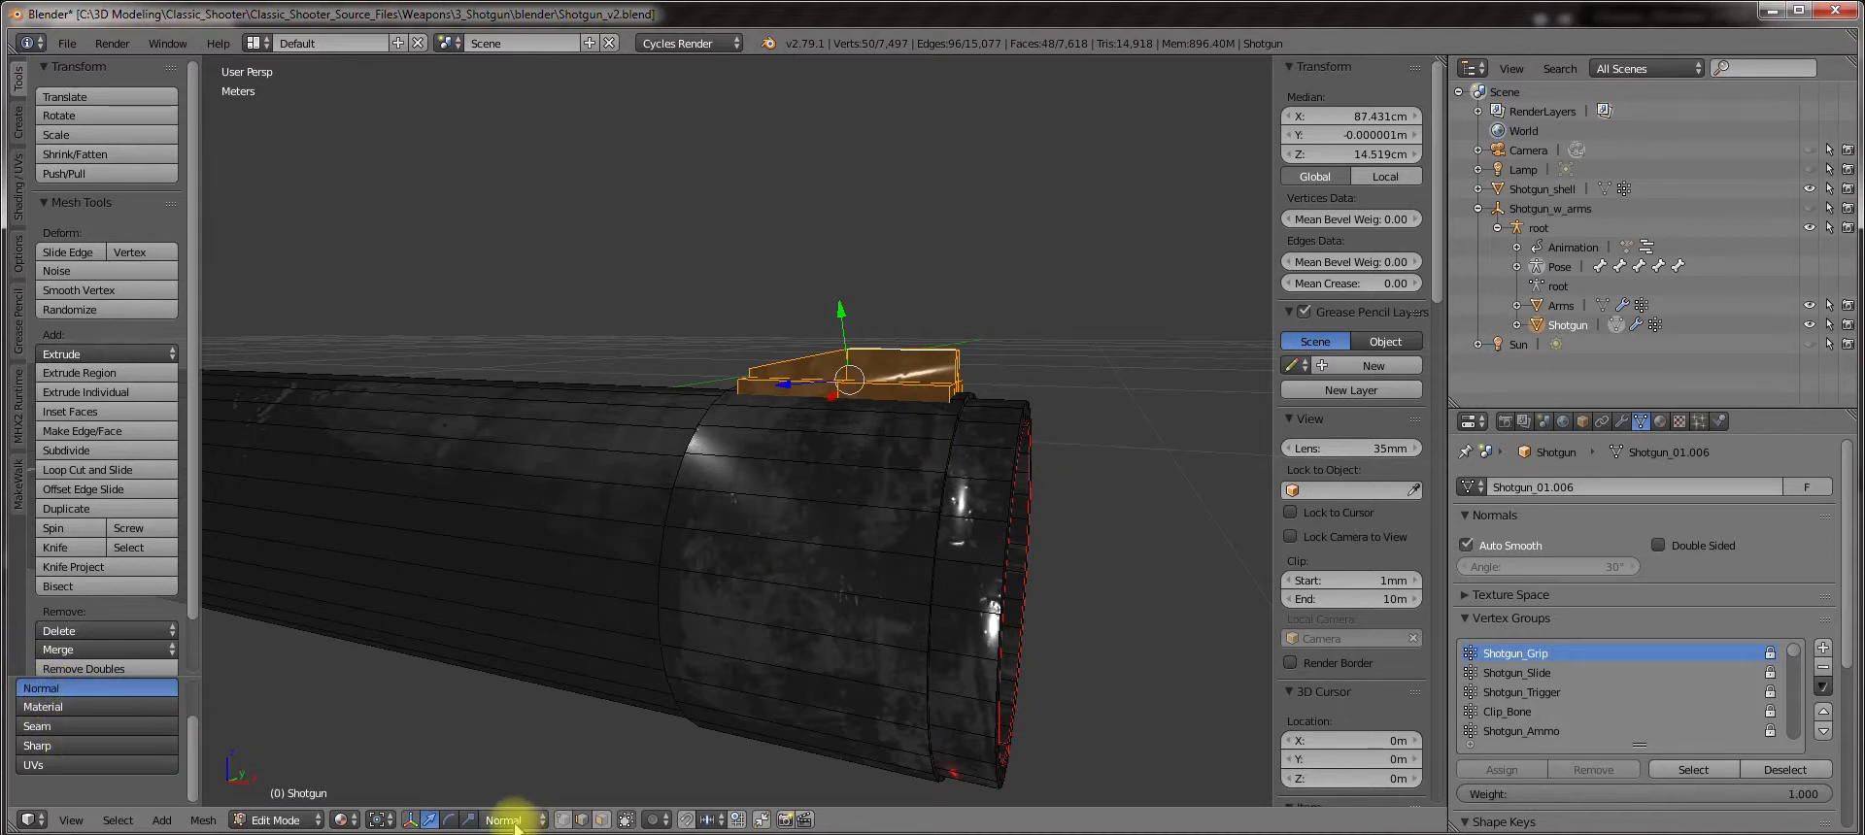
left_click(505, 820)
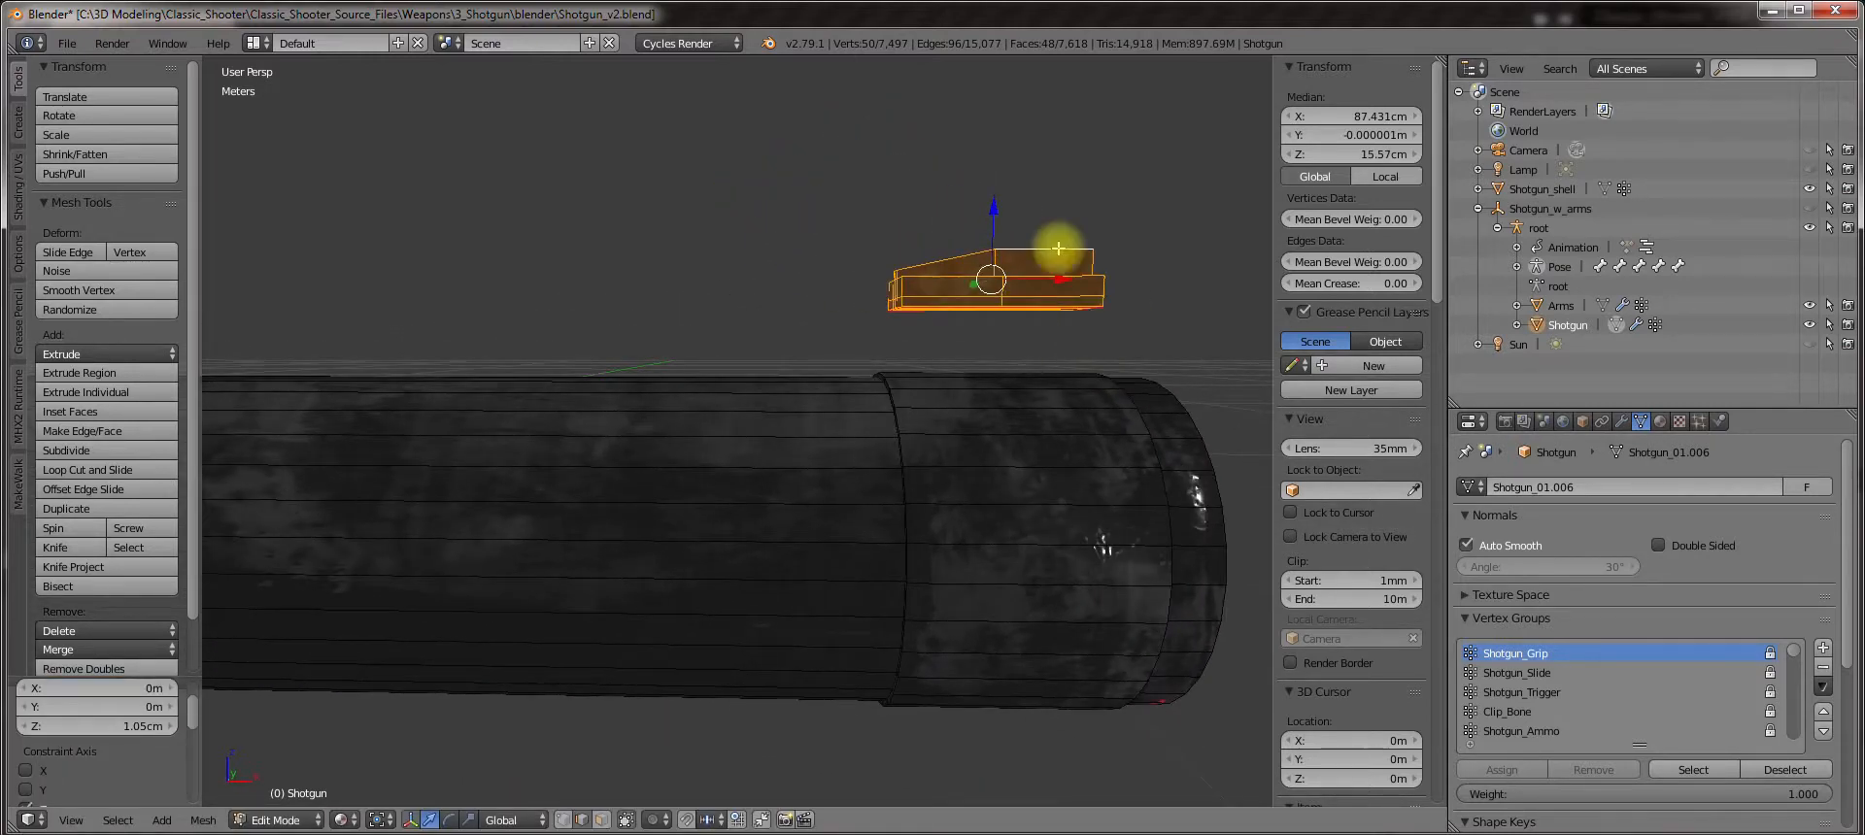
key("Delete")
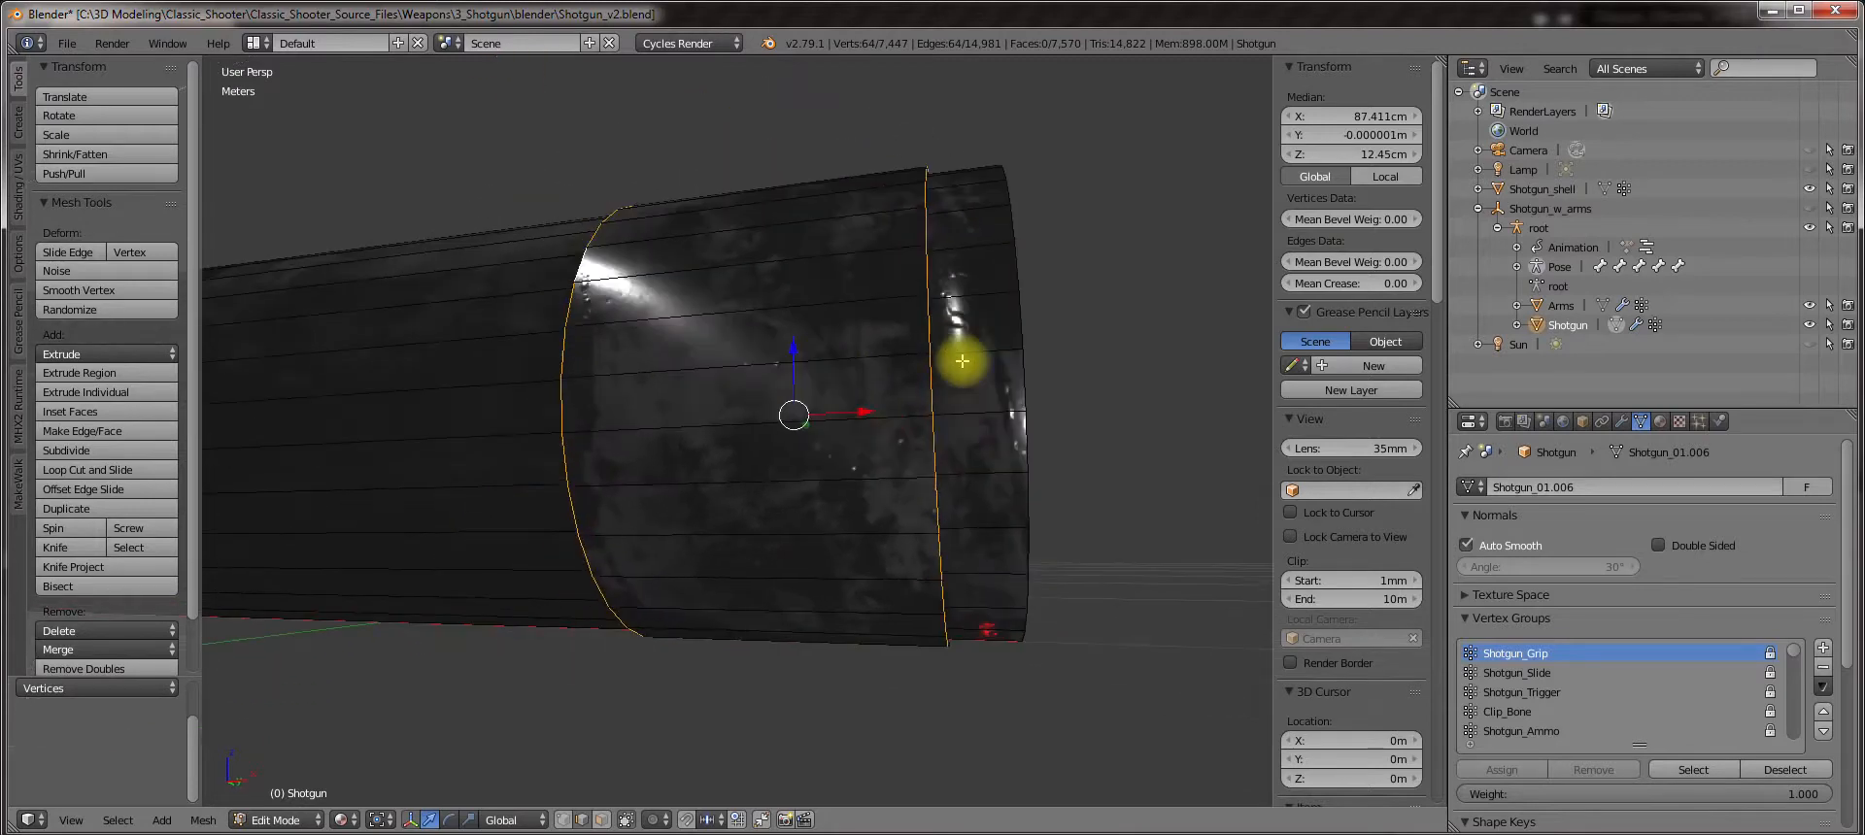
key("Delete")
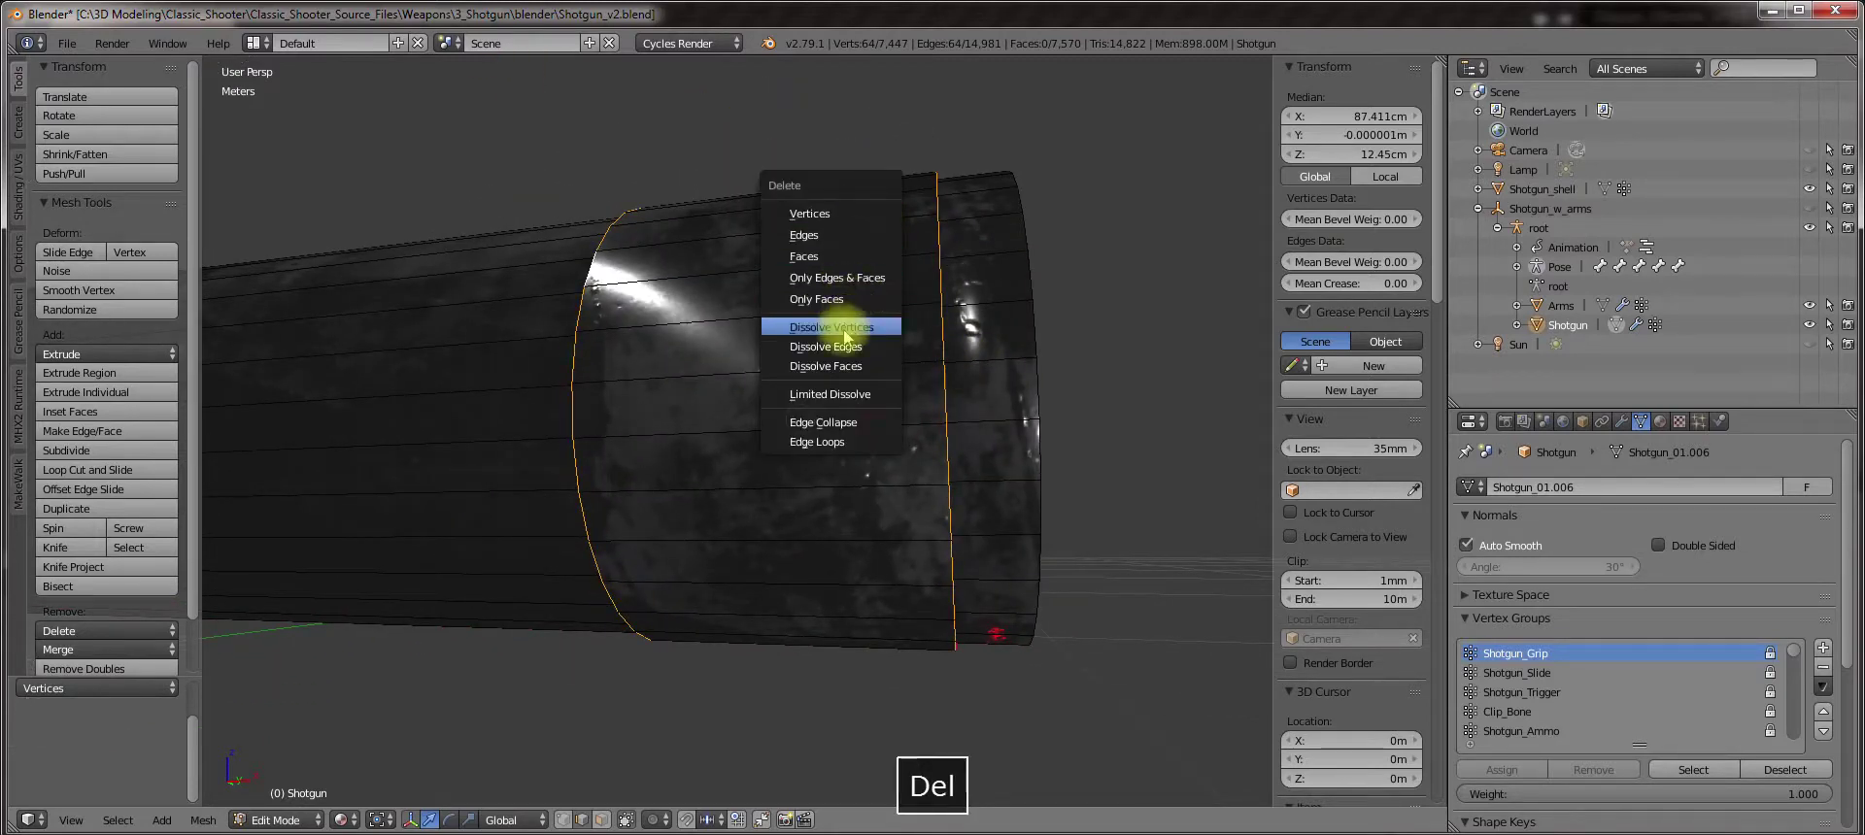
left_click(831, 327)
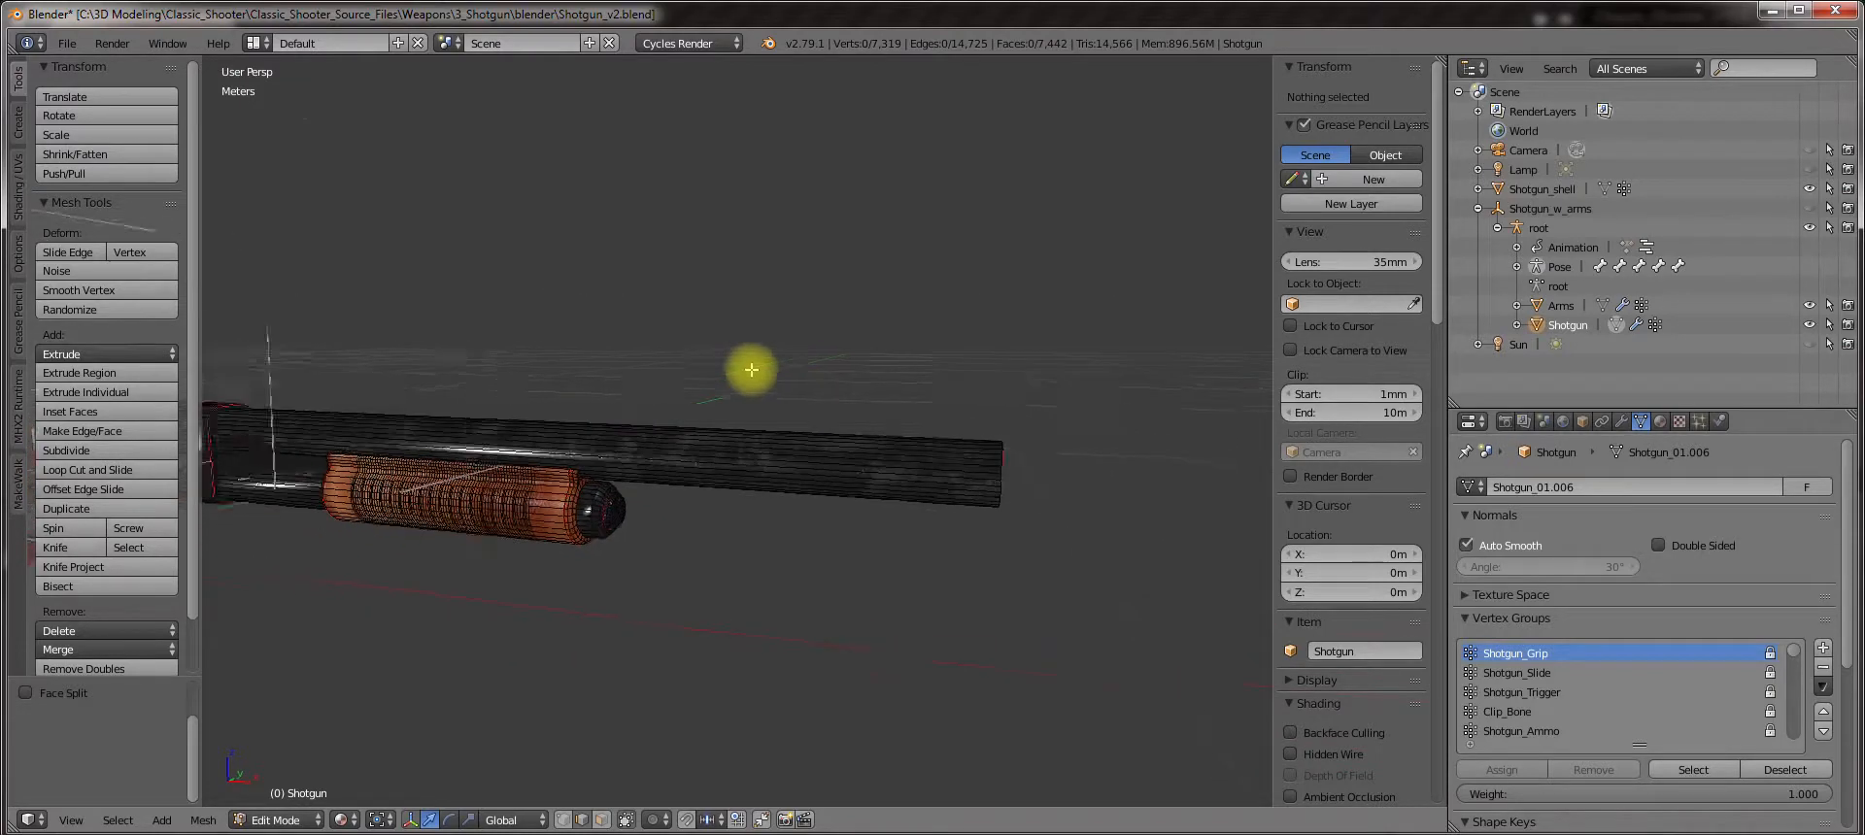
In wireframe view, select the edge along the barrel top and raise the strip up on Z.
left_click_drag(750, 369, 761, 423)
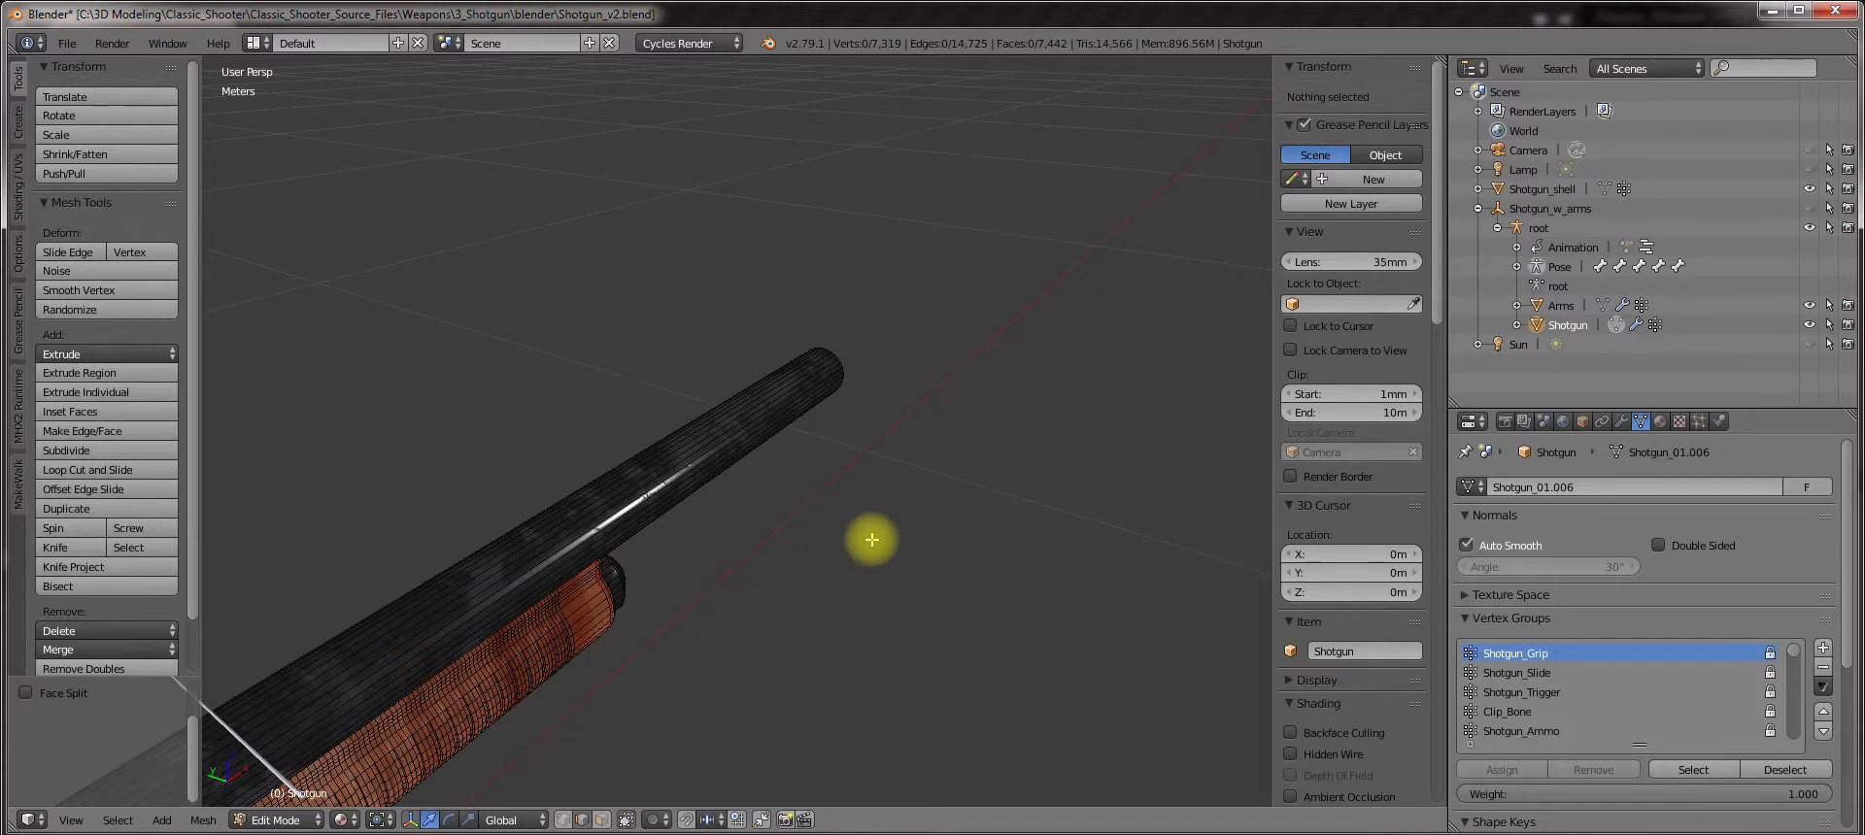
key("z")
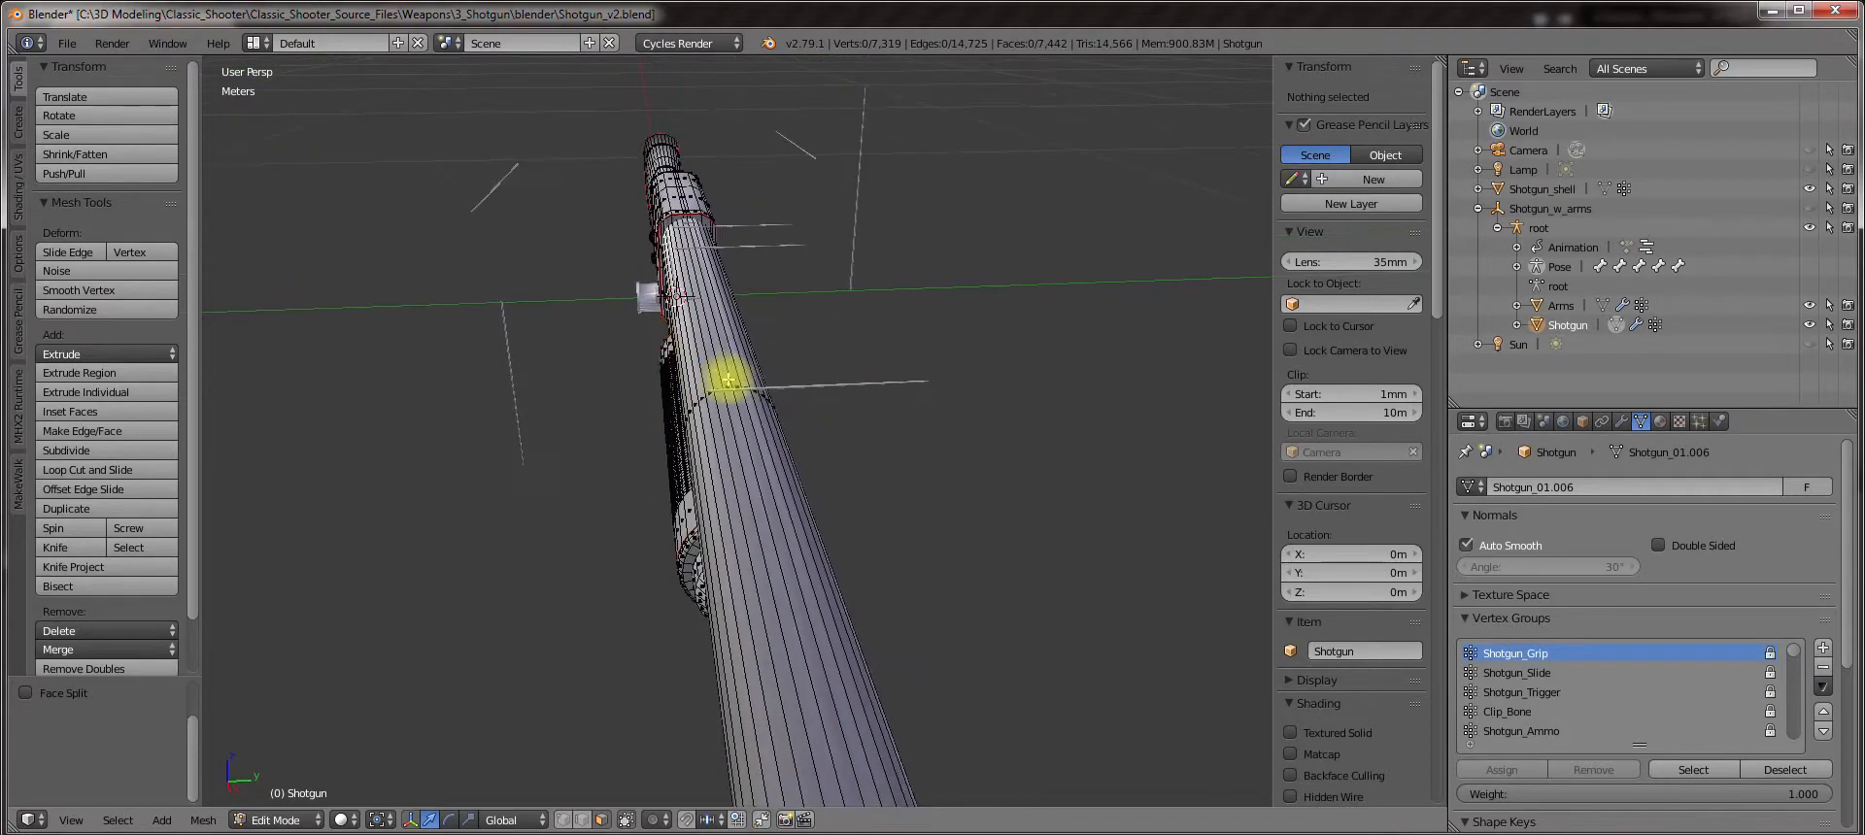
left_click(734, 386)
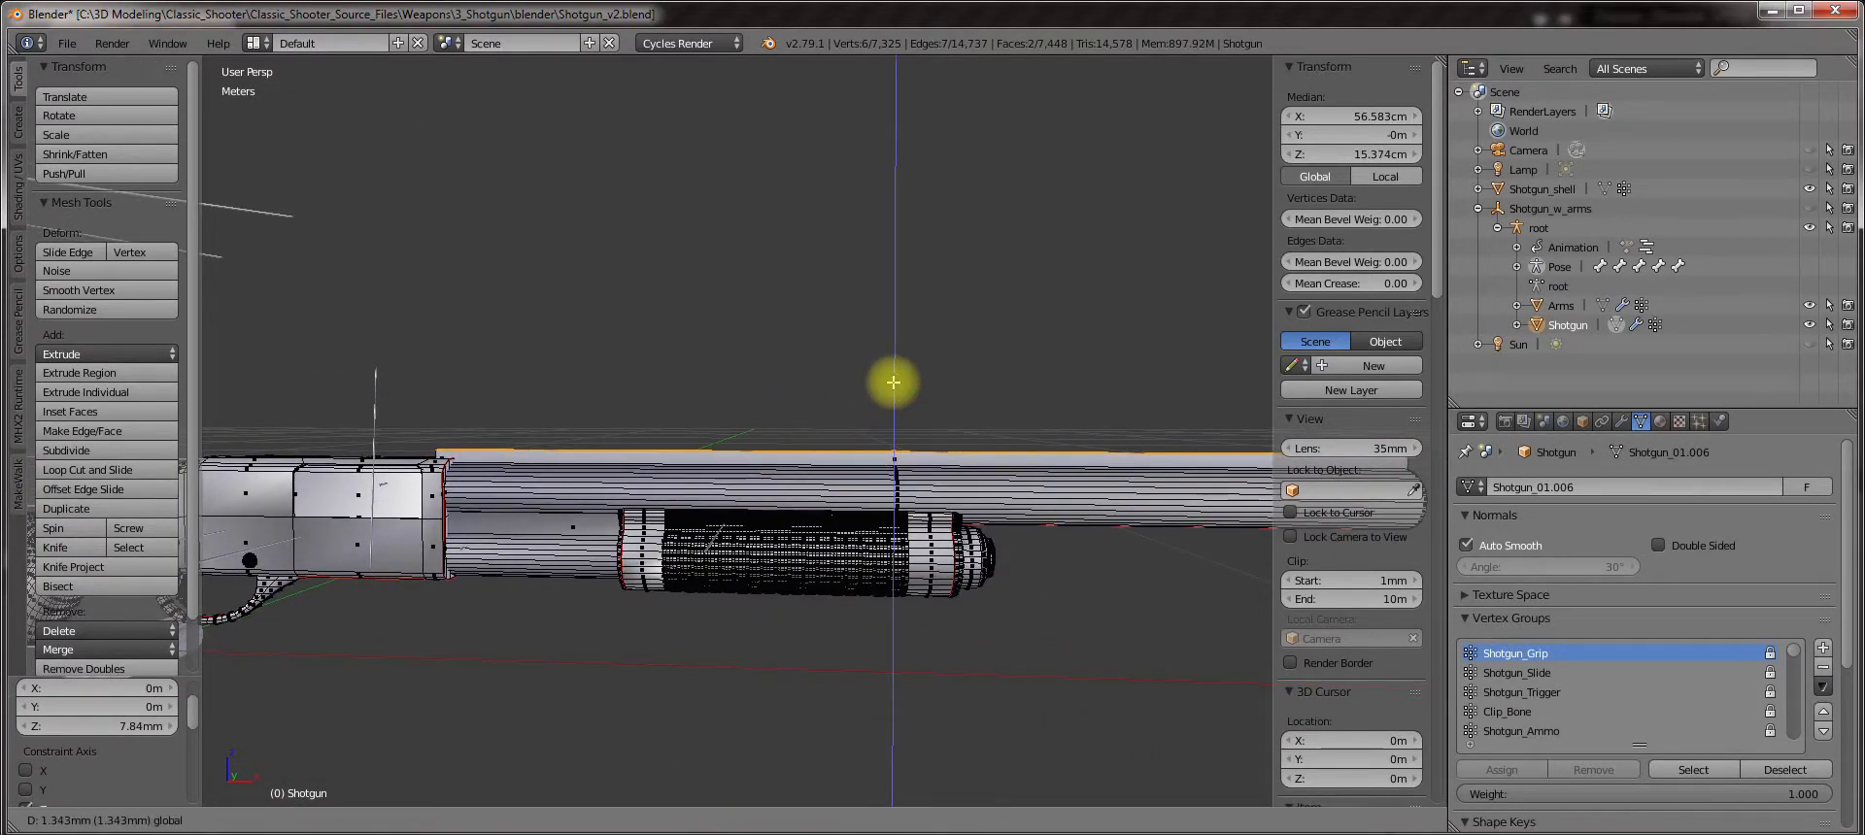
left_click_drag(892, 380, 783, 398)
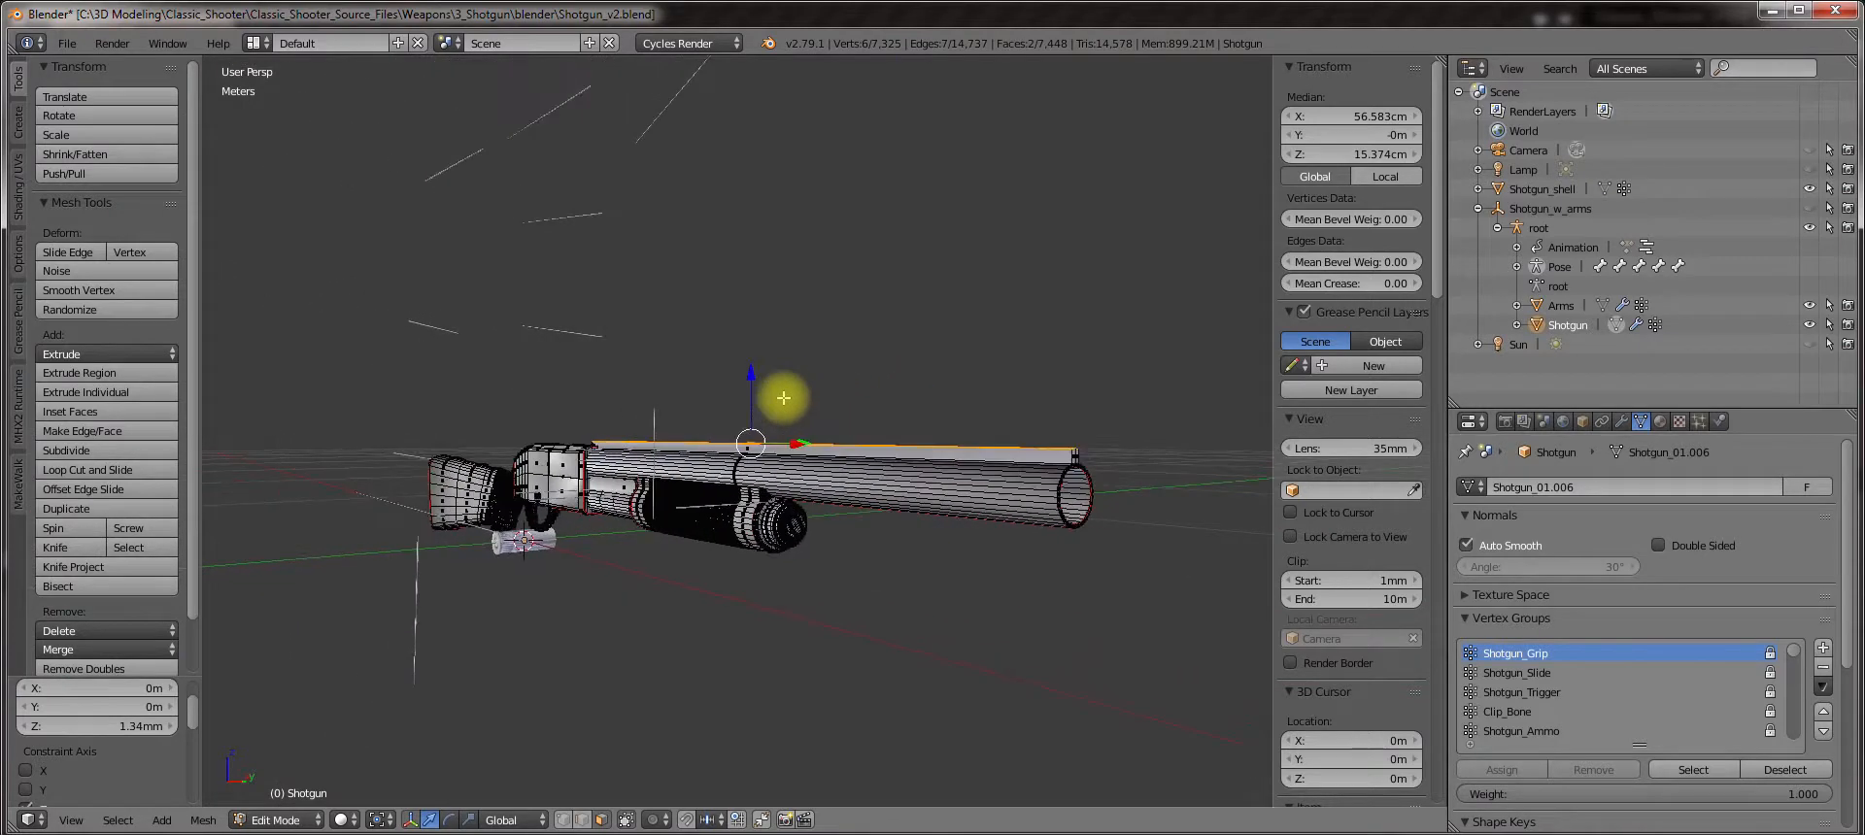
key("Tab")
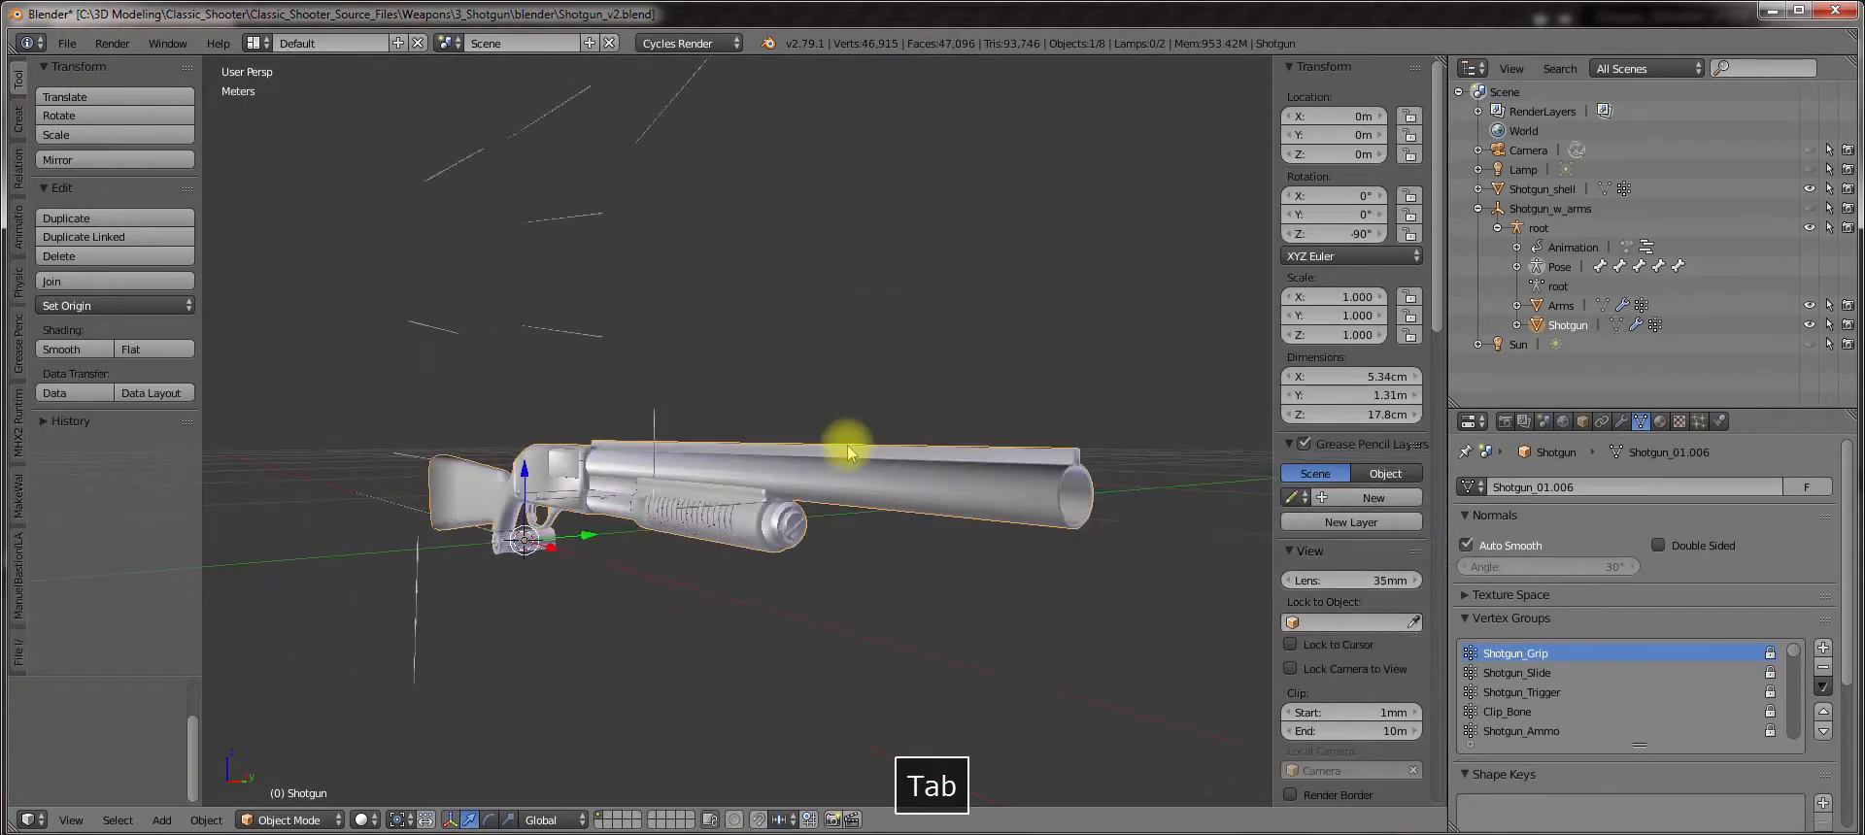
key("Tab")
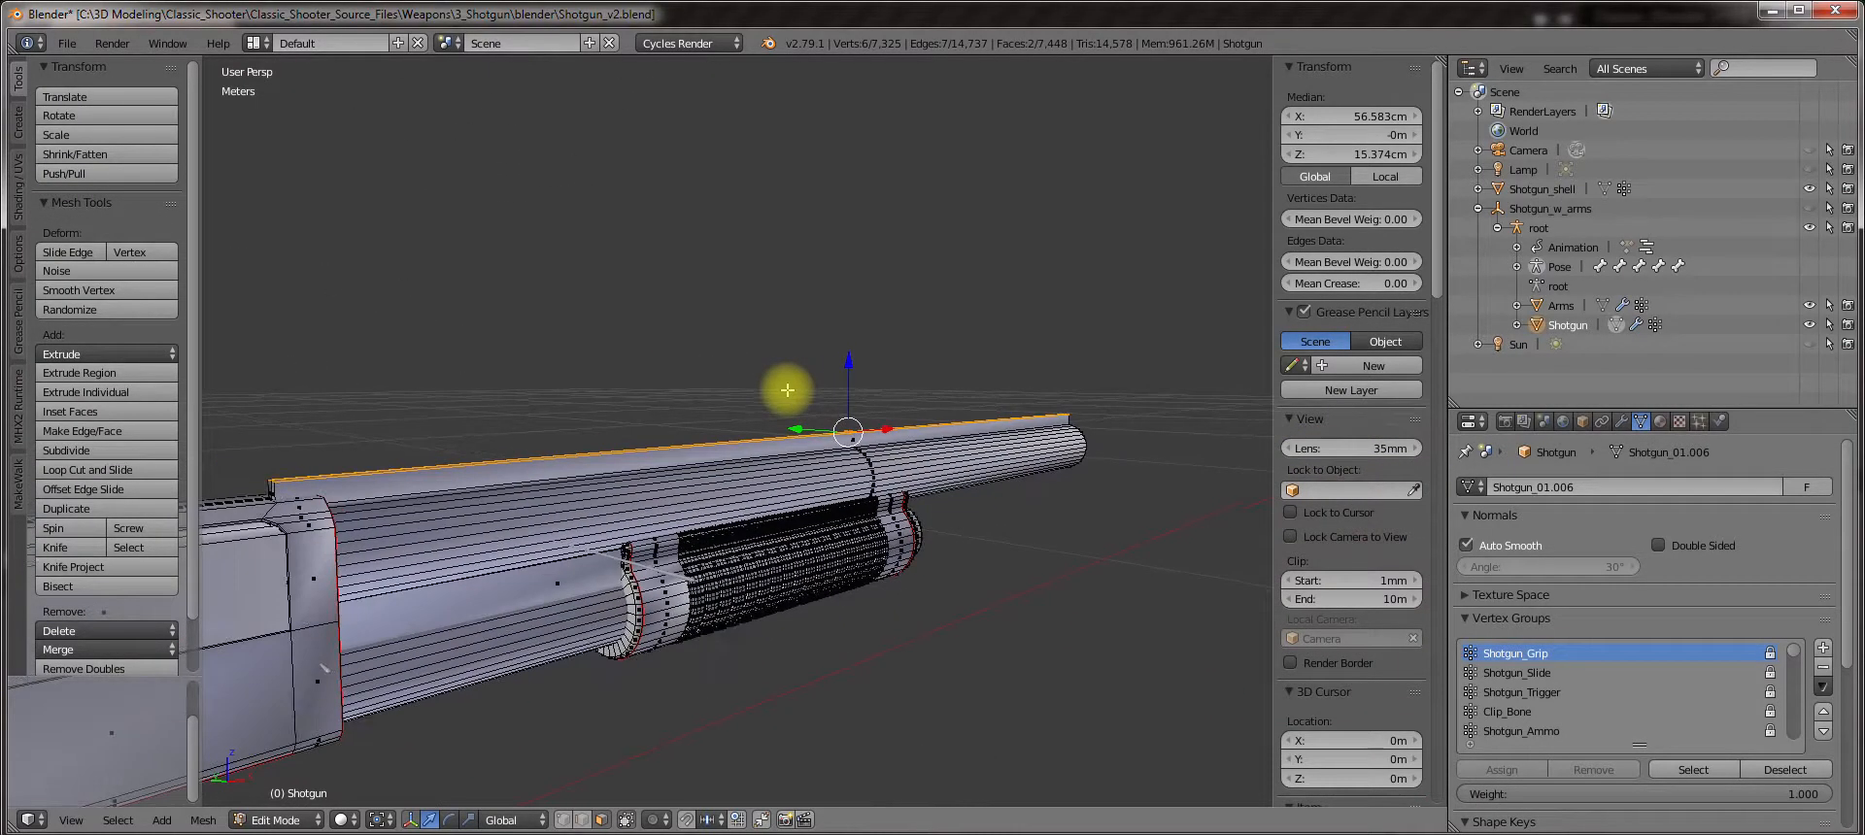
key("Shift+D")
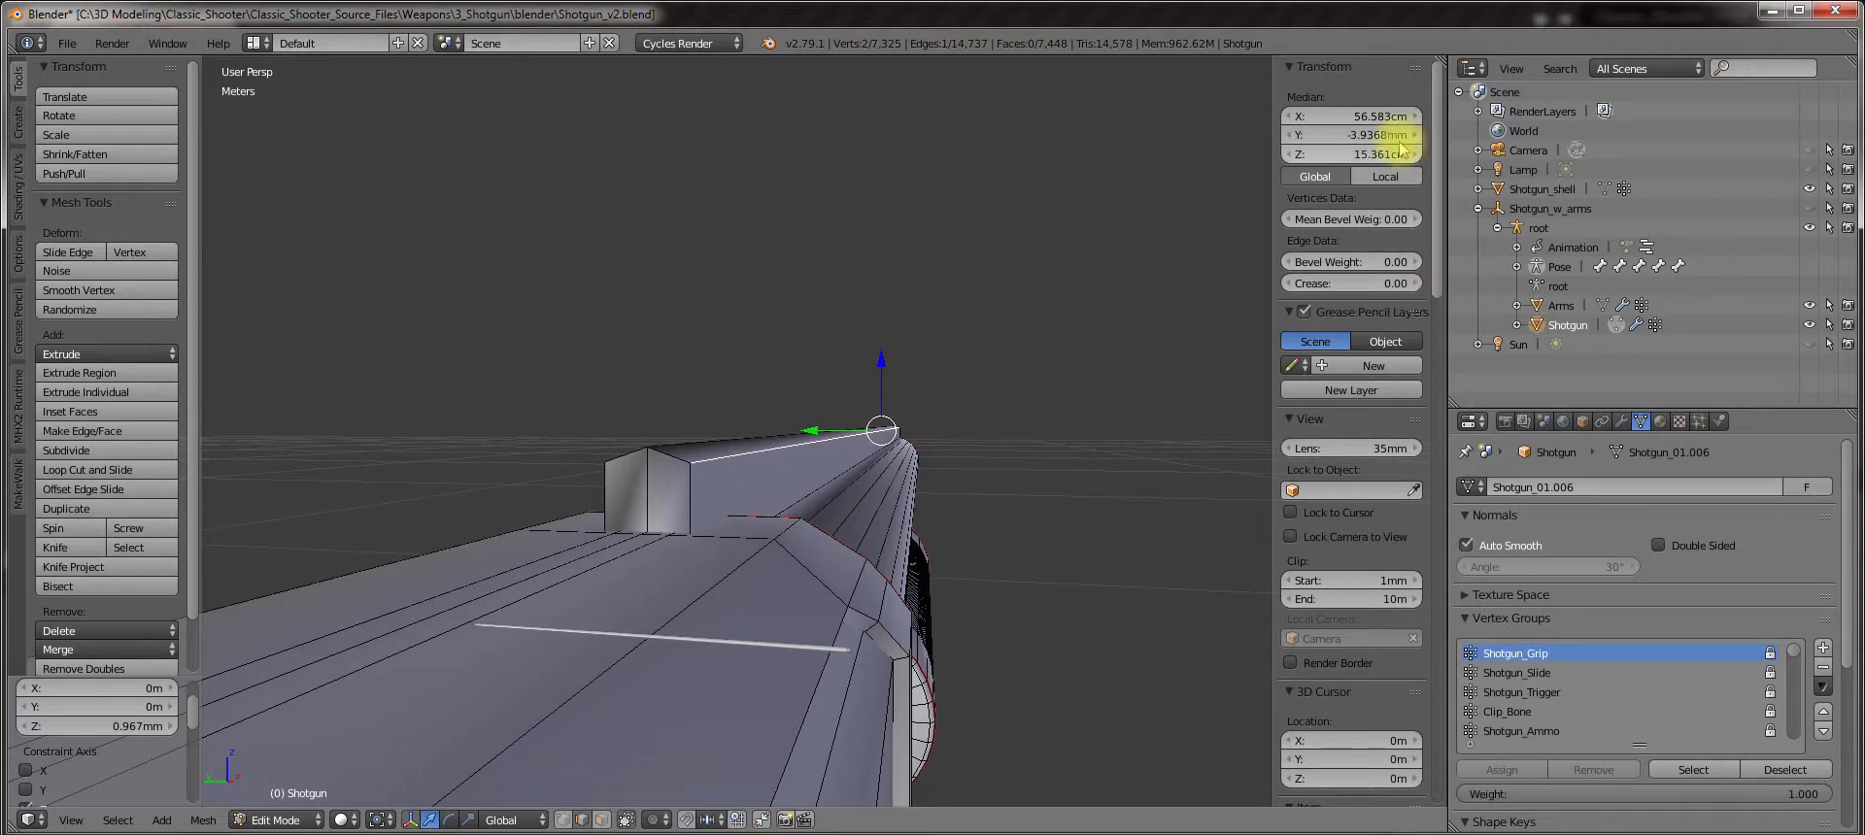
Move the top edges of the barrel up slightly along Z and check from another angle.
key("ctrl+c")
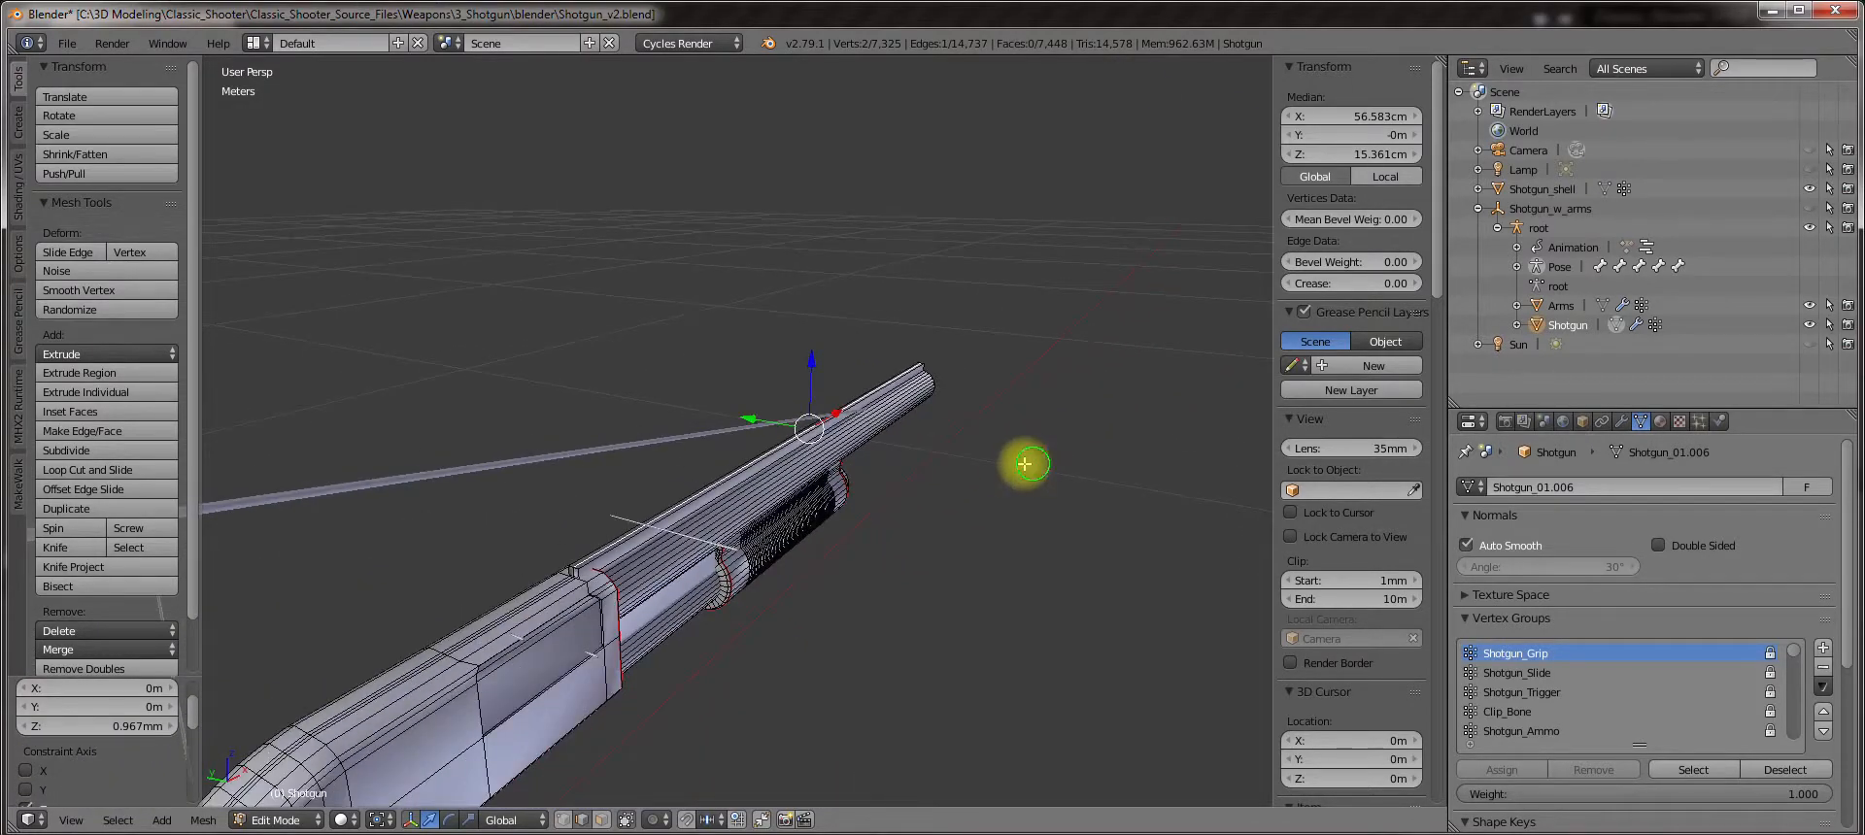
left_click_drag(1025, 464, 871, 556)
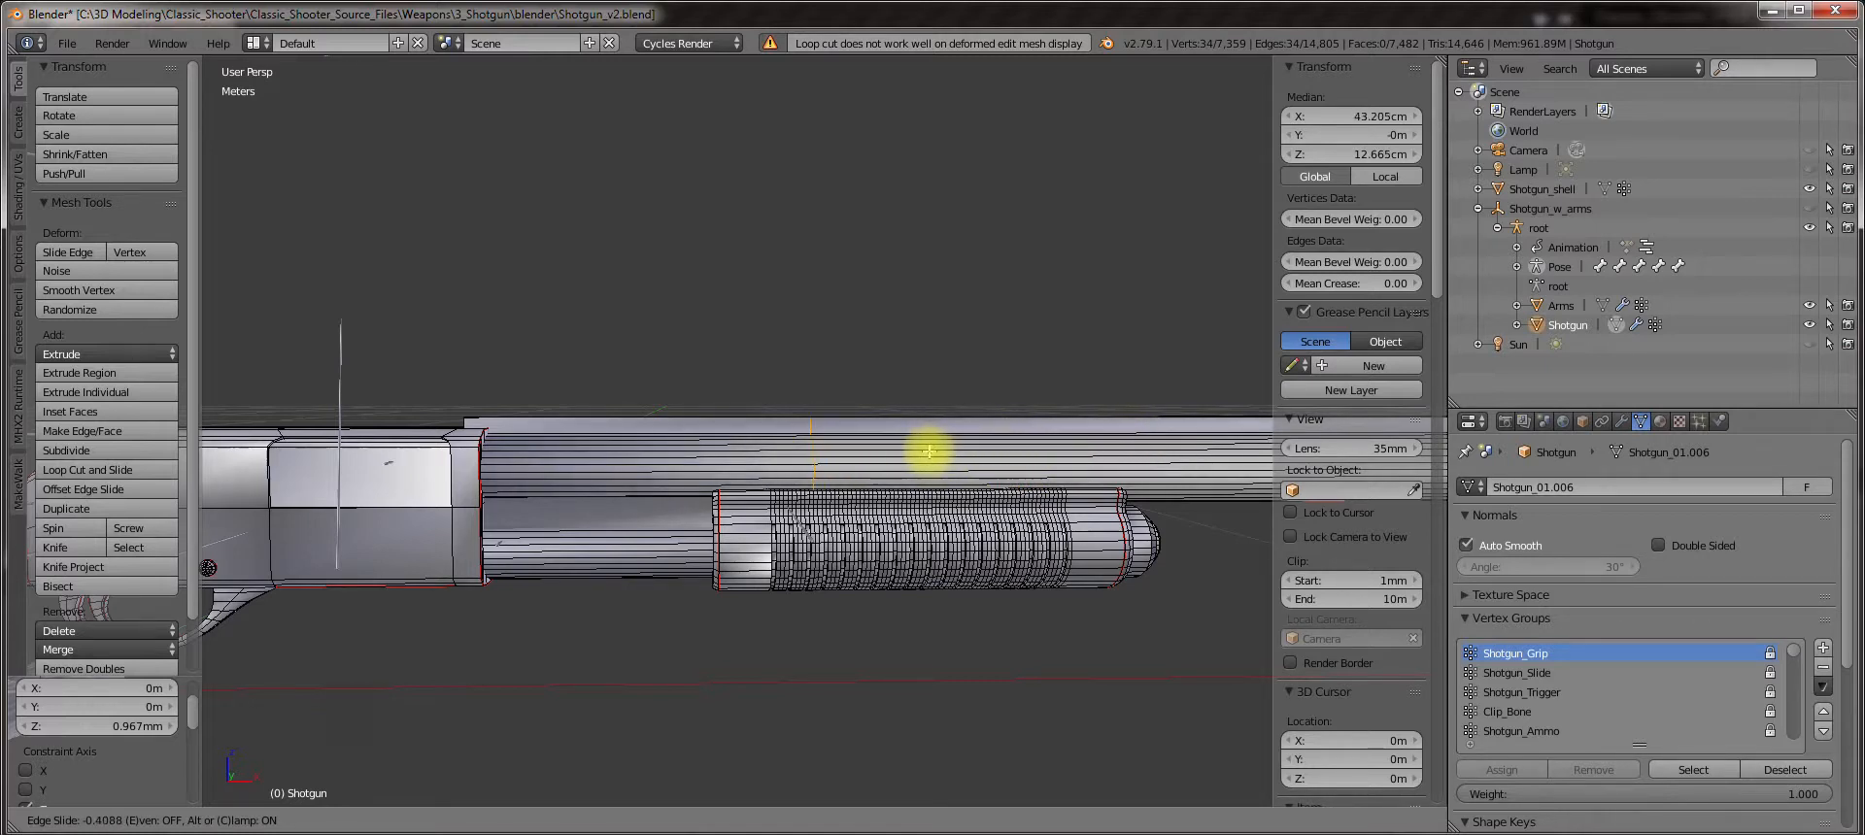
mouse_move(799, 461)
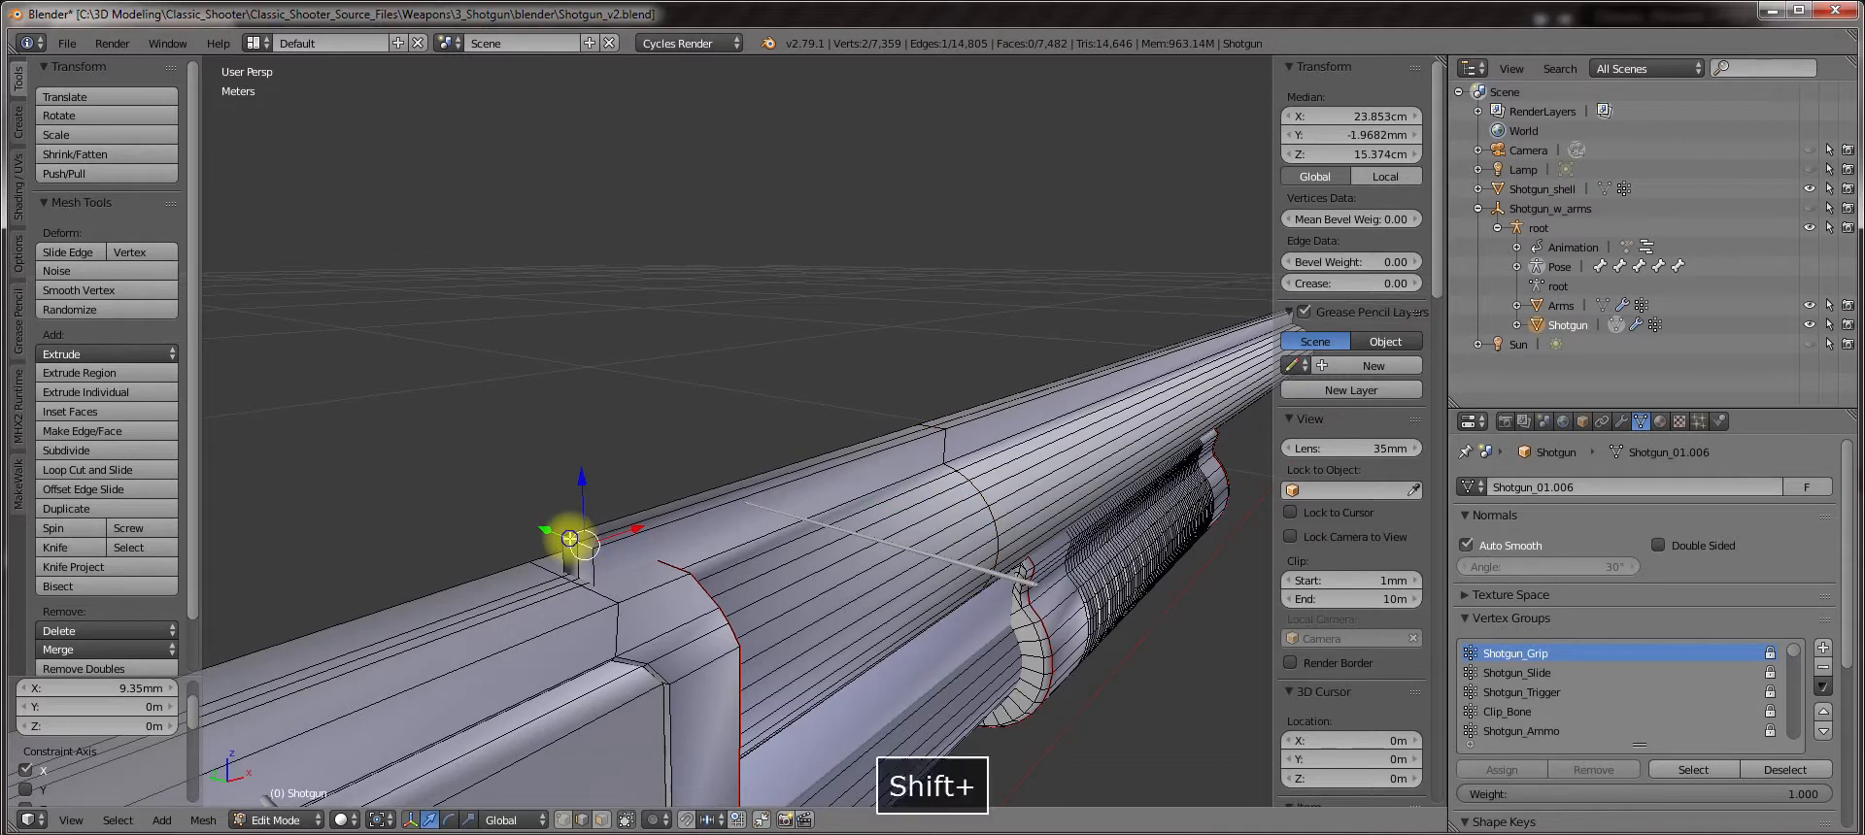
Bevel the new loop around the barrel twice into a wider band near the receiver end.
left_click_drag(571, 538, 569, 502)
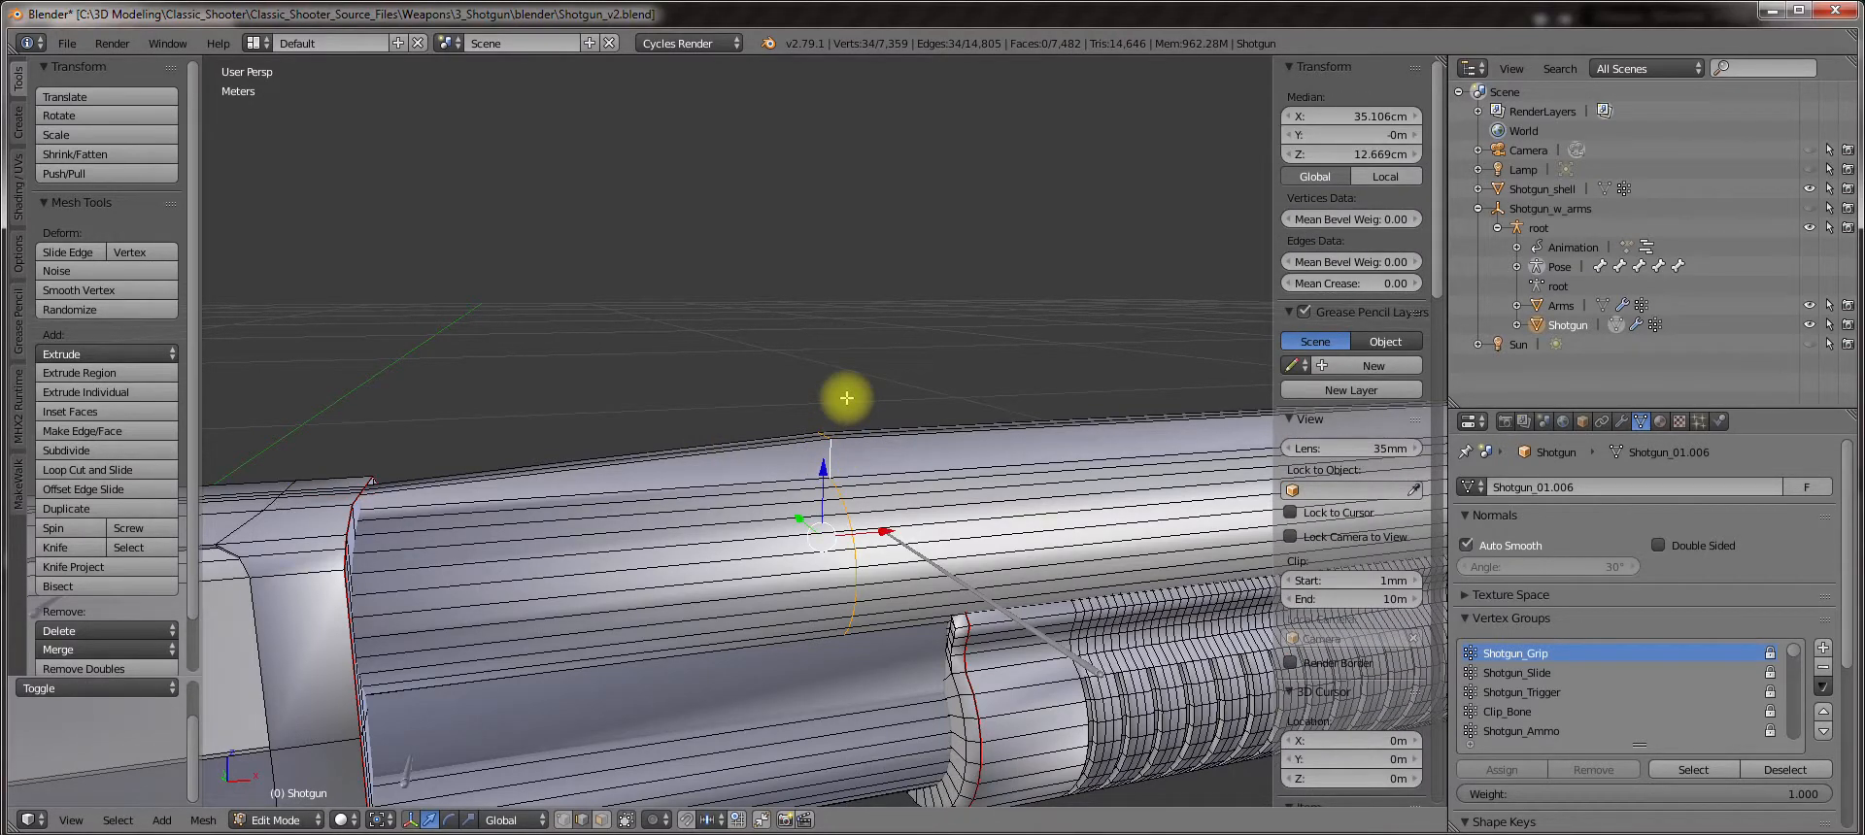
key("k")
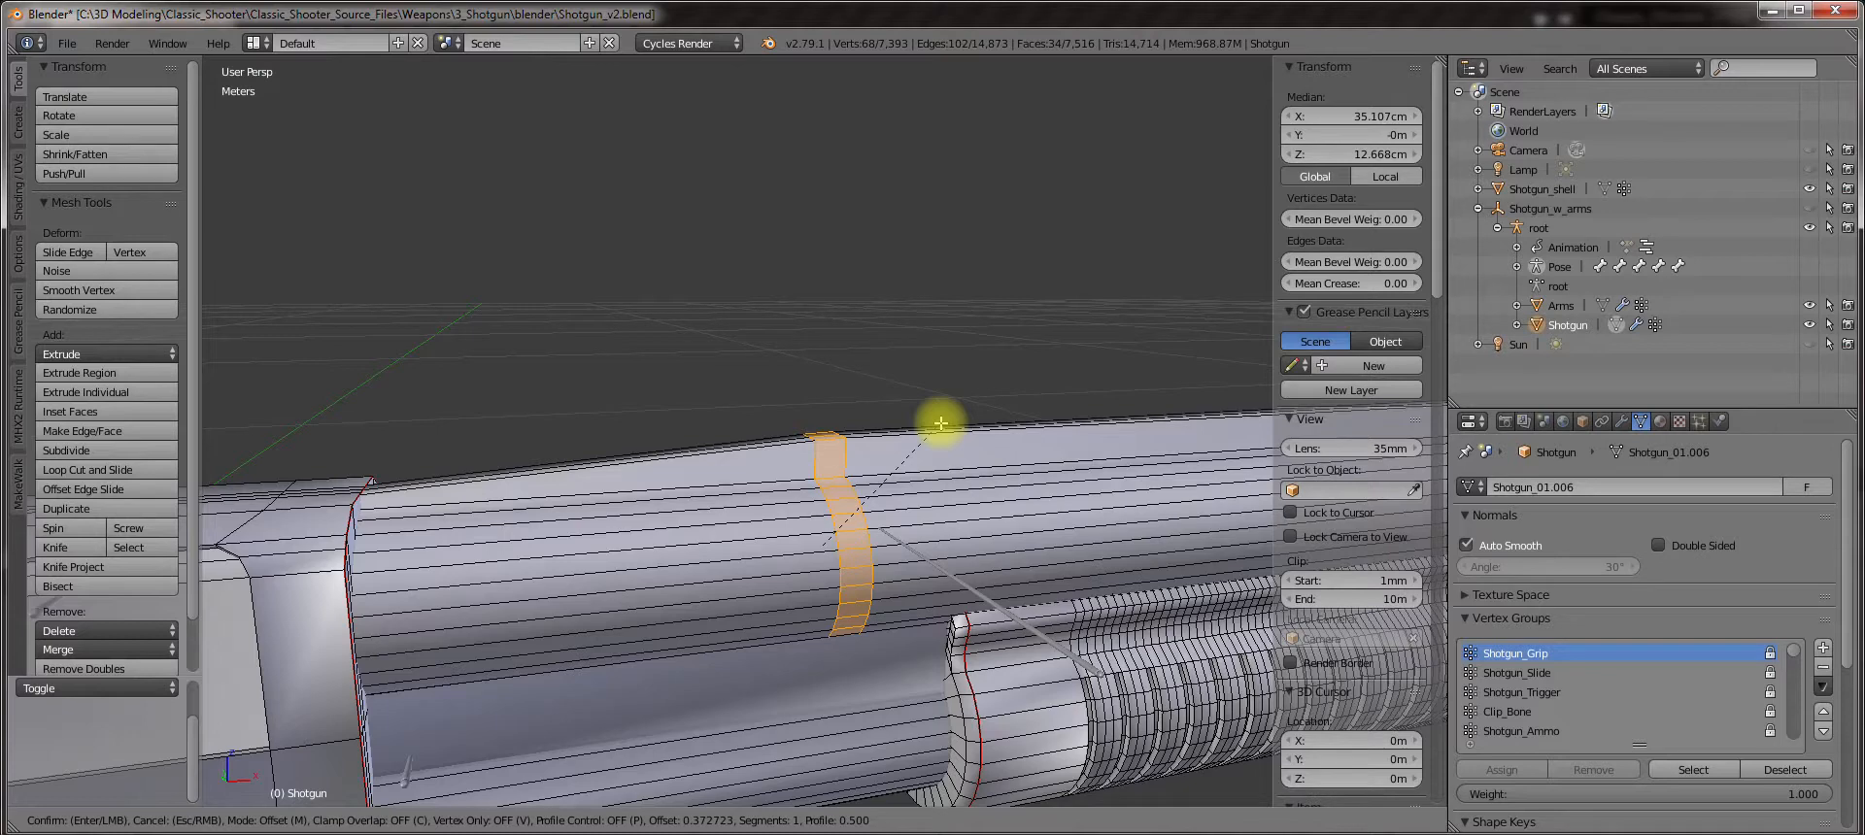
left_click(948, 419)
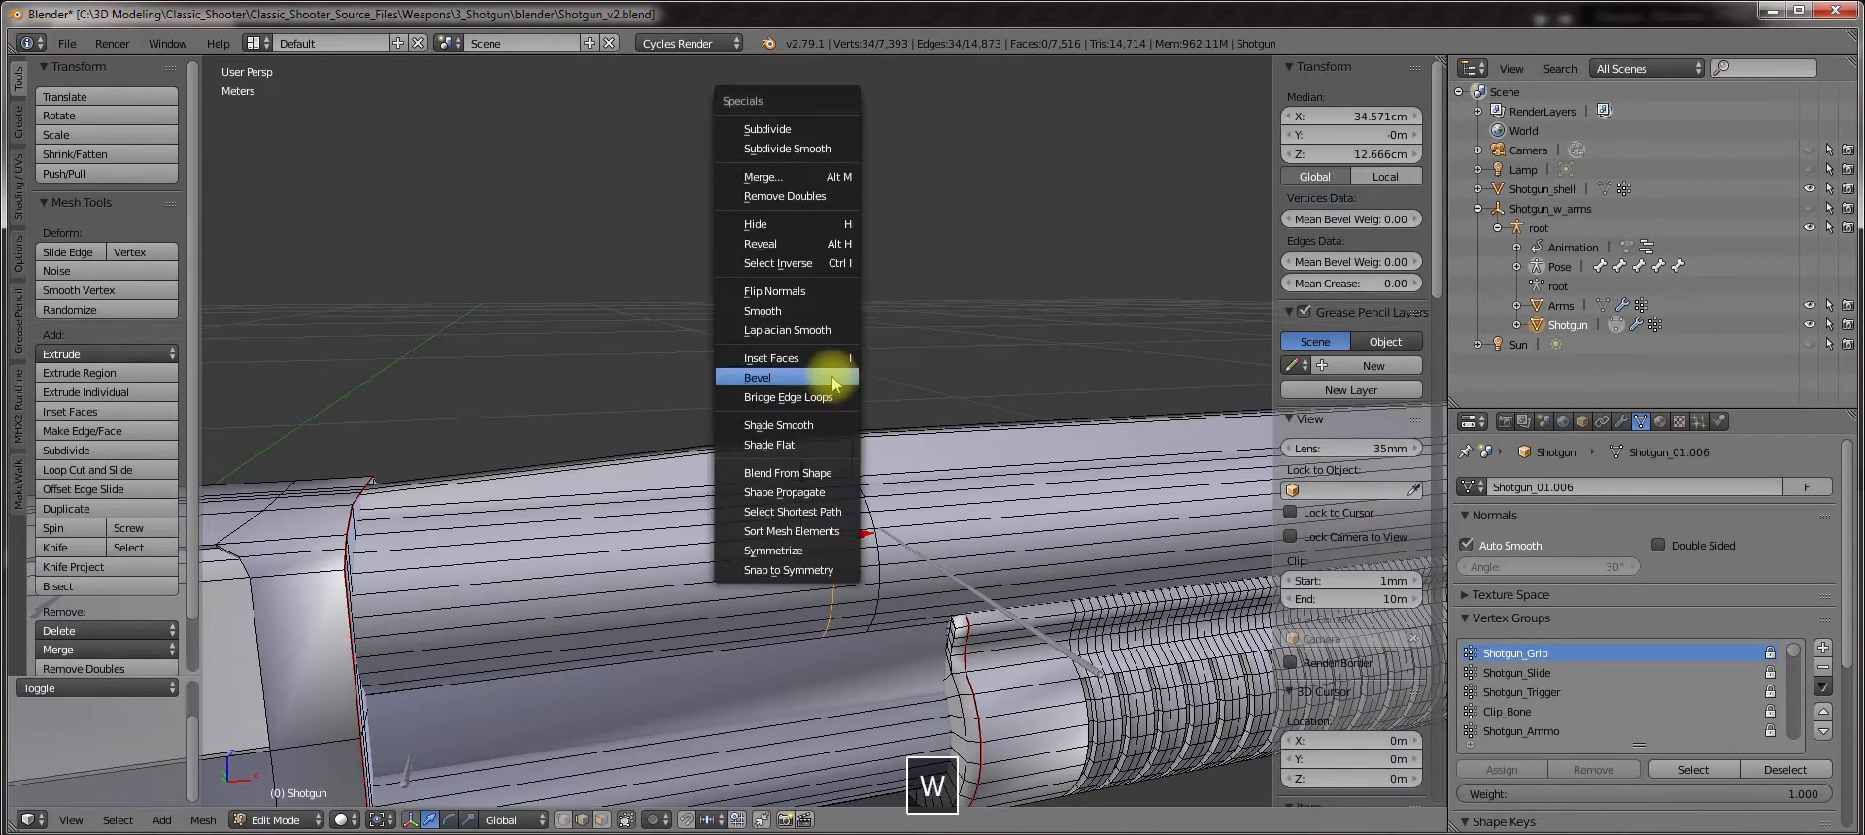
left_click(757, 377)
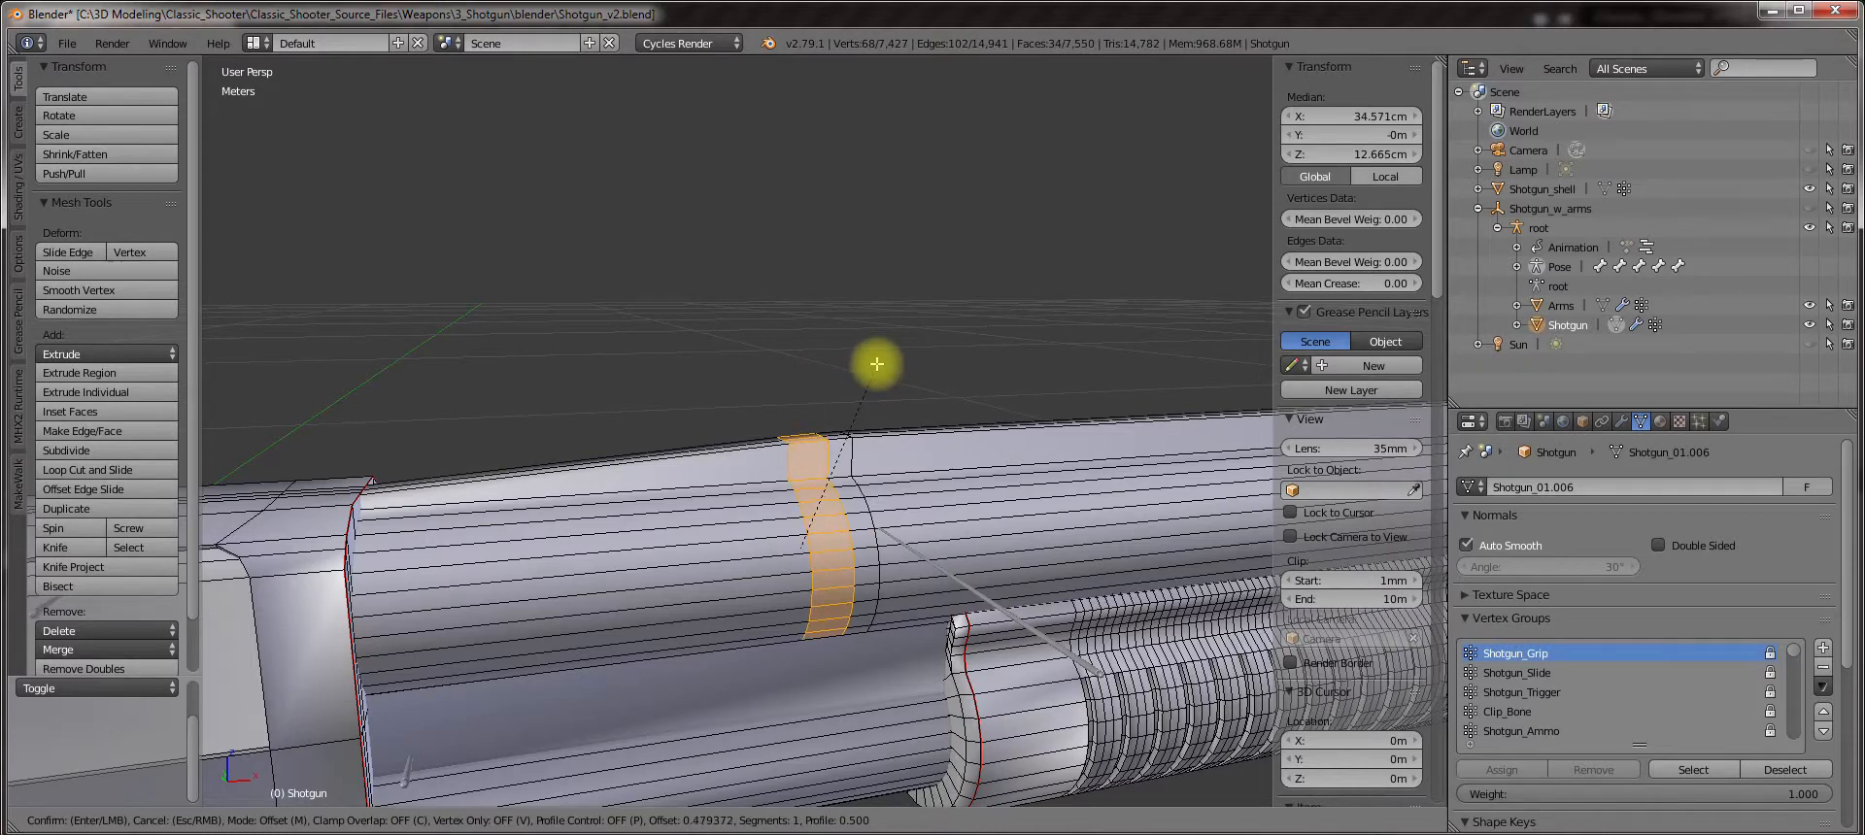
left_click(876, 363)
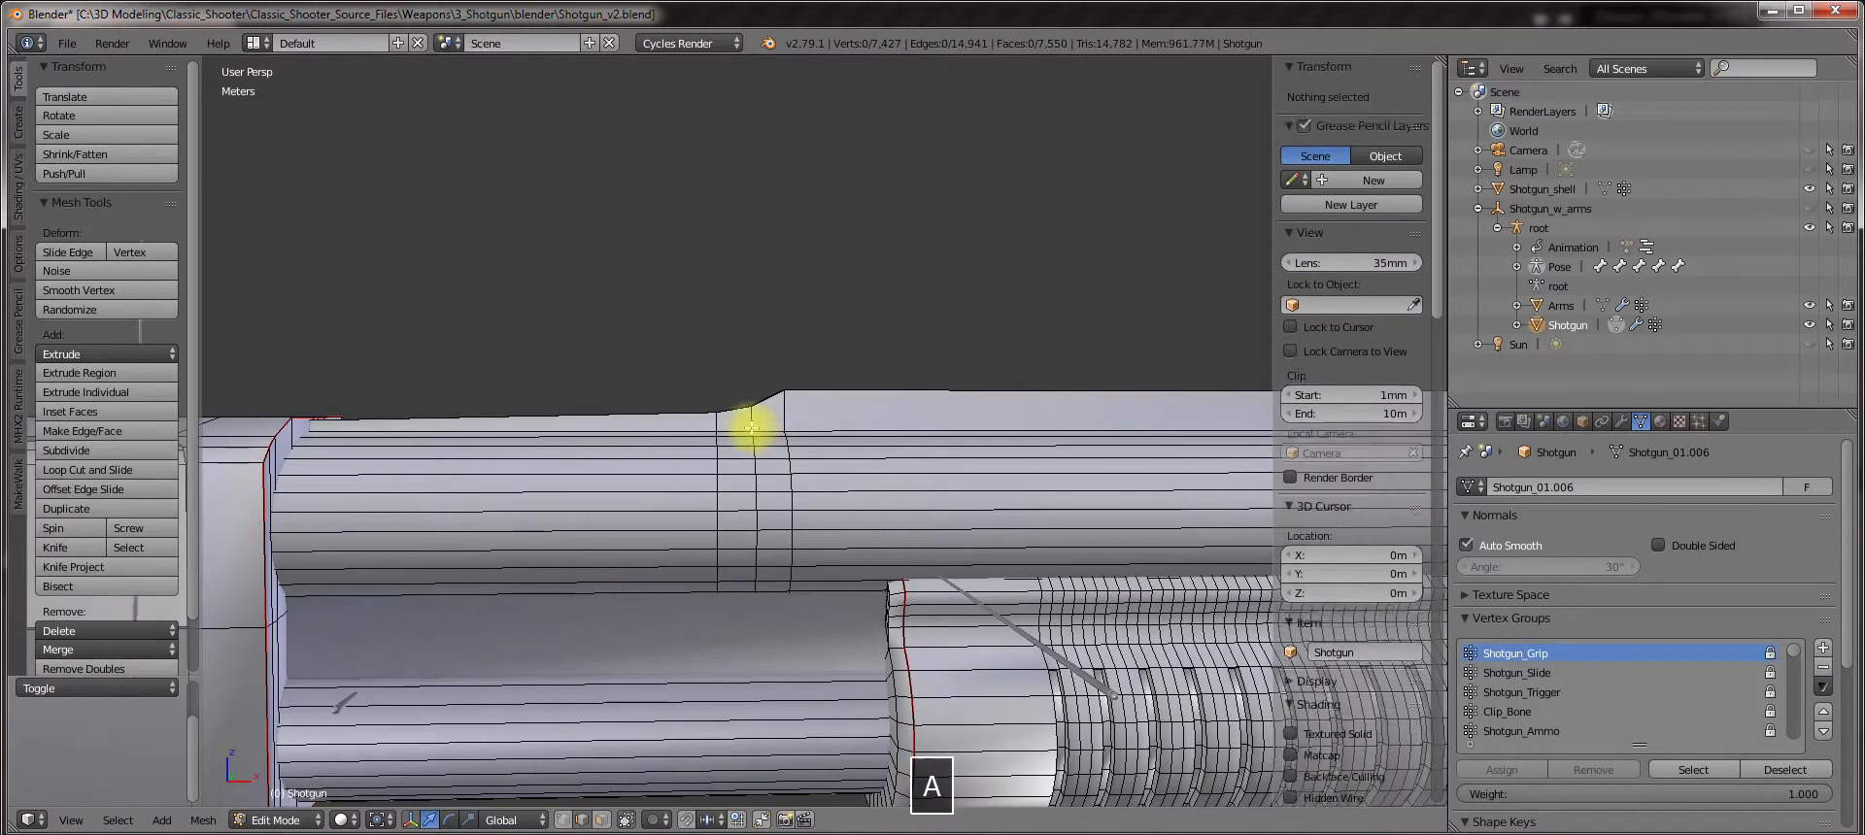
left_click_drag(755, 432, 824, 509)
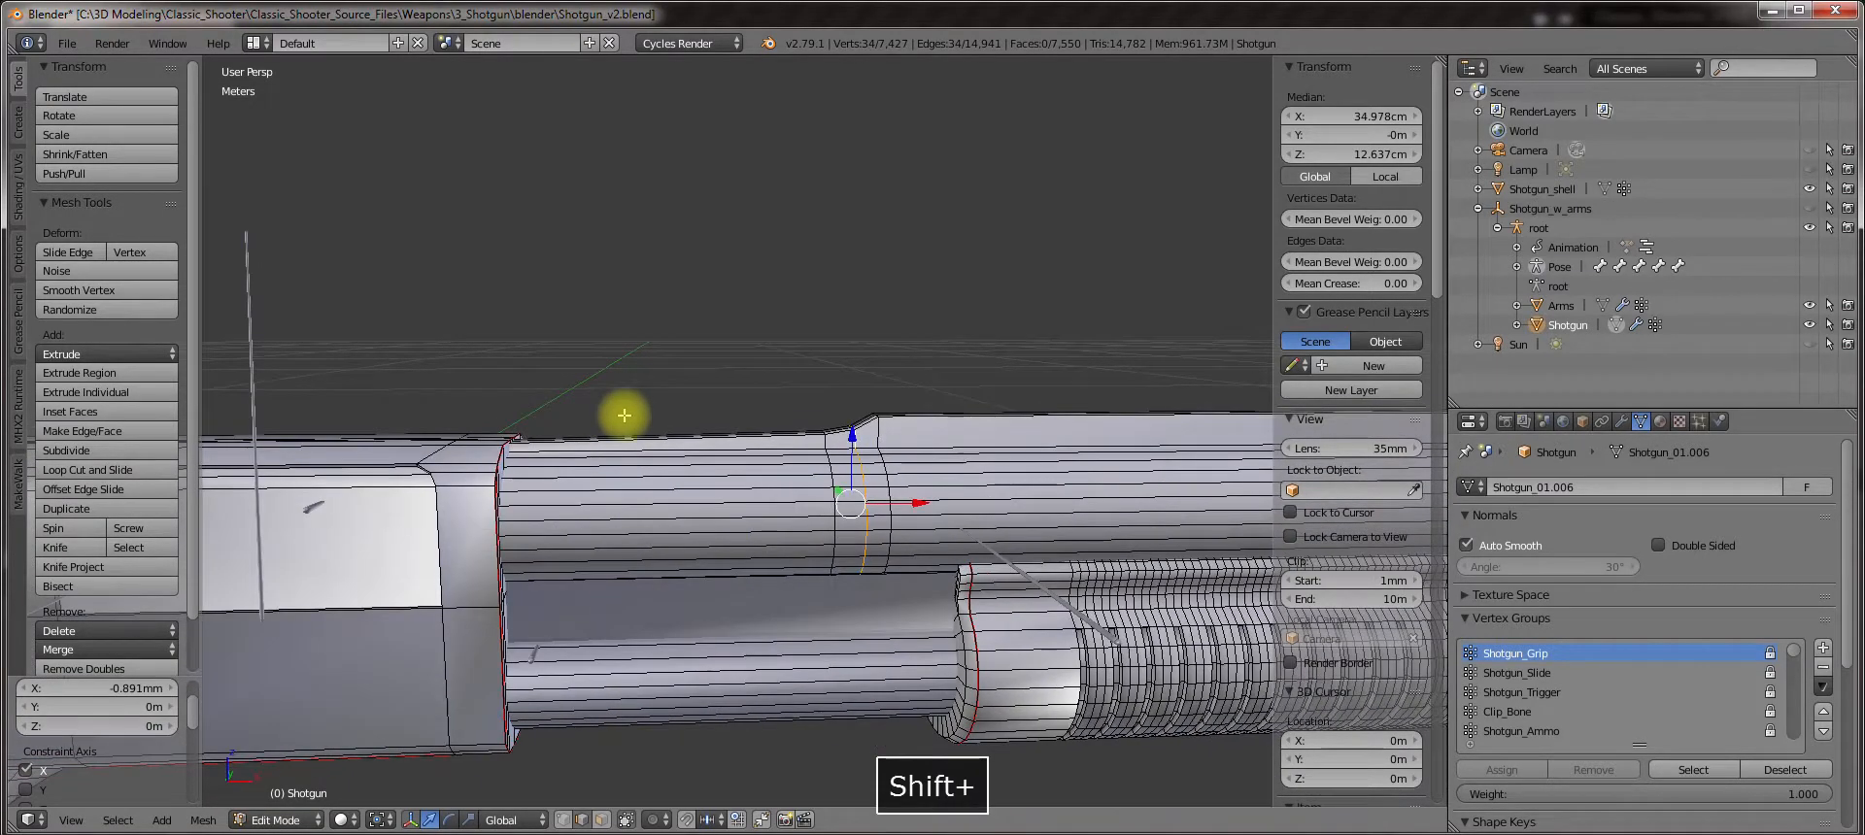
key("Tab")
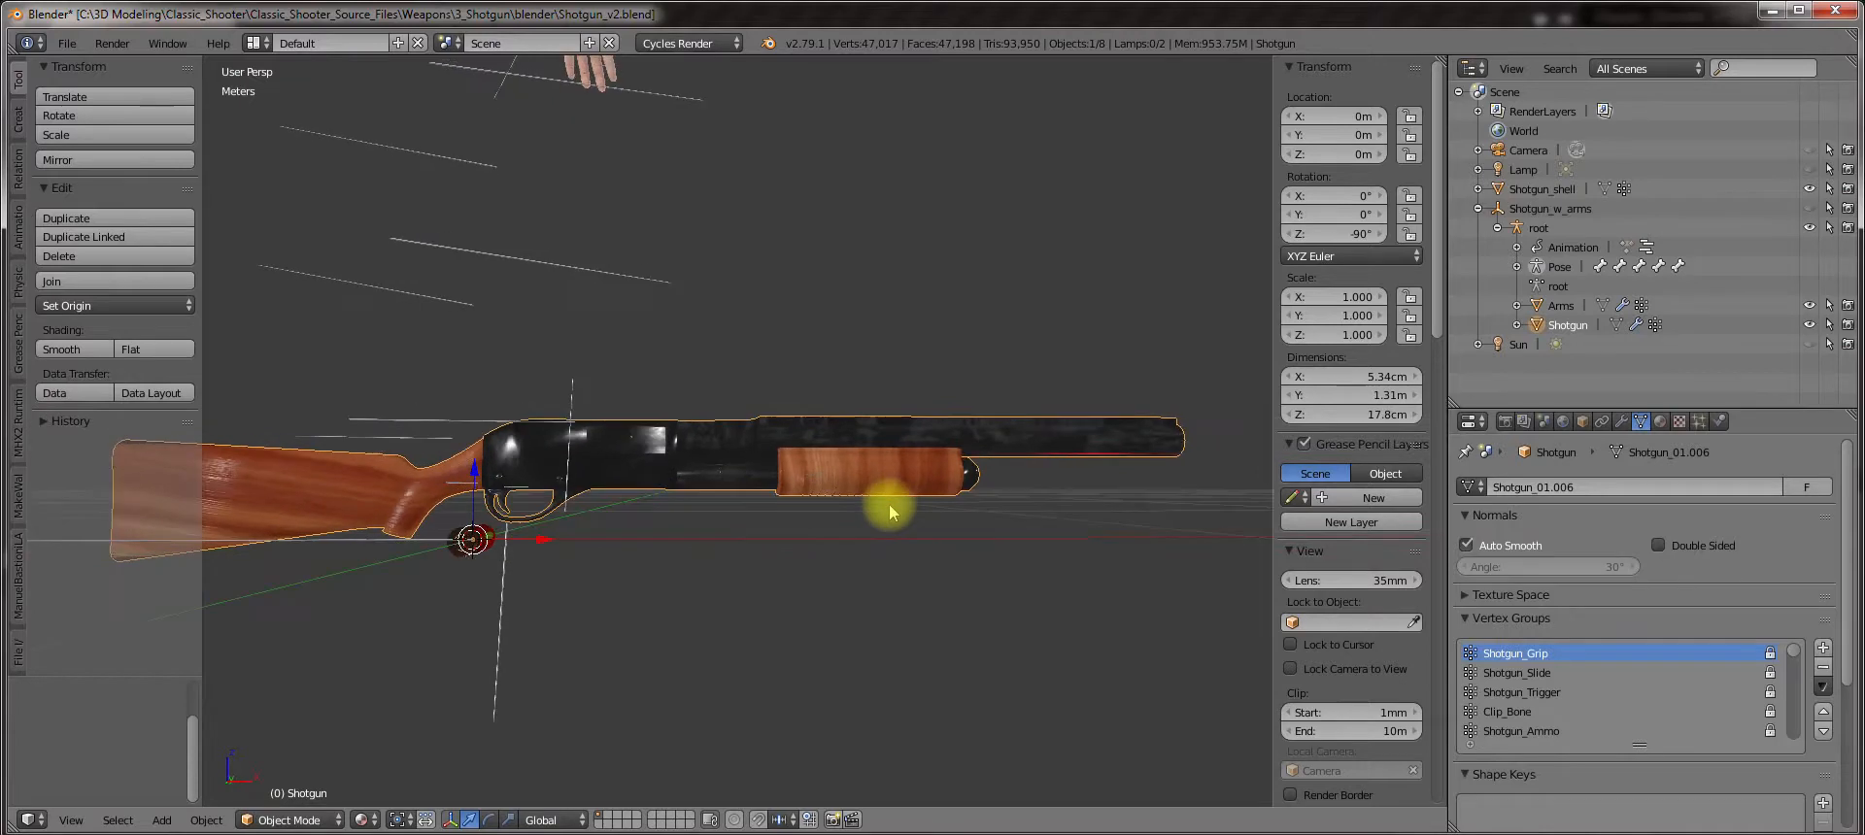
key("Tab")
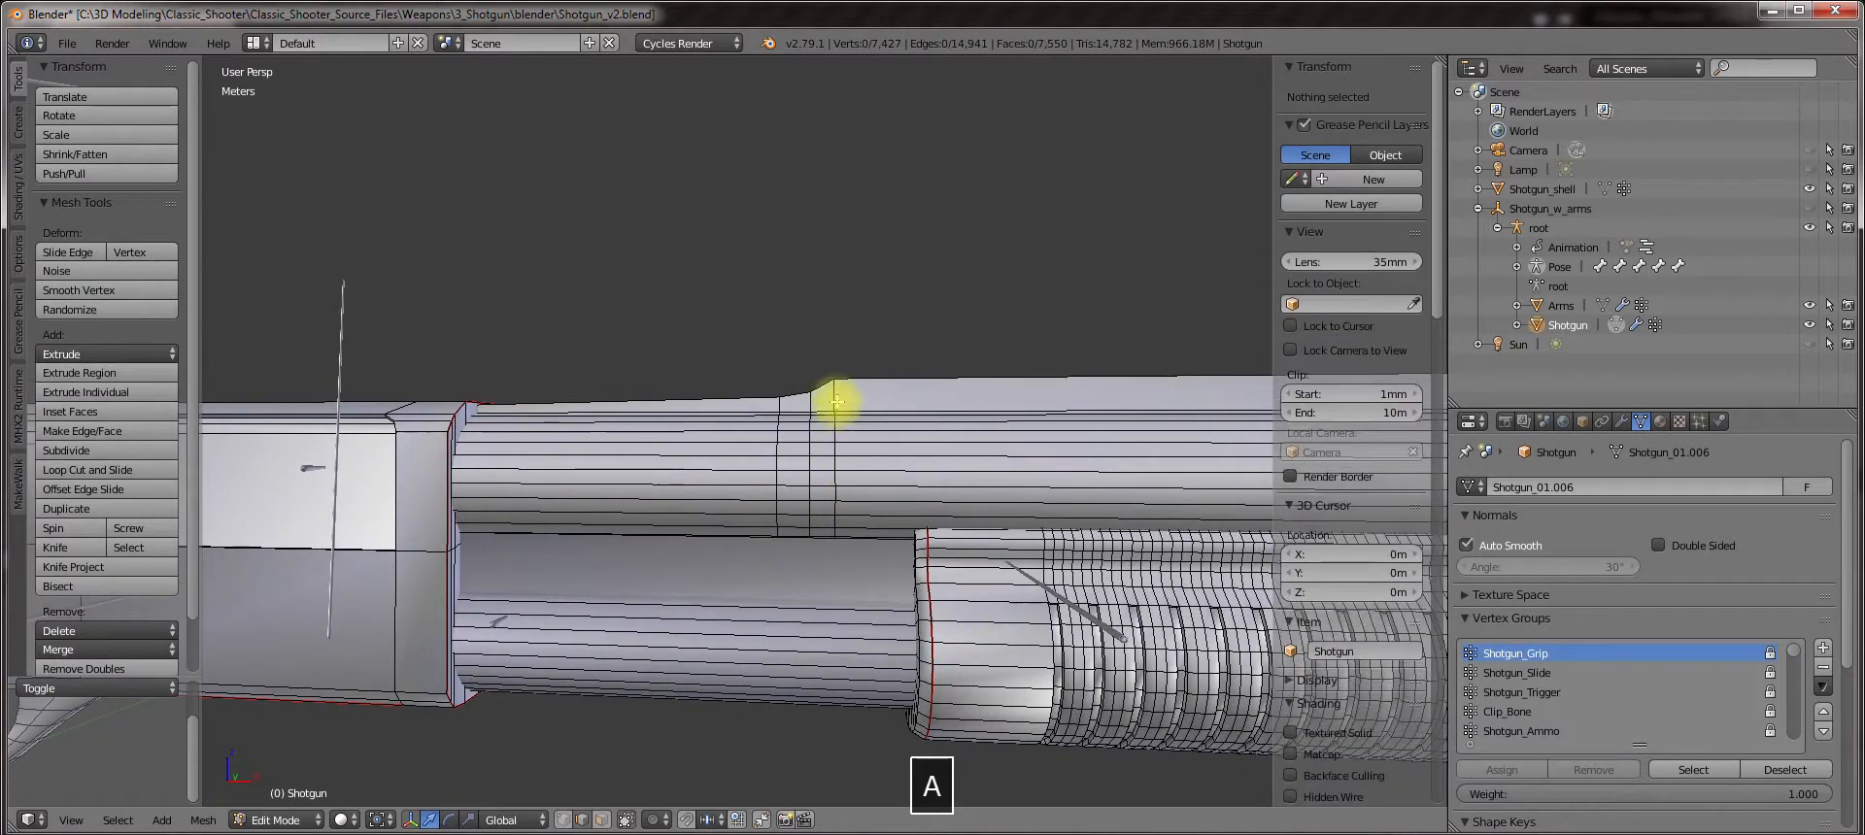
left_click(835, 408)
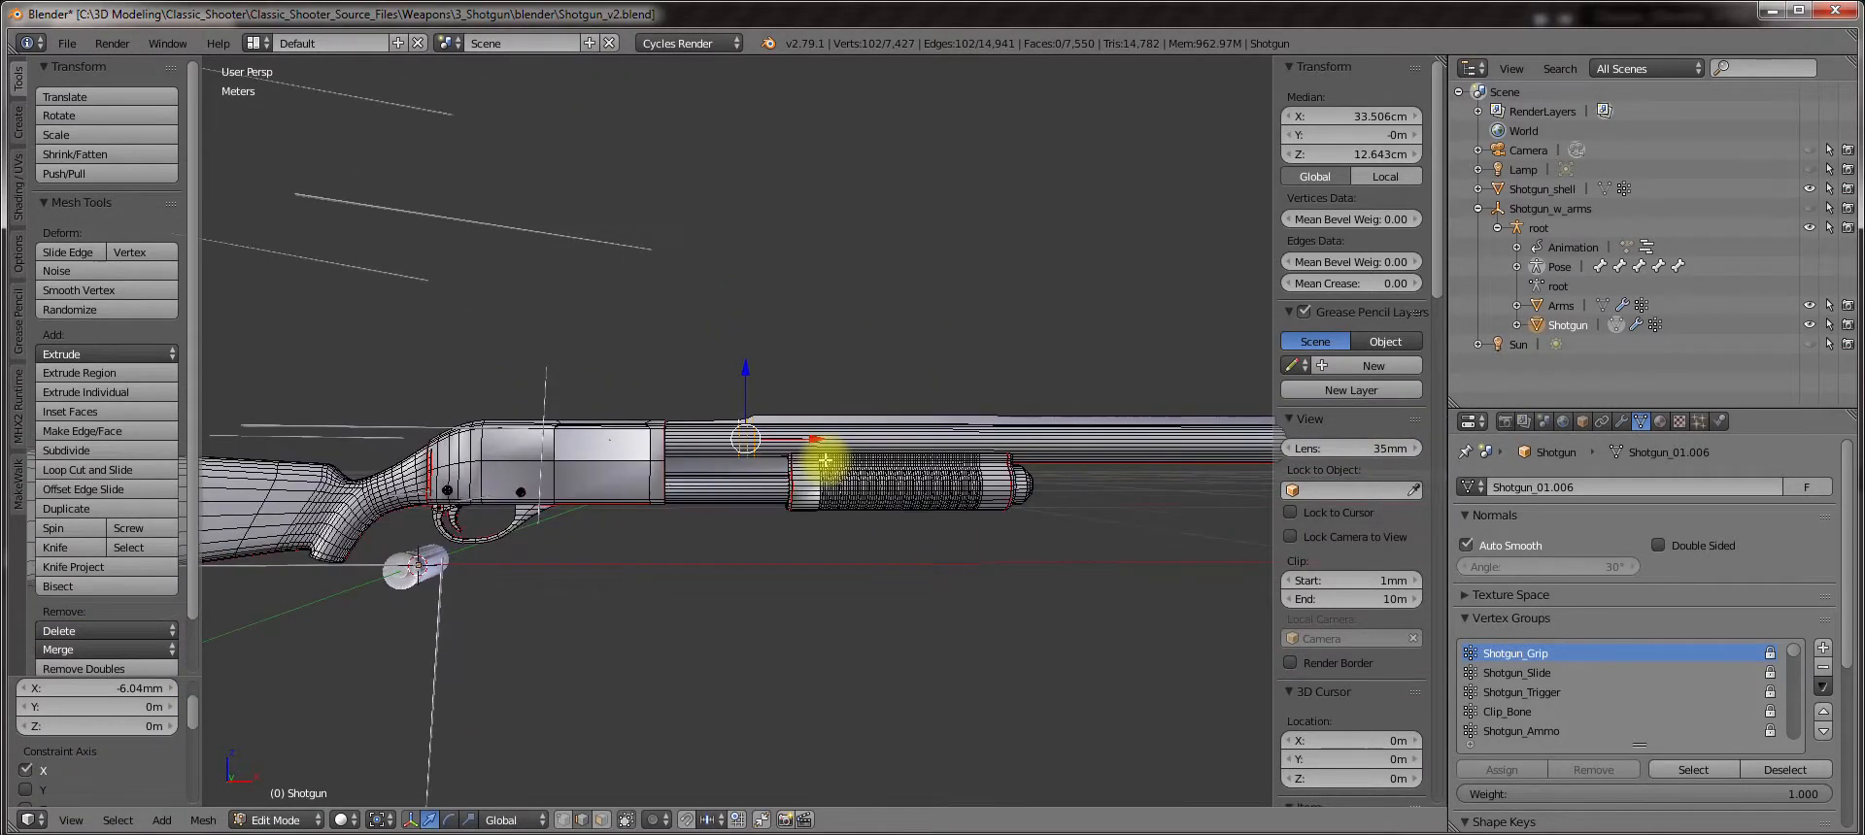
key("Tab")
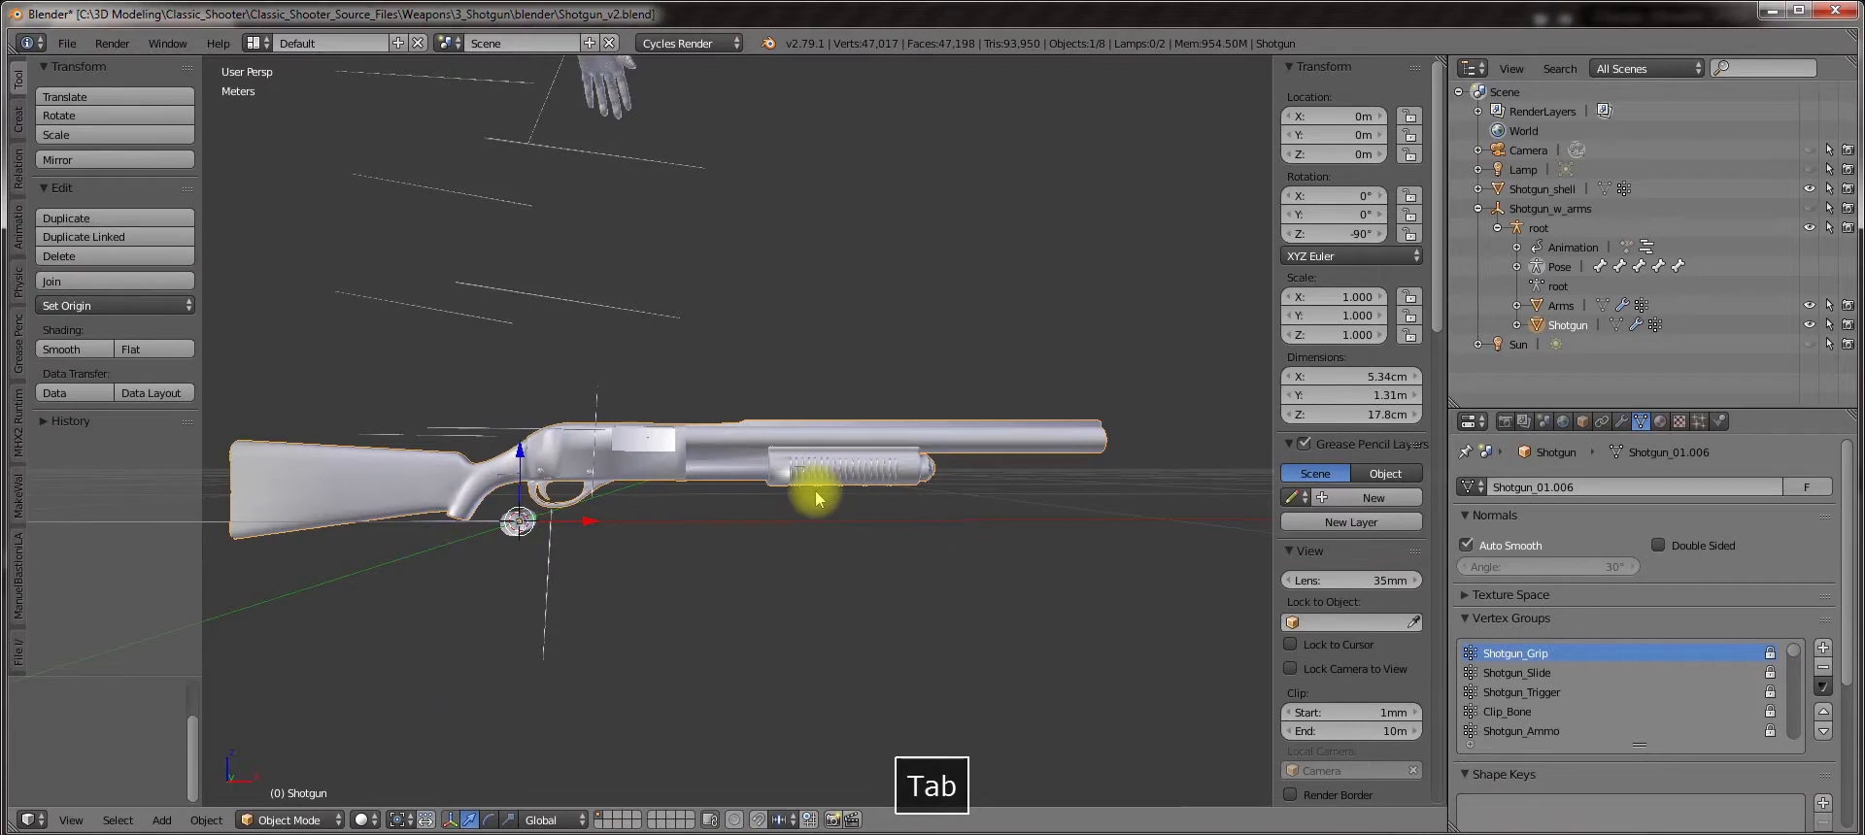
key("Tab")
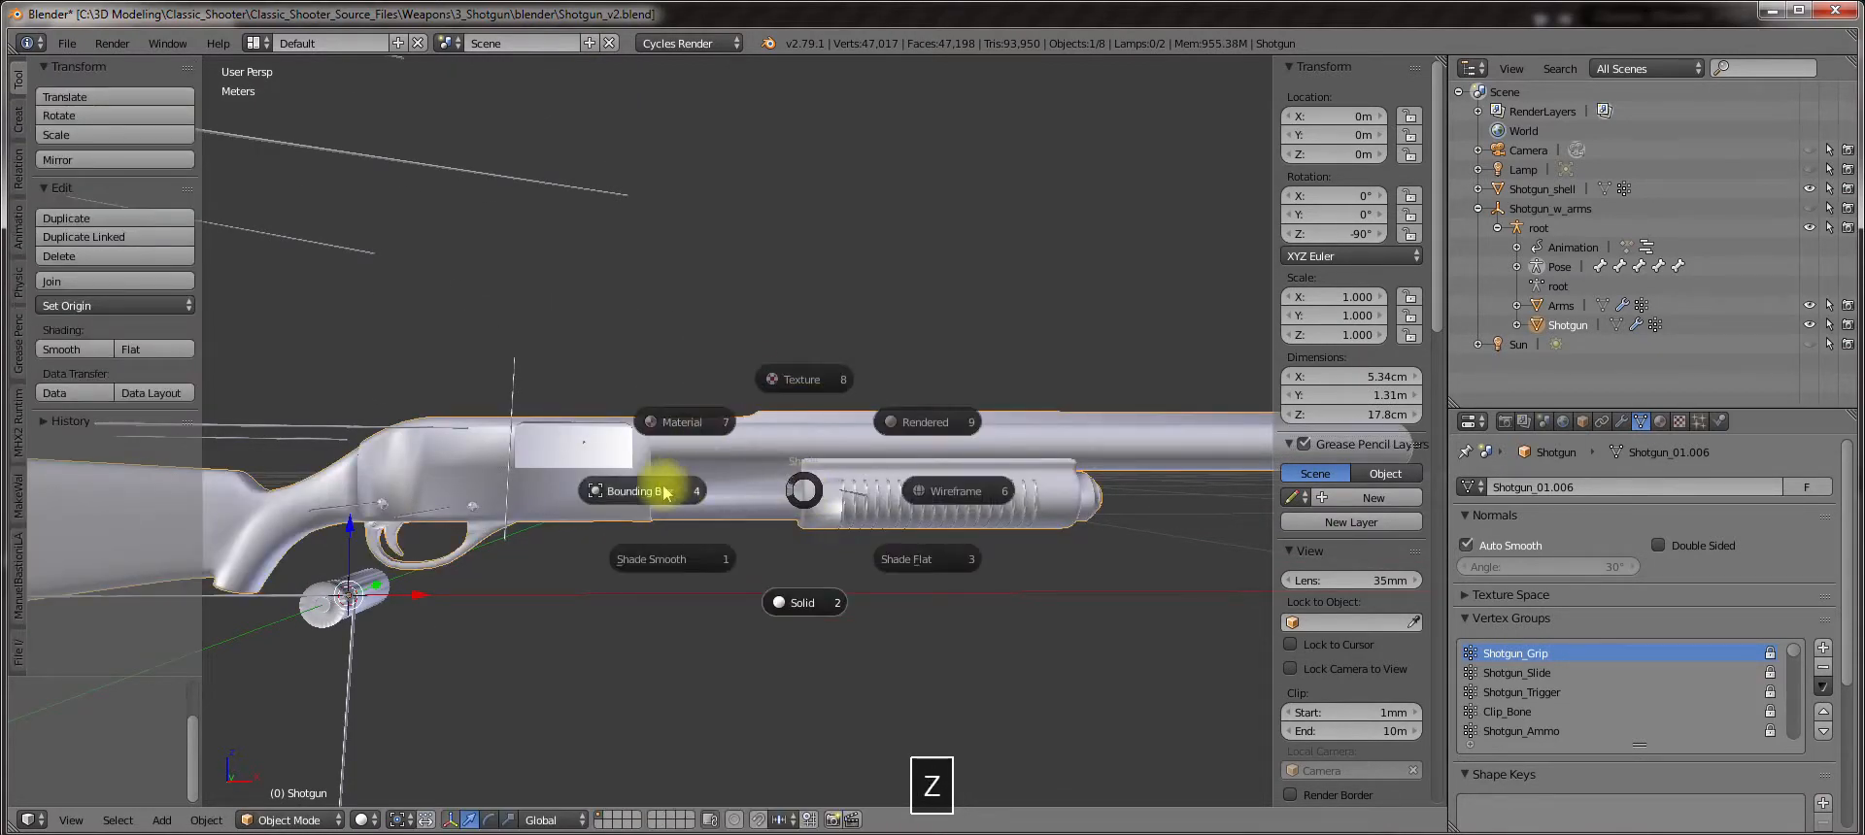
mouse_move(695, 413)
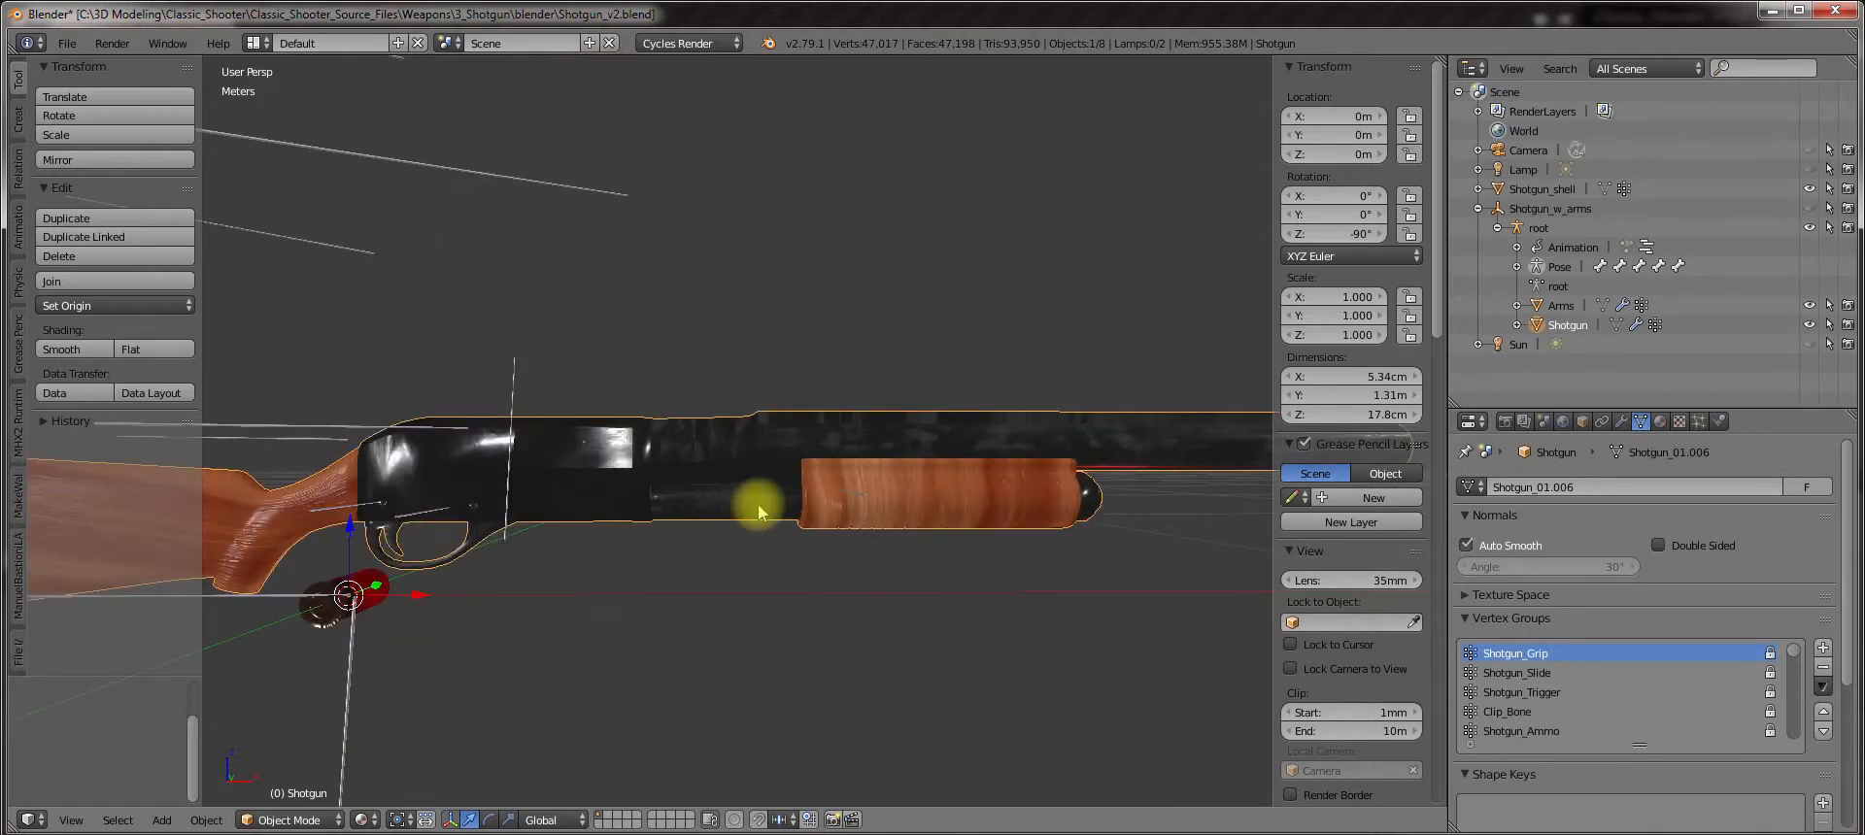
scroll("down", 3)
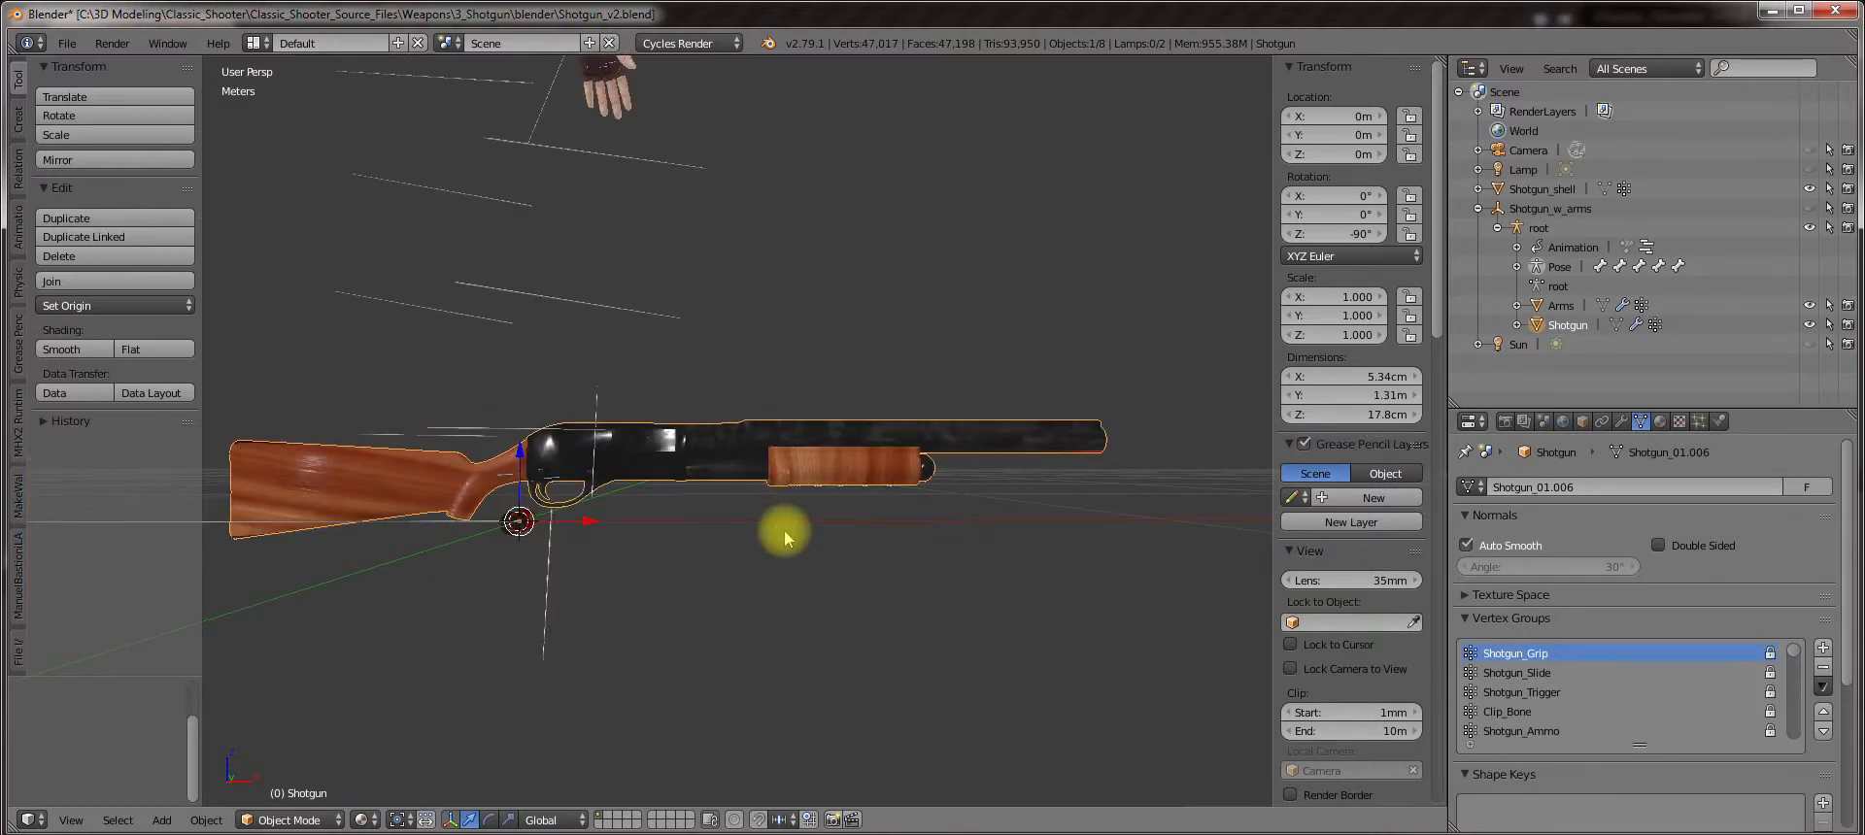
key("Tab")
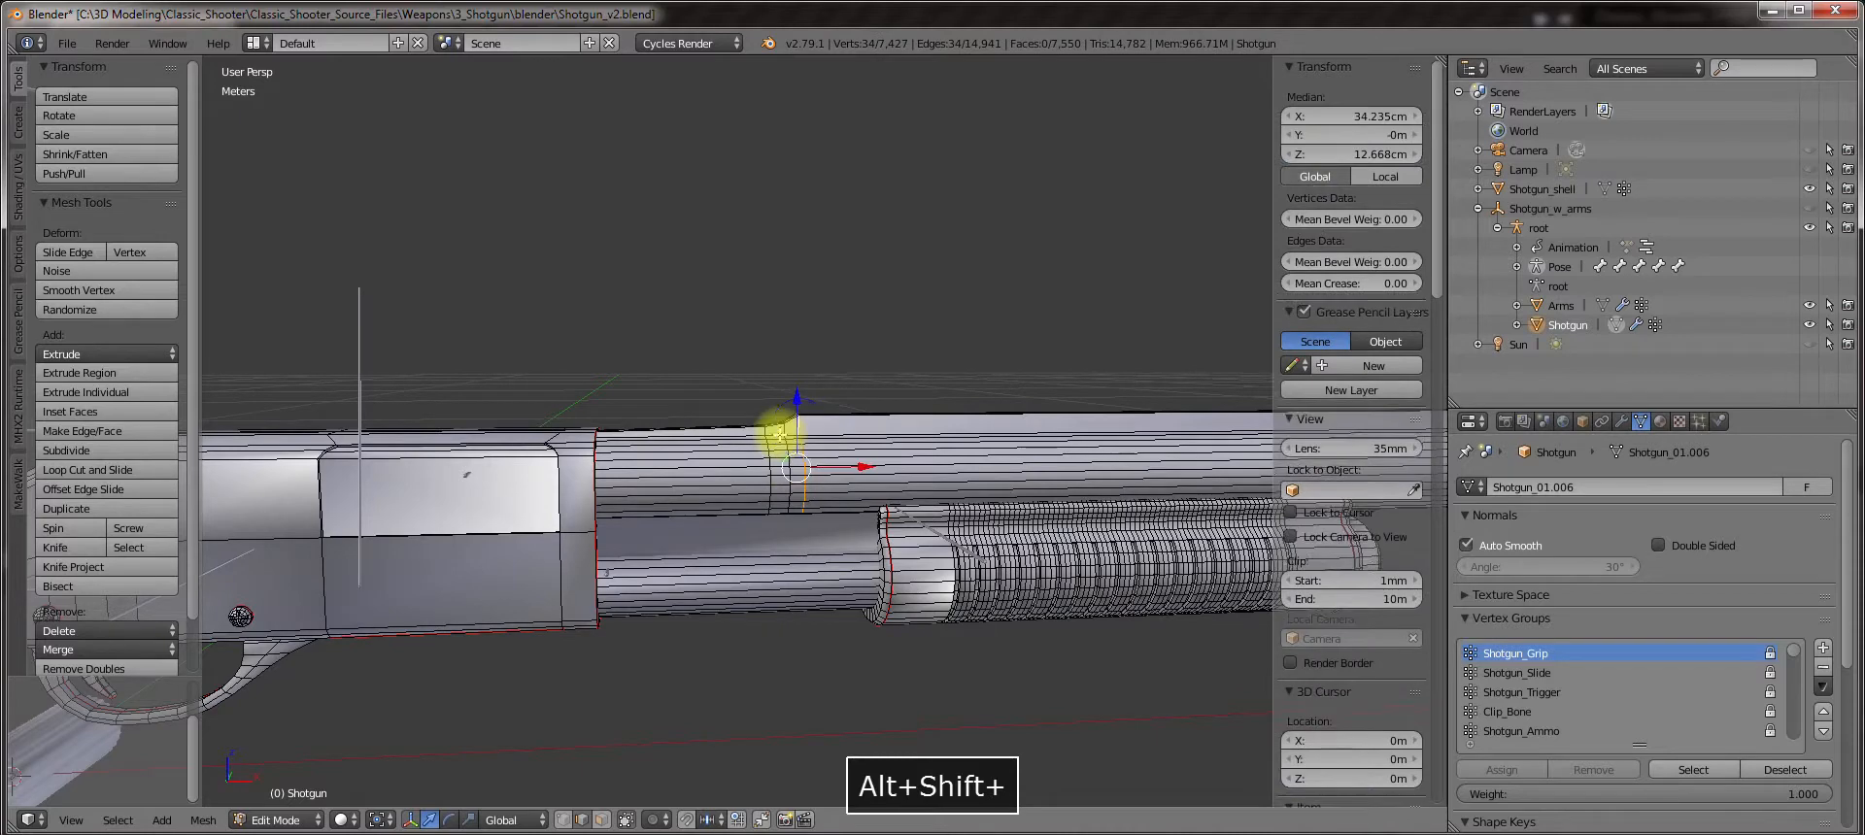
key("z")
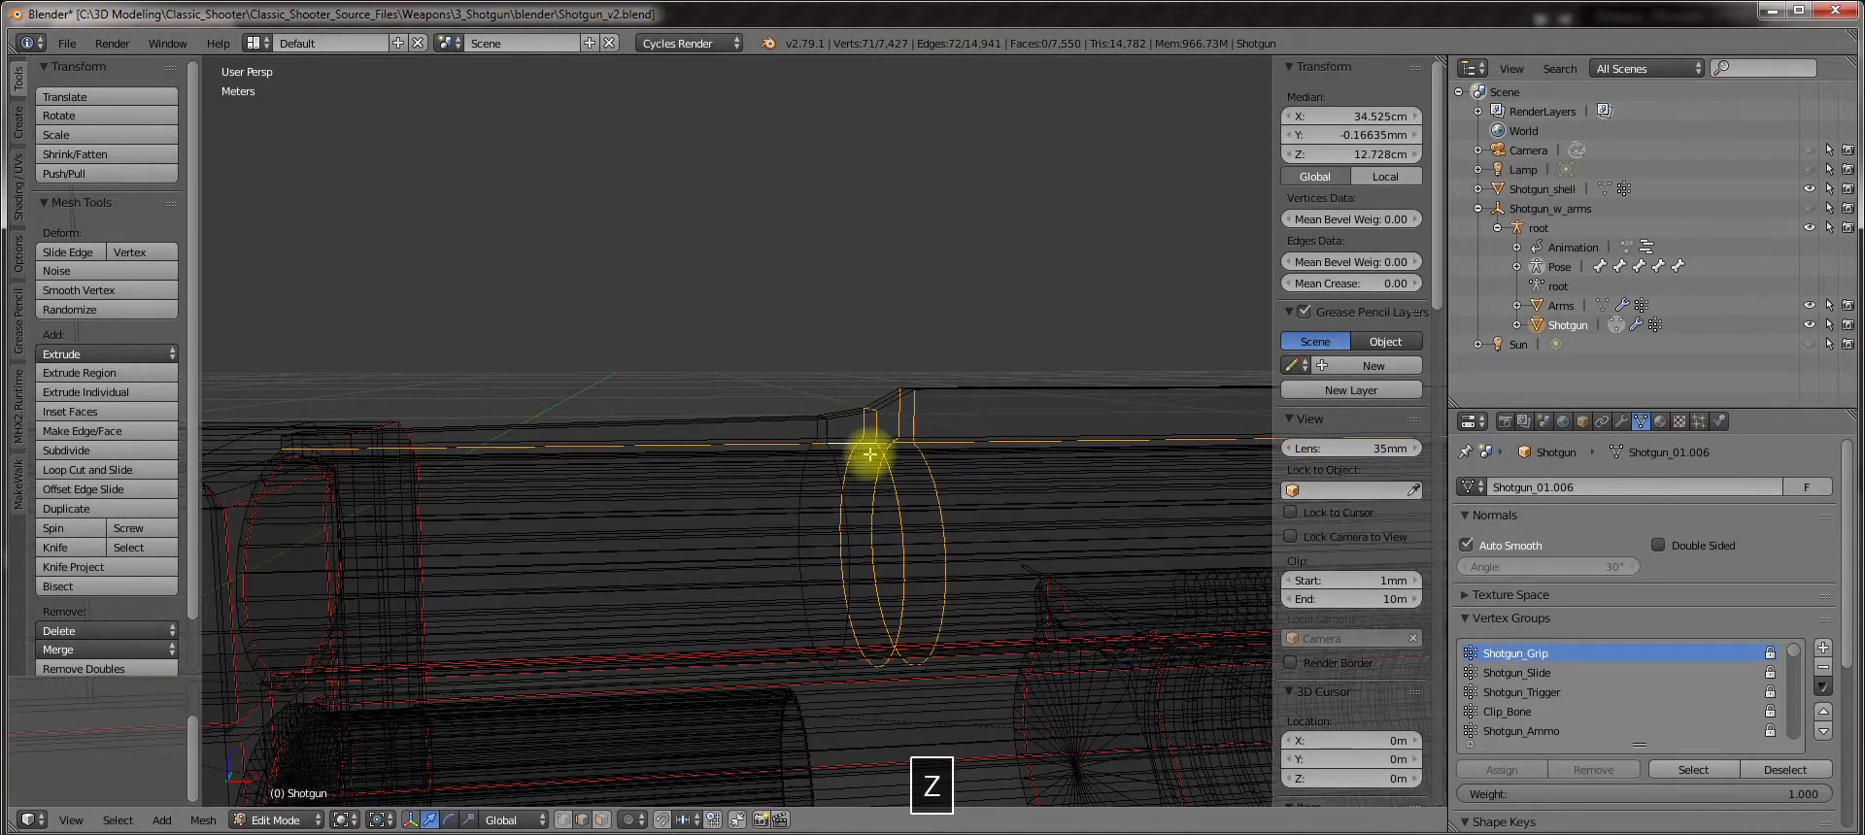
key("Z")
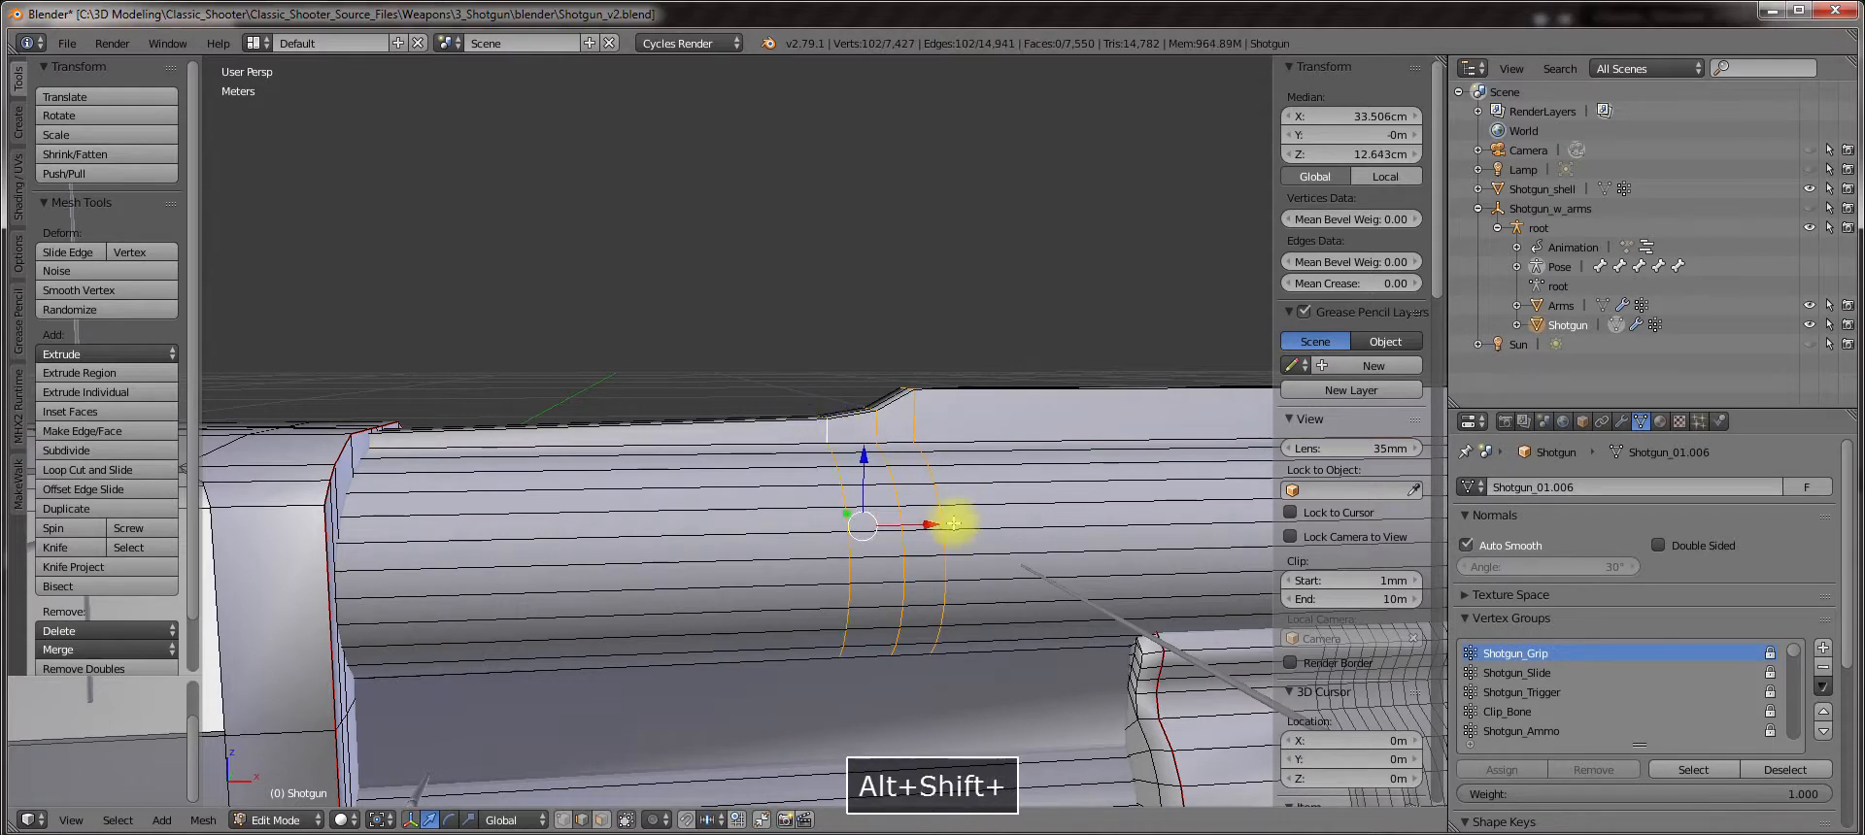
left_click_drag(951, 525, 885, 520)
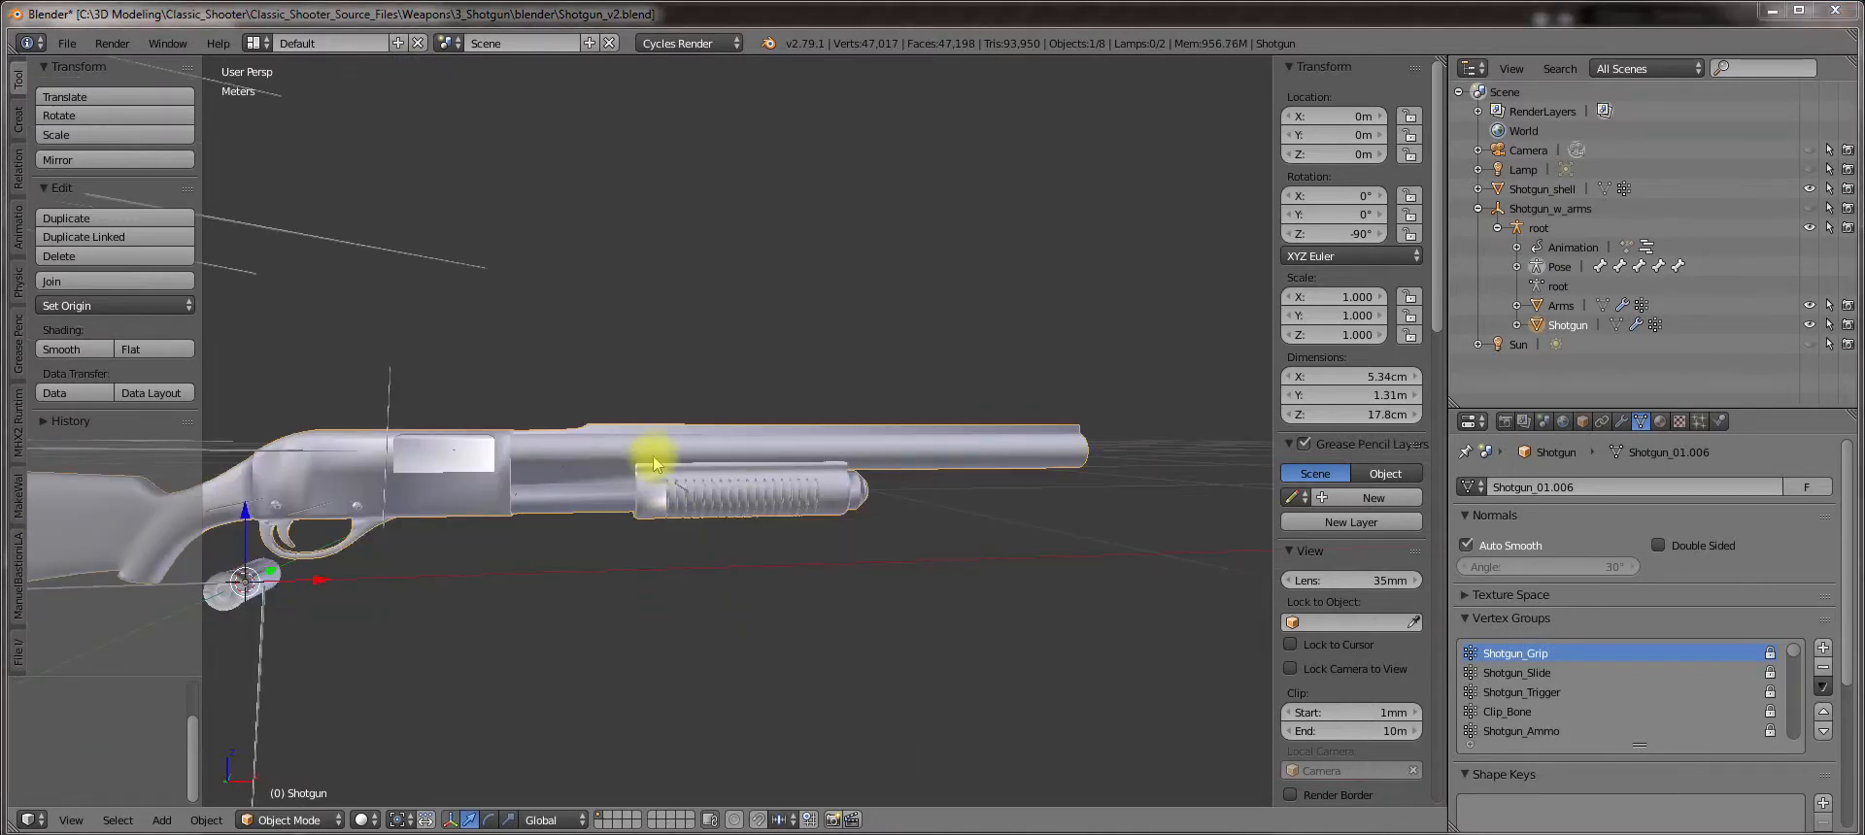
key("Tab")
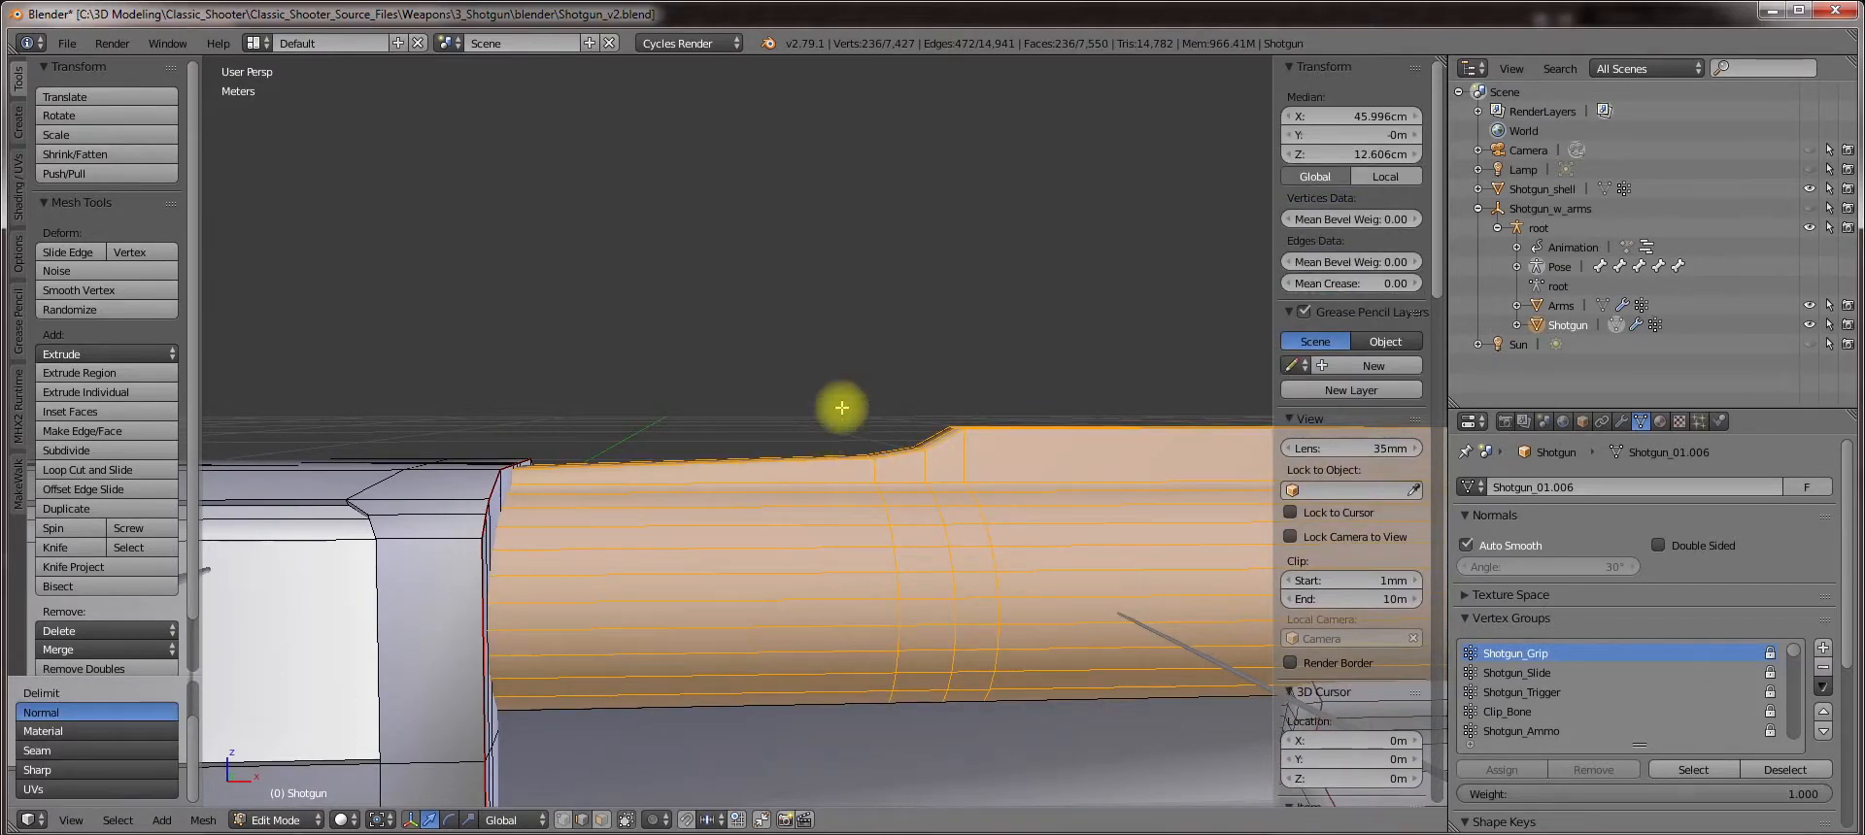
Clear the barrel selection entirely and start a Ctrl+R ring cut near the receiver.
key("ctrl+i")
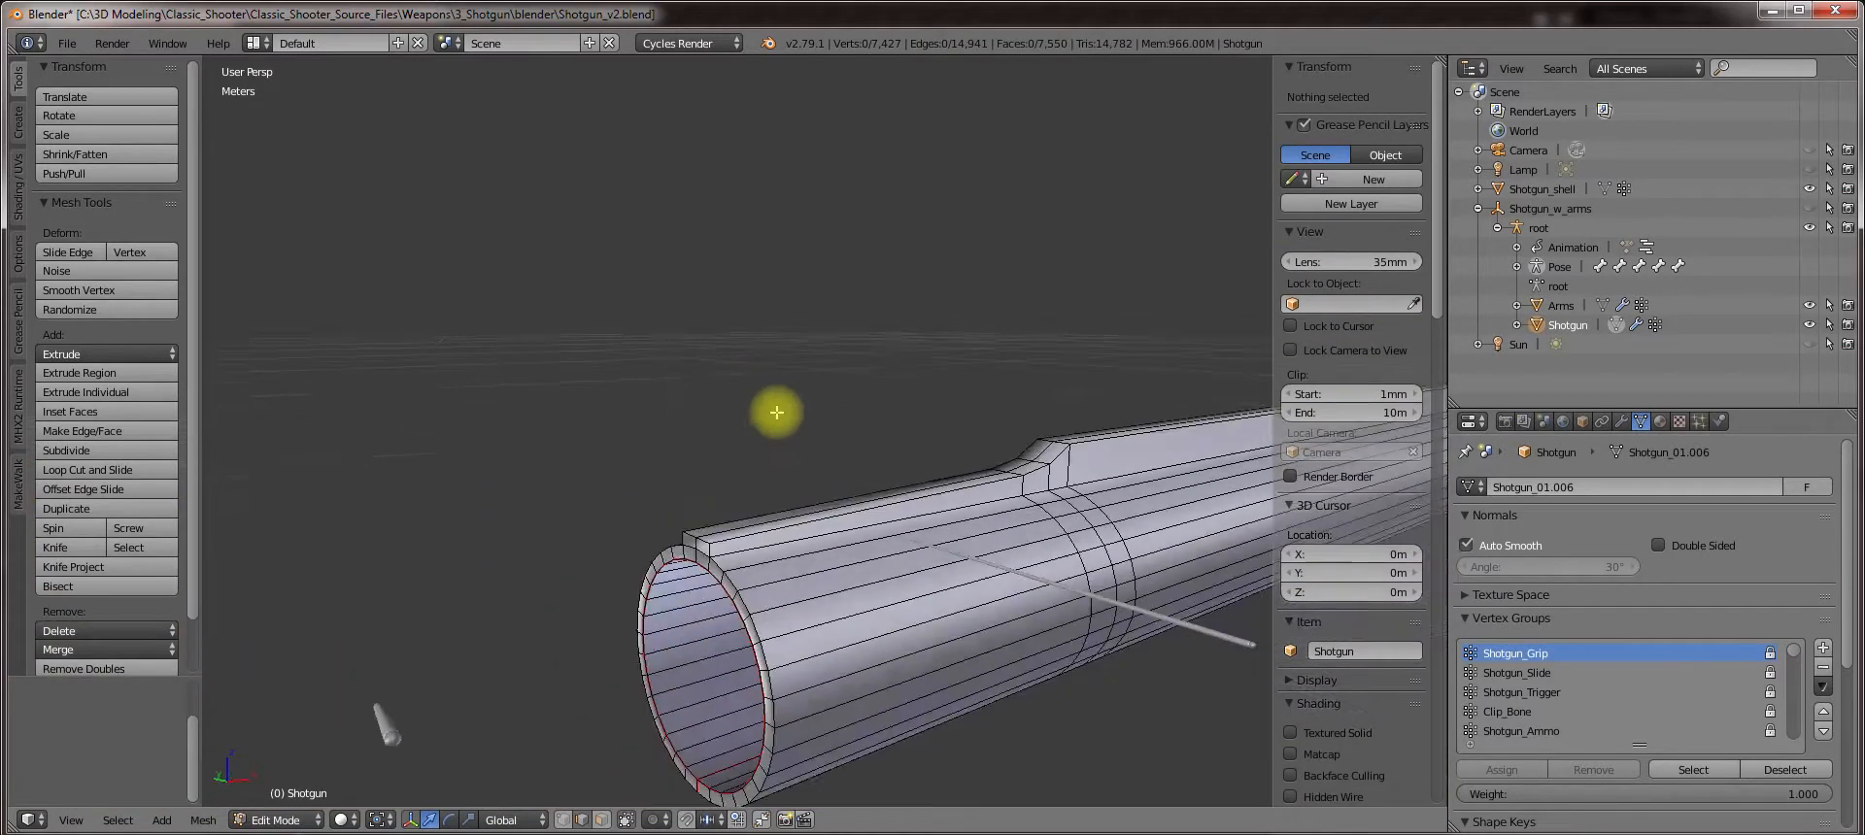
left_click(762, 557)
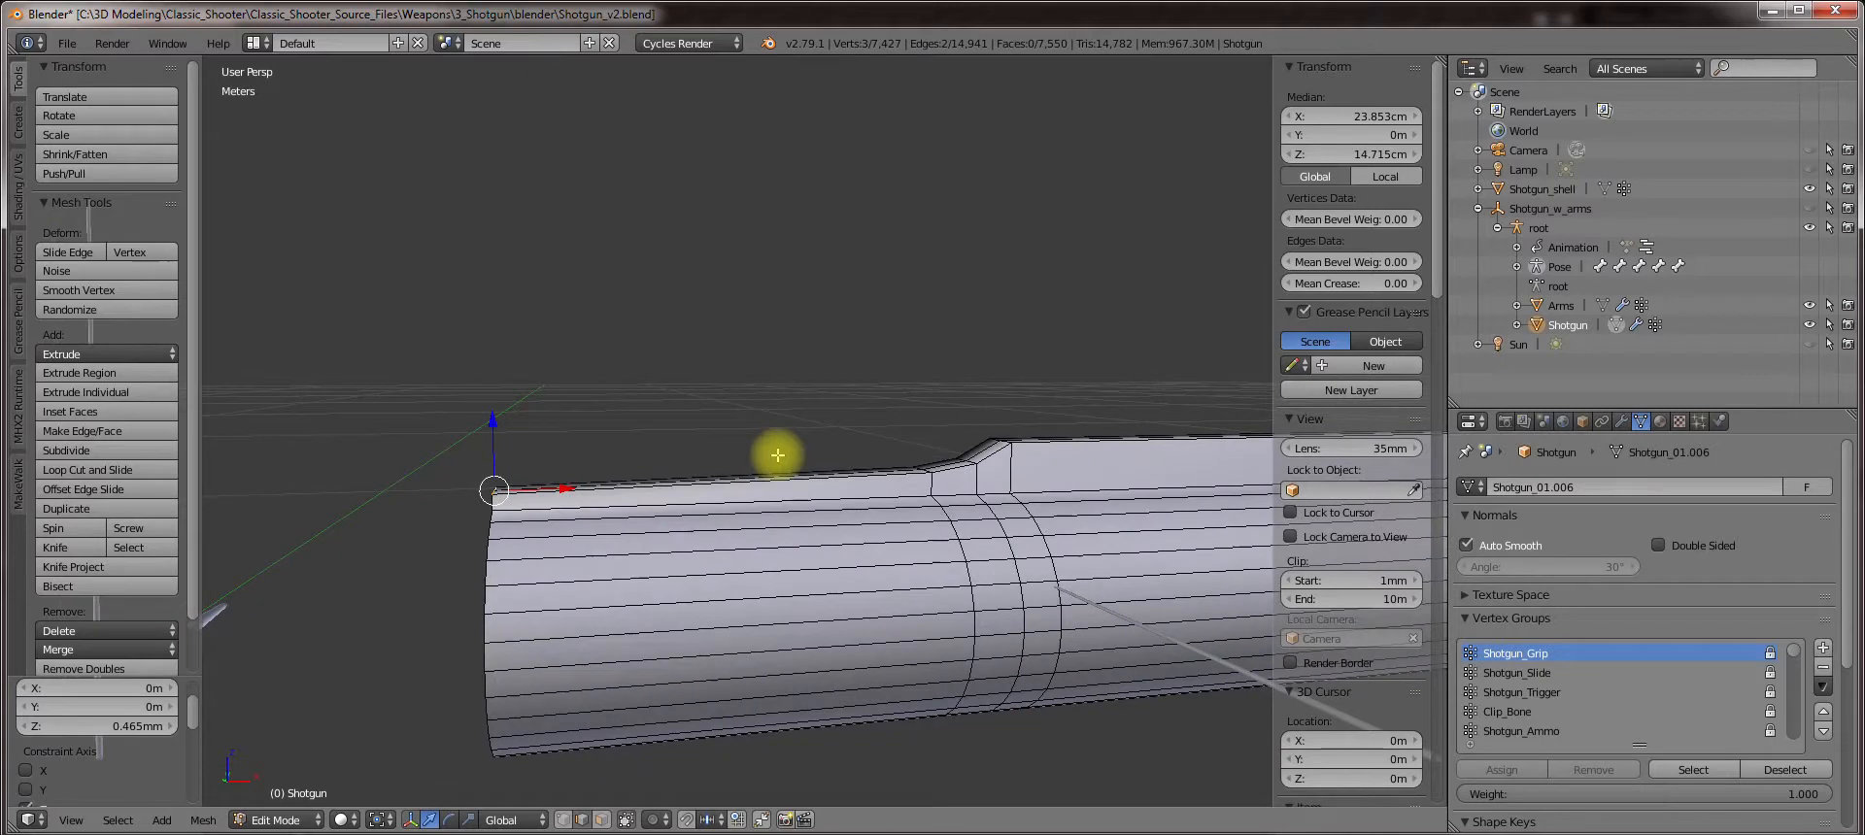
key("Alt+H")
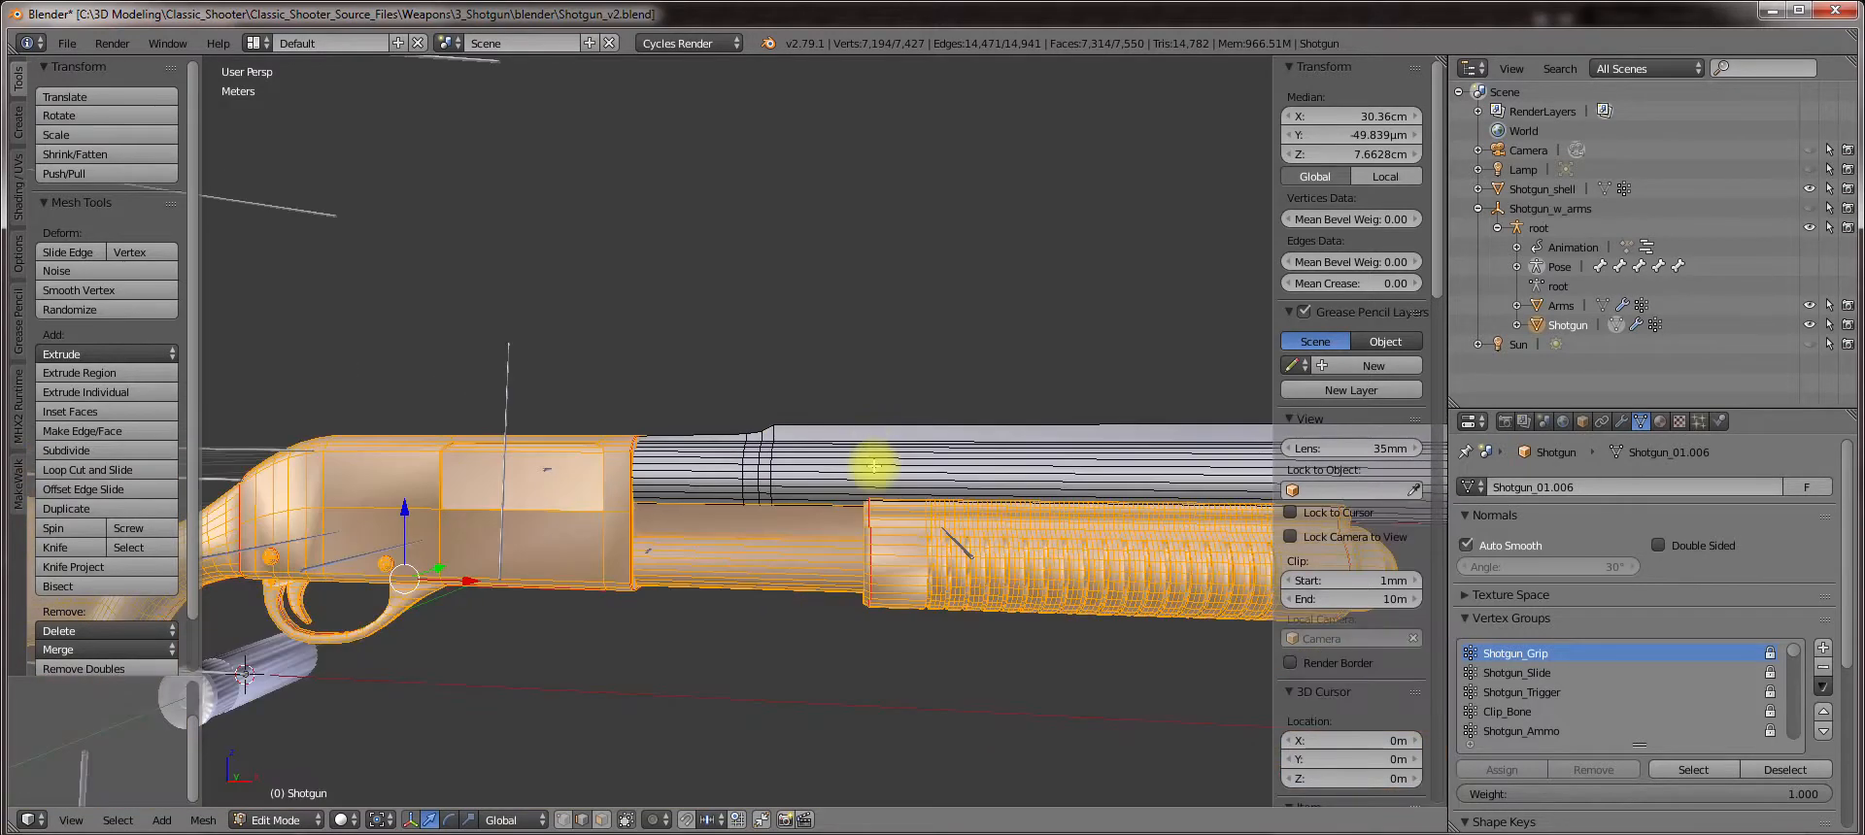
left_click(272, 820)
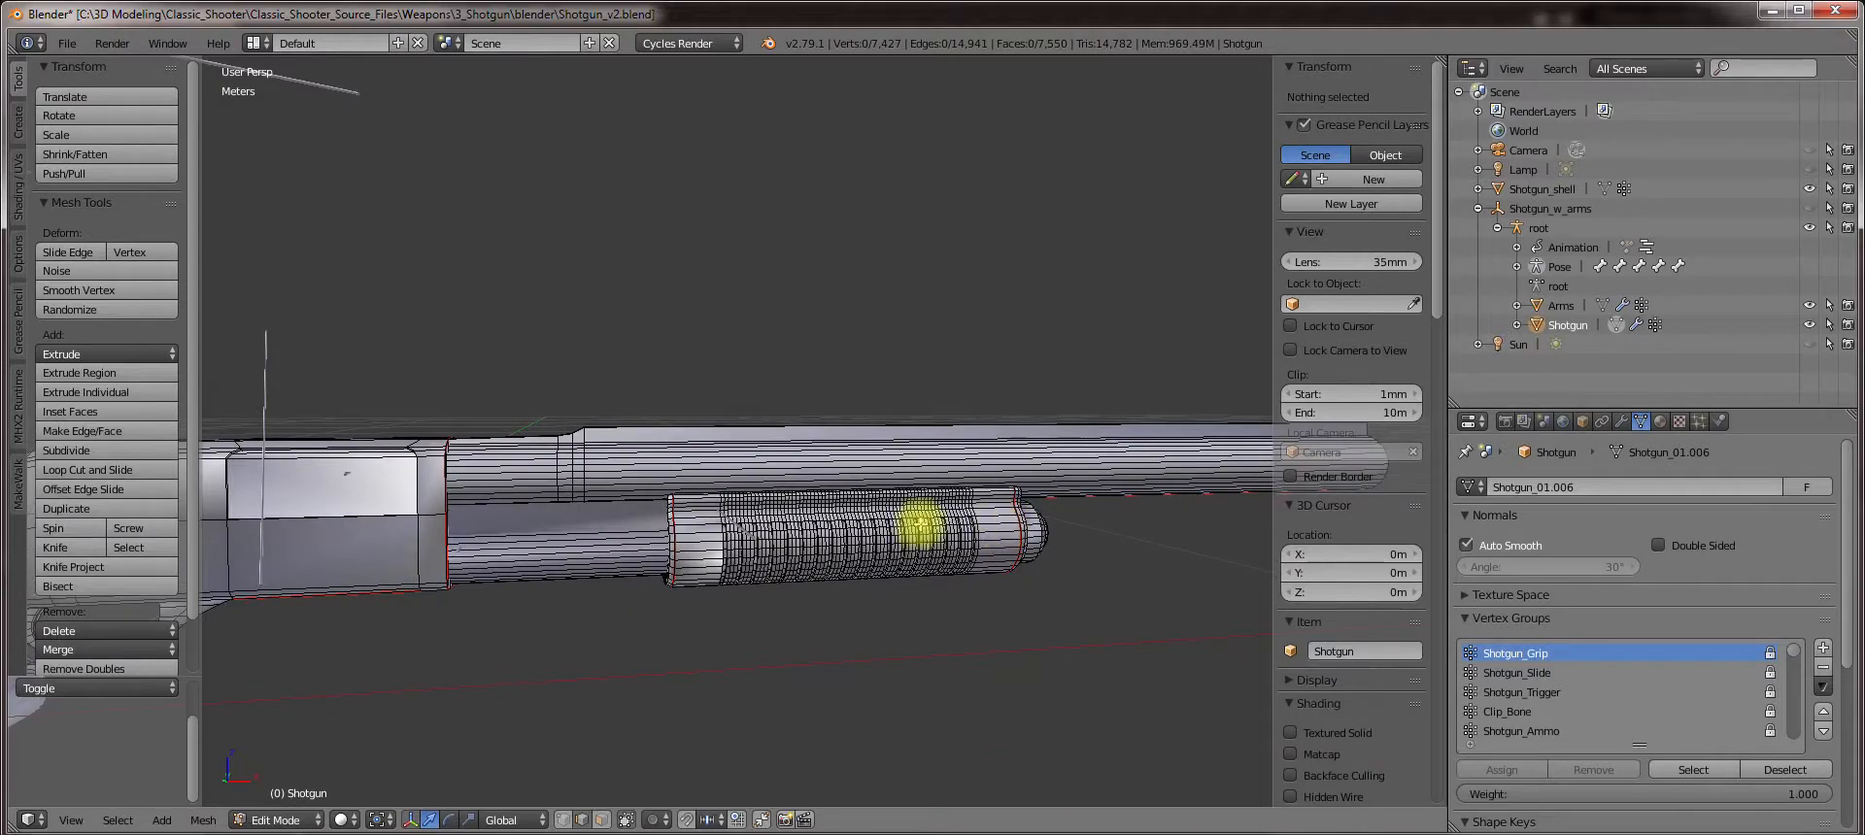
key("Ctrl+R")
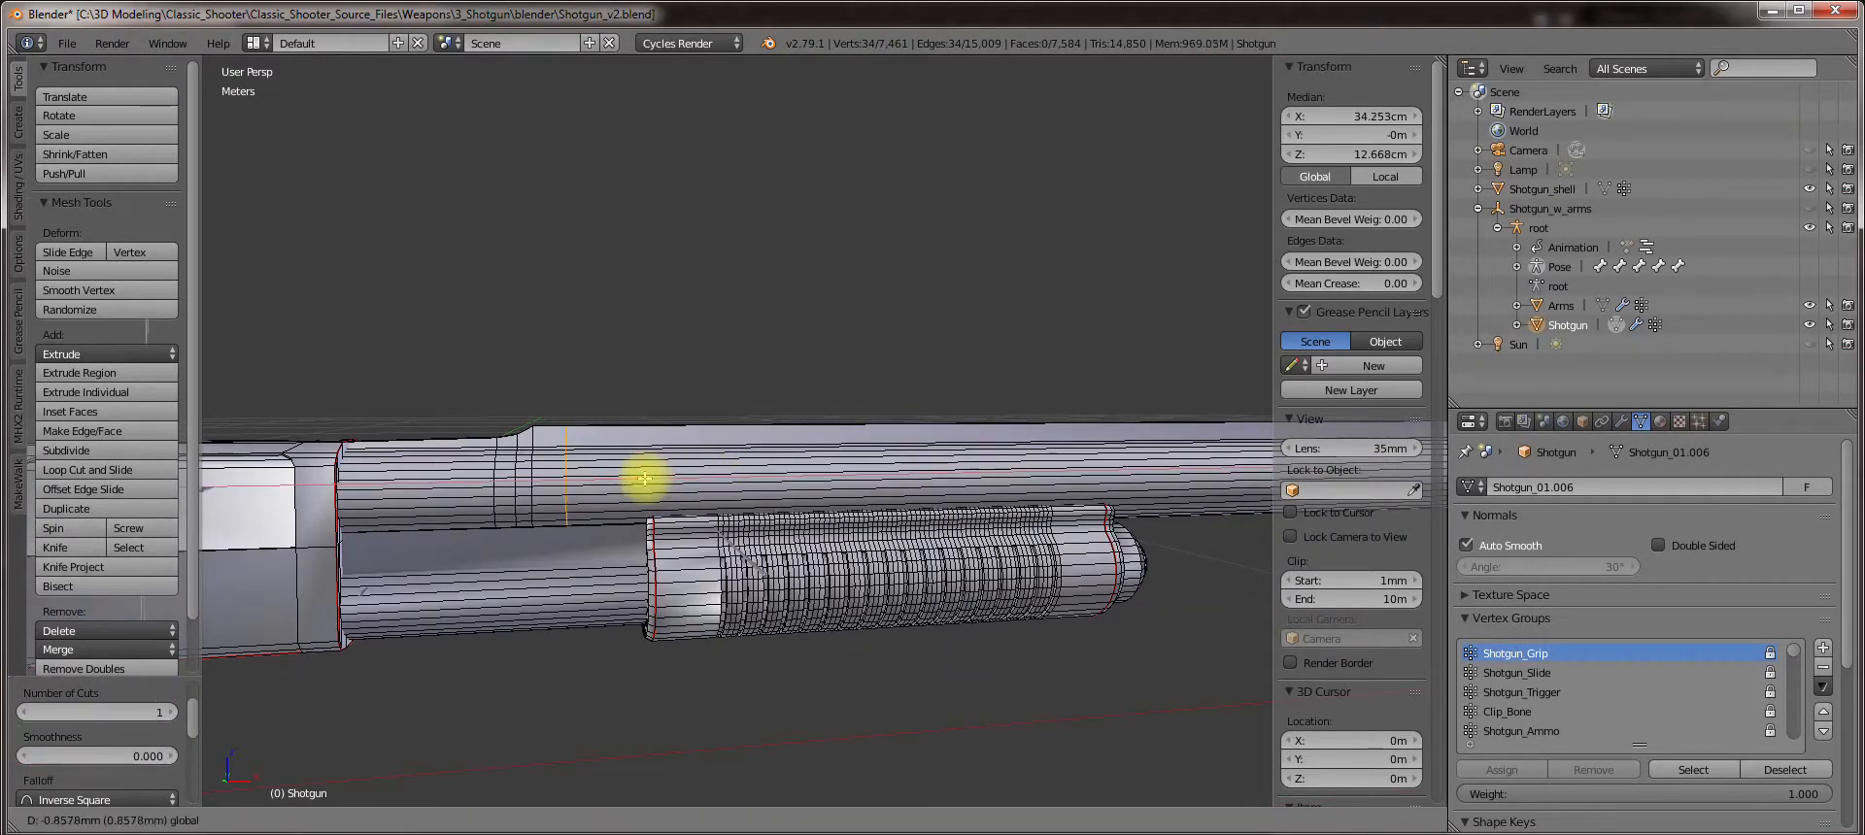
Add two more ring cuts along the barrel and bevel the selected rings into narrow bands.
key("Ctrl+R")
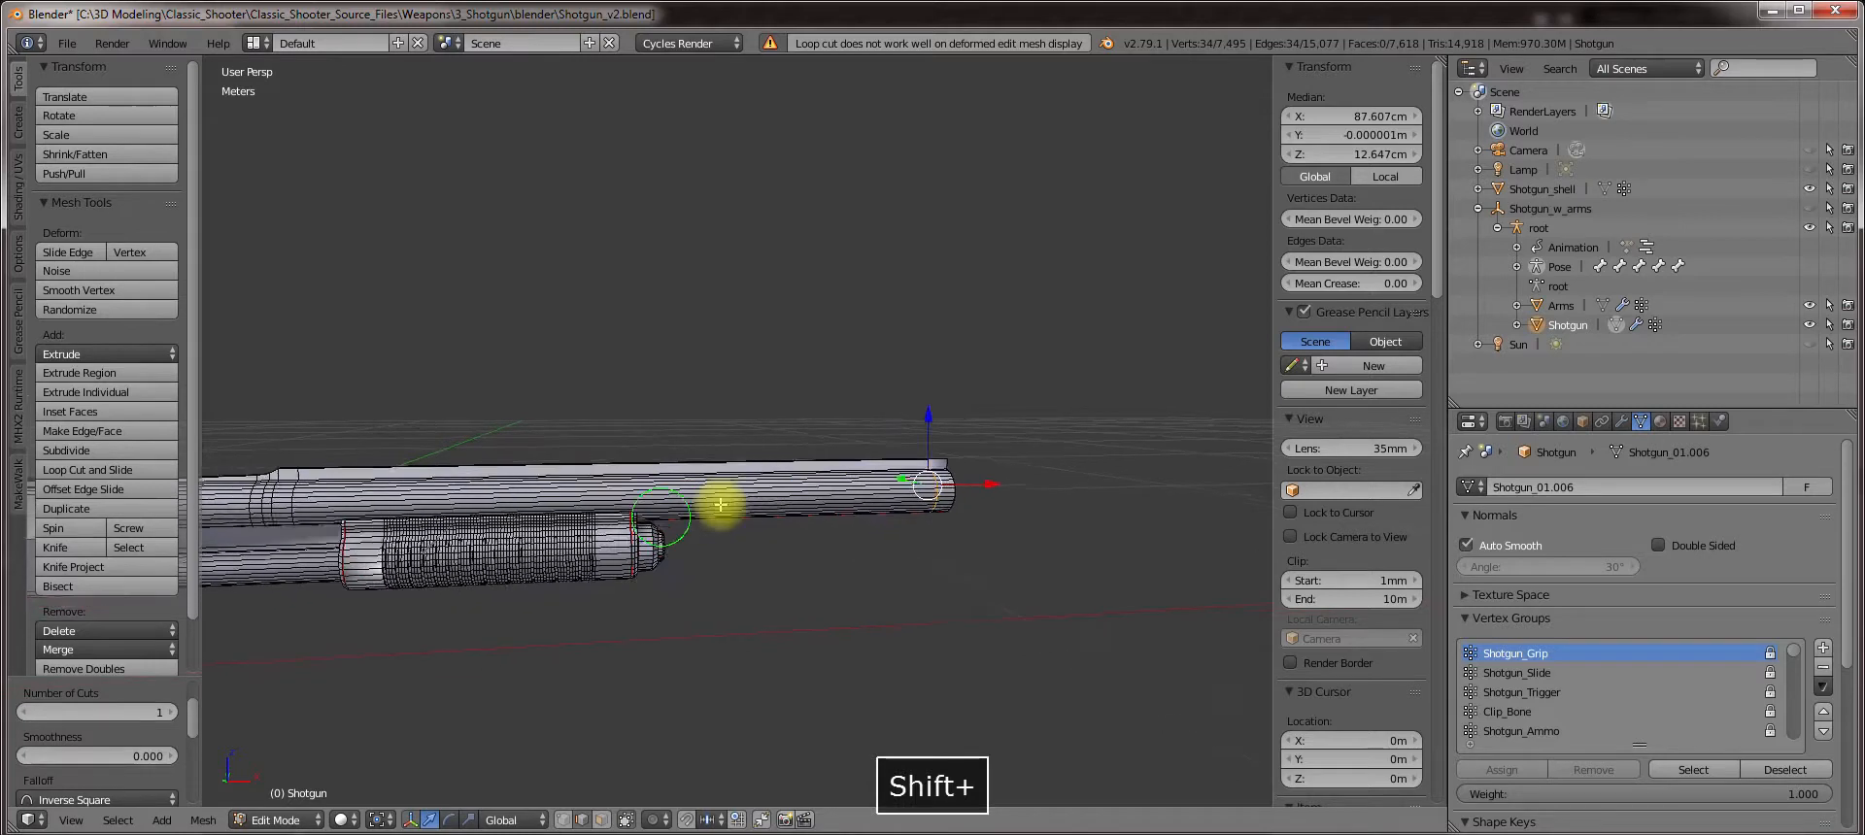
key("Ctrl+R")
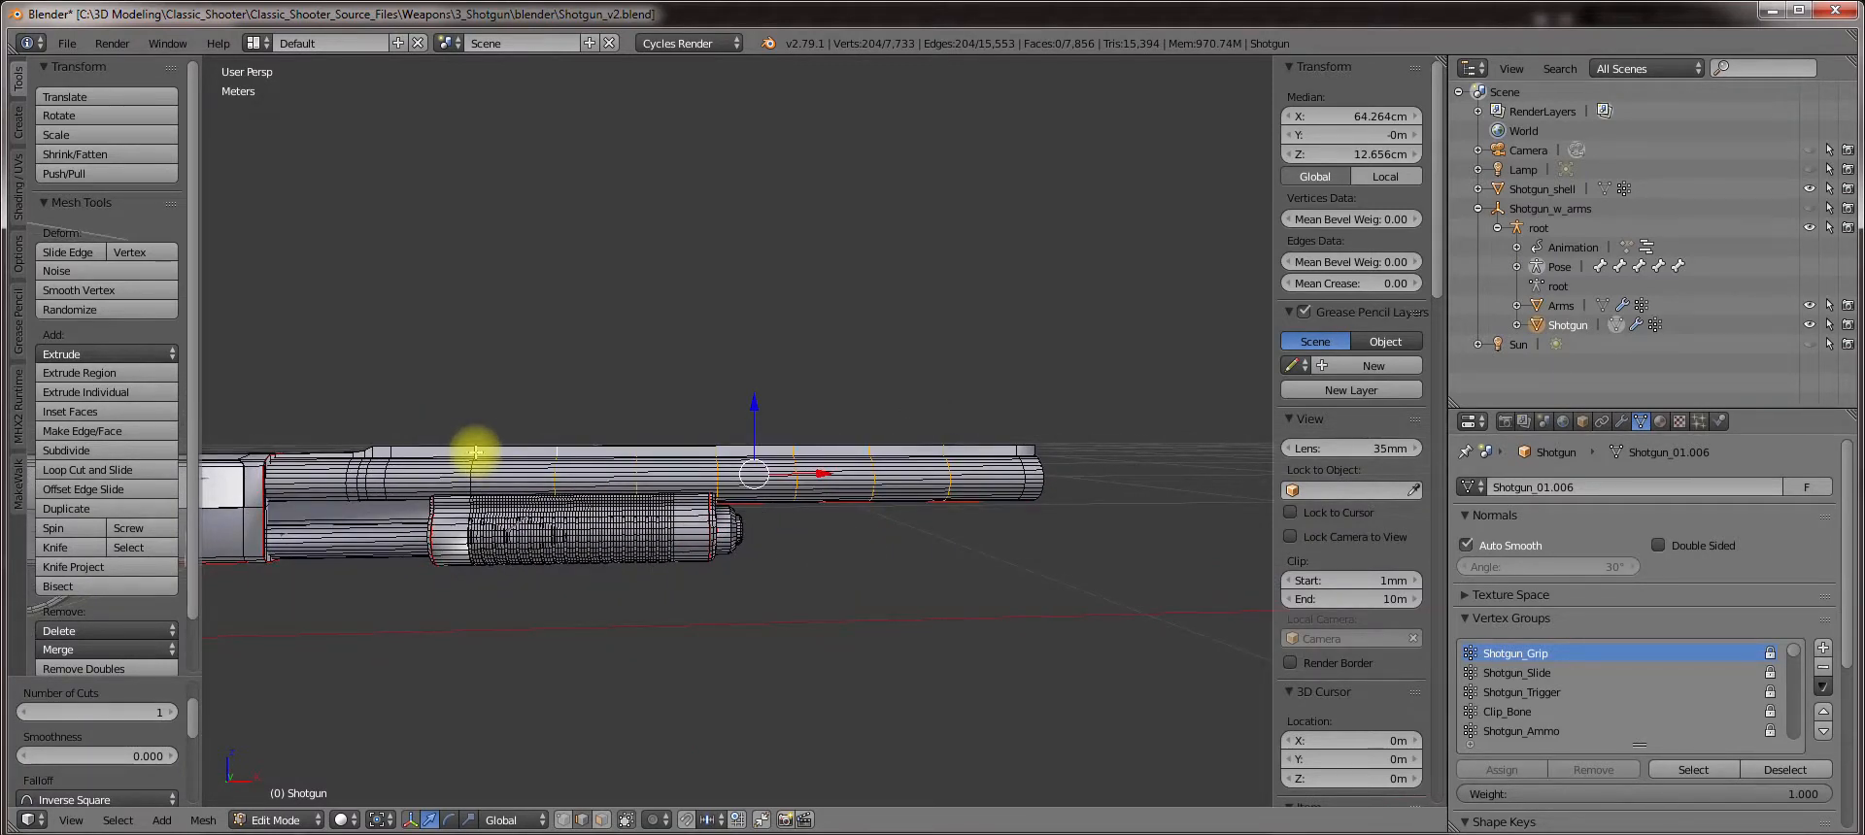
key("W")
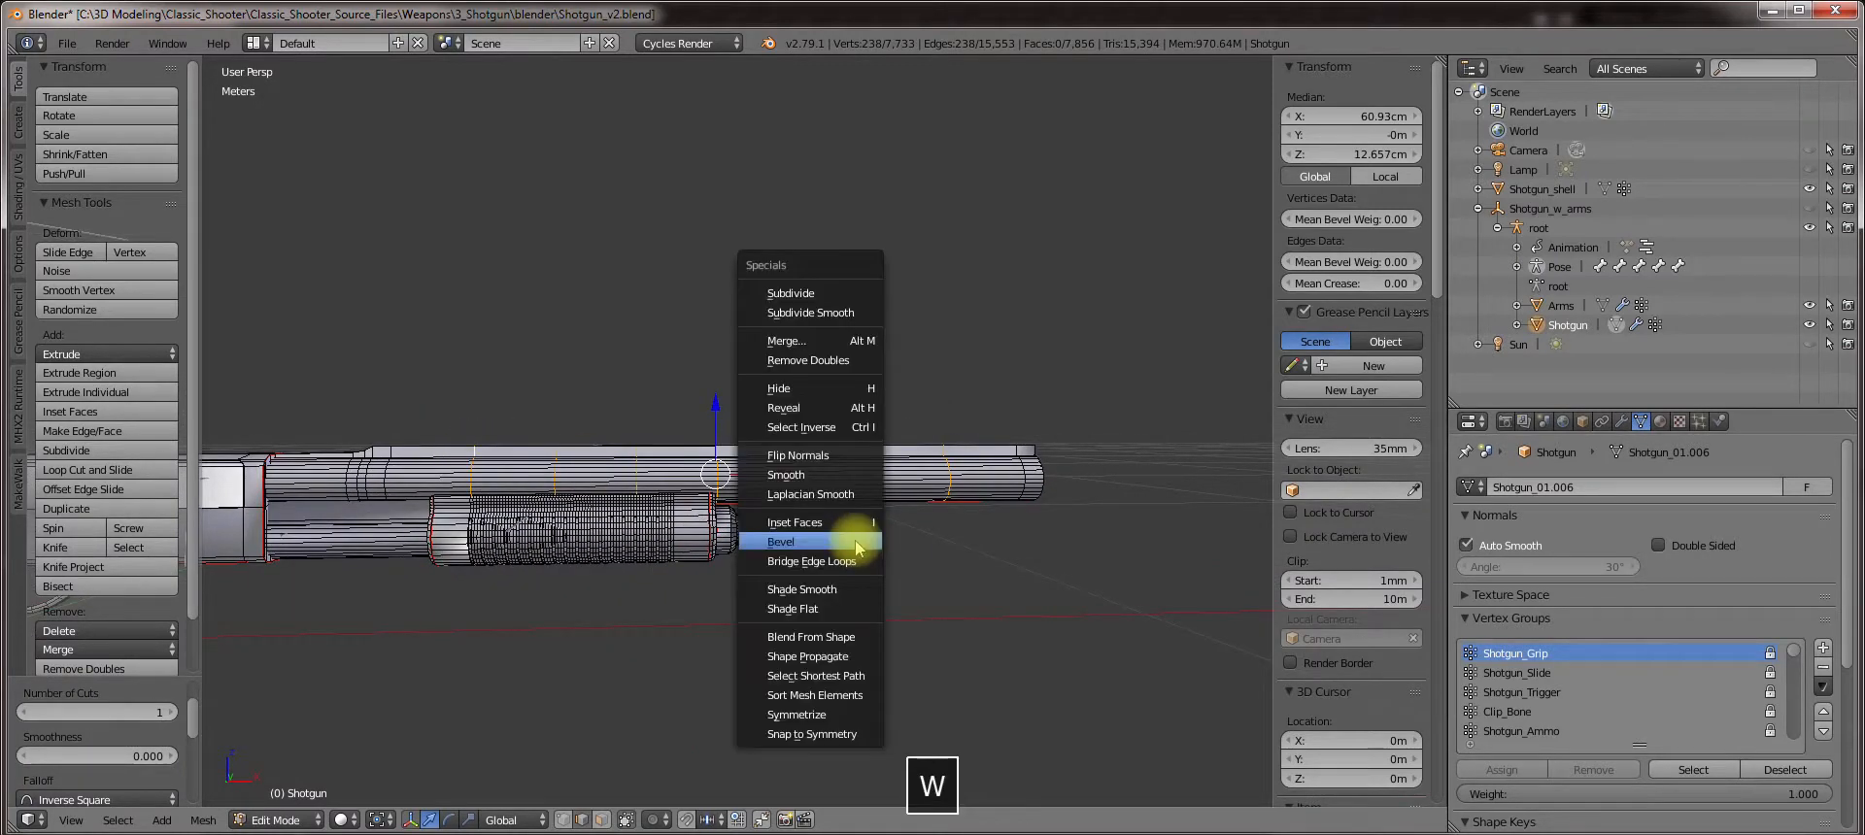
left_click(780, 542)
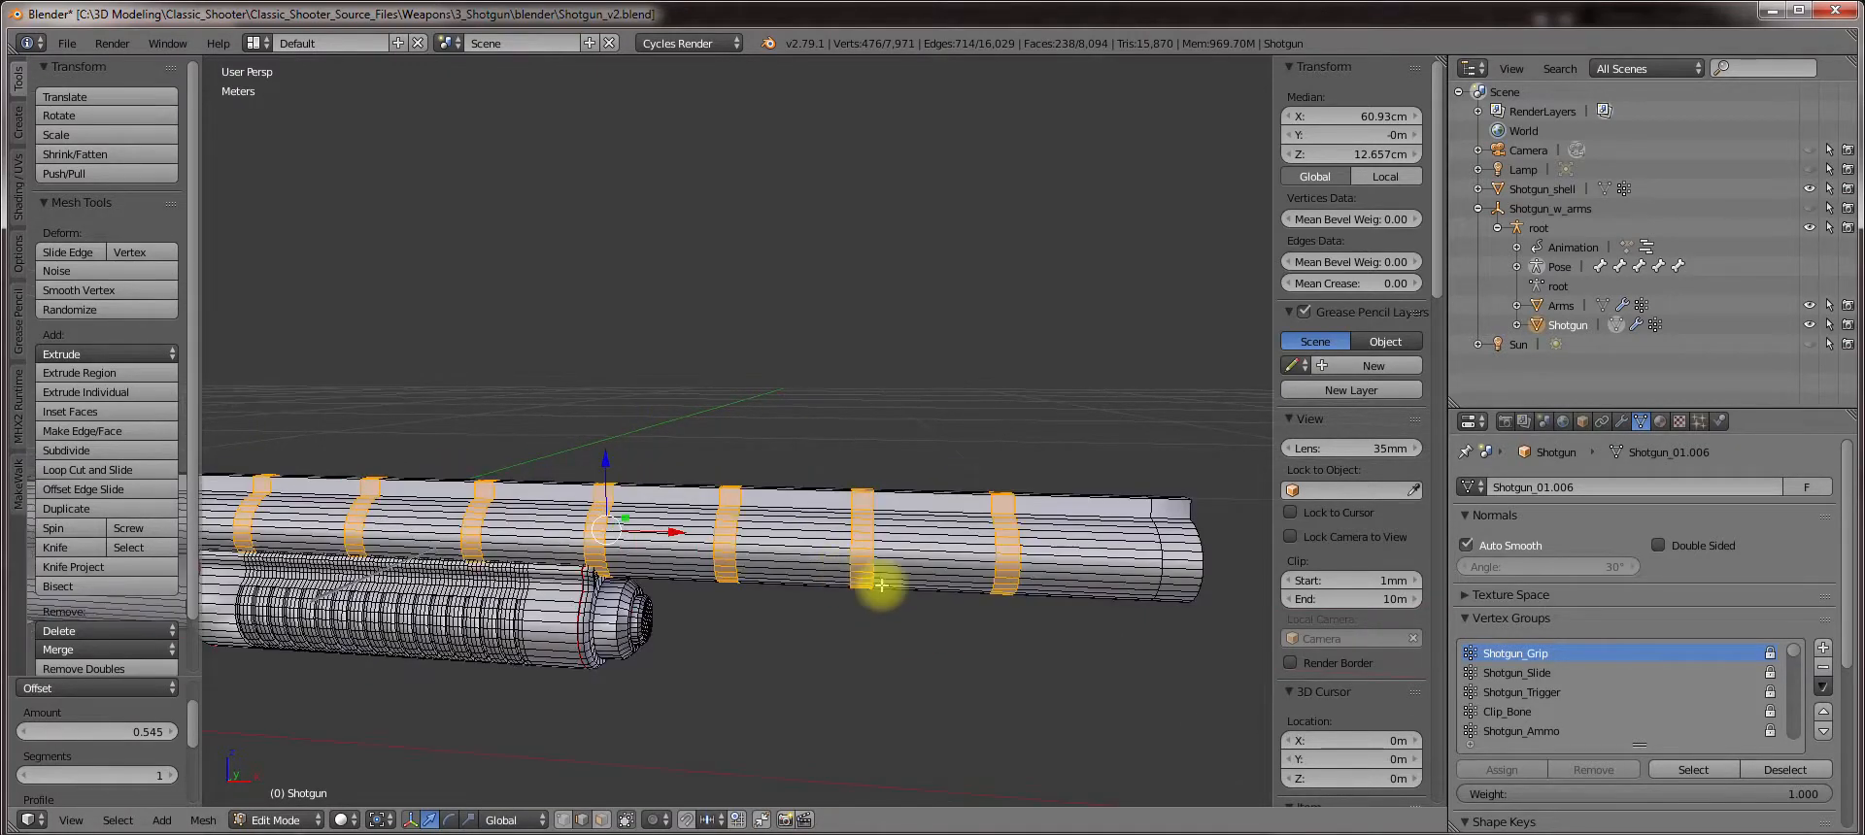
key("Tab")
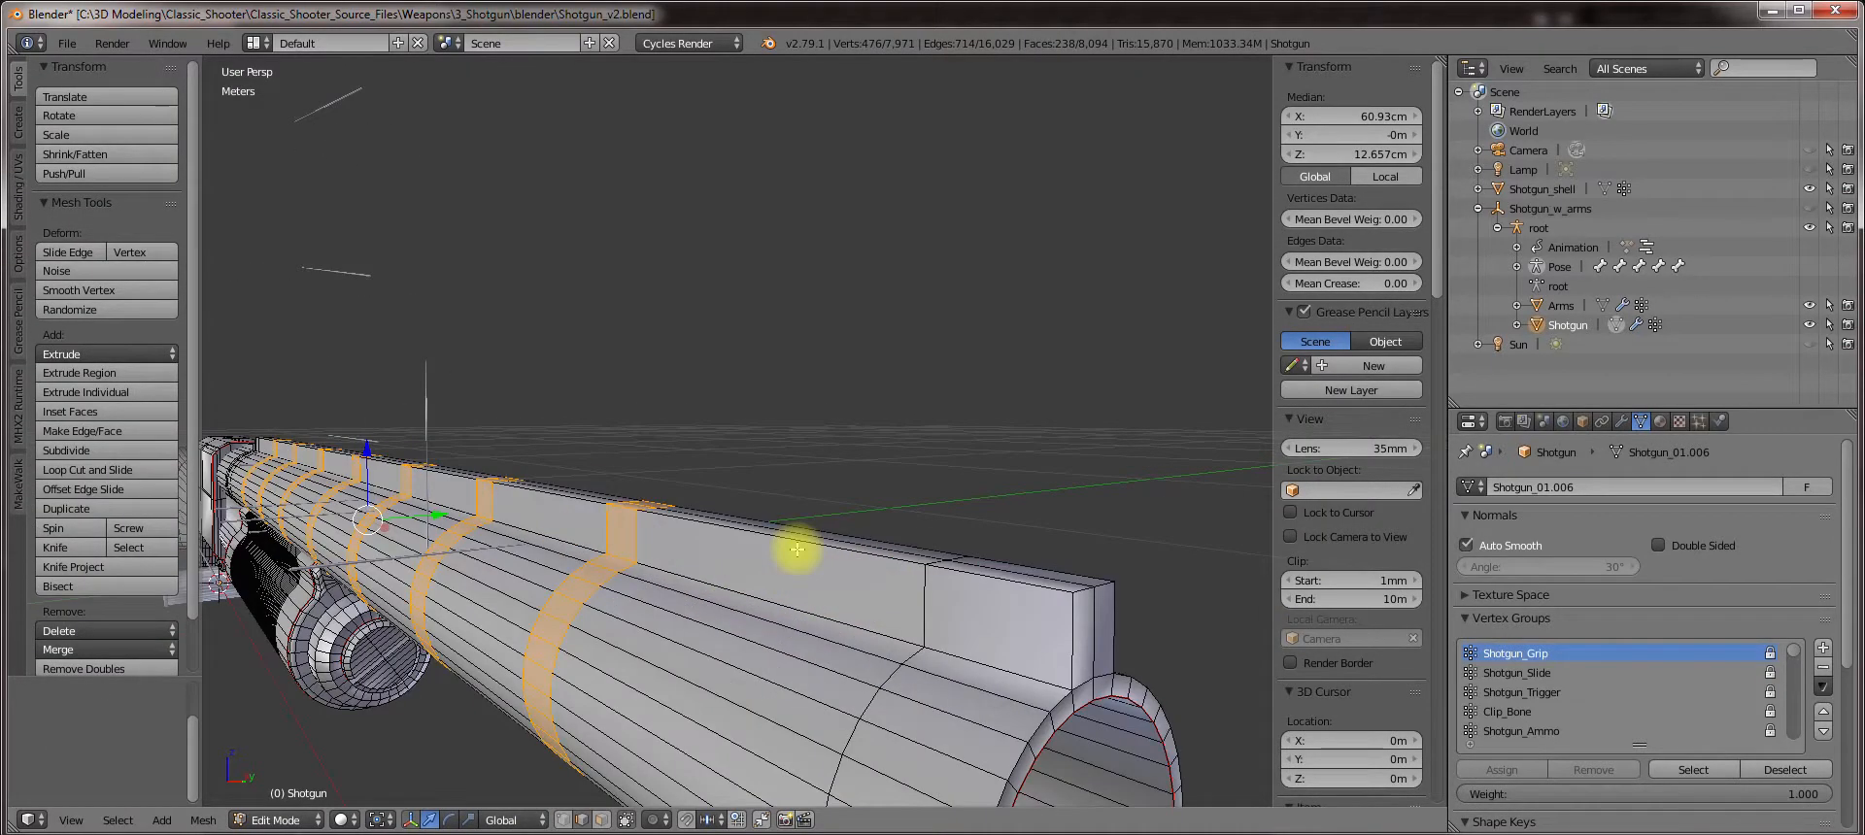
key("Tab")
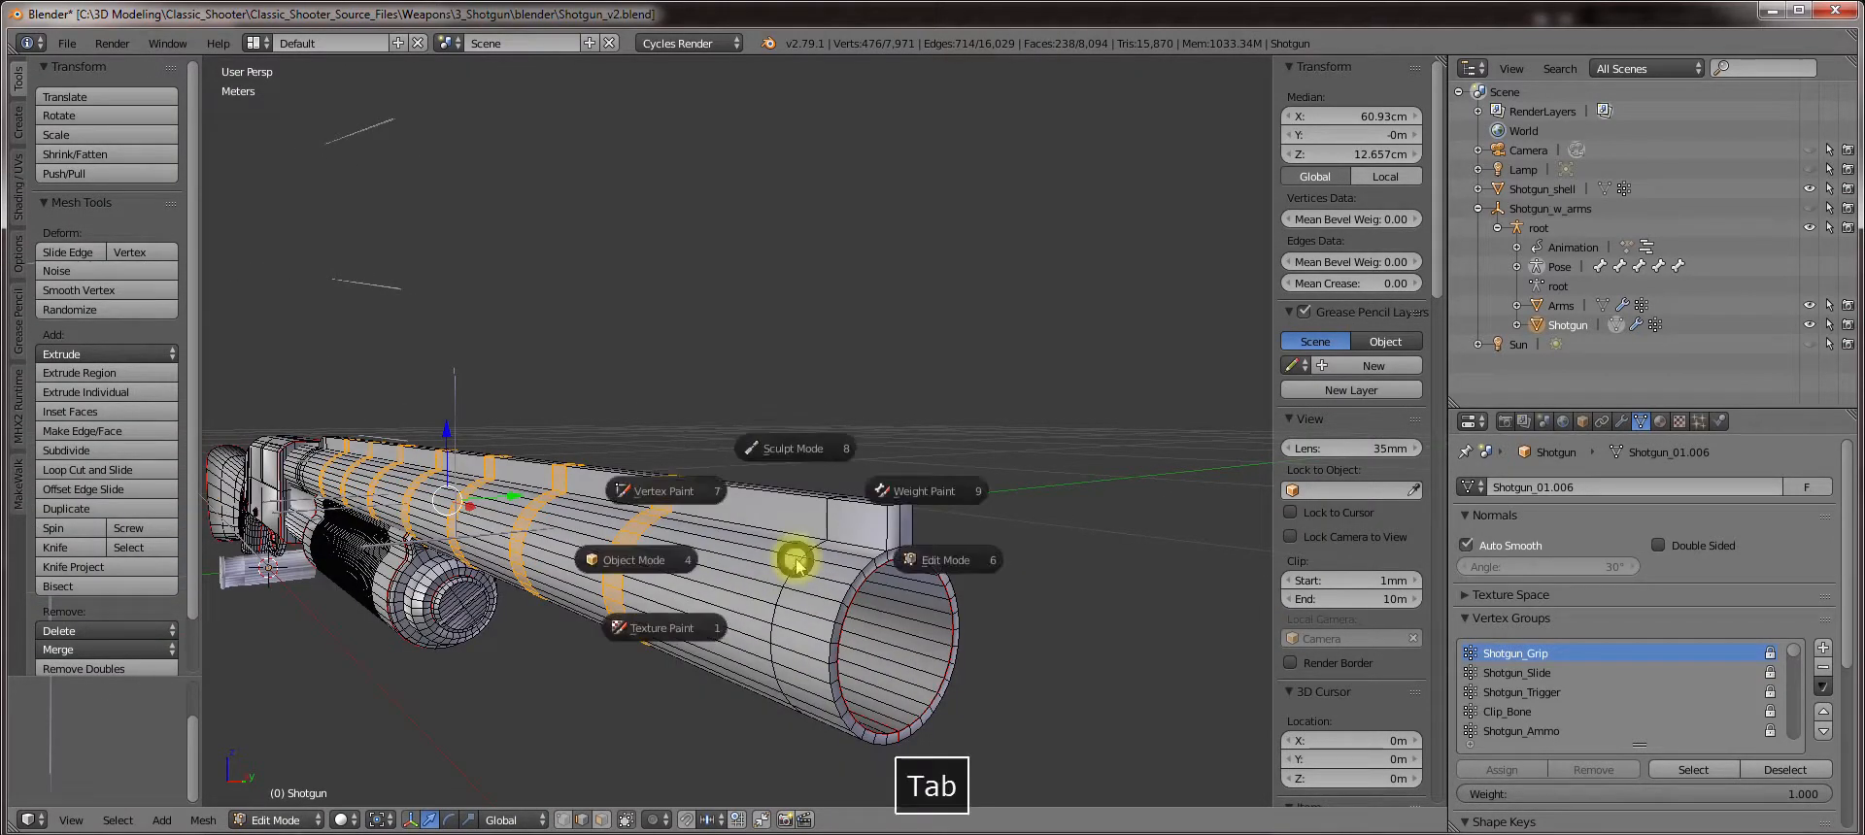
Re-enter Edit Mode and bevel the long top-rib edges of the barrel into a wider strip.
key("Tab")
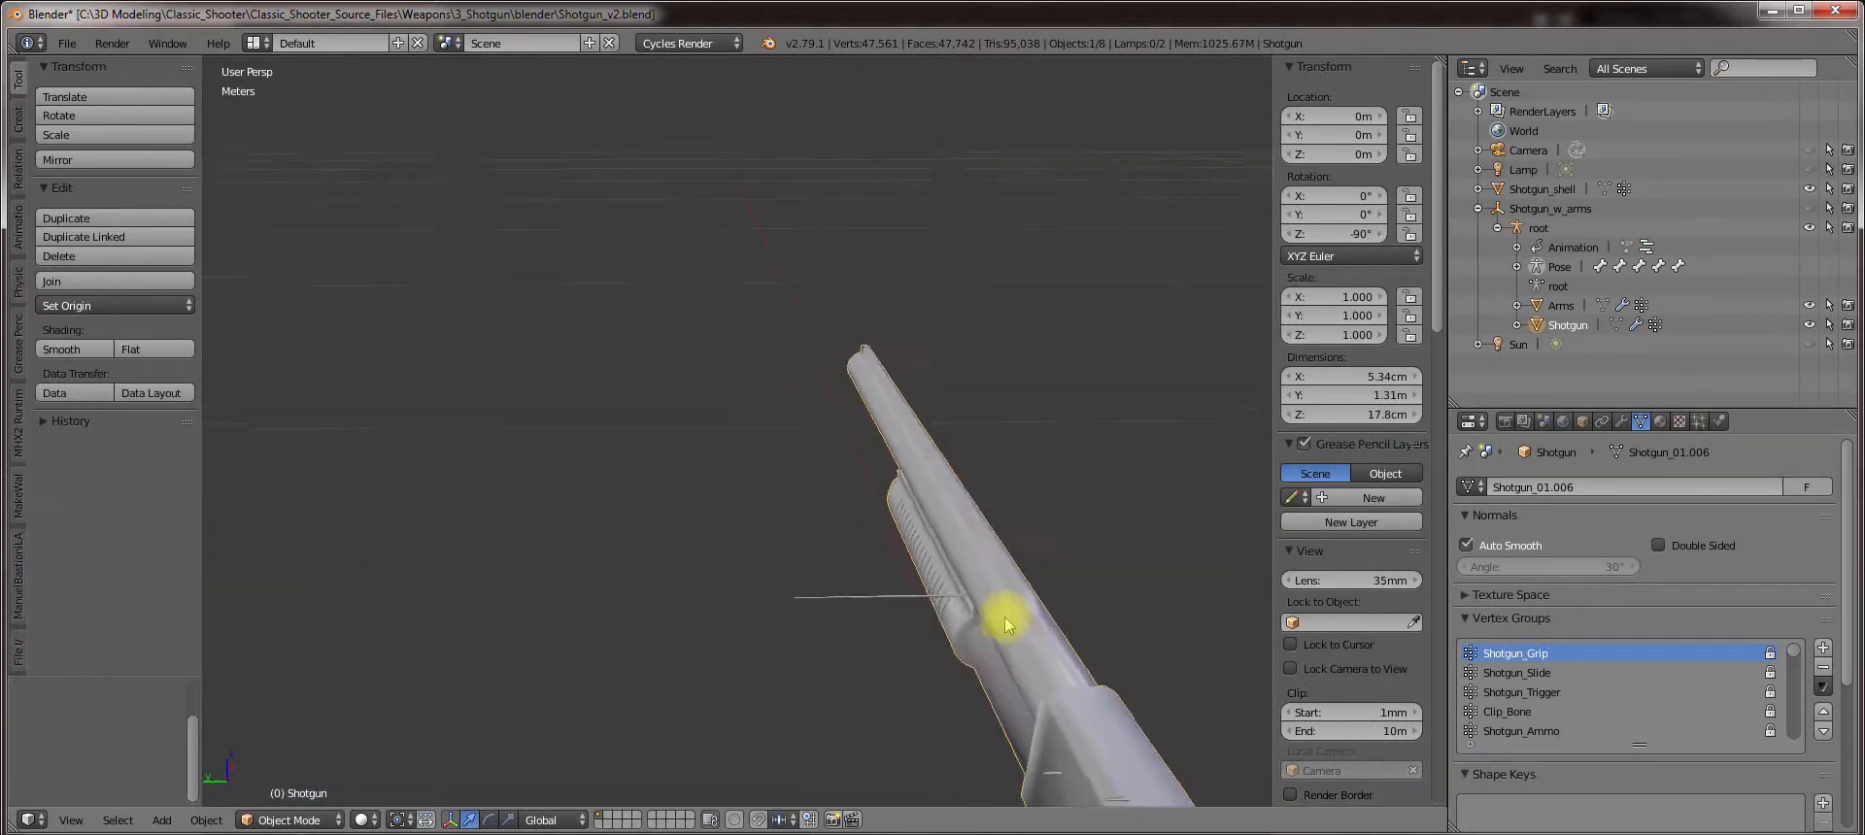
key("Tab")
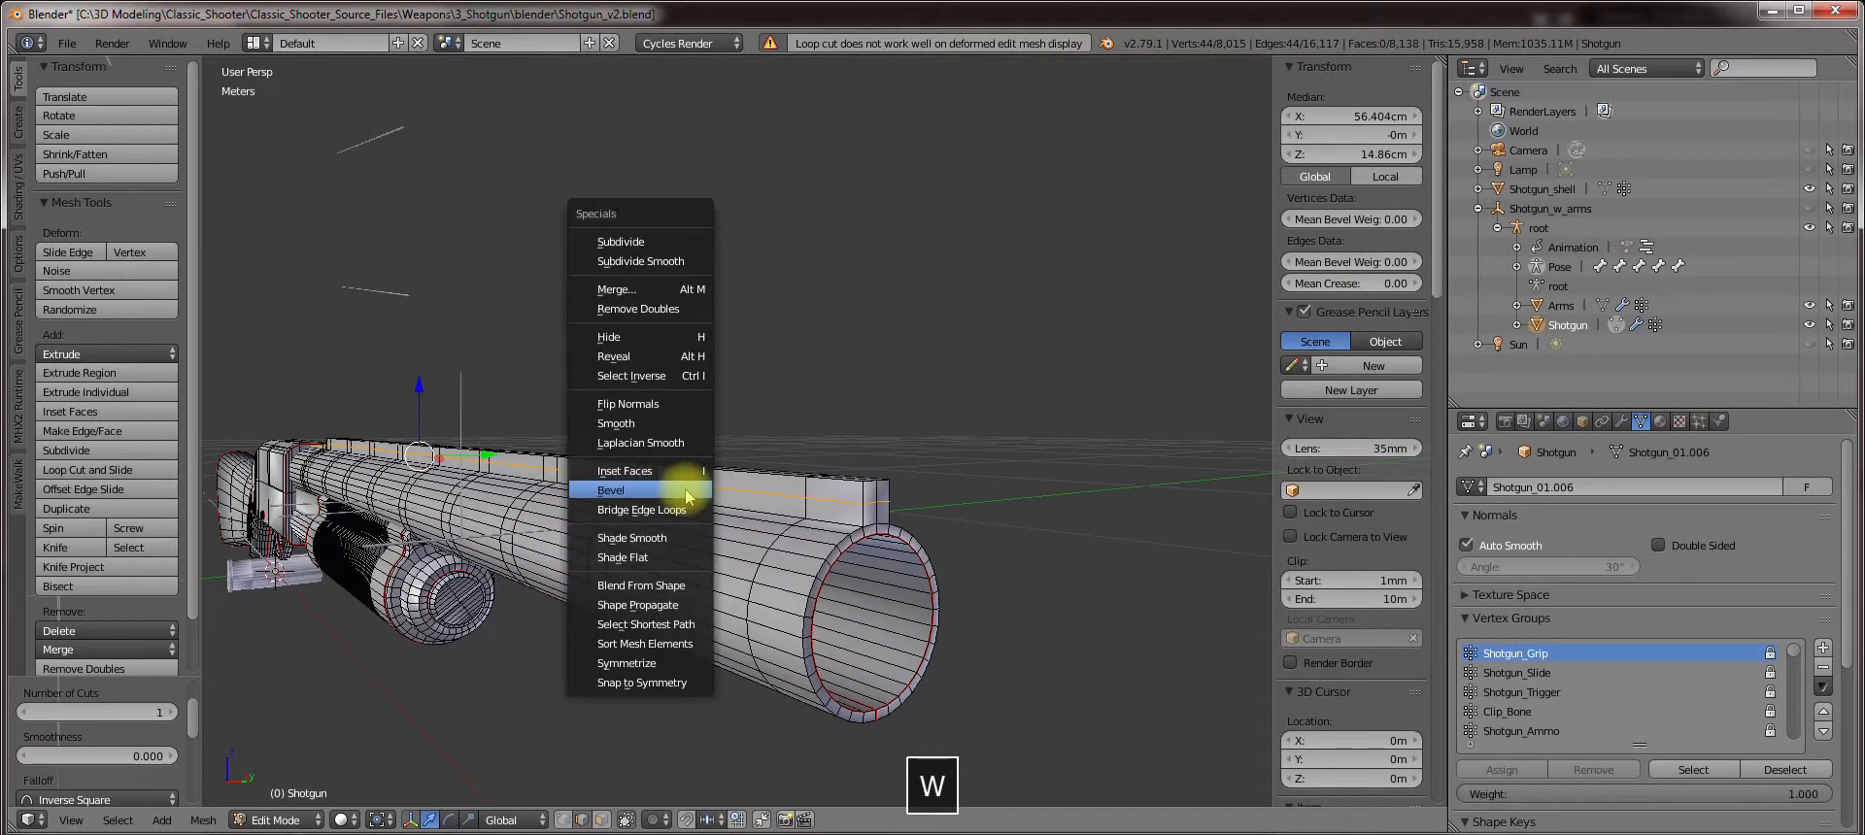
left_click(610, 490)
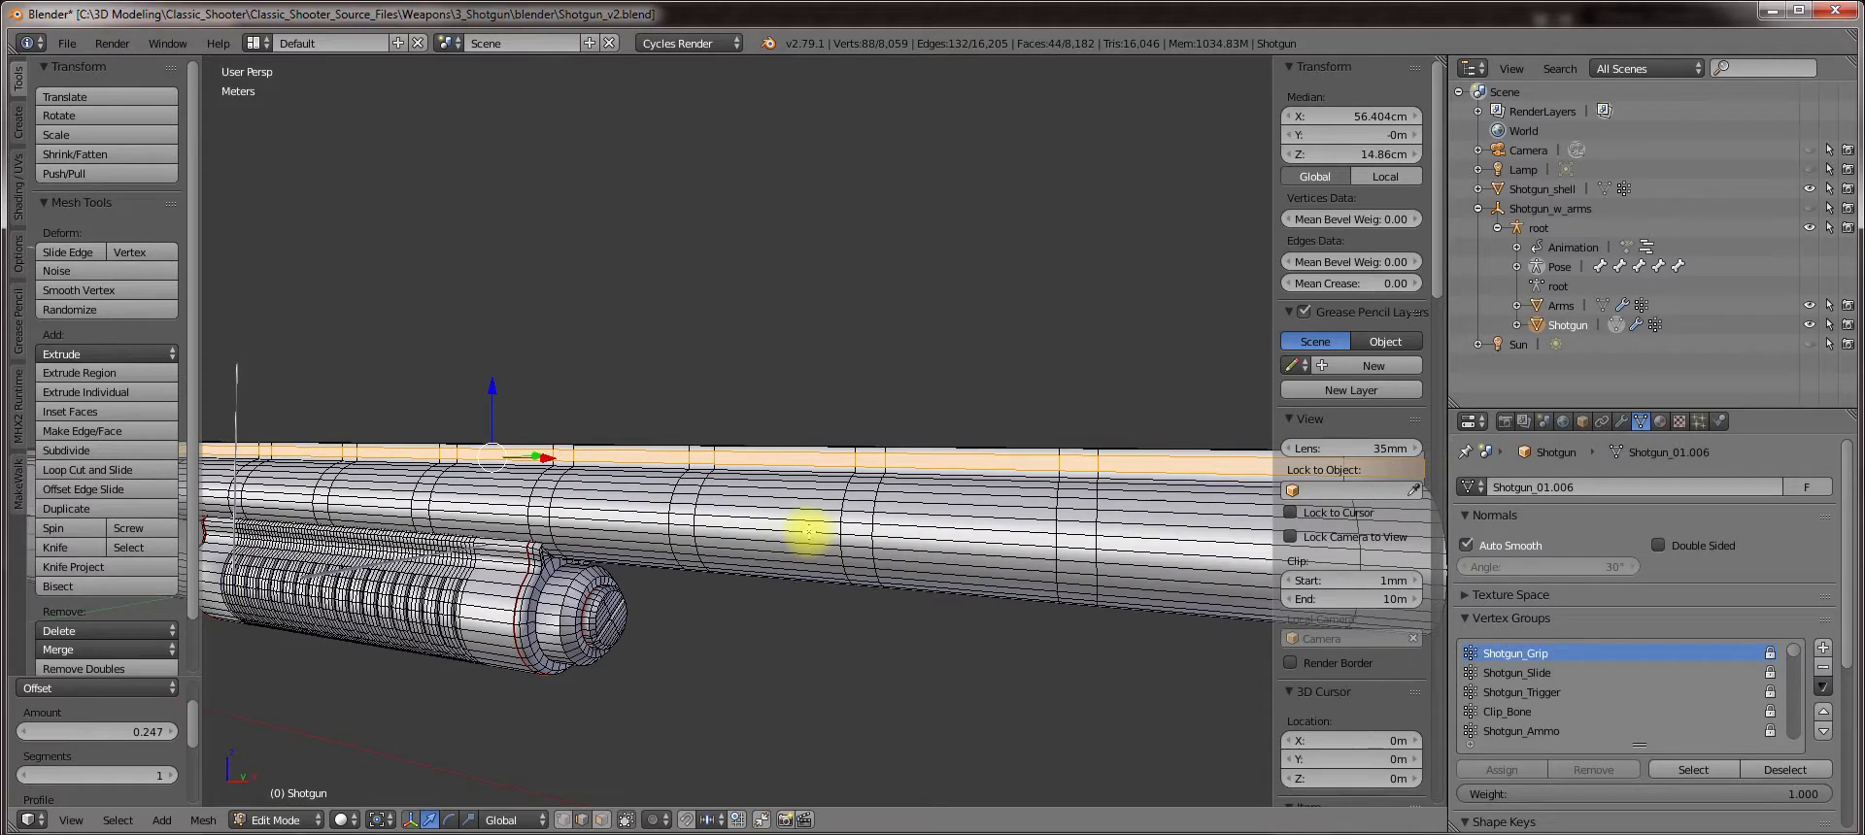
key("Tab")
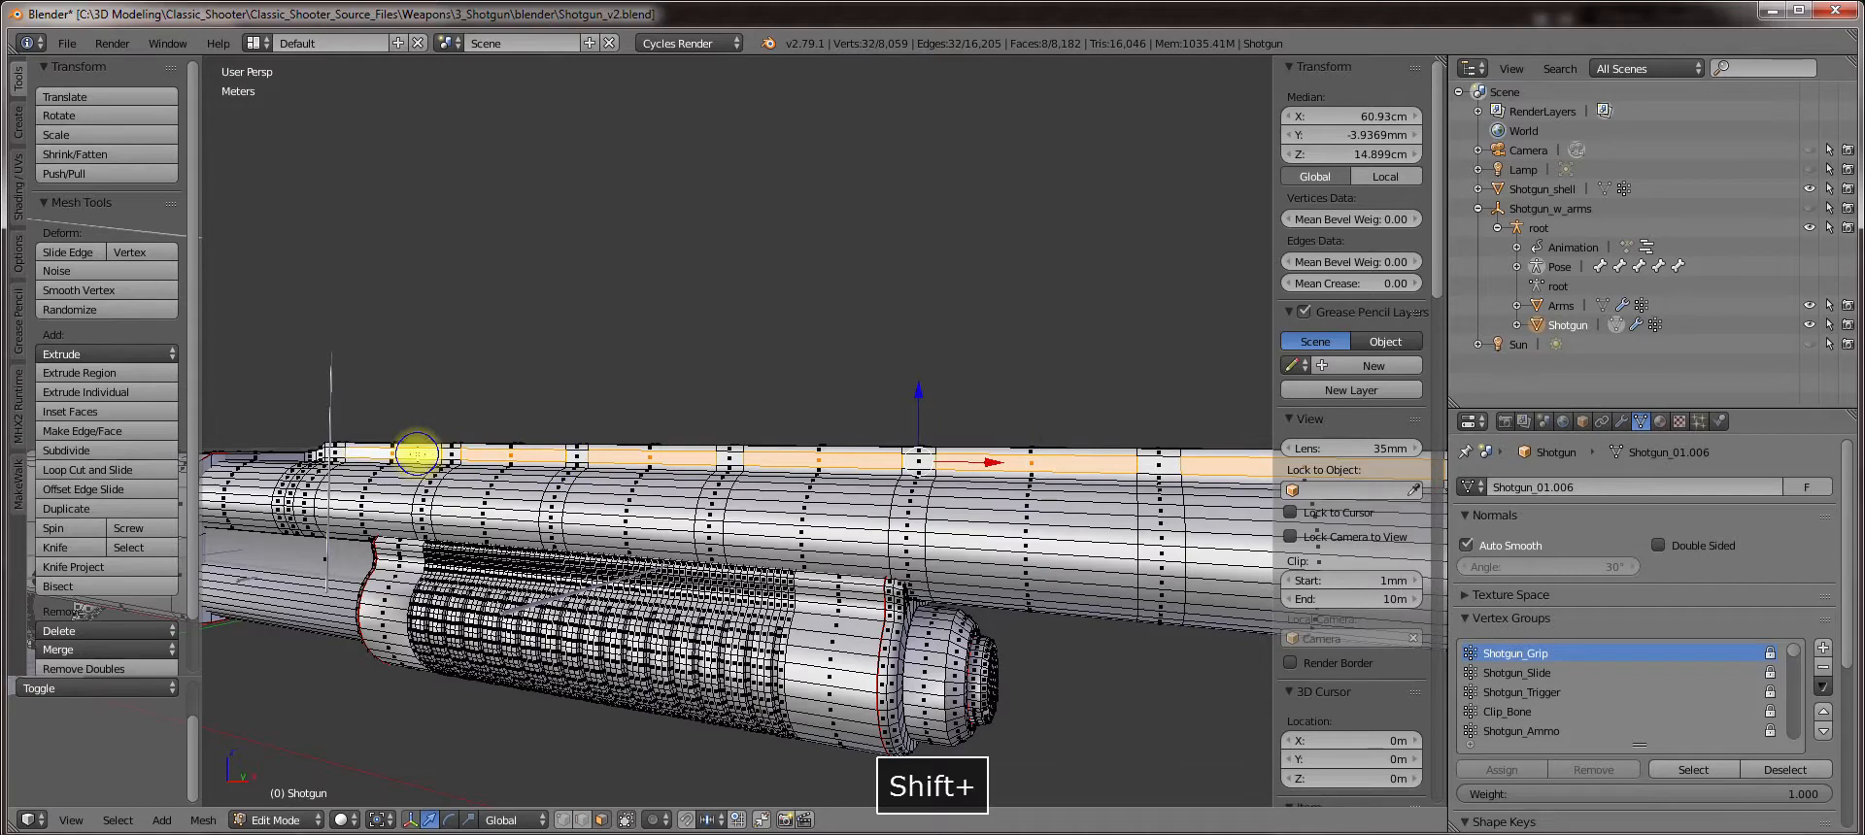
Delete the selected faces on the barrel rib's top strip, leaving open slots.
key("Delete")
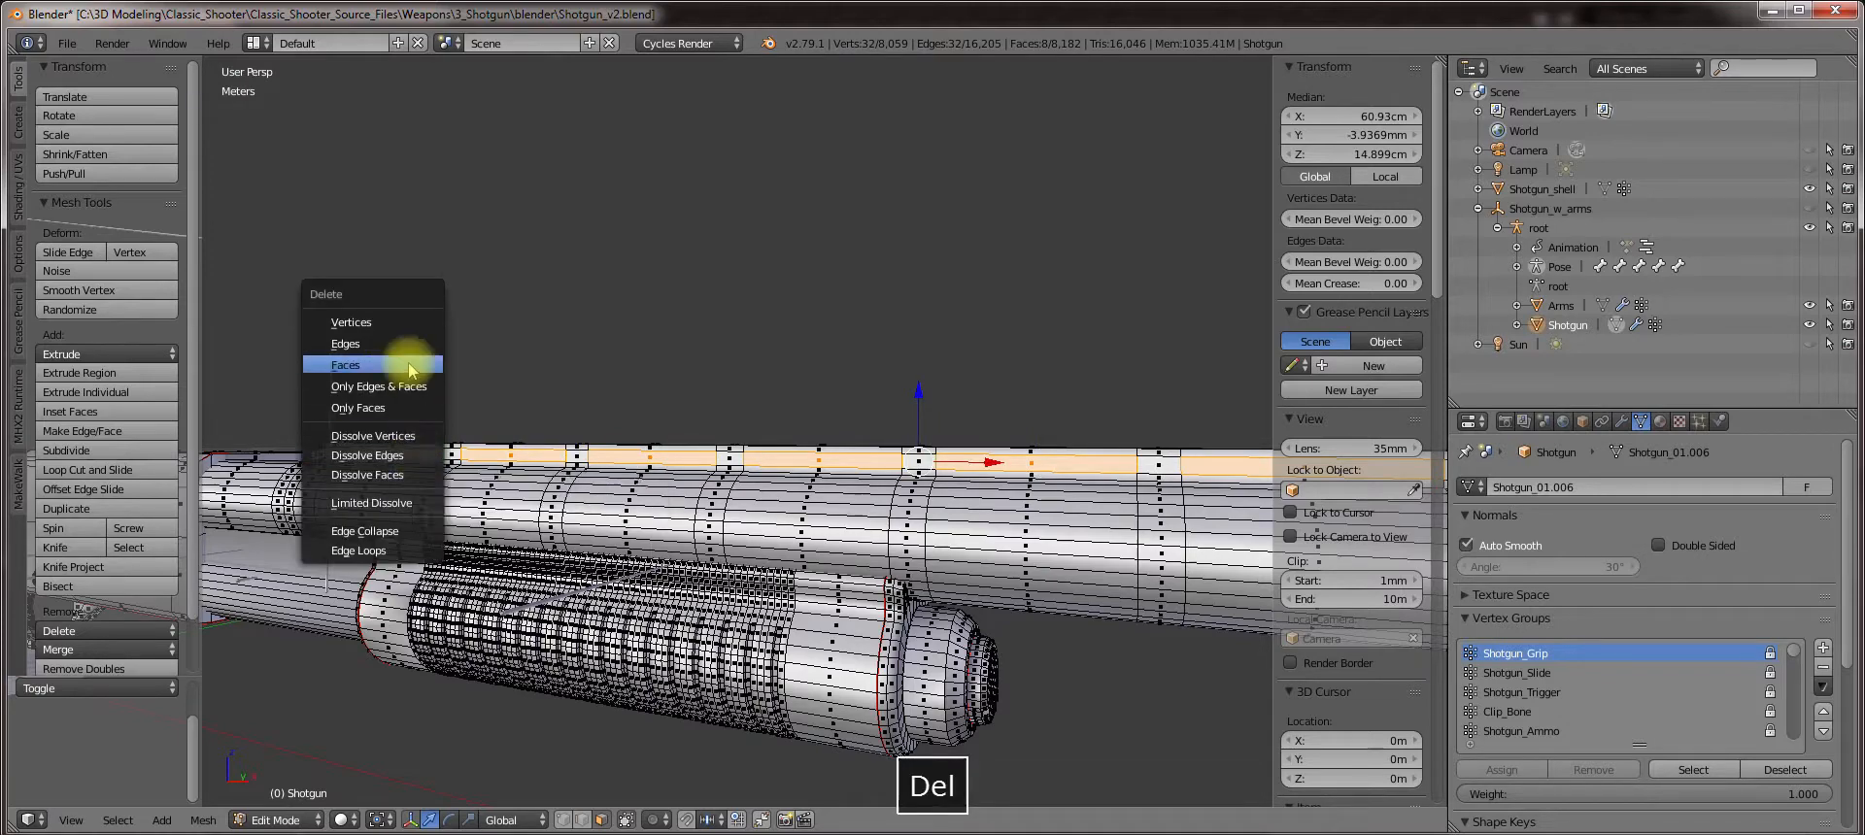
left_click(345, 365)
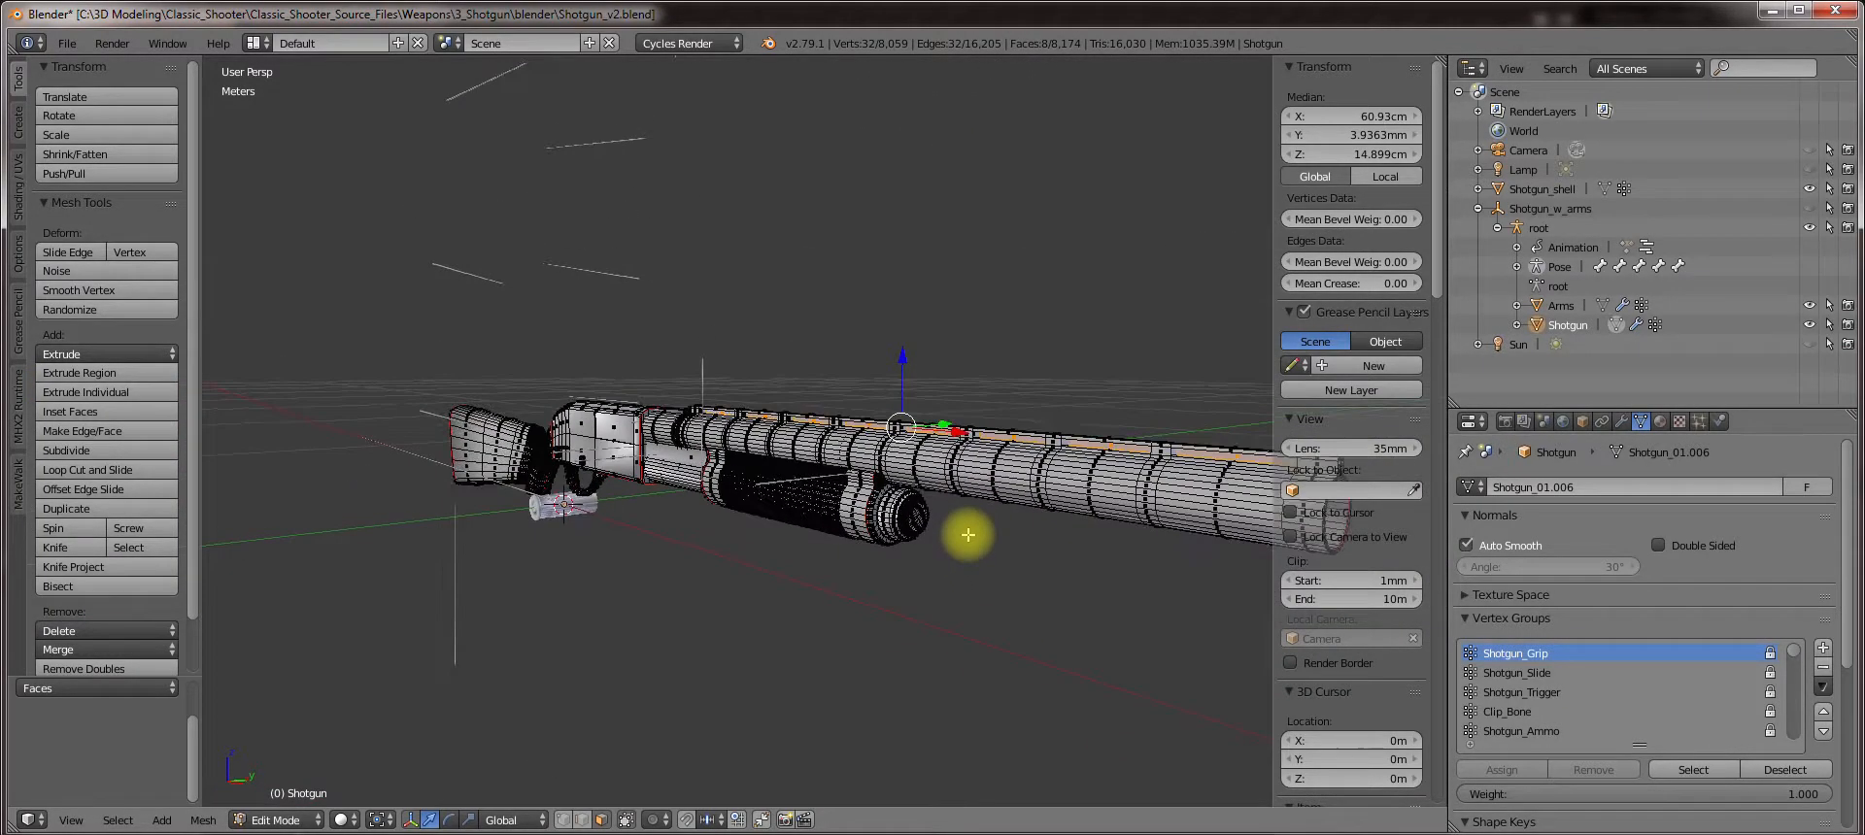
key("Delete")
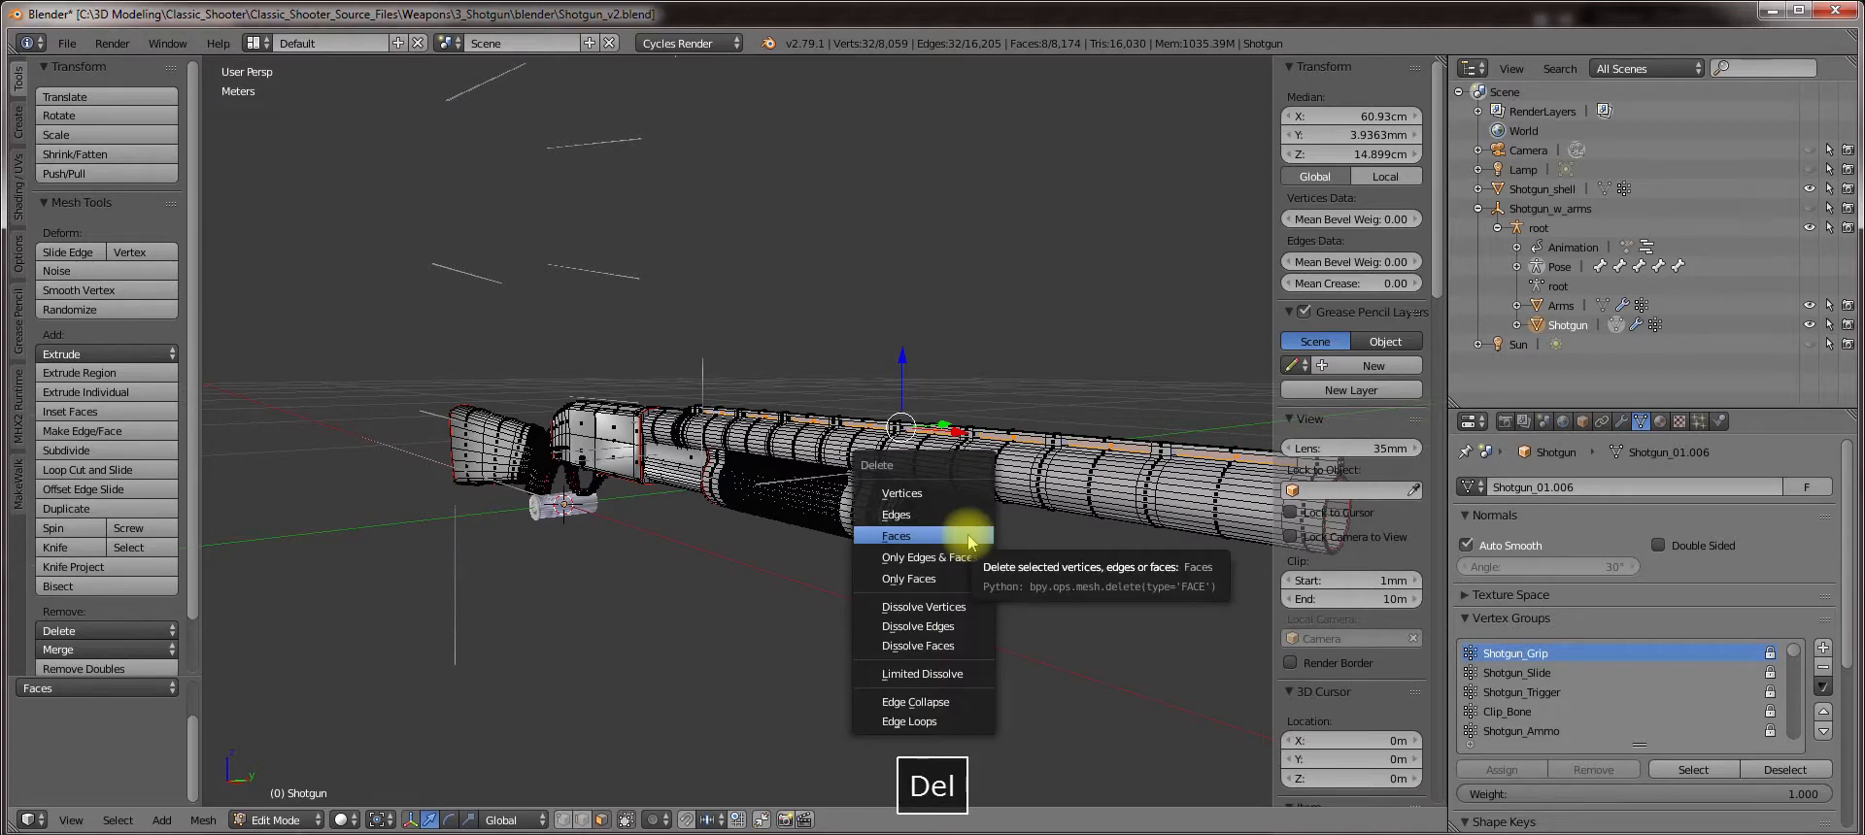
left_click(895, 536)
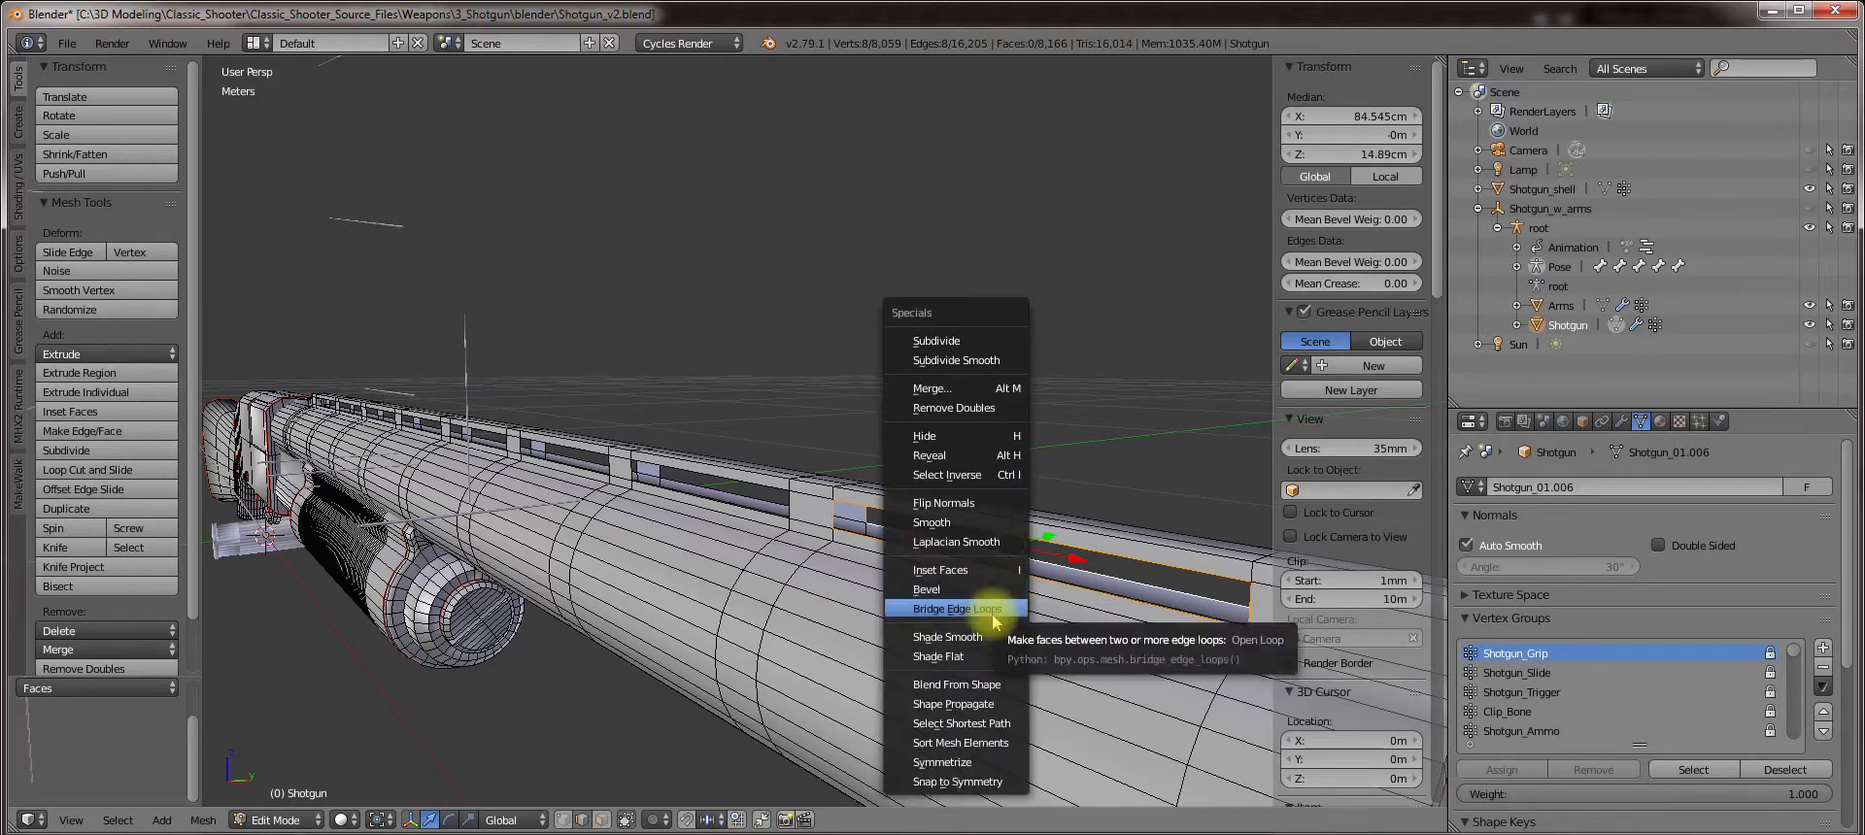
Bridge the open slot's edge loops into side faces, show face normals and flip them outward.
left_click(955, 608)
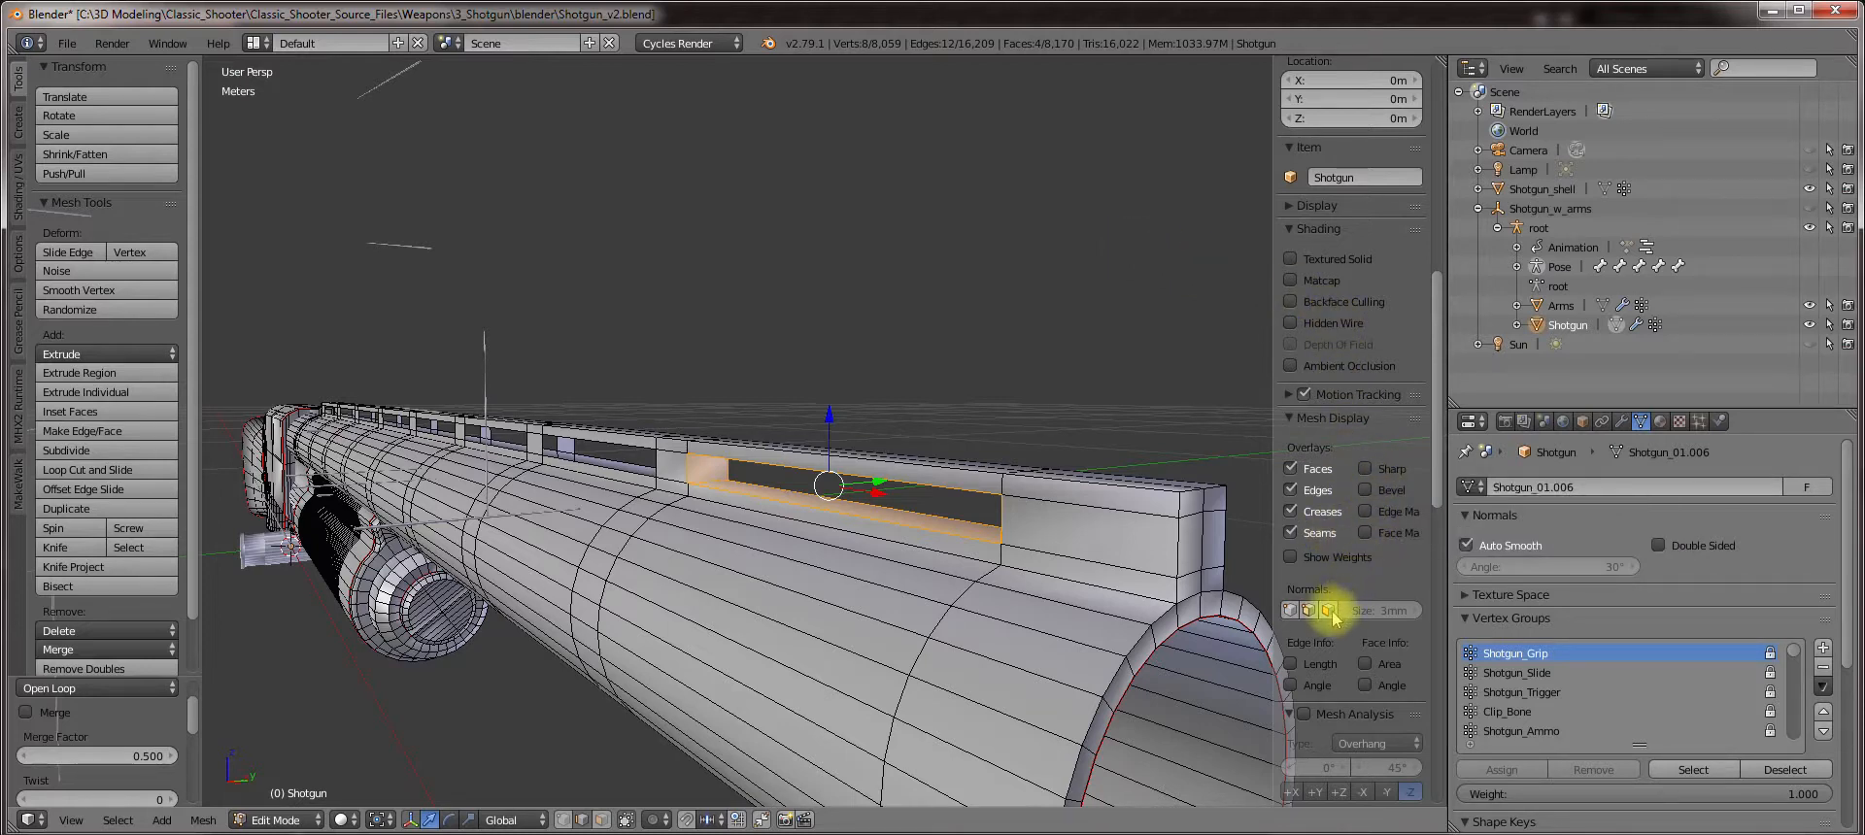
mouse_move(1328, 610)
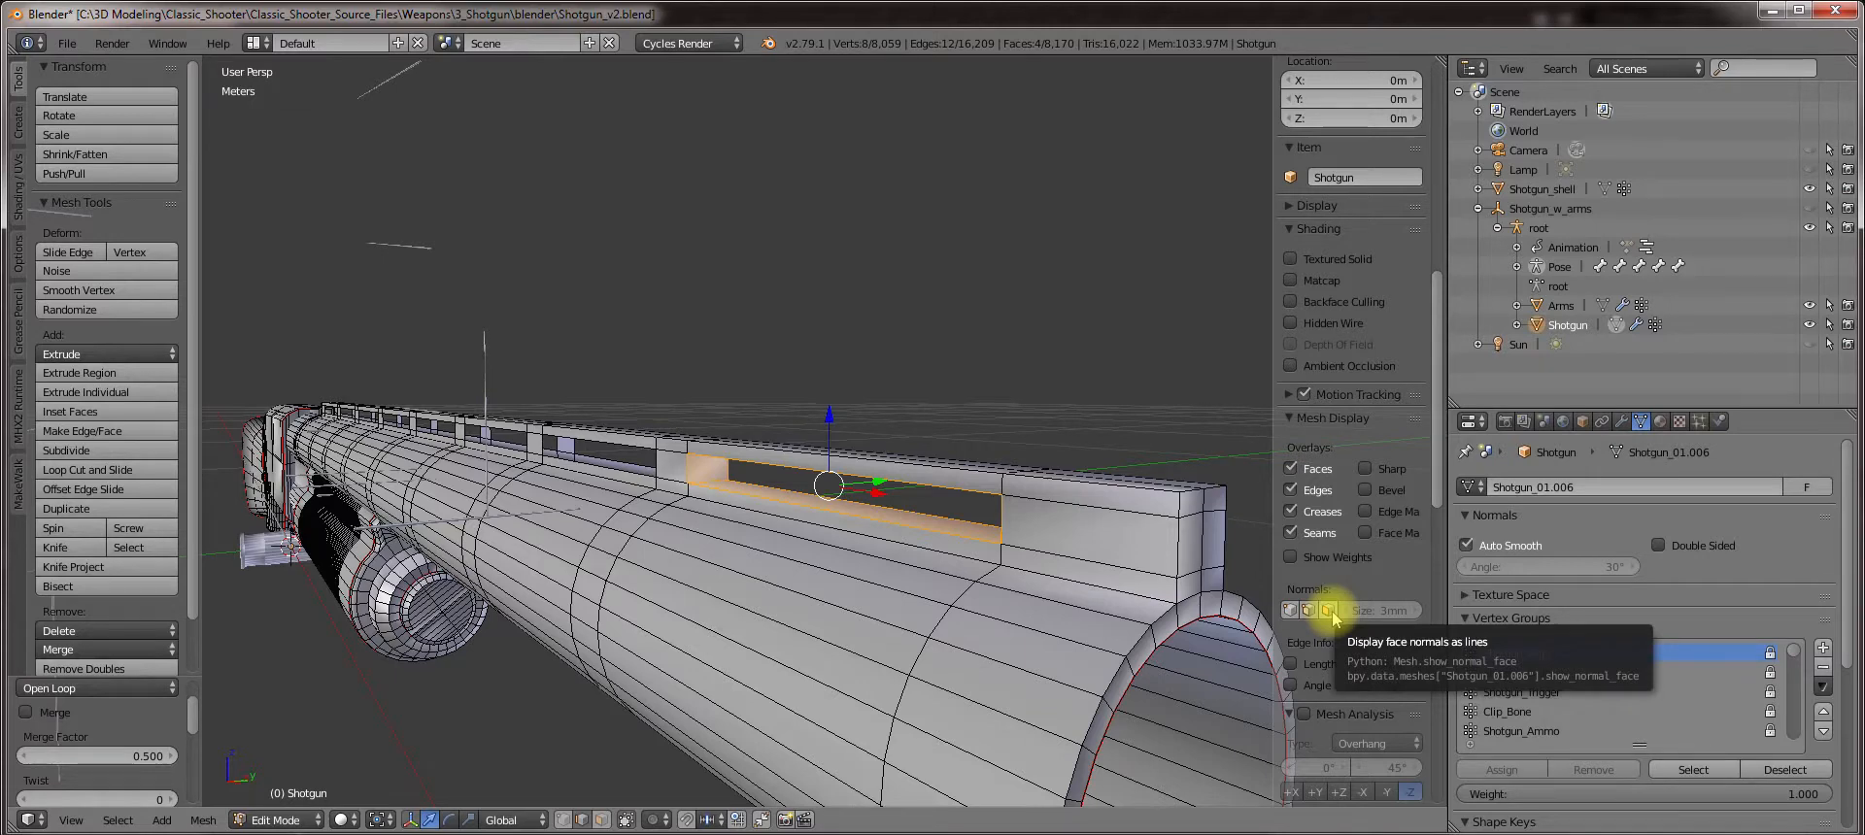
left_click(1328, 610)
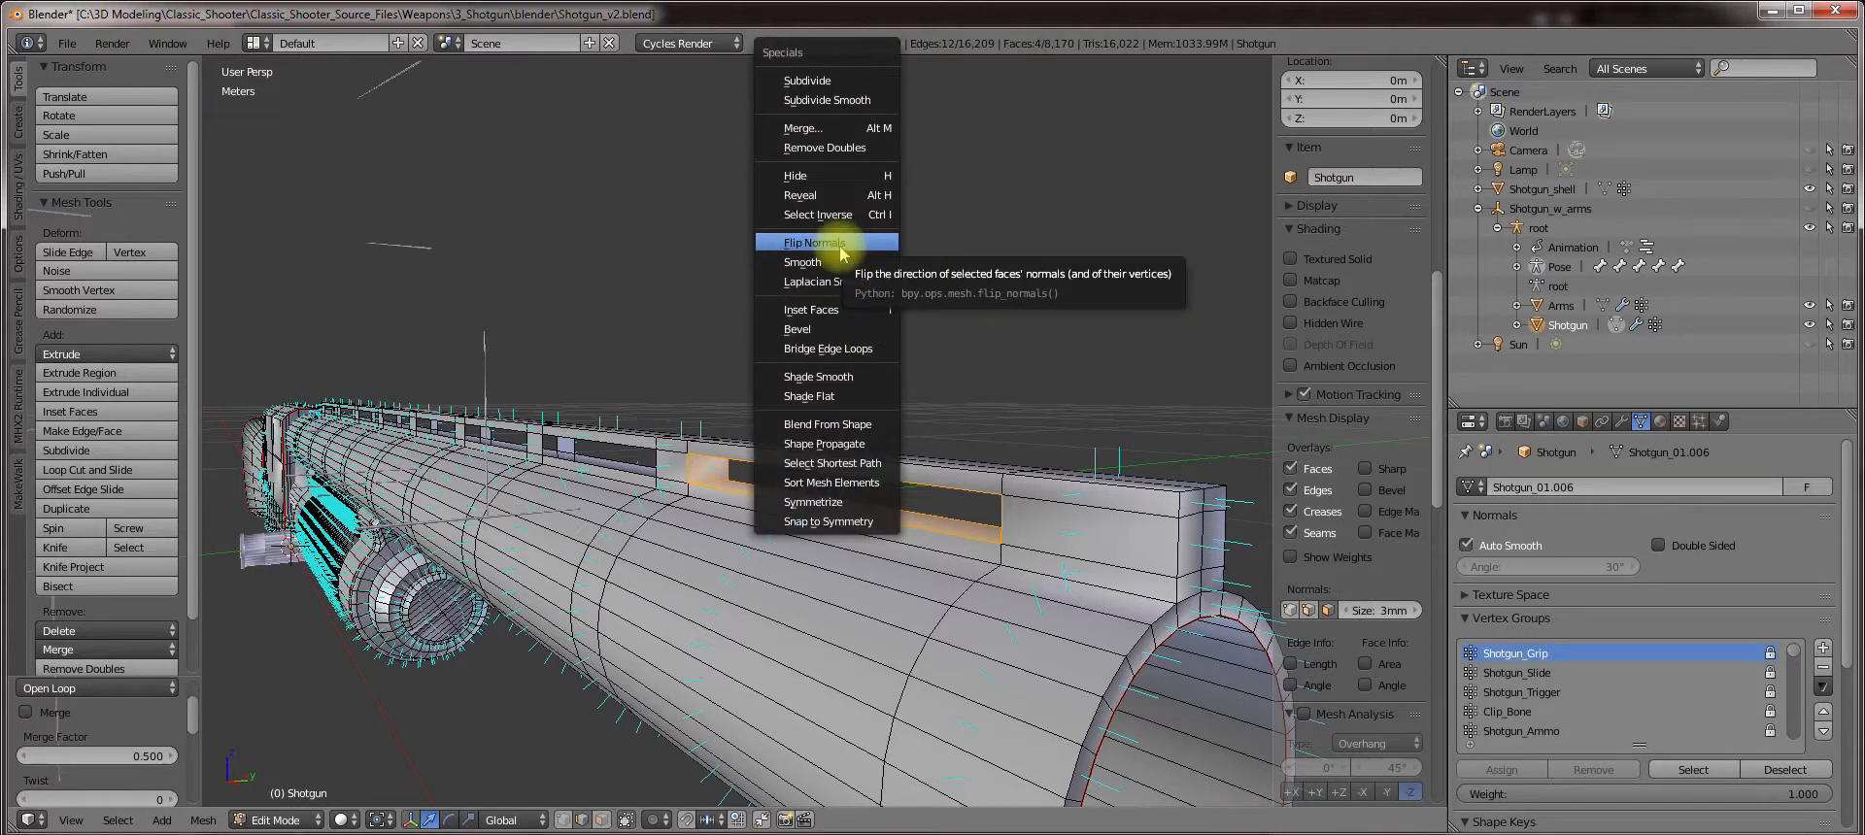
left_click(814, 243)
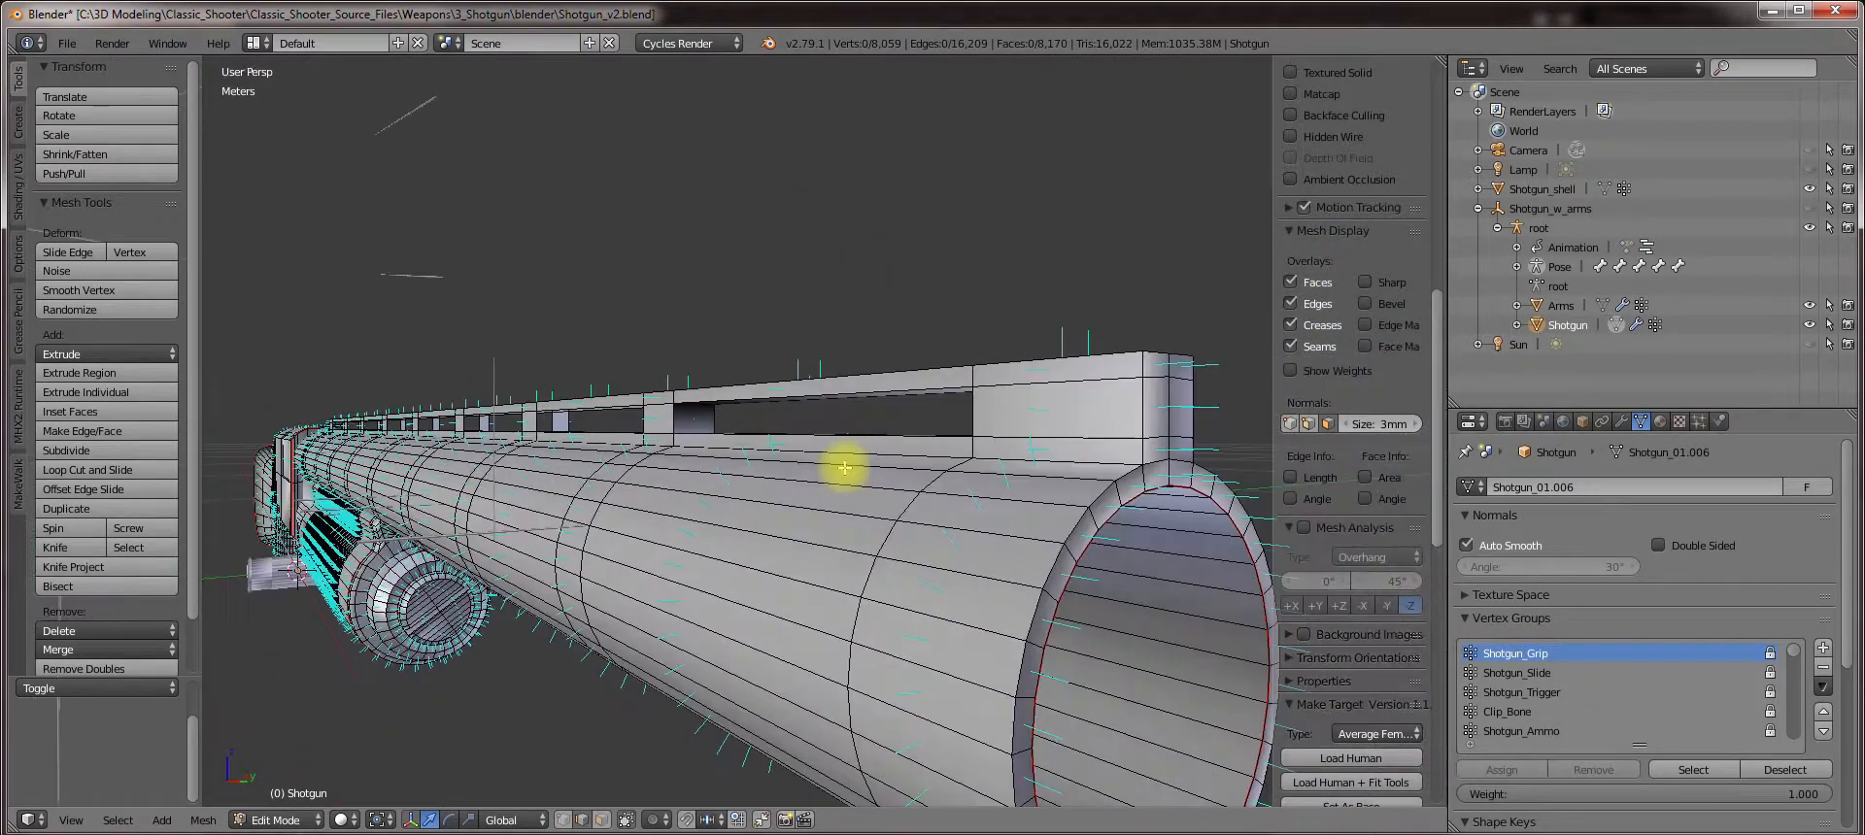
left_click_drag(845, 464, 824, 579)
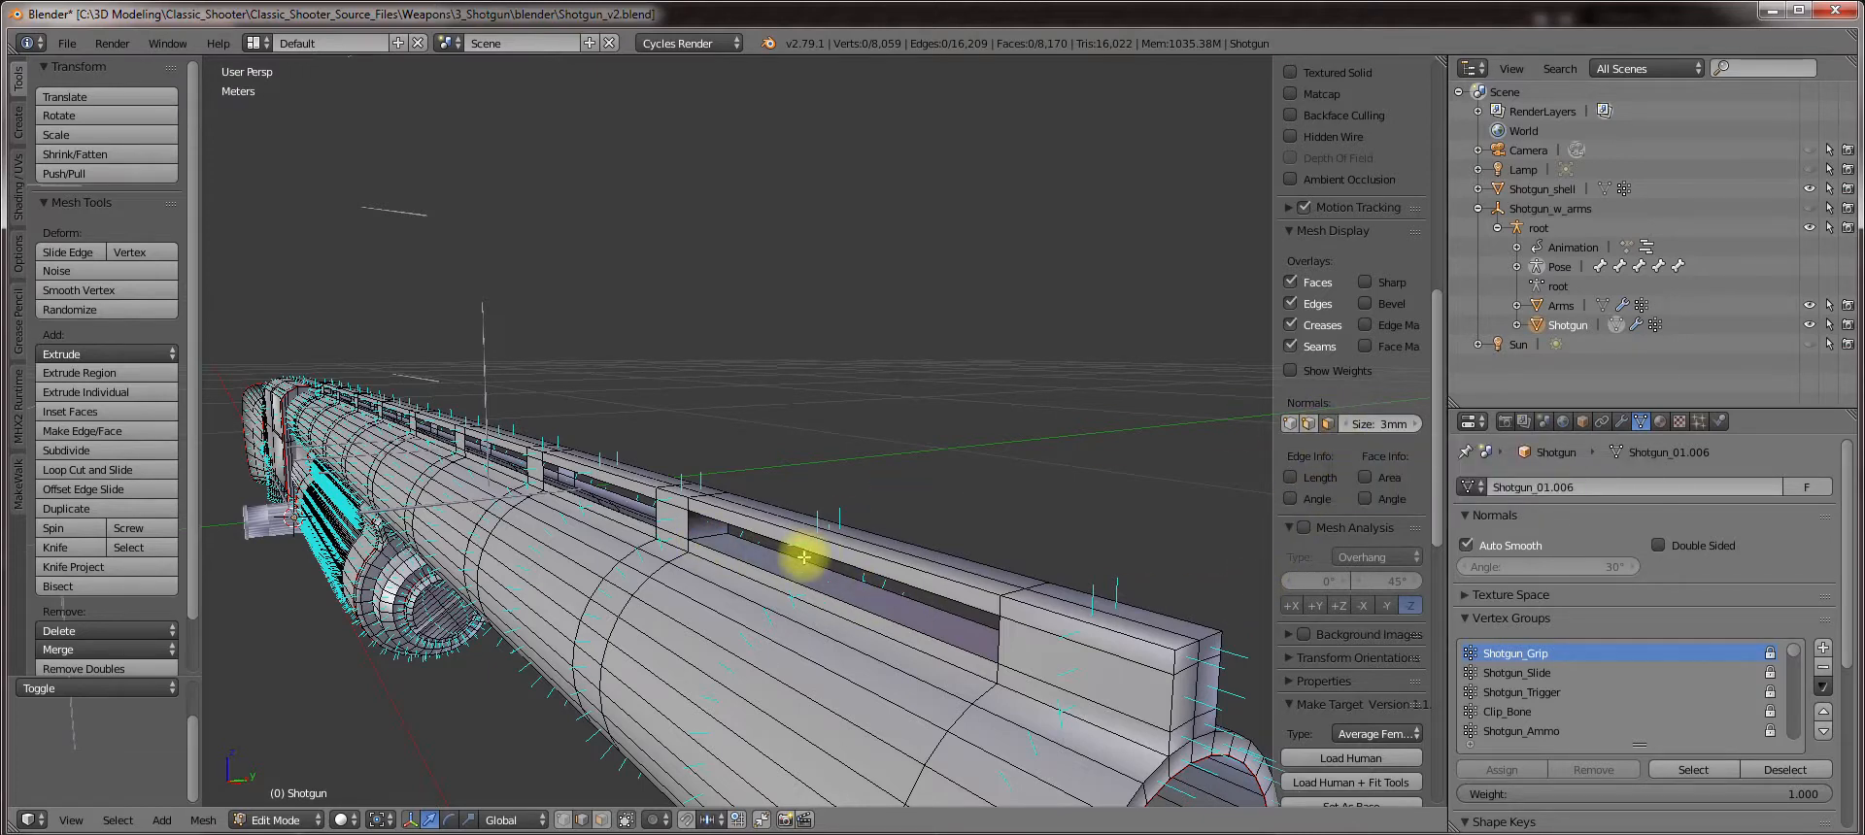
key("ctrl+z")
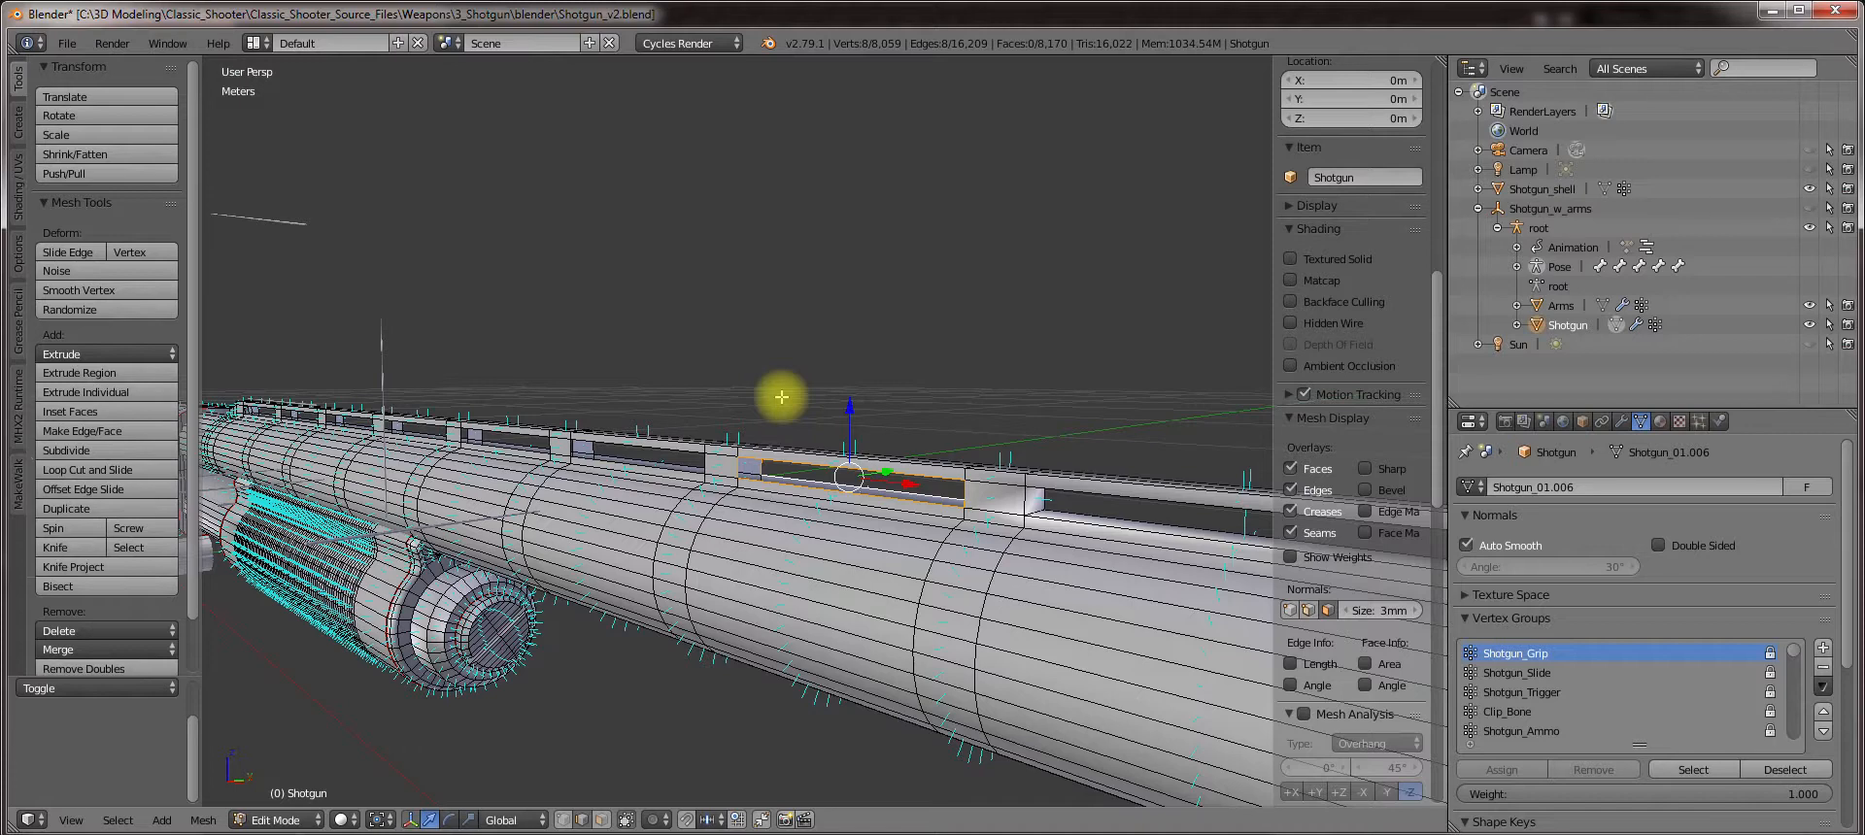
Bridge the edge loops of the remaining rib slots into side walls.
key("w")
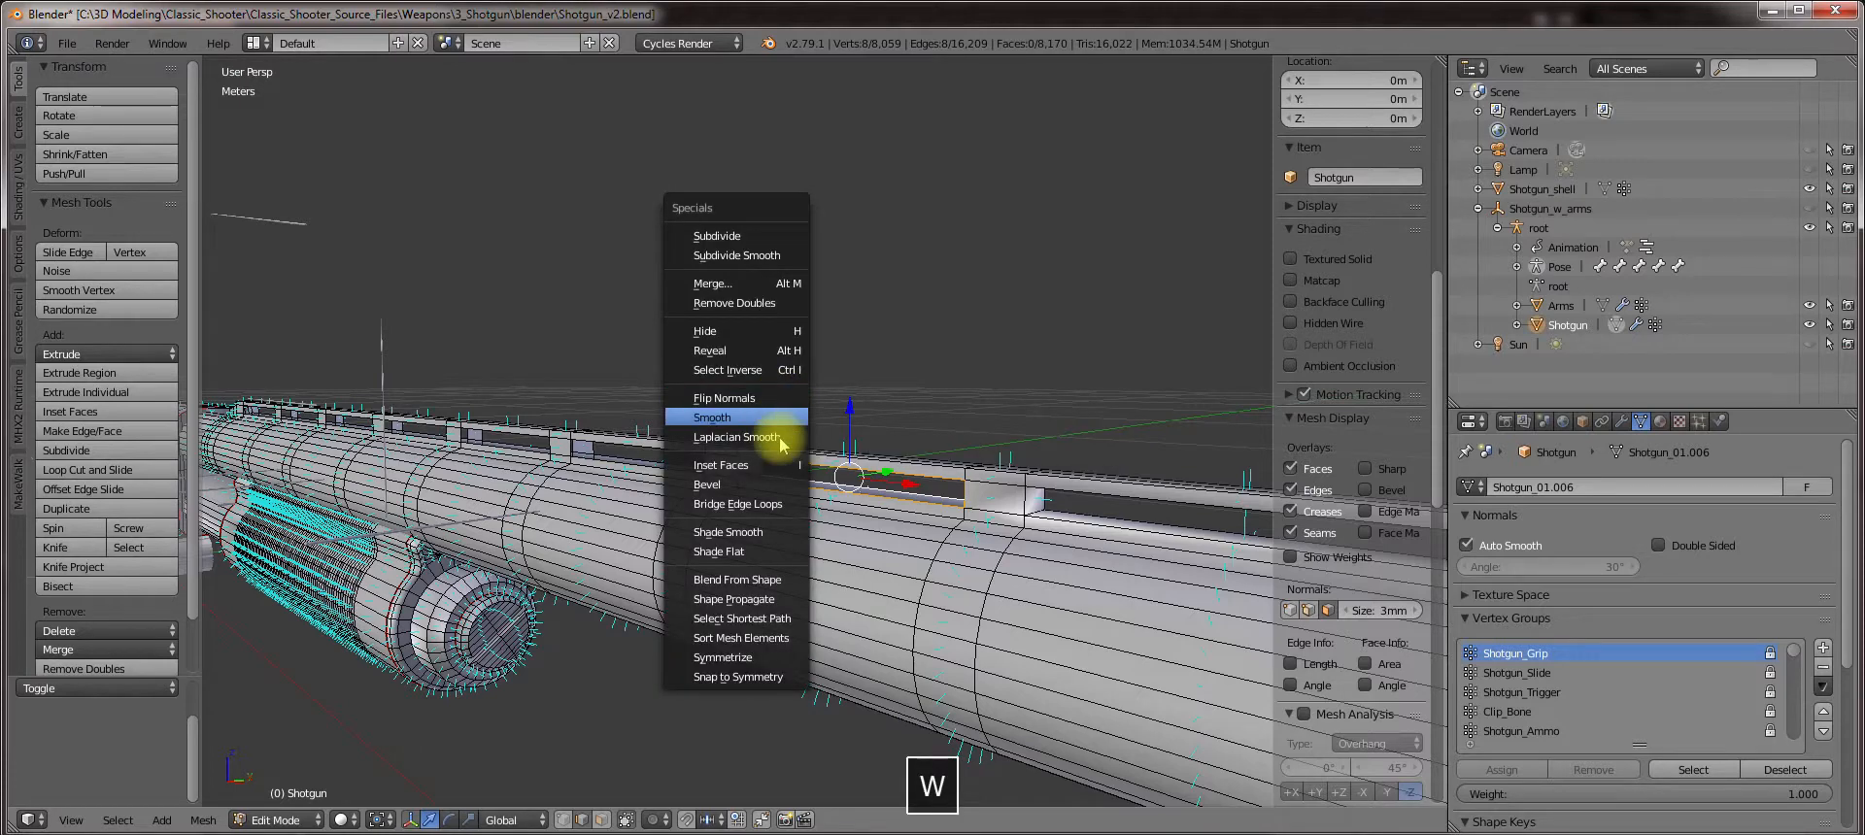
left_click(711, 418)
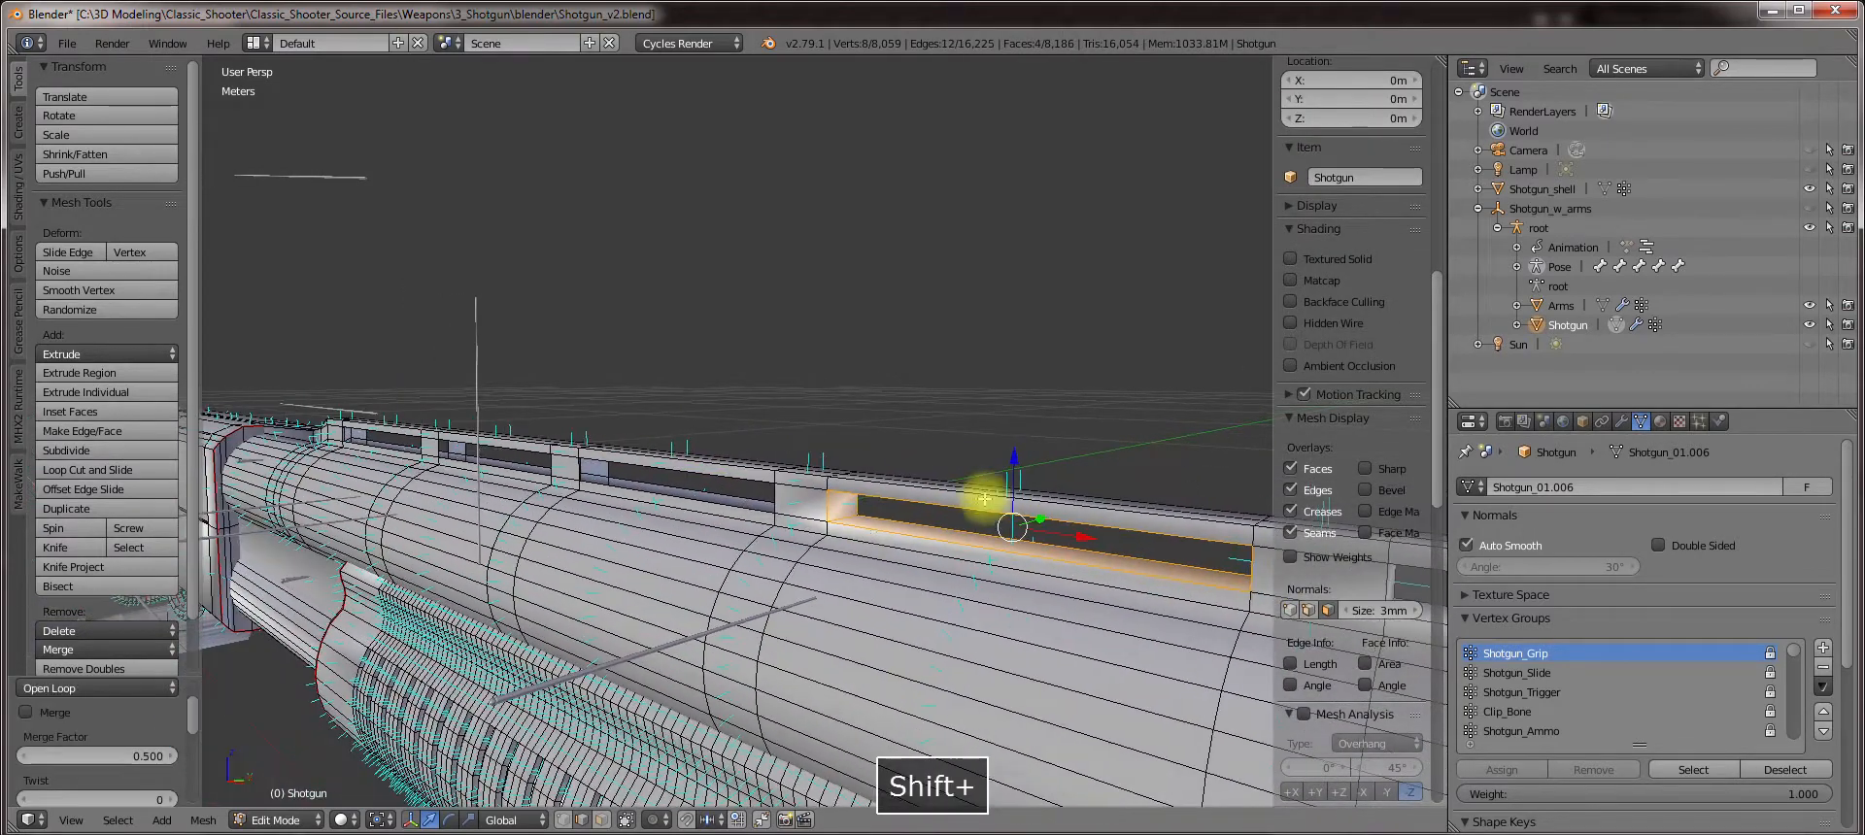
key("W")
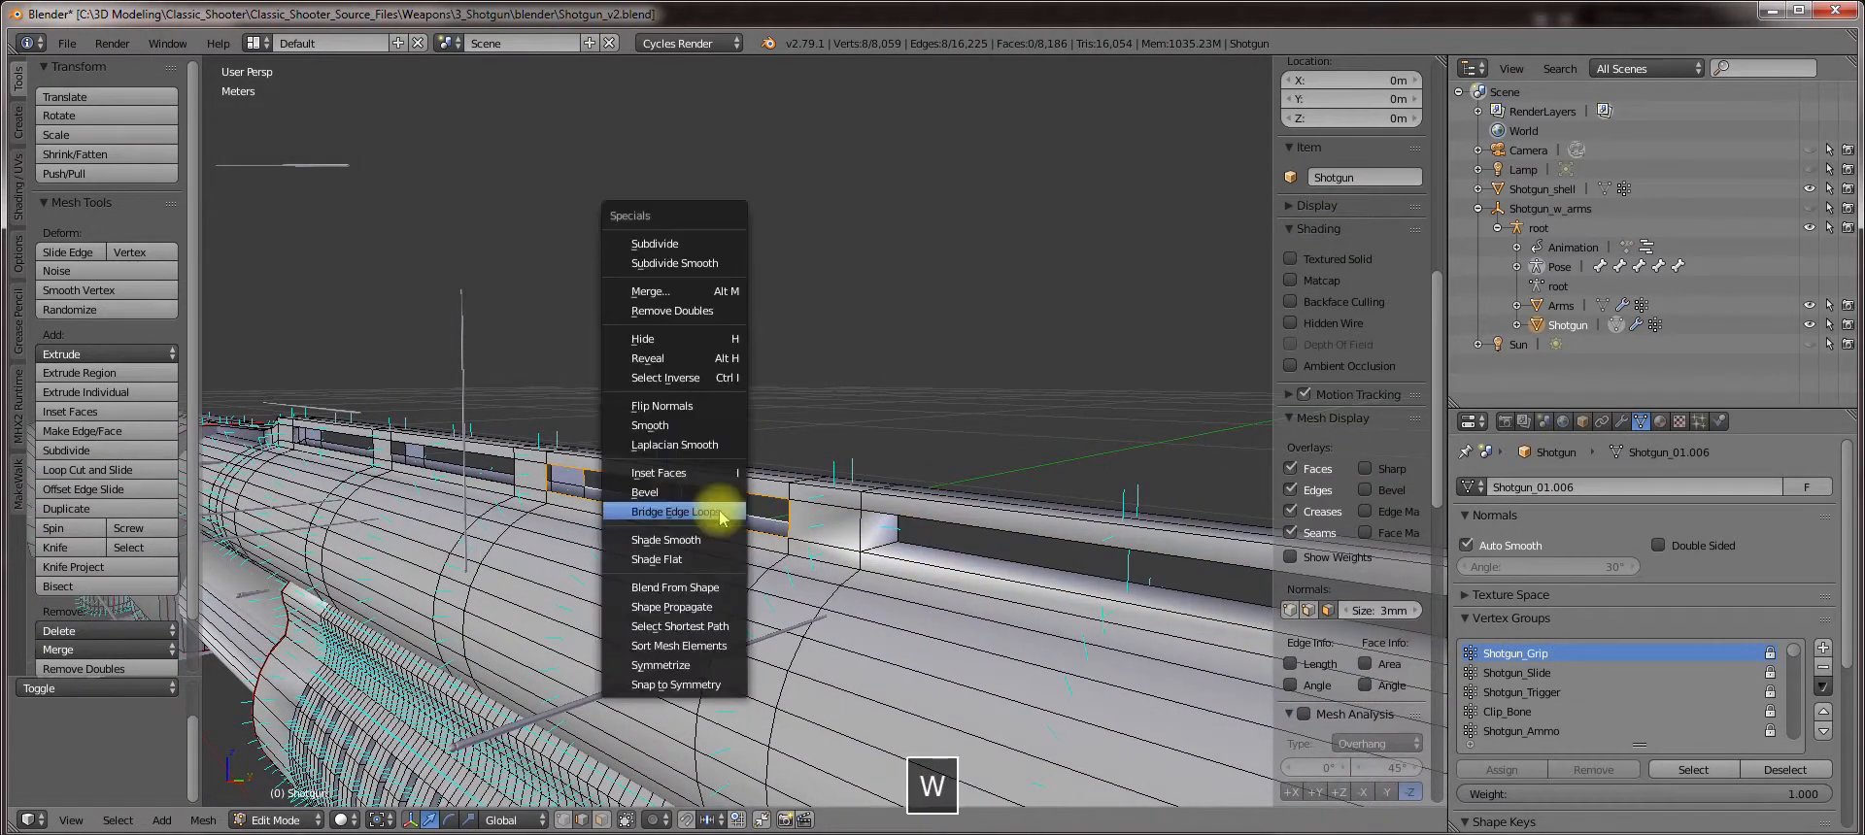
left_click(672, 513)
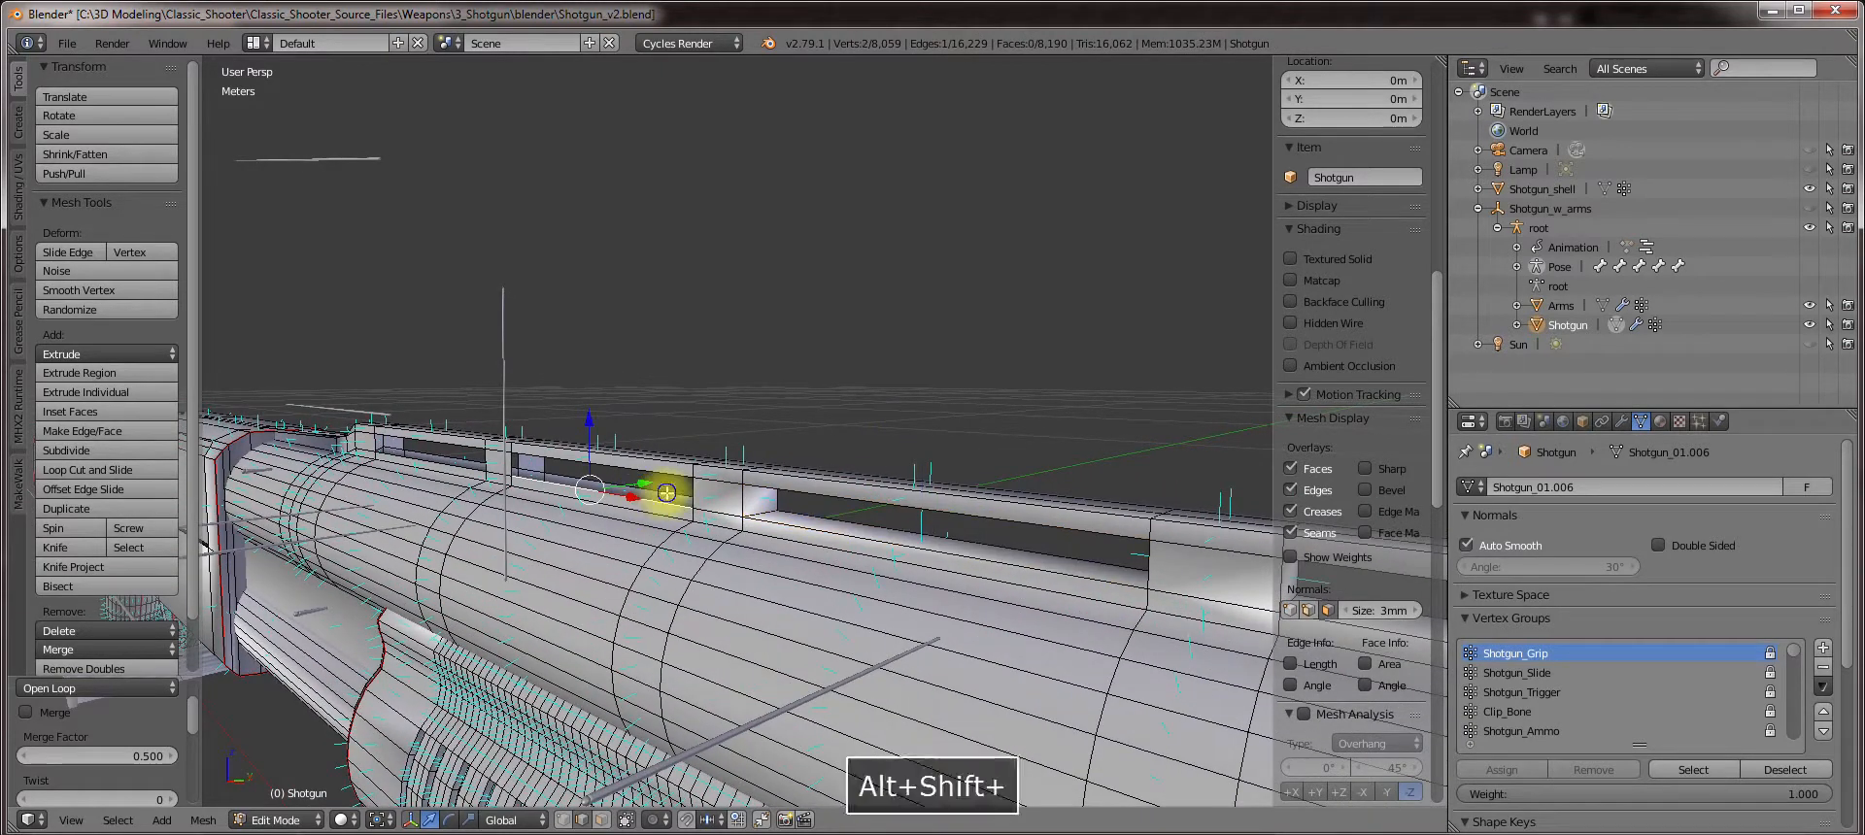
key("Ctrl+Z")
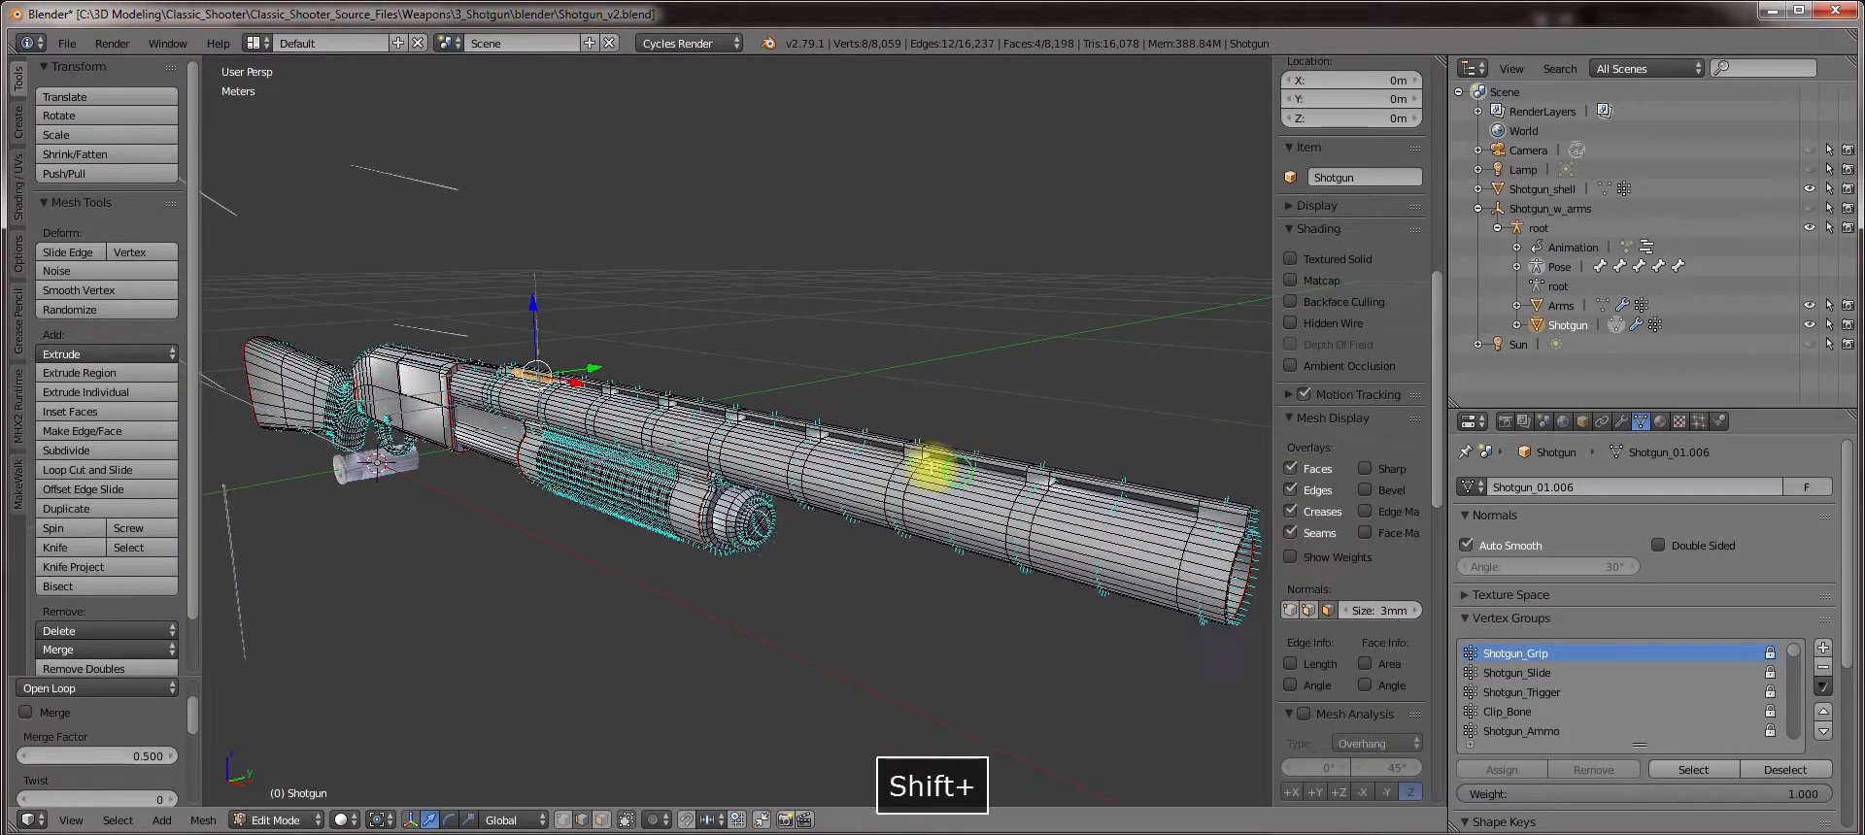
Return the shotgun to Object Mode.
key("Tab")
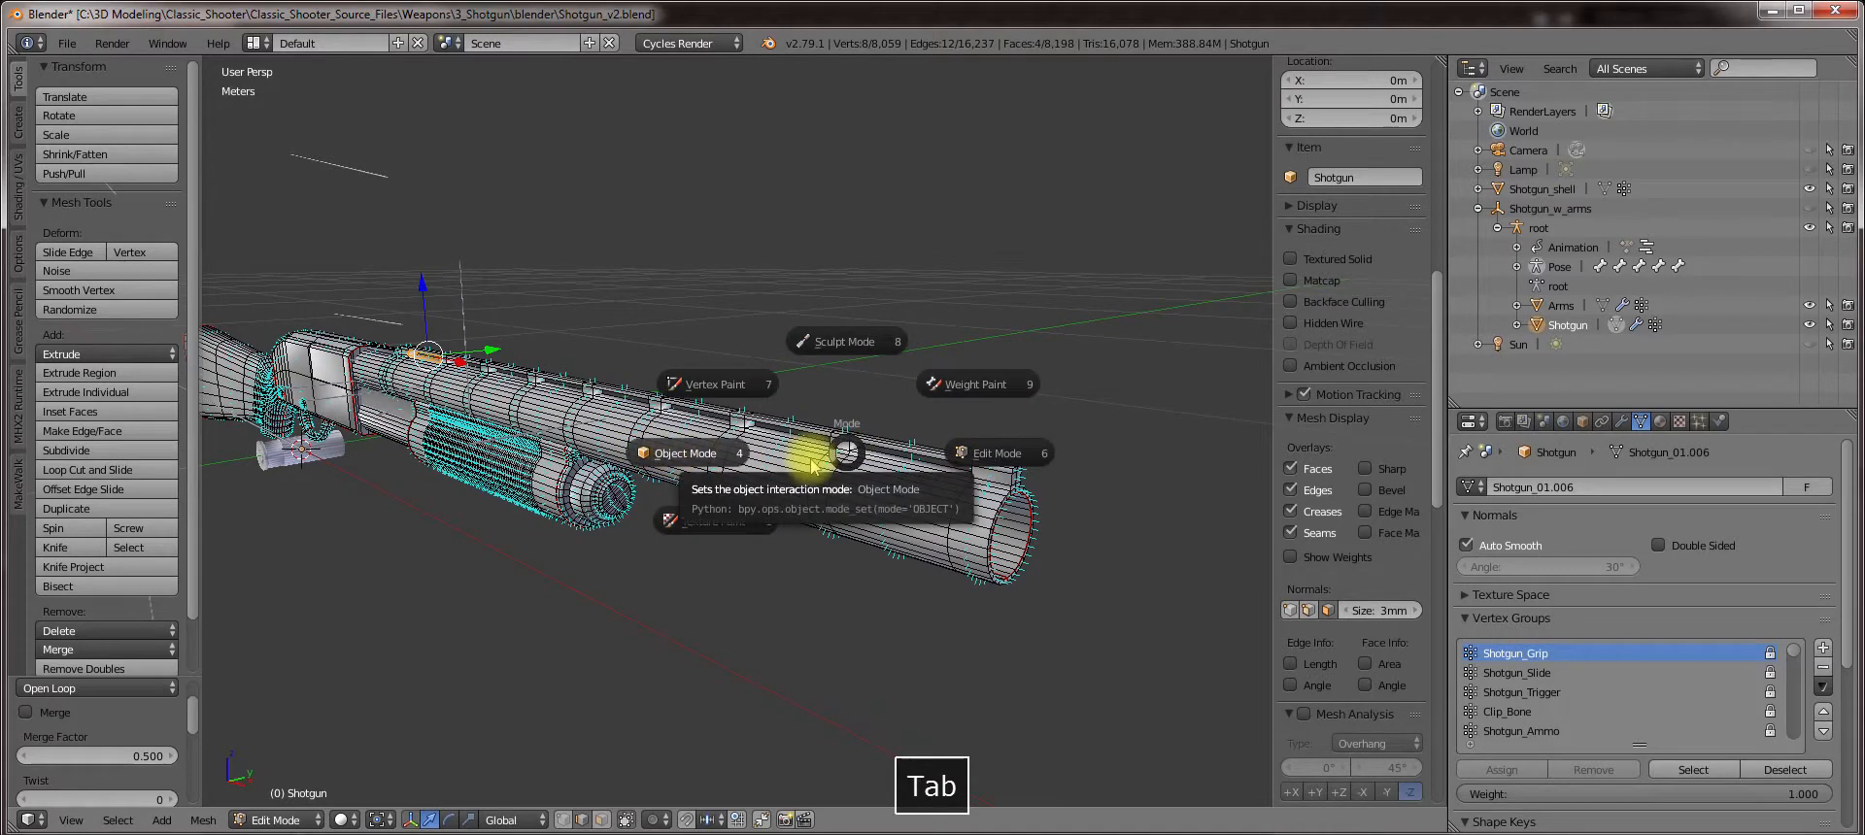
key("Tab")
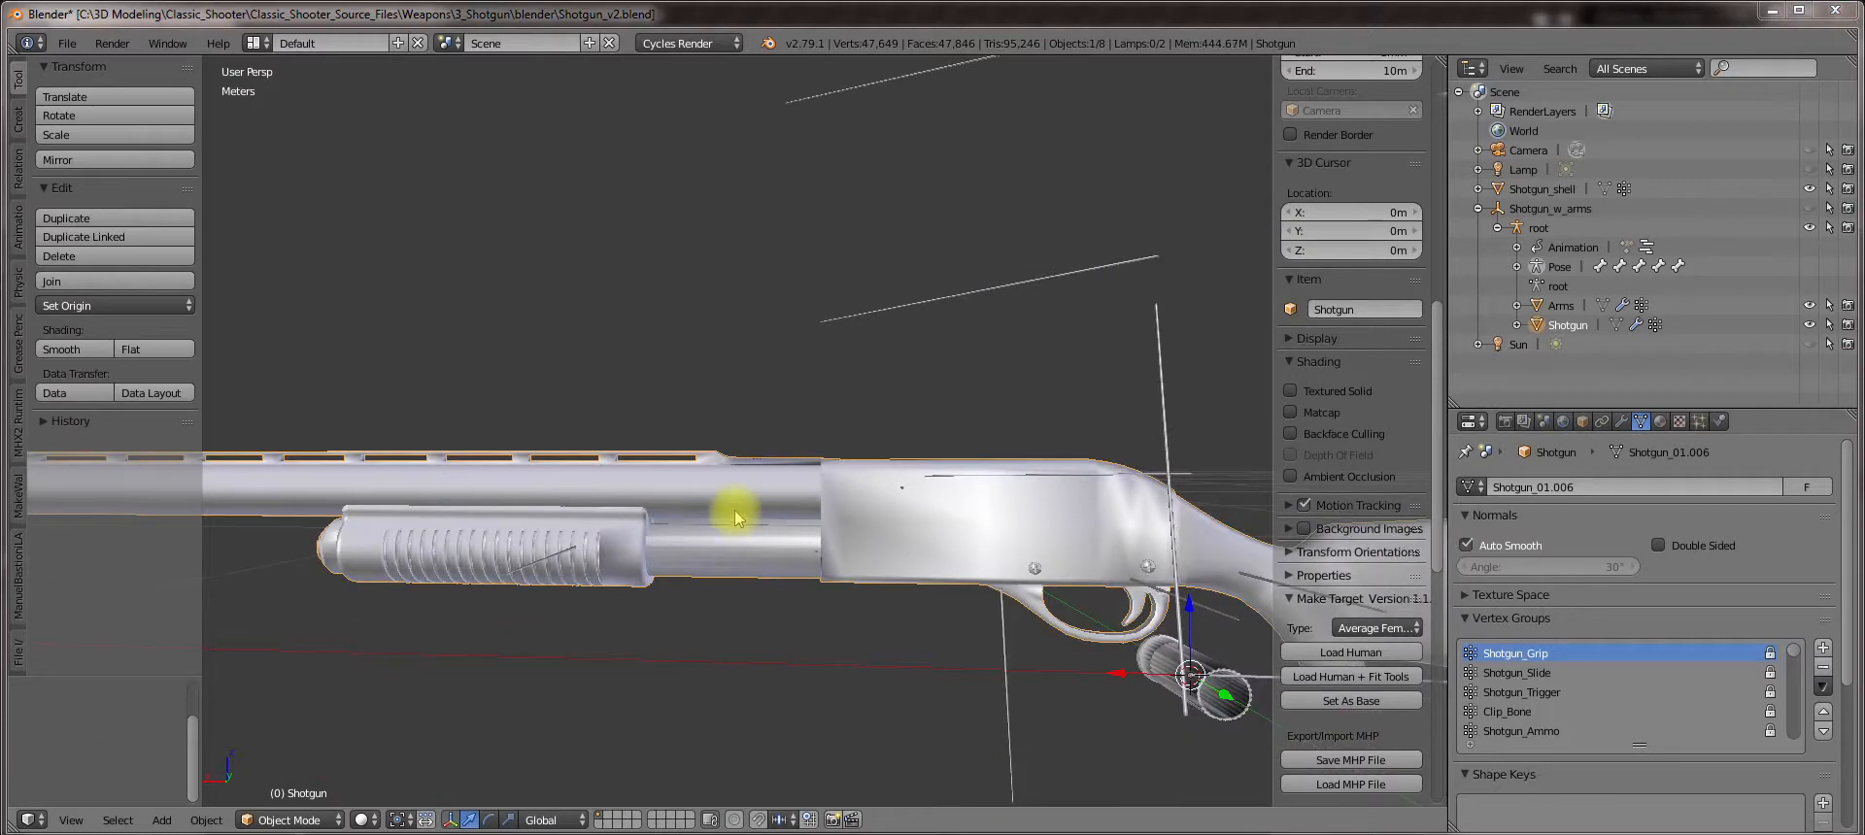
Enter Edit Mode on the shotgun and hide everything except the barrel part.
key("Tab")
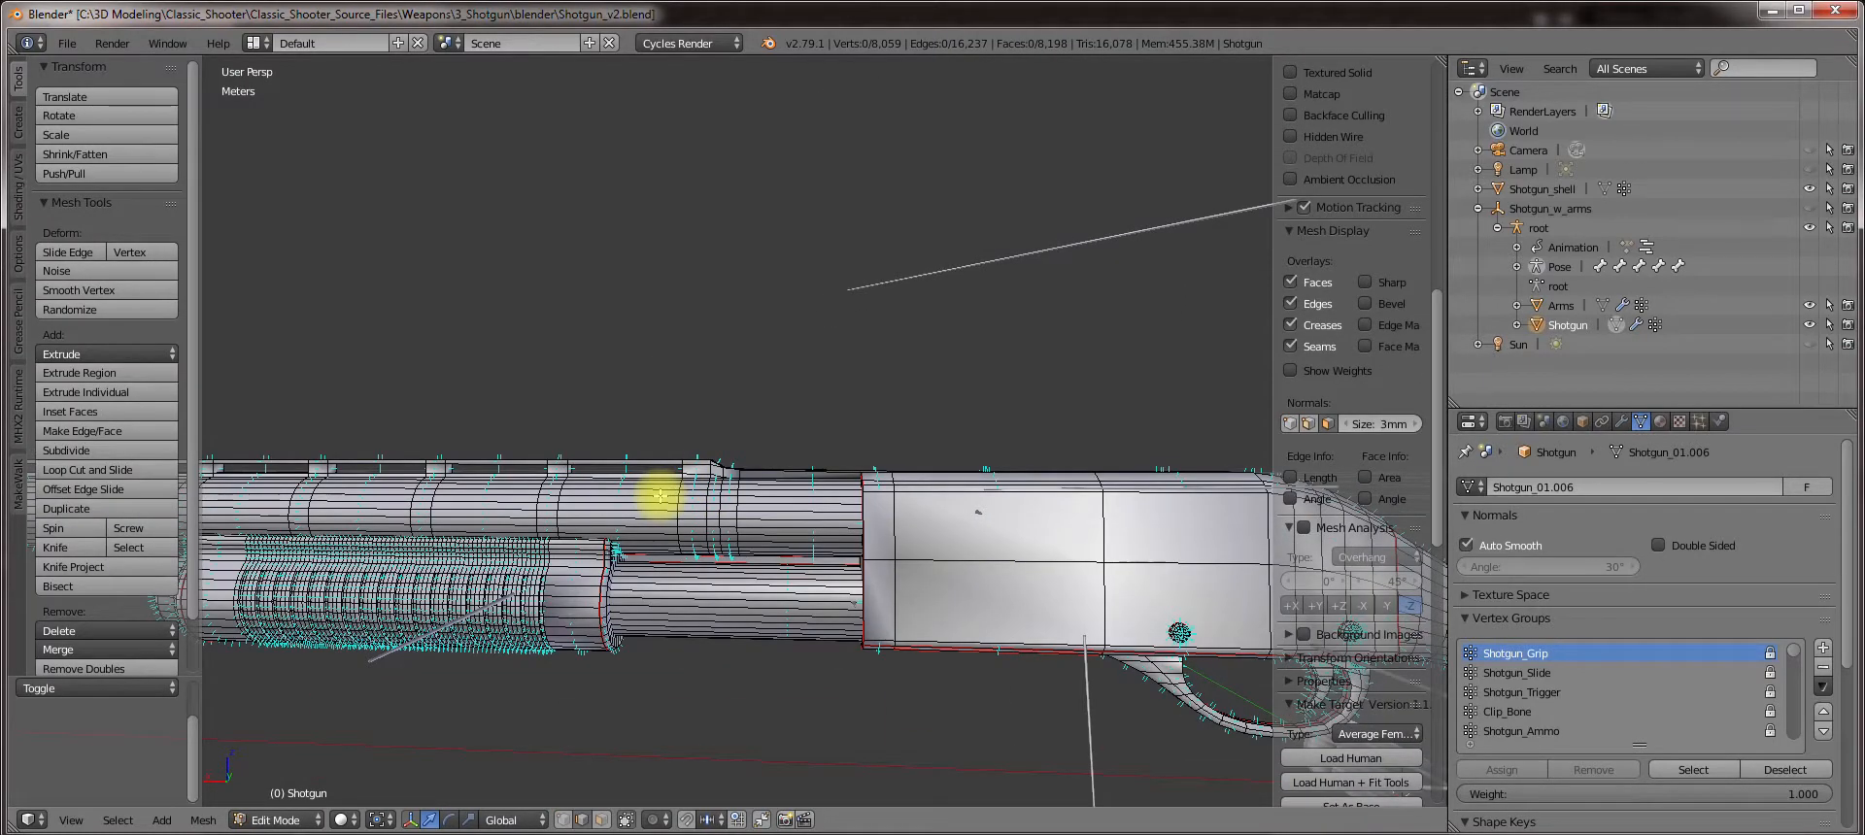
key("Ctrl+I")
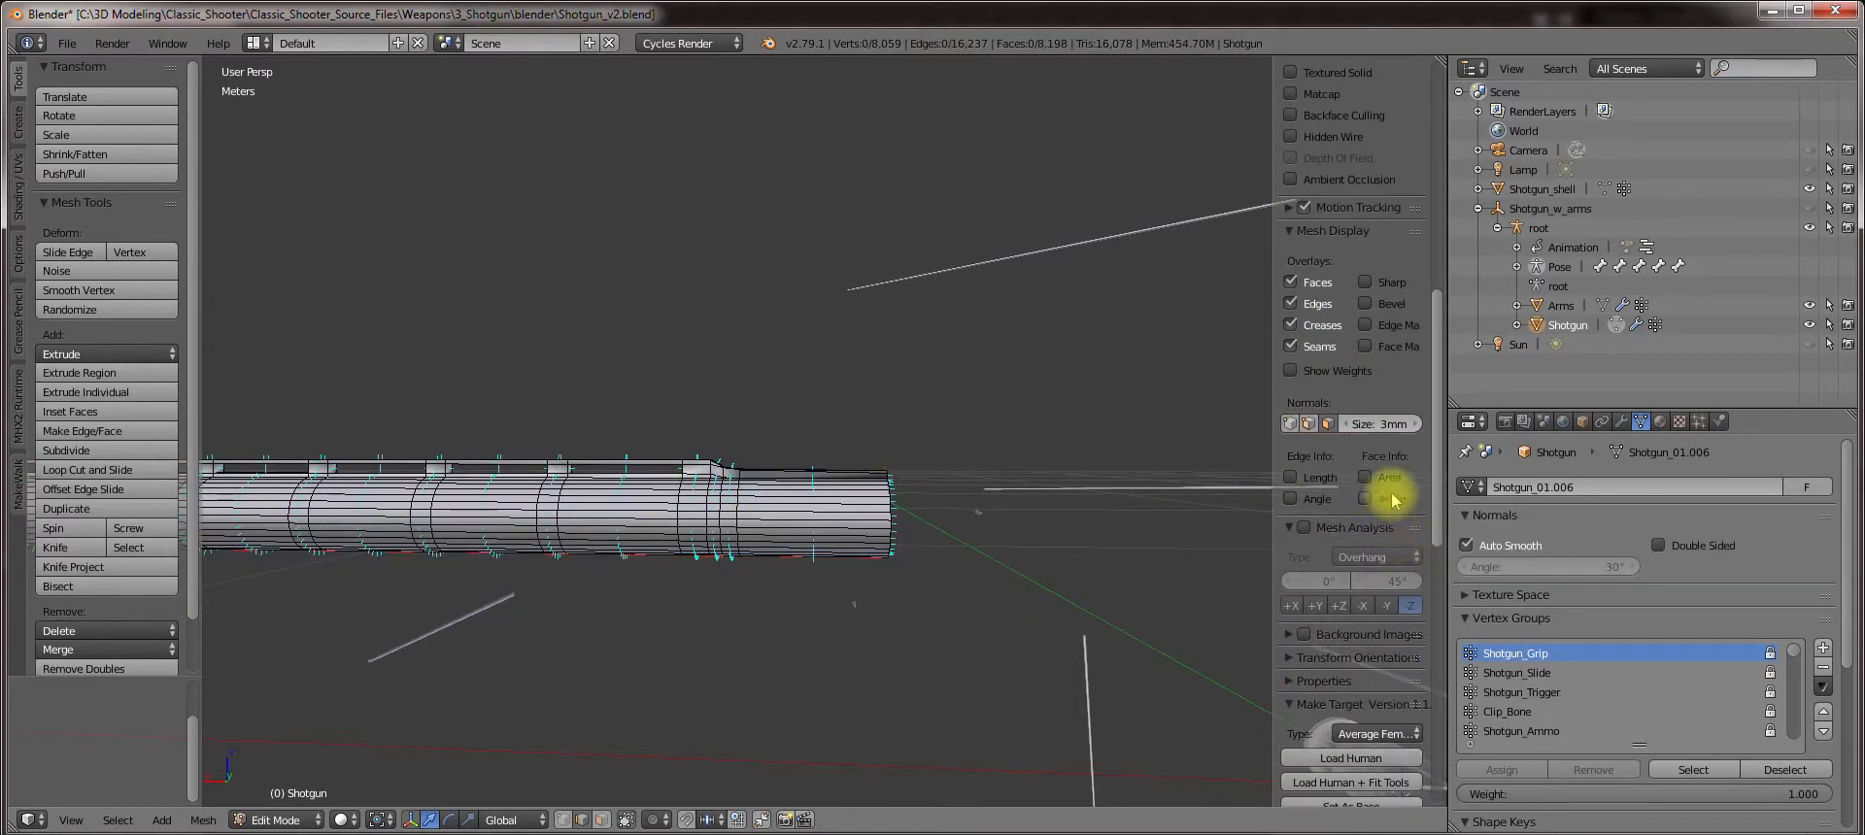
left_click(1306, 423)
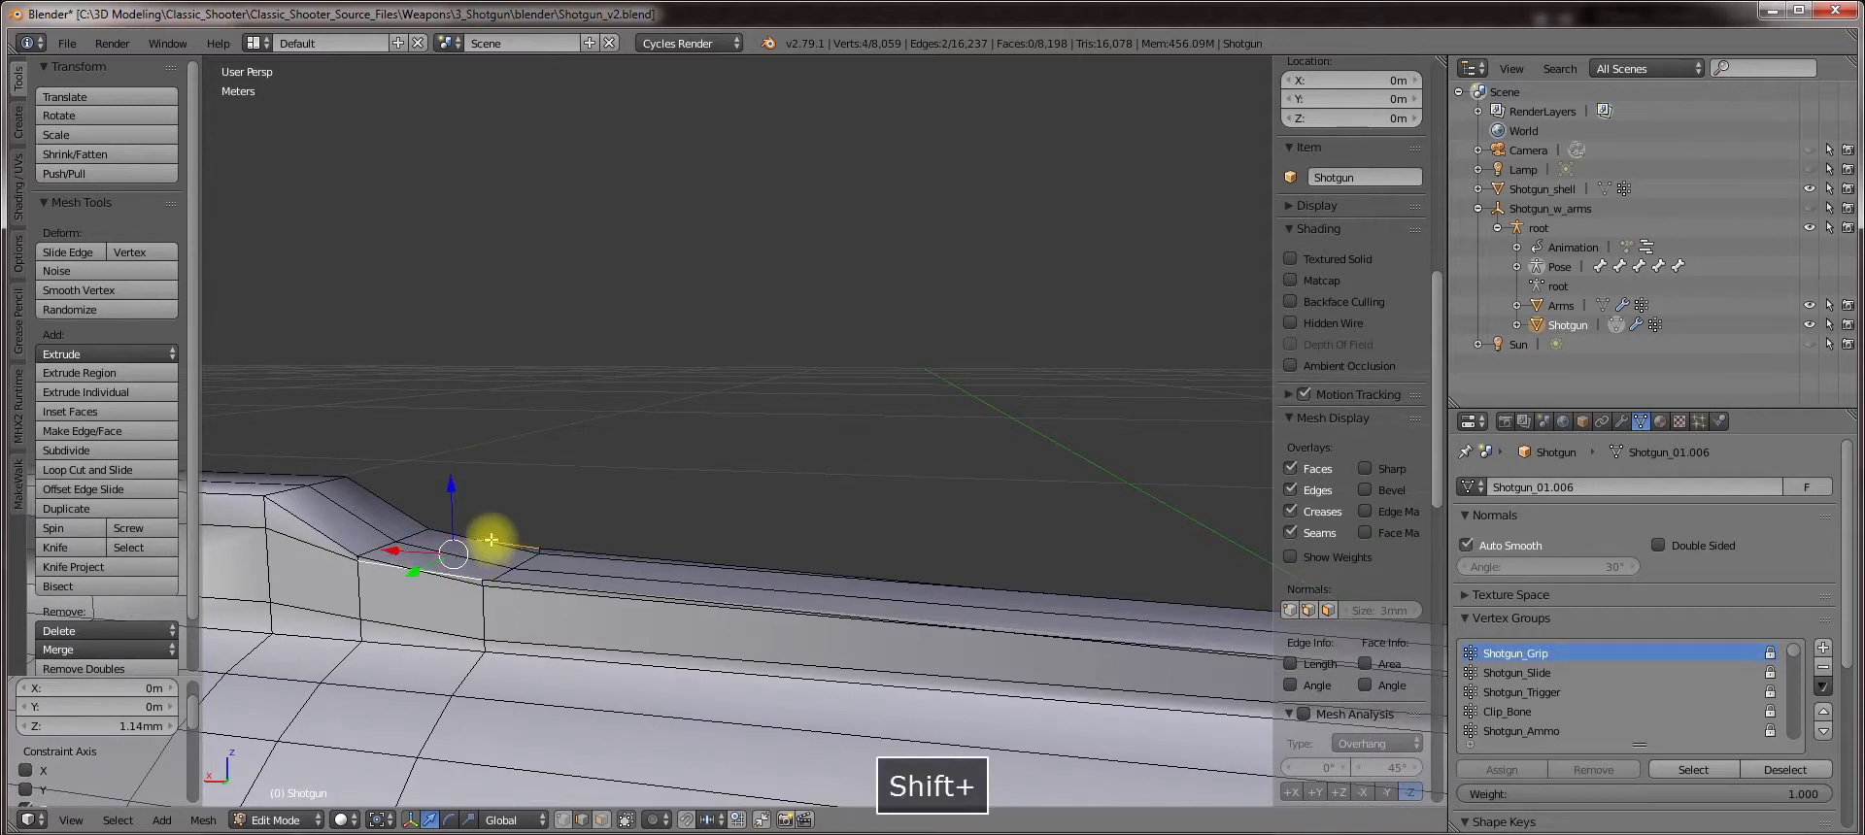
Nudge the rib-end vertex up slightly along Z and check the shape in Object Mode.
left_click_drag(491, 538, 449, 499)
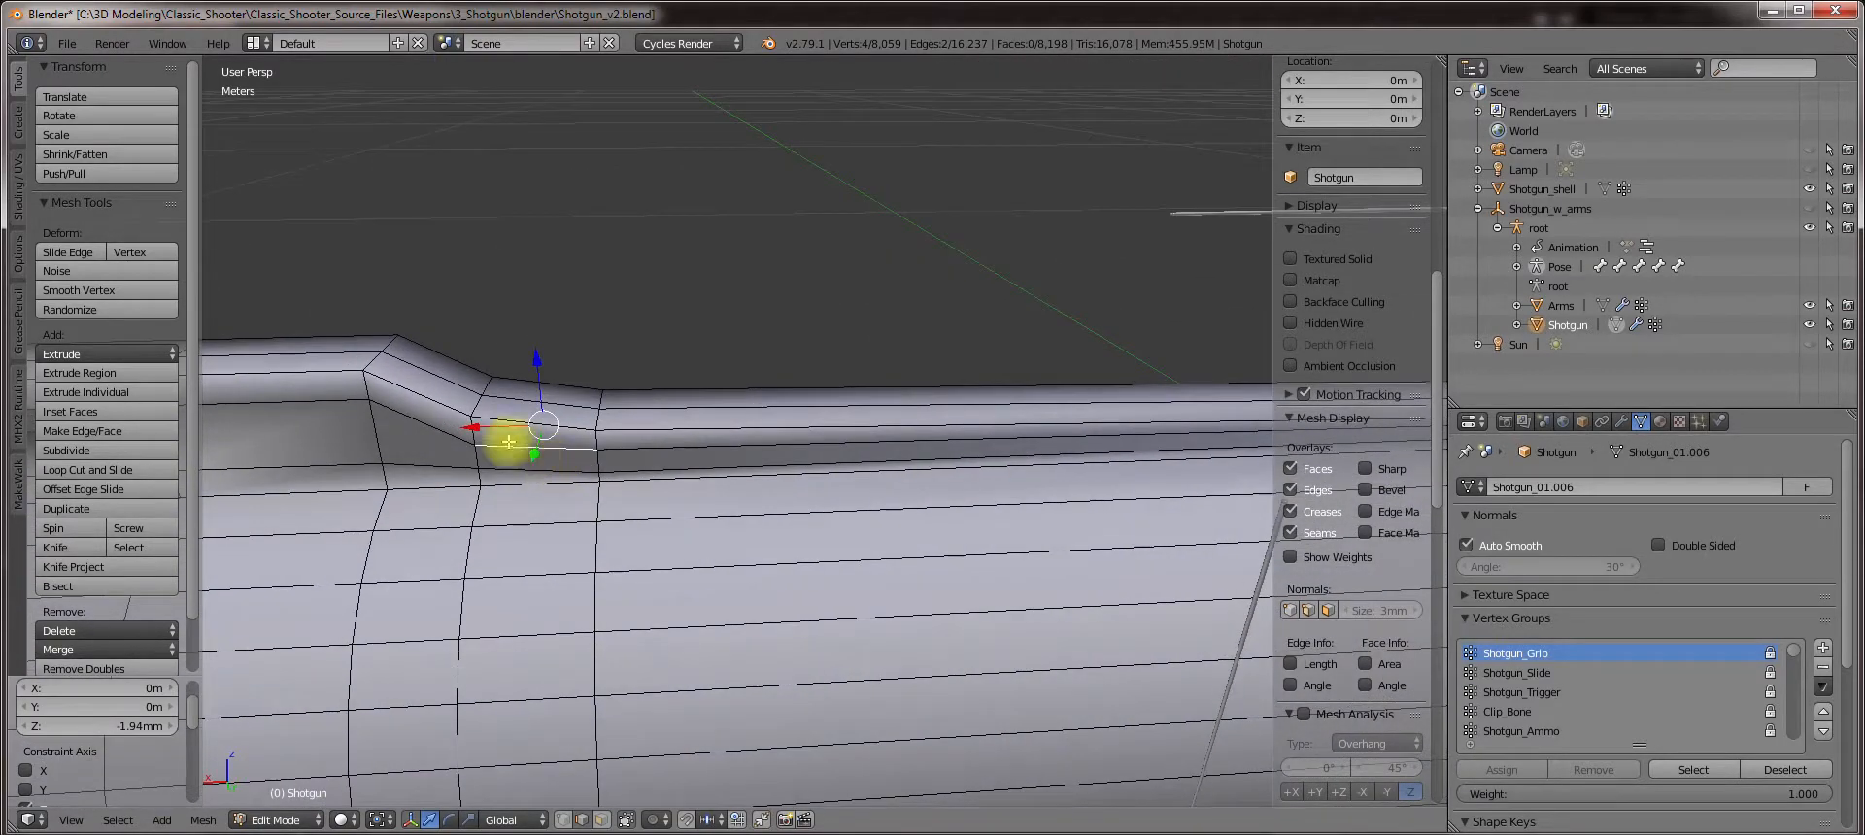
key("ctrl+z")
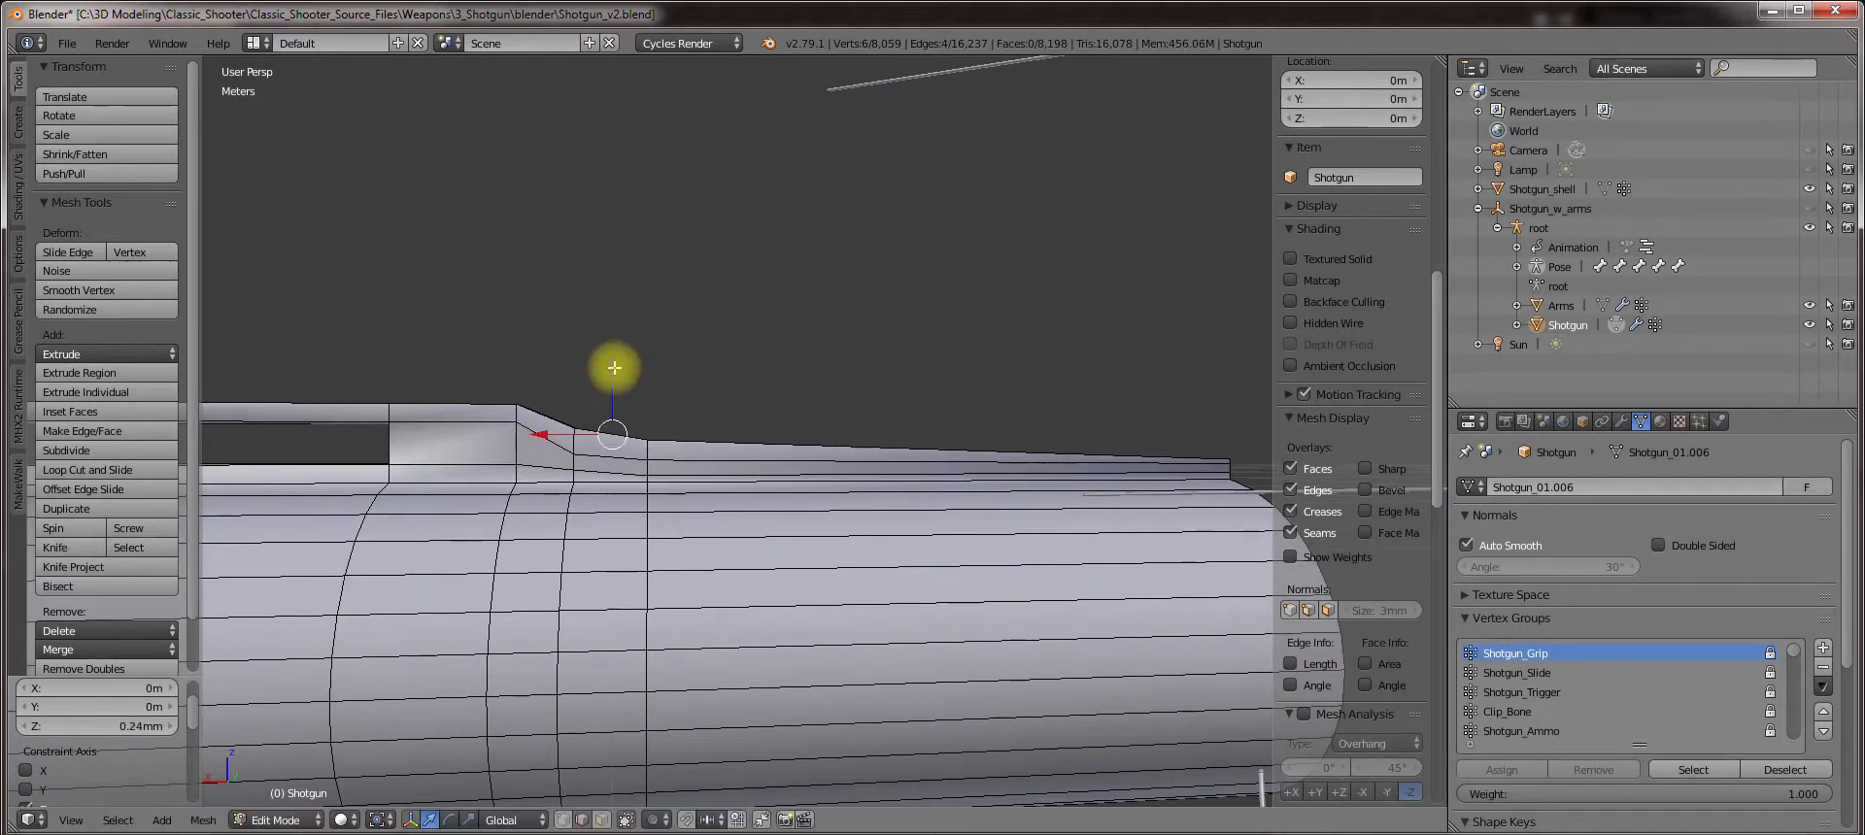
key("Tab")
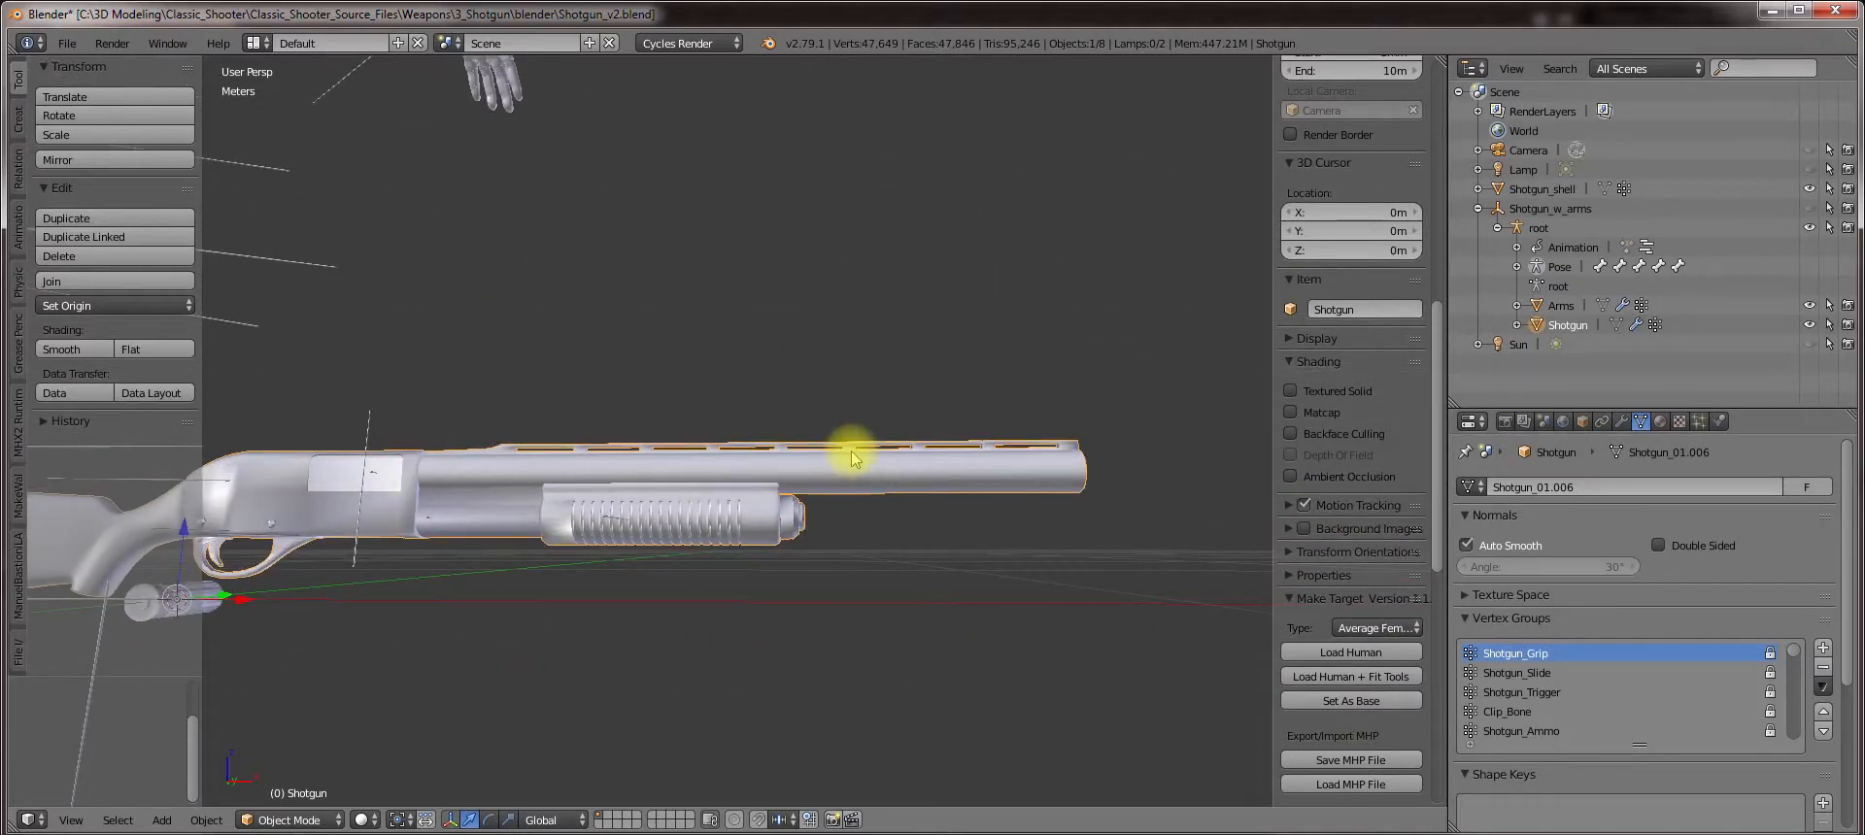
key("Tab")
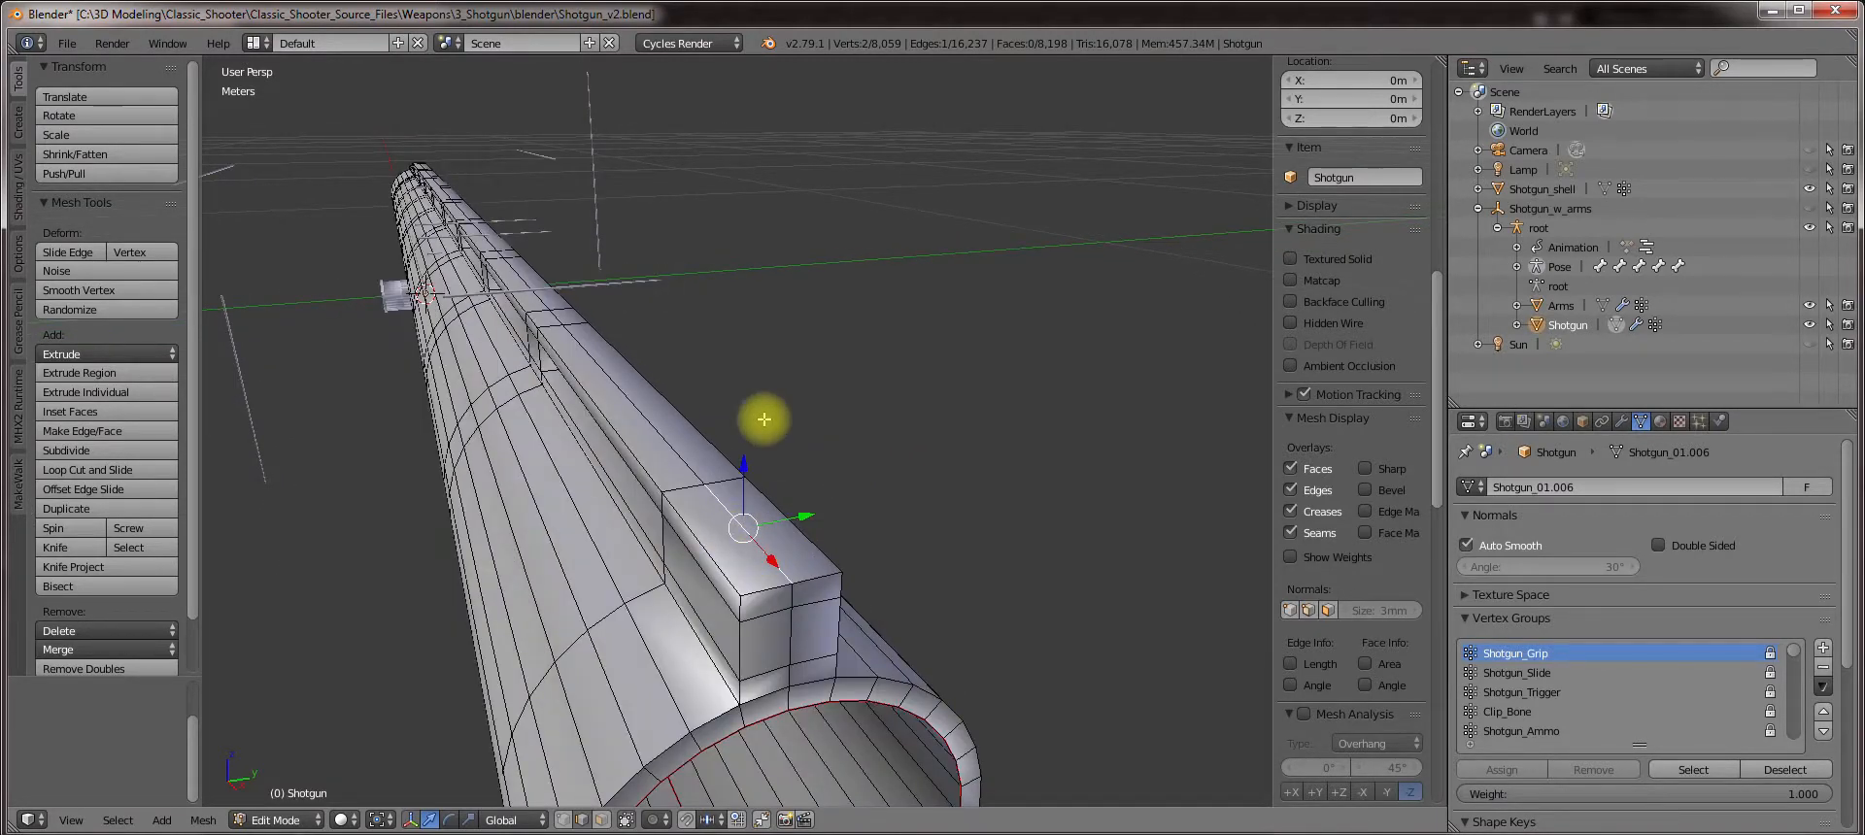
mouse_move(775, 365)
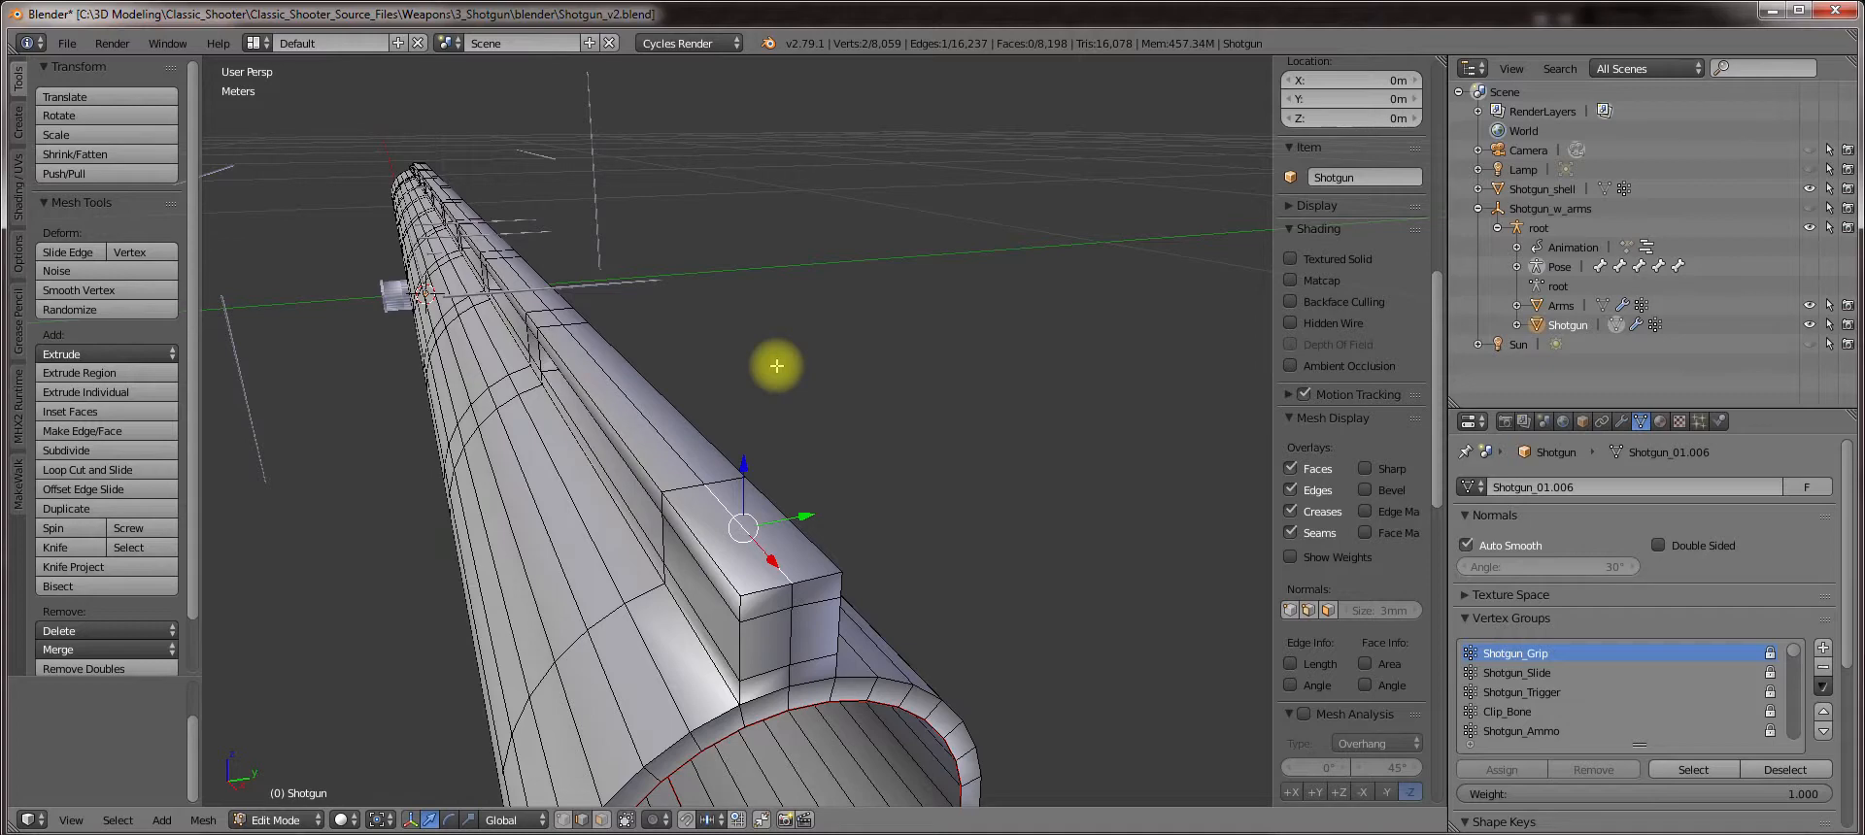
Snap the 3D cursor to the selection and add a 12-vertex circle there for the post.
key("shift+s")
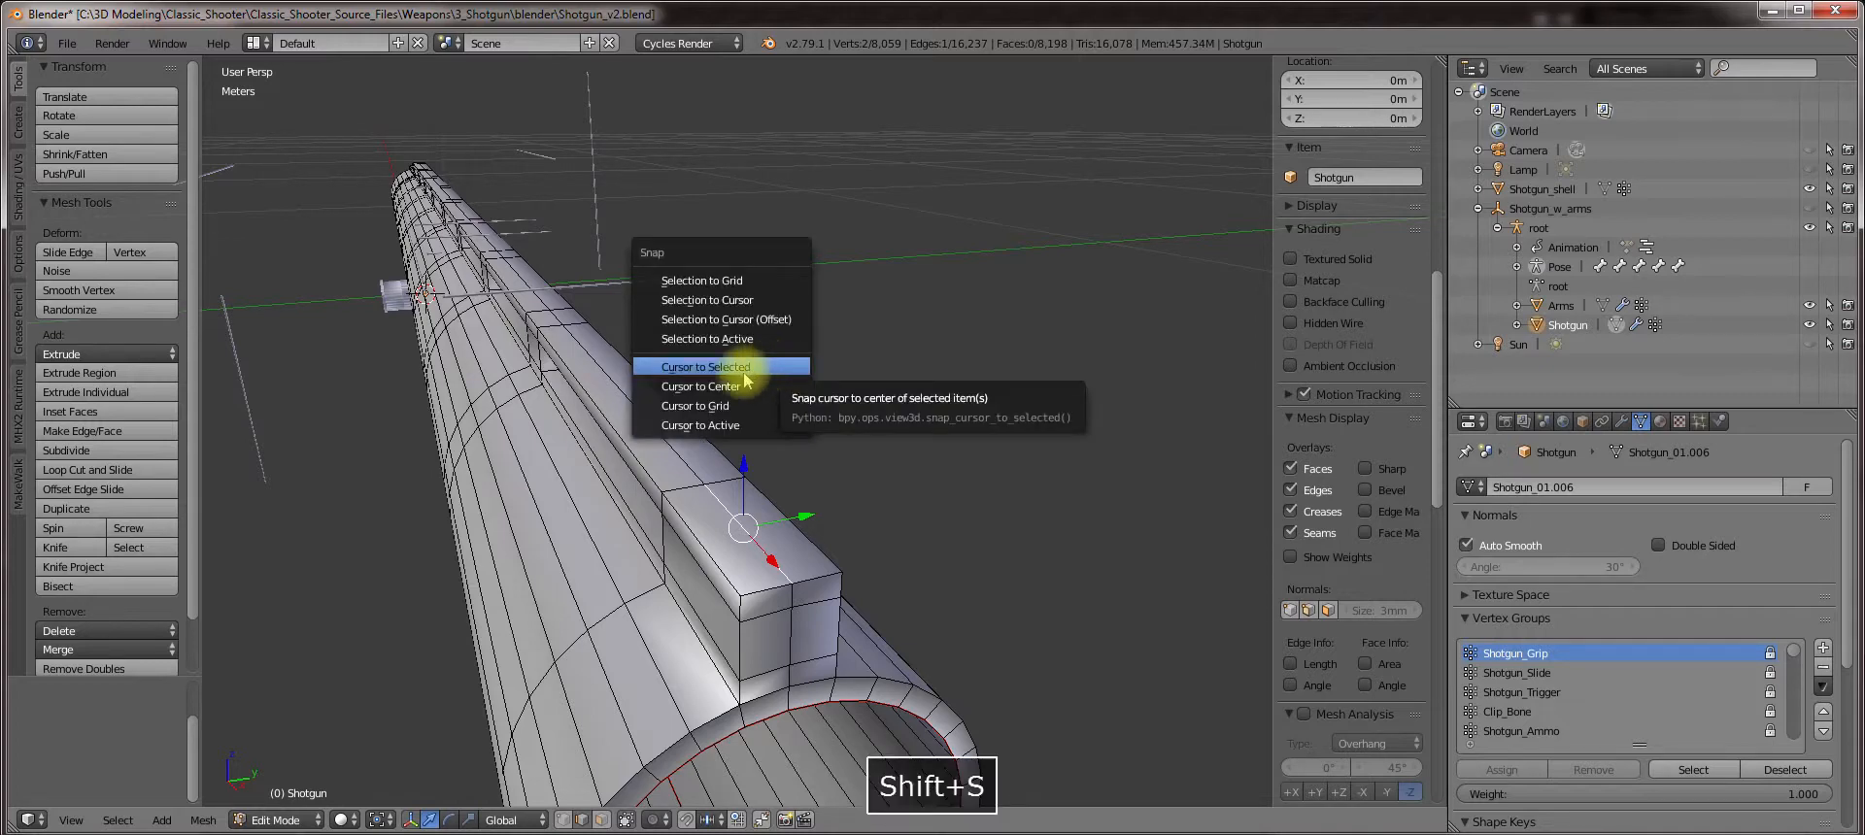
mouse_move(699, 387)
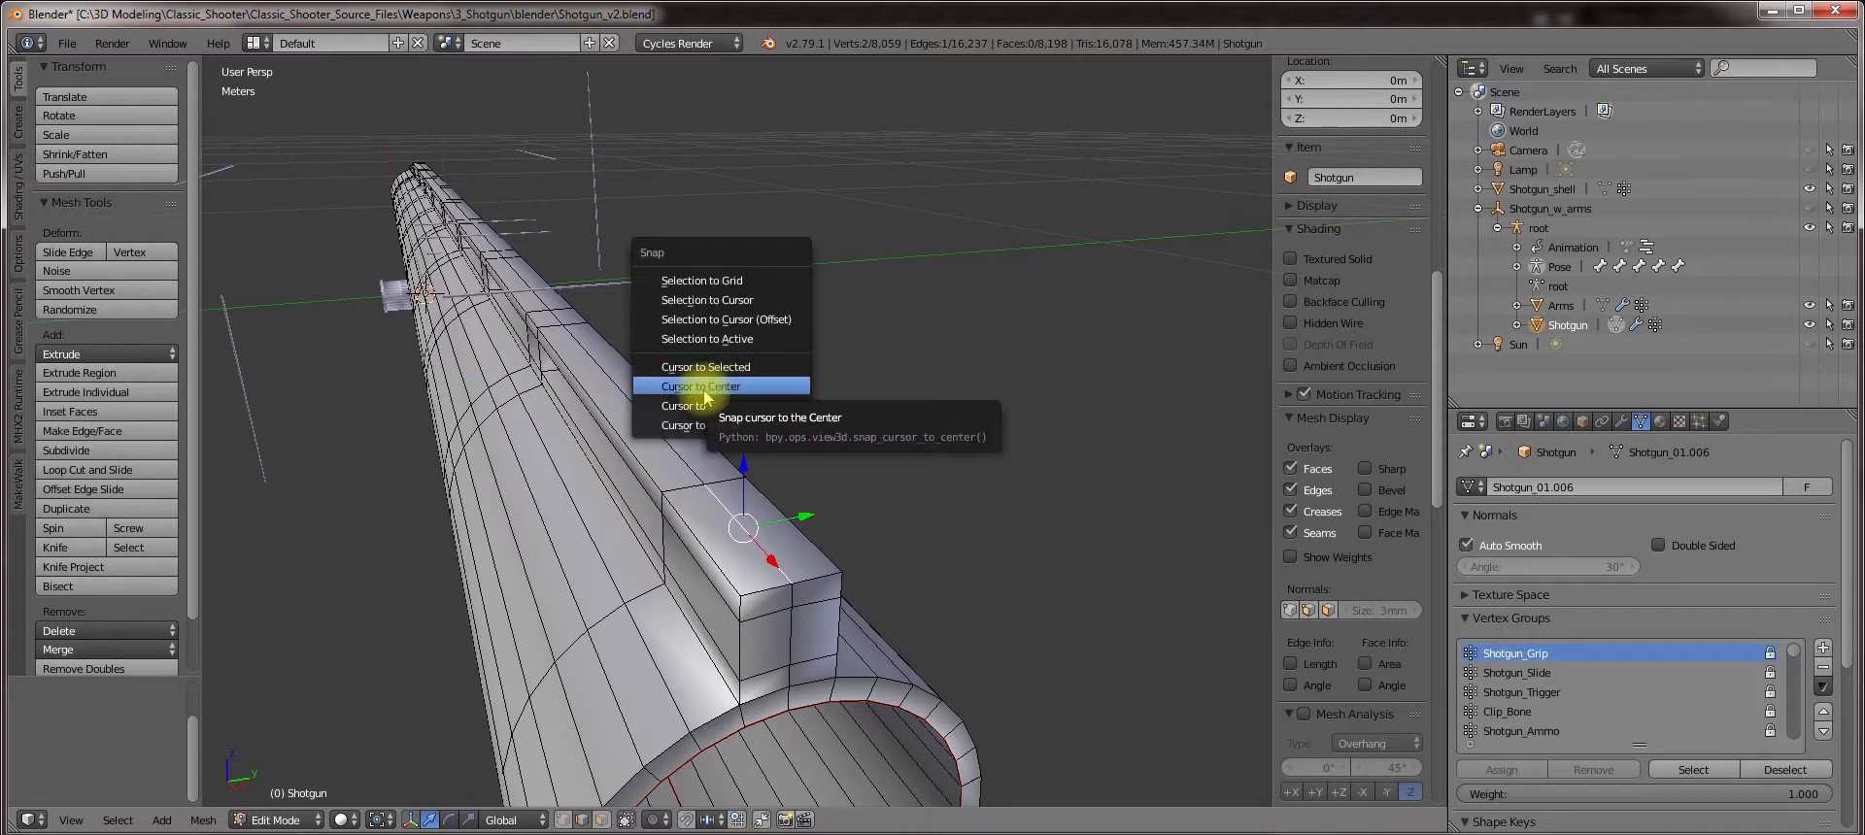
left_click(699, 387)
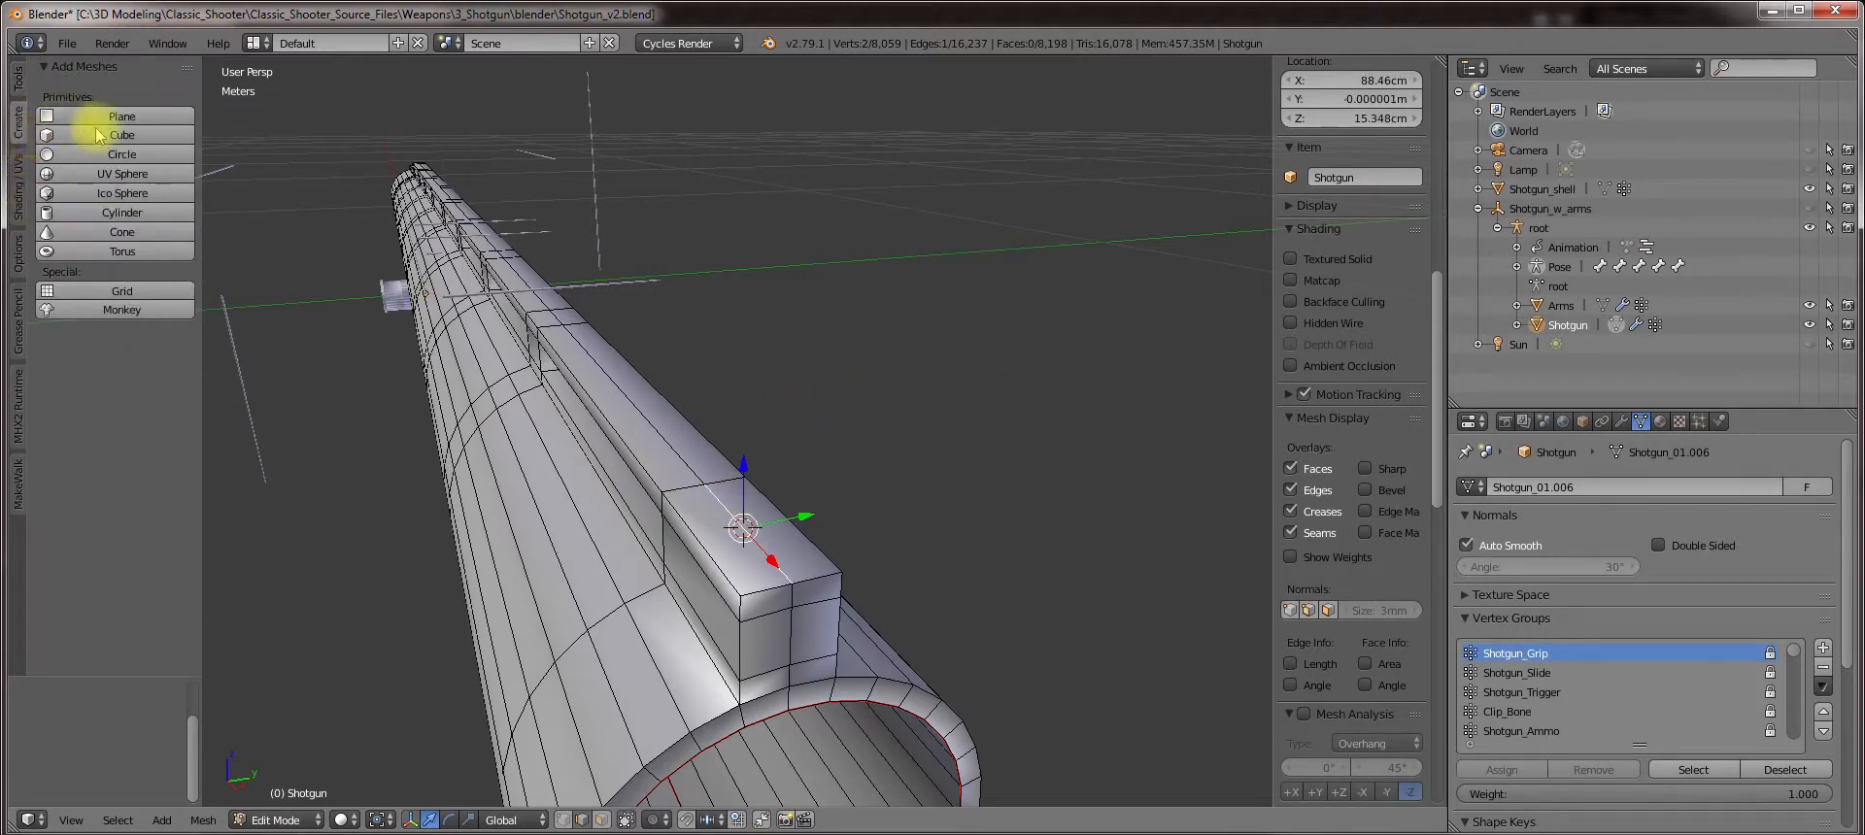
left_click(120, 153)
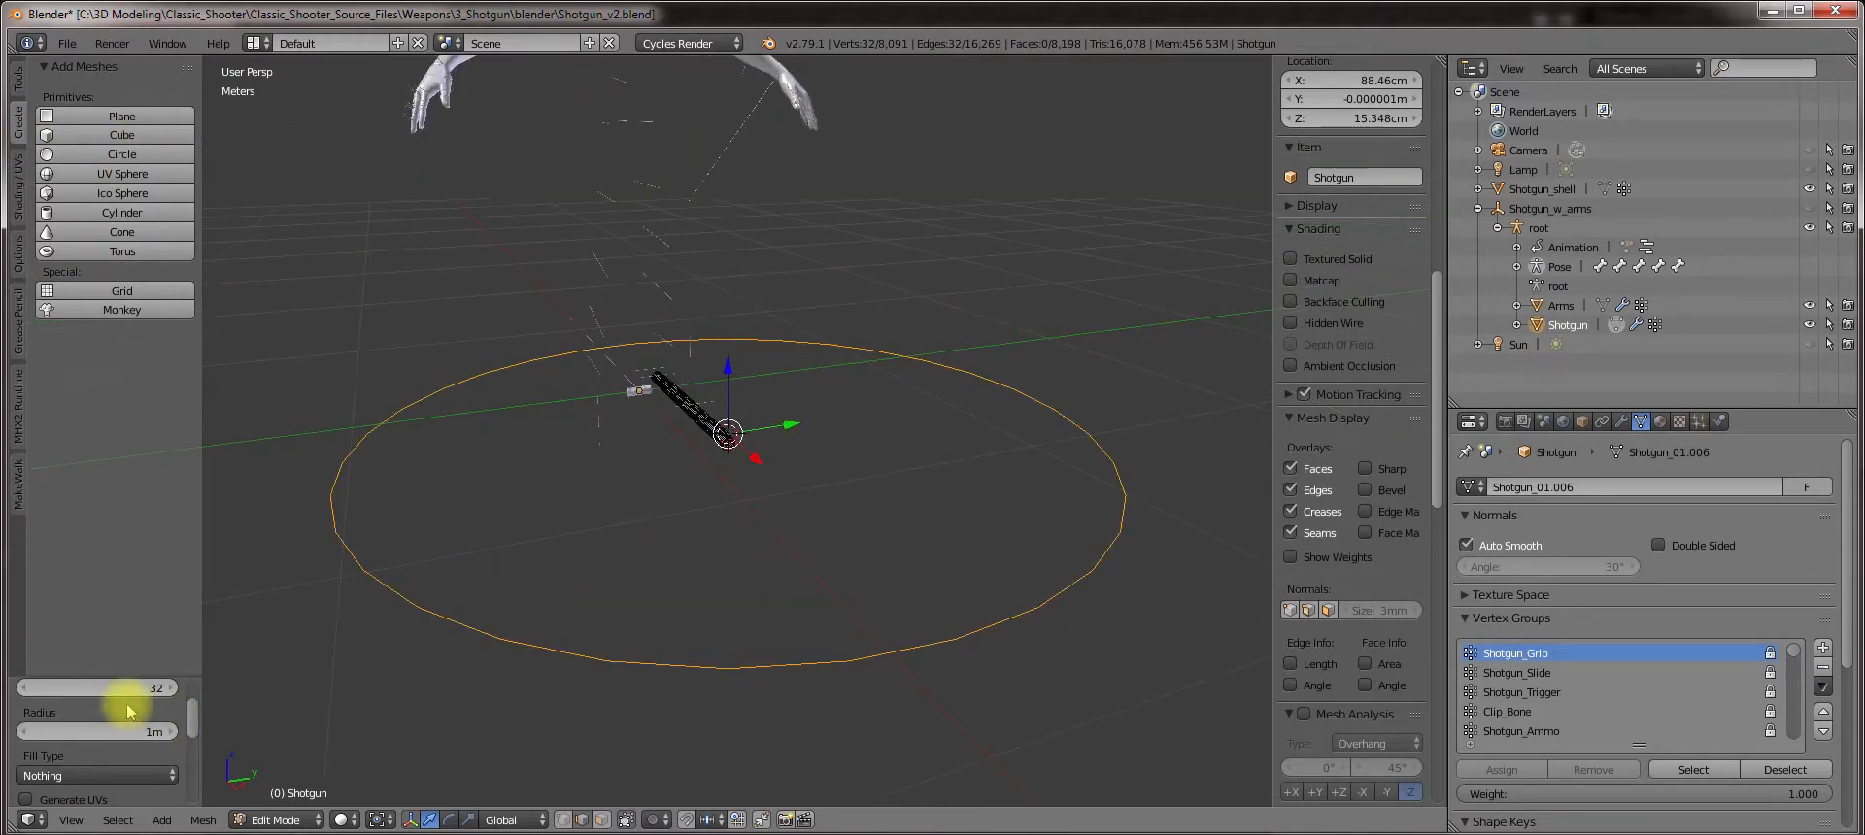
left_click(96, 687)
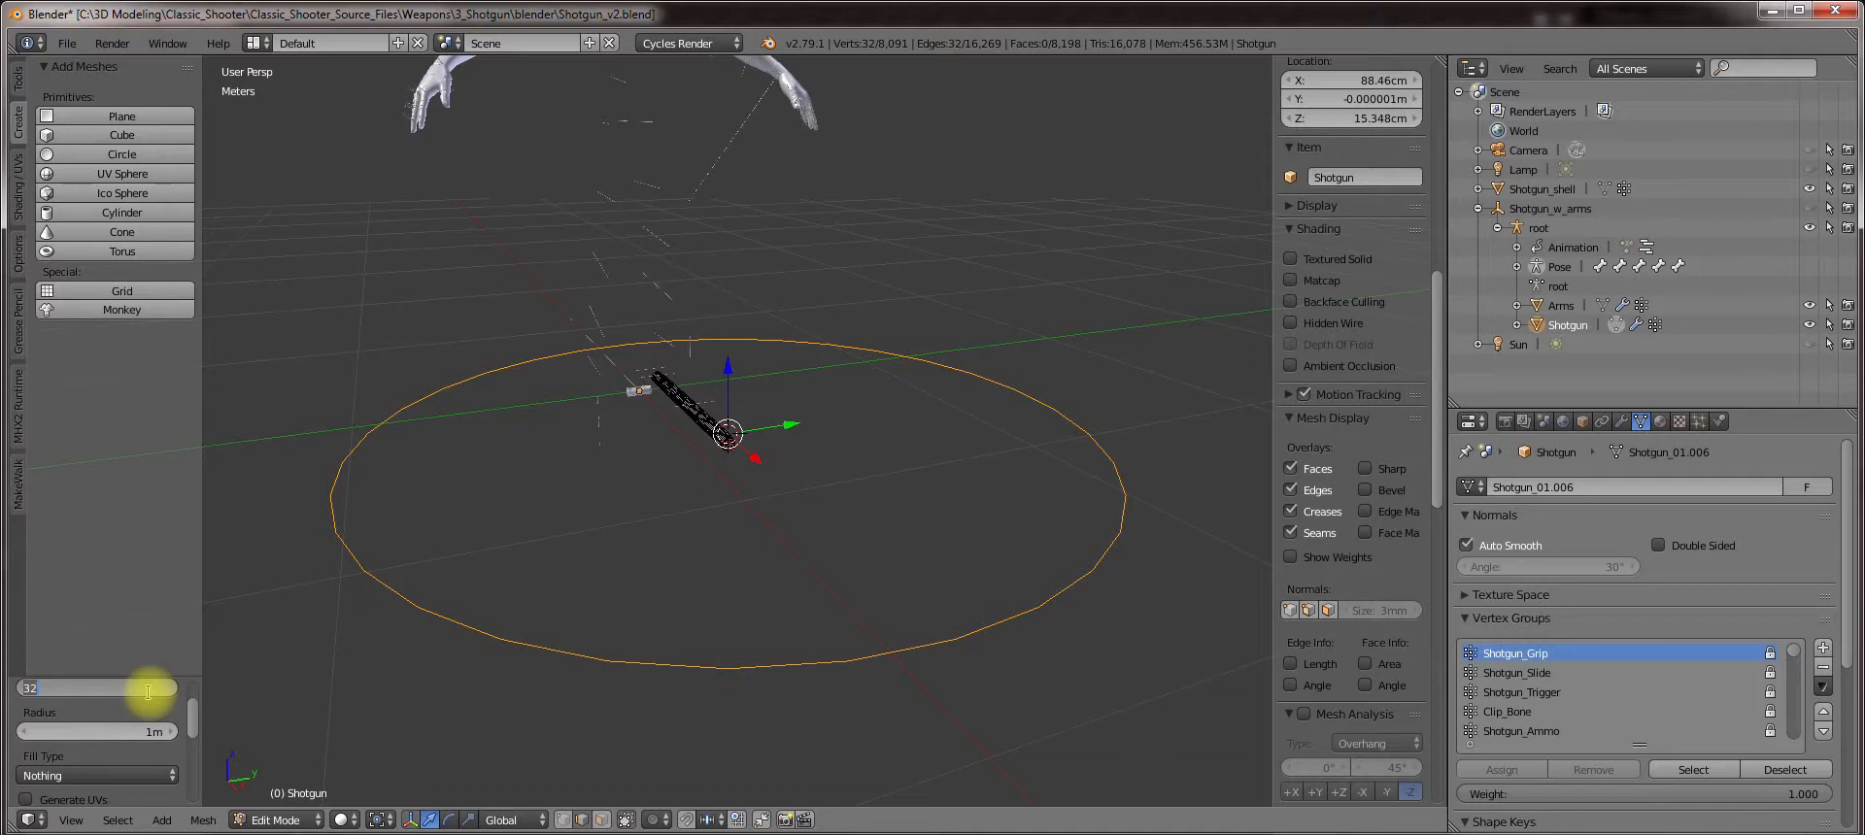
key("2")
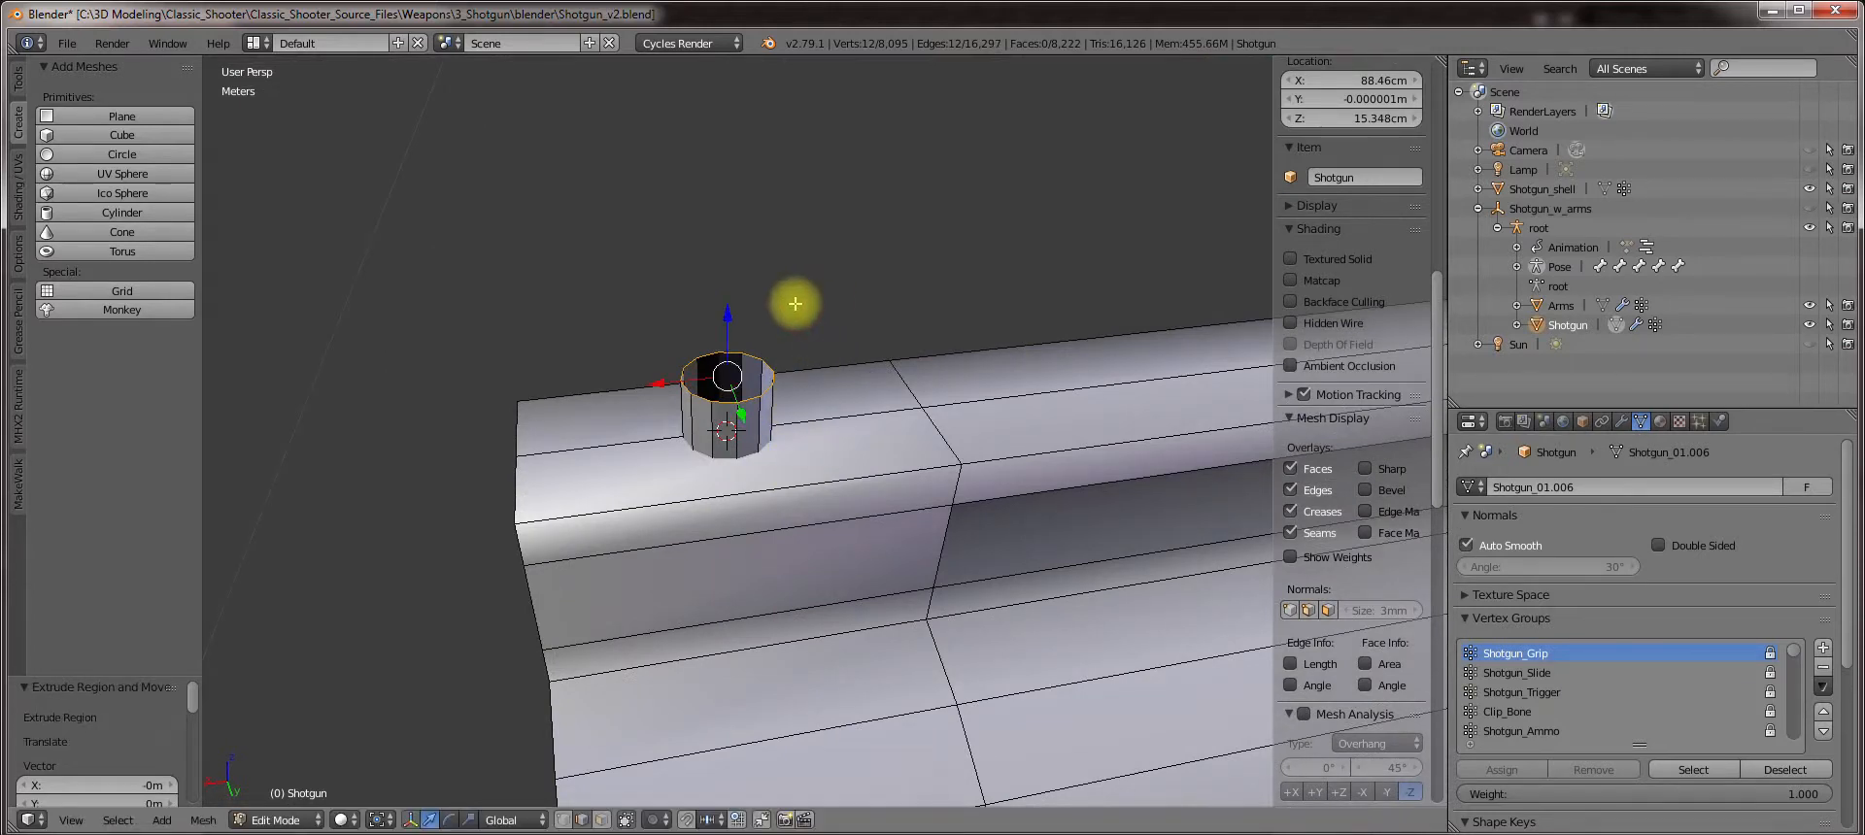
mouse_move(866, 326)
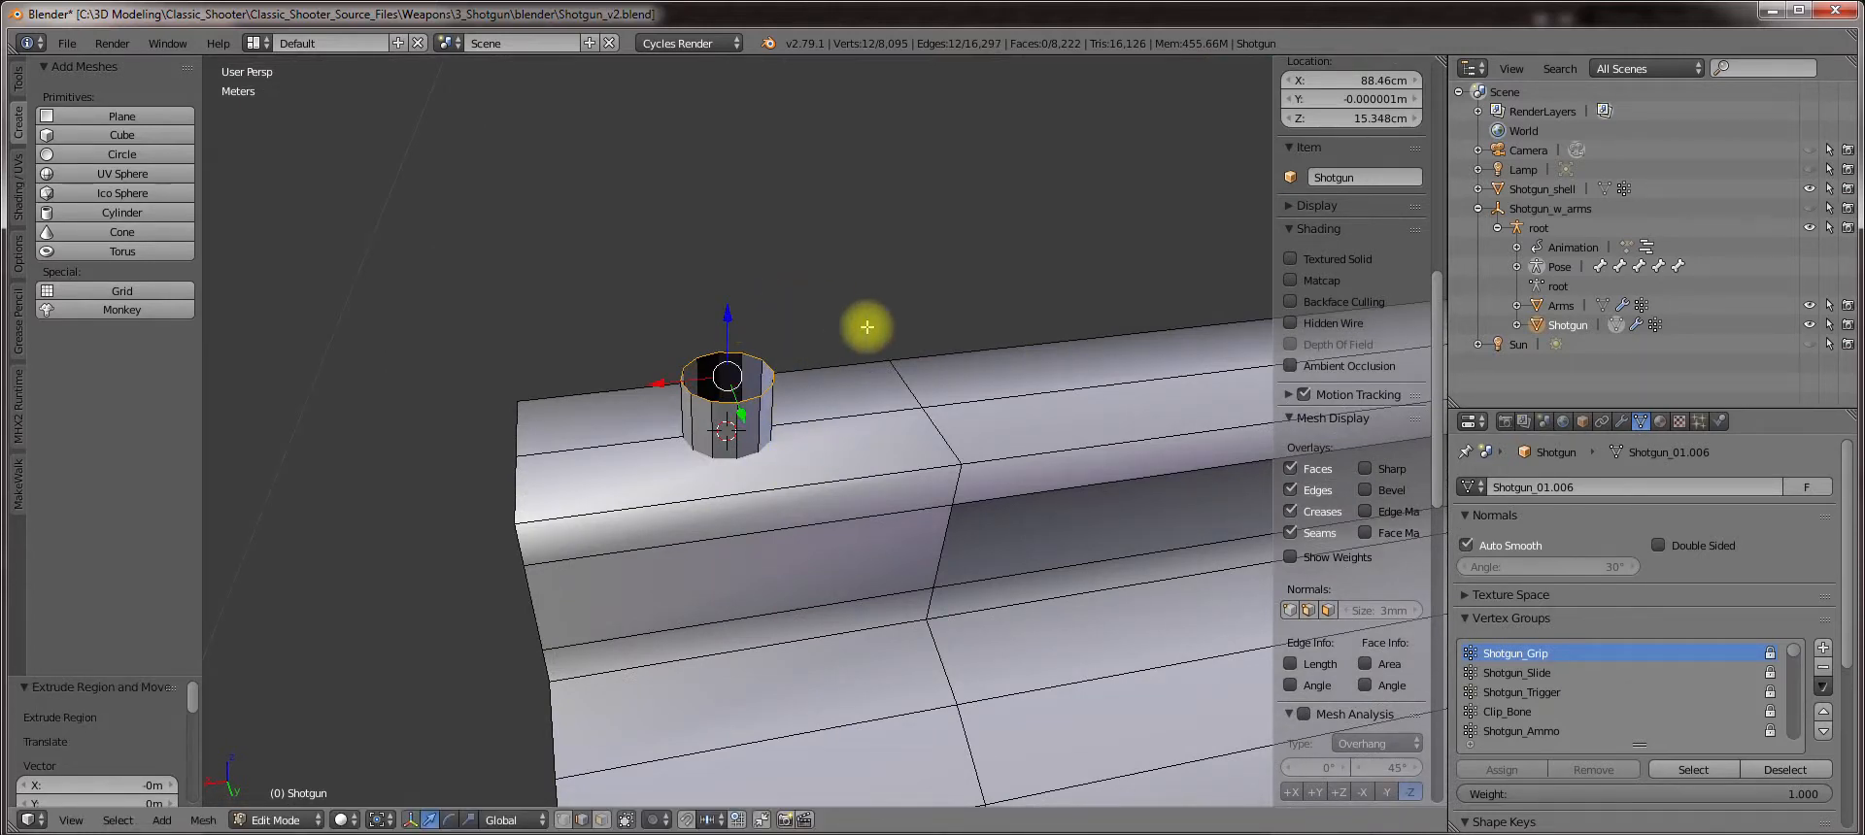
mouse_move(818, 328)
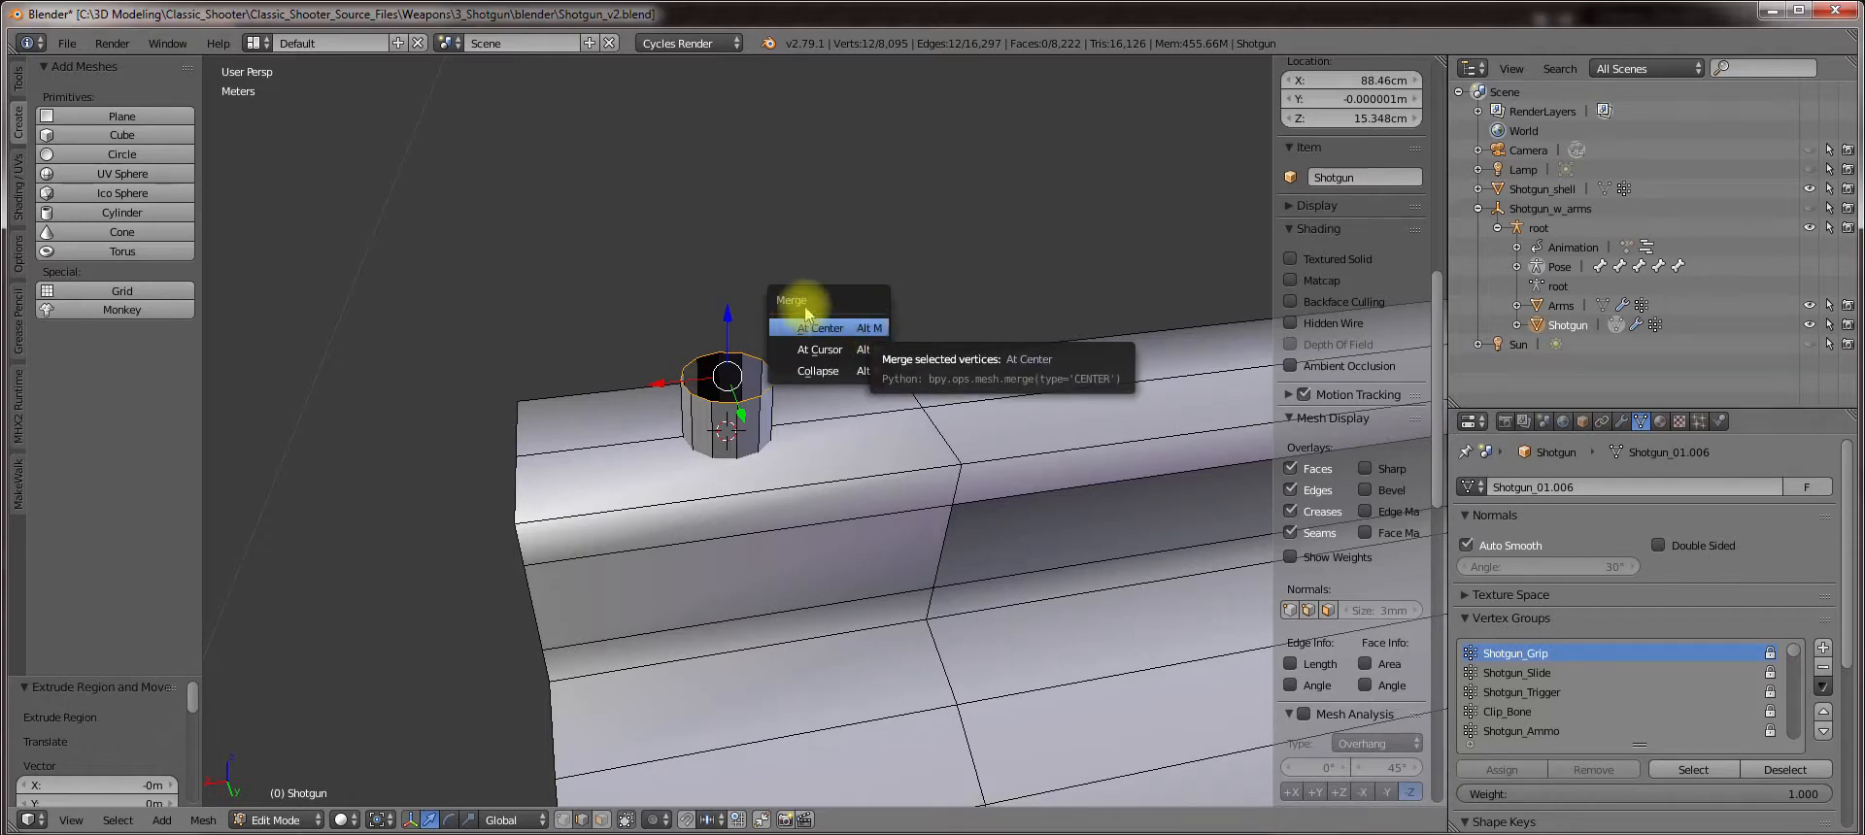
Merge the post's top vertex ring at its centre to cap it.
left_click(820, 328)
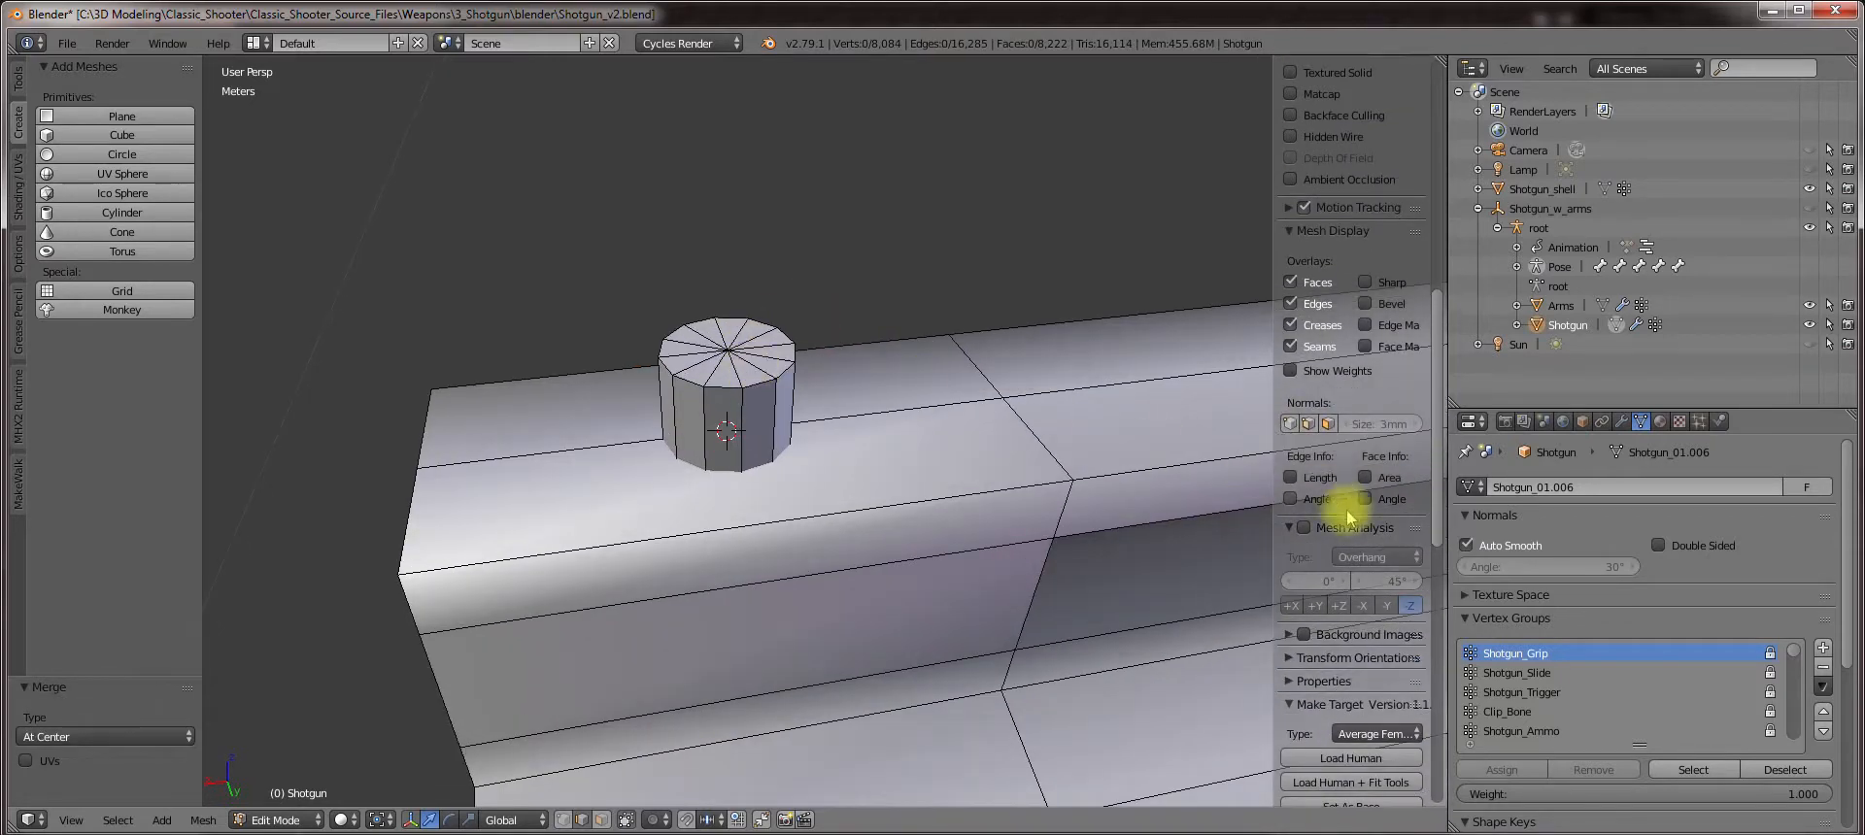
left_click(1325, 423)
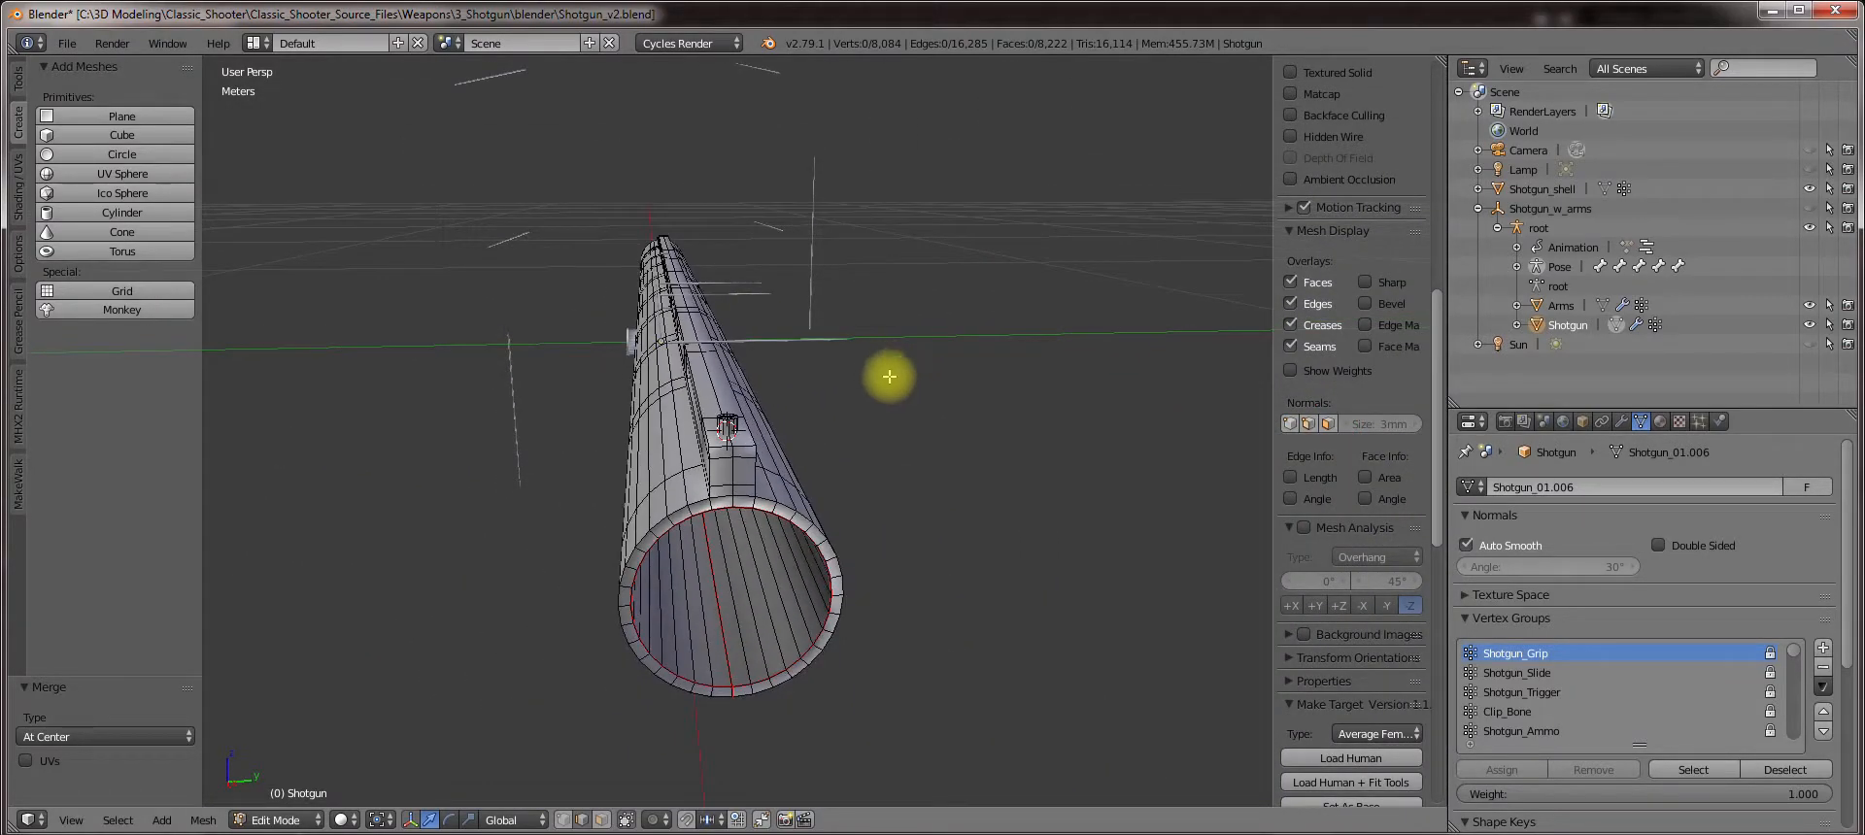
Mark the barrel's muzzle rim edge rings as sharp.
left_click_drag(888, 377, 996, 491)
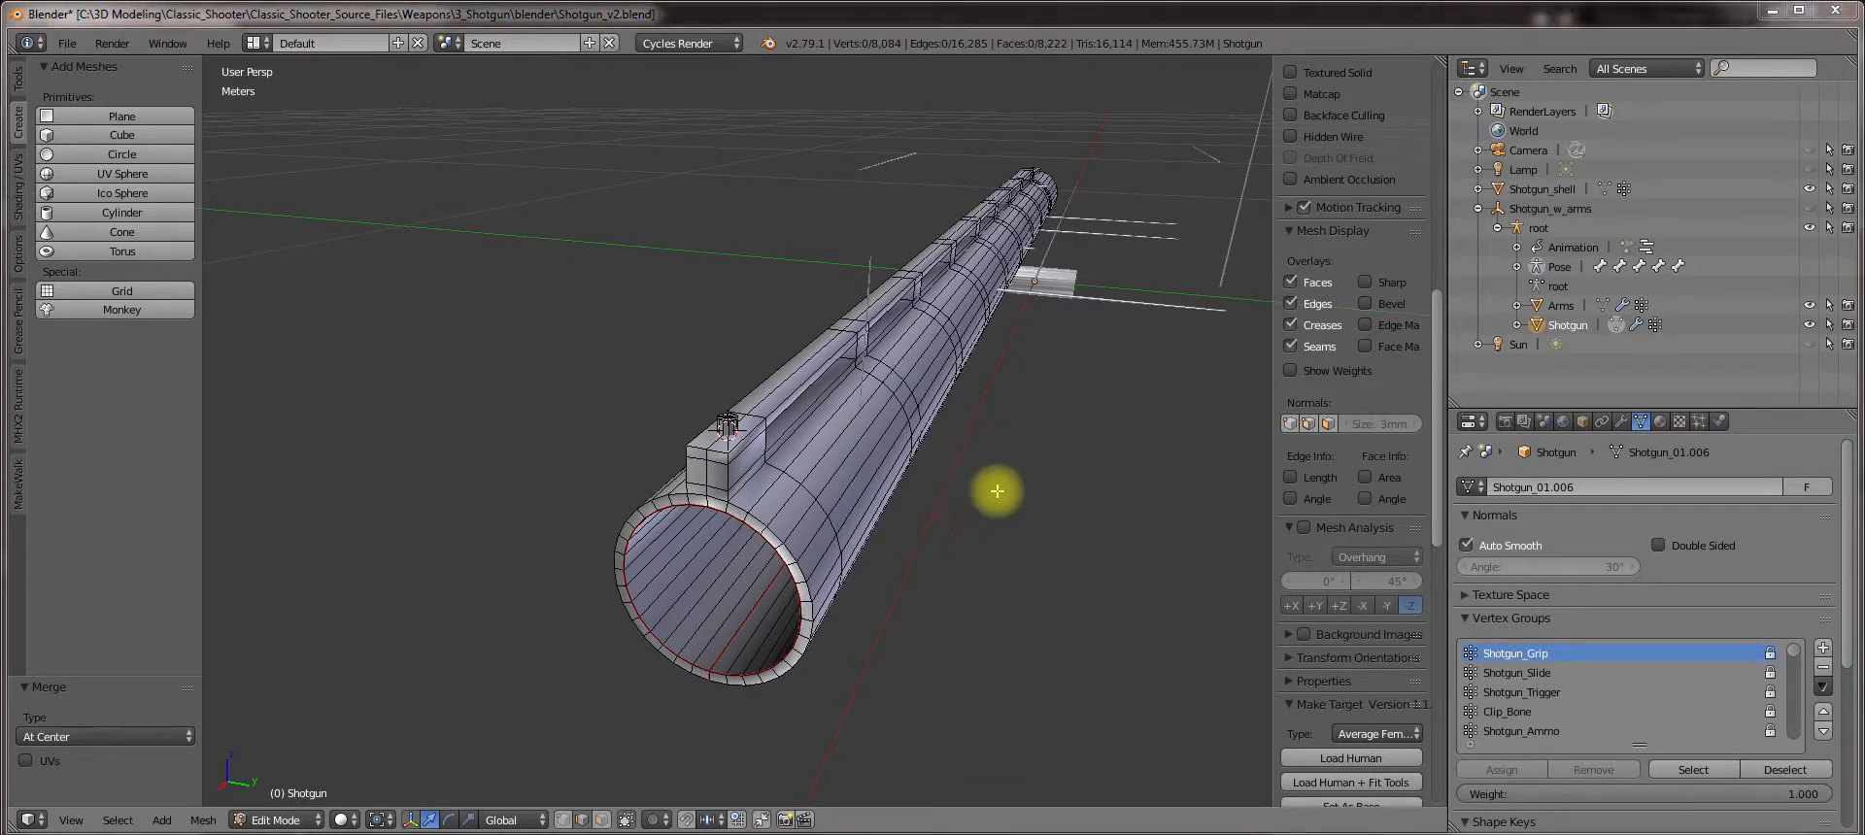
left_click_drag(997, 491, 984, 446)
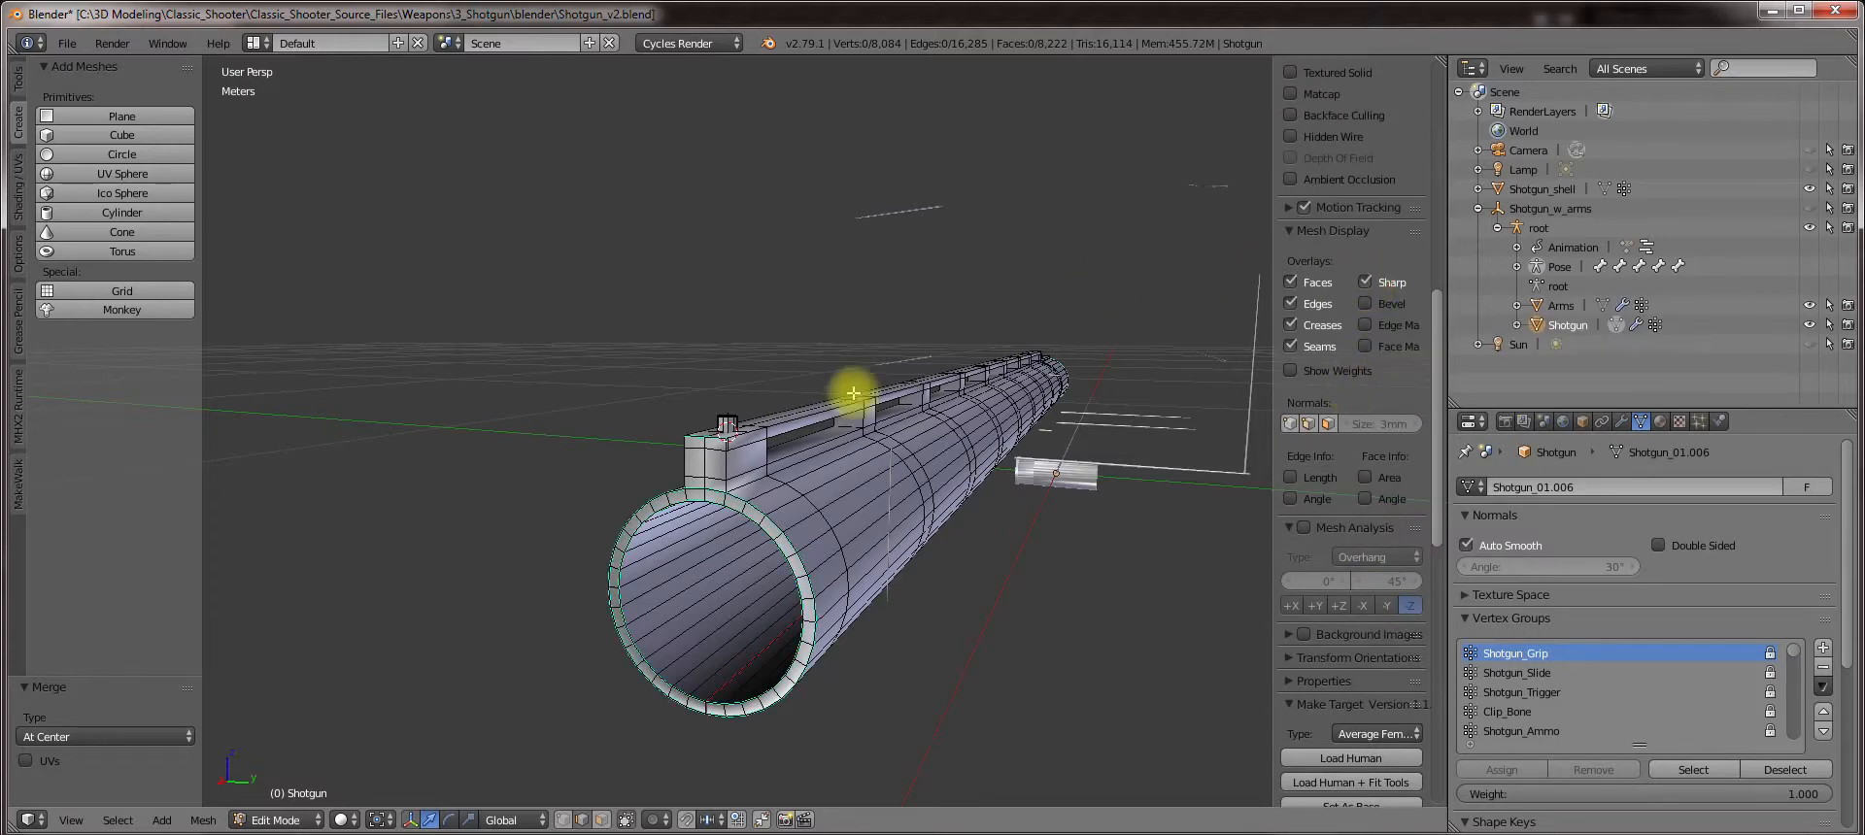
left_click_drag(851, 393, 648, 511)
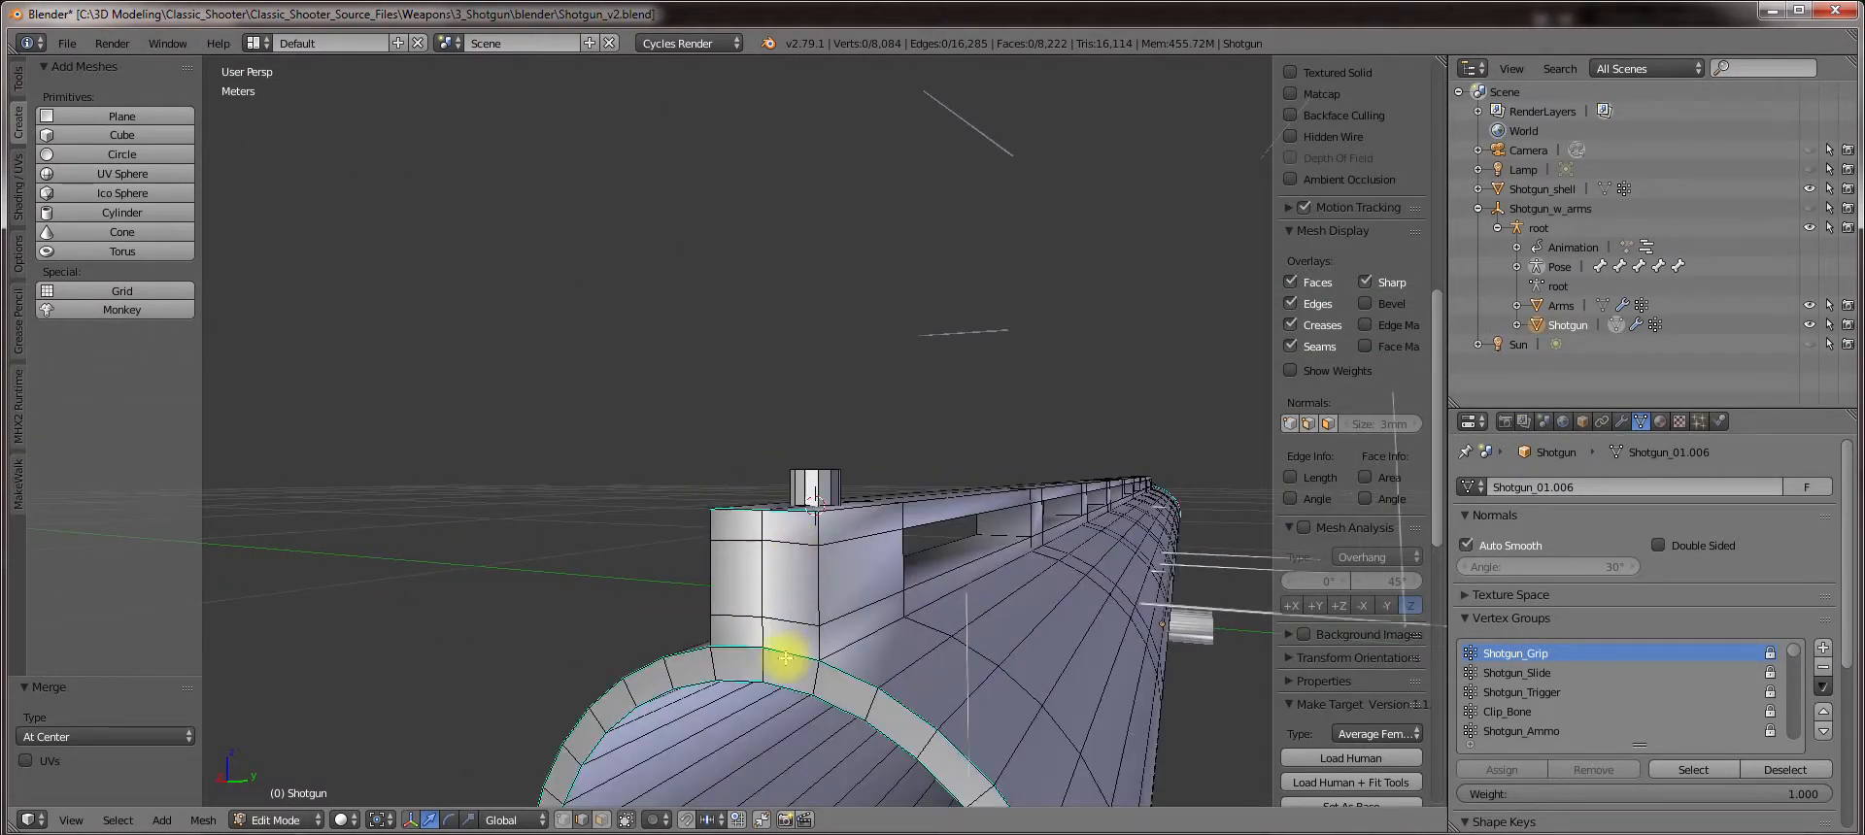
left_click(782, 659)
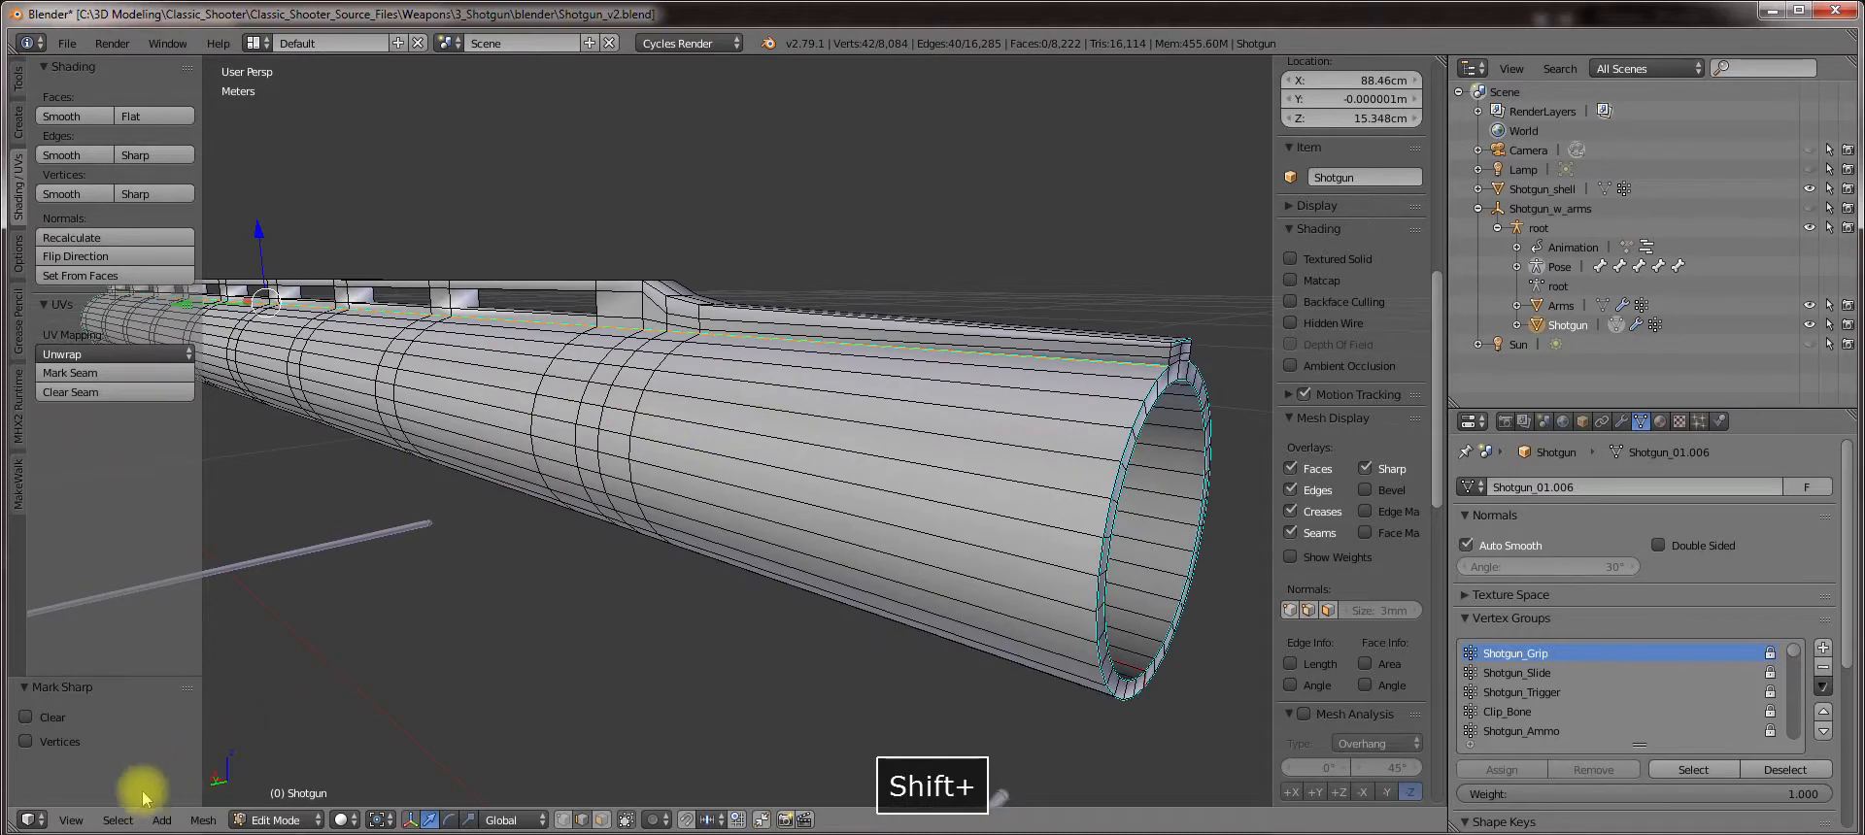
Select all sharp edges on the shotgun mesh via Select > Sharp Edges.
left_click(117, 820)
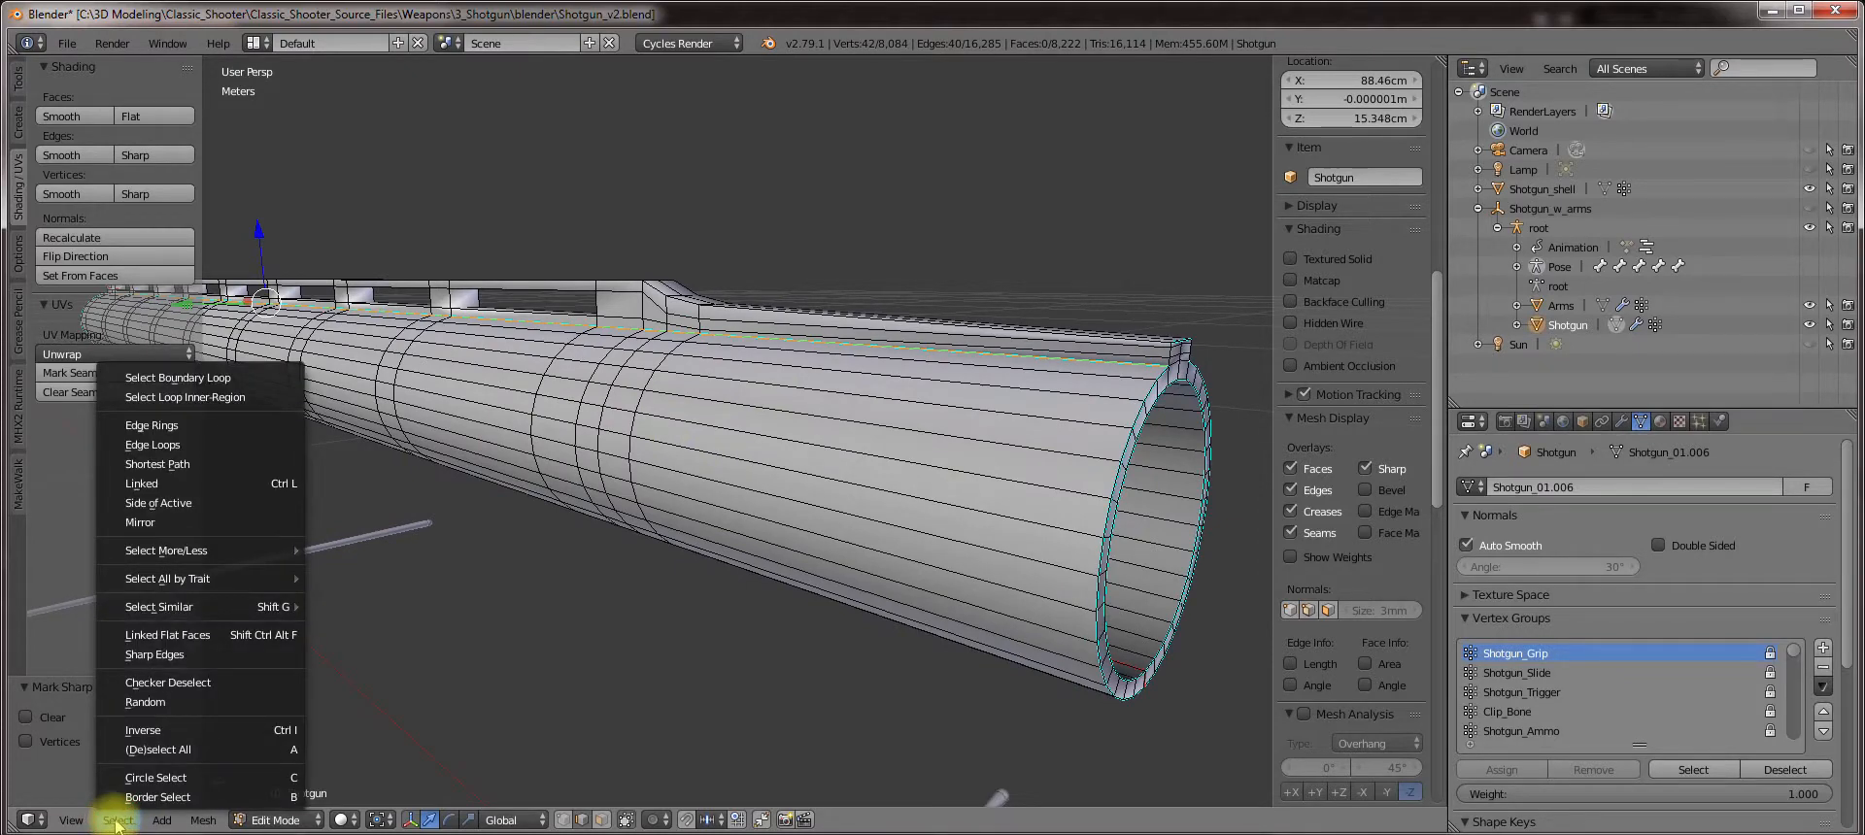
mouse_move(198, 684)
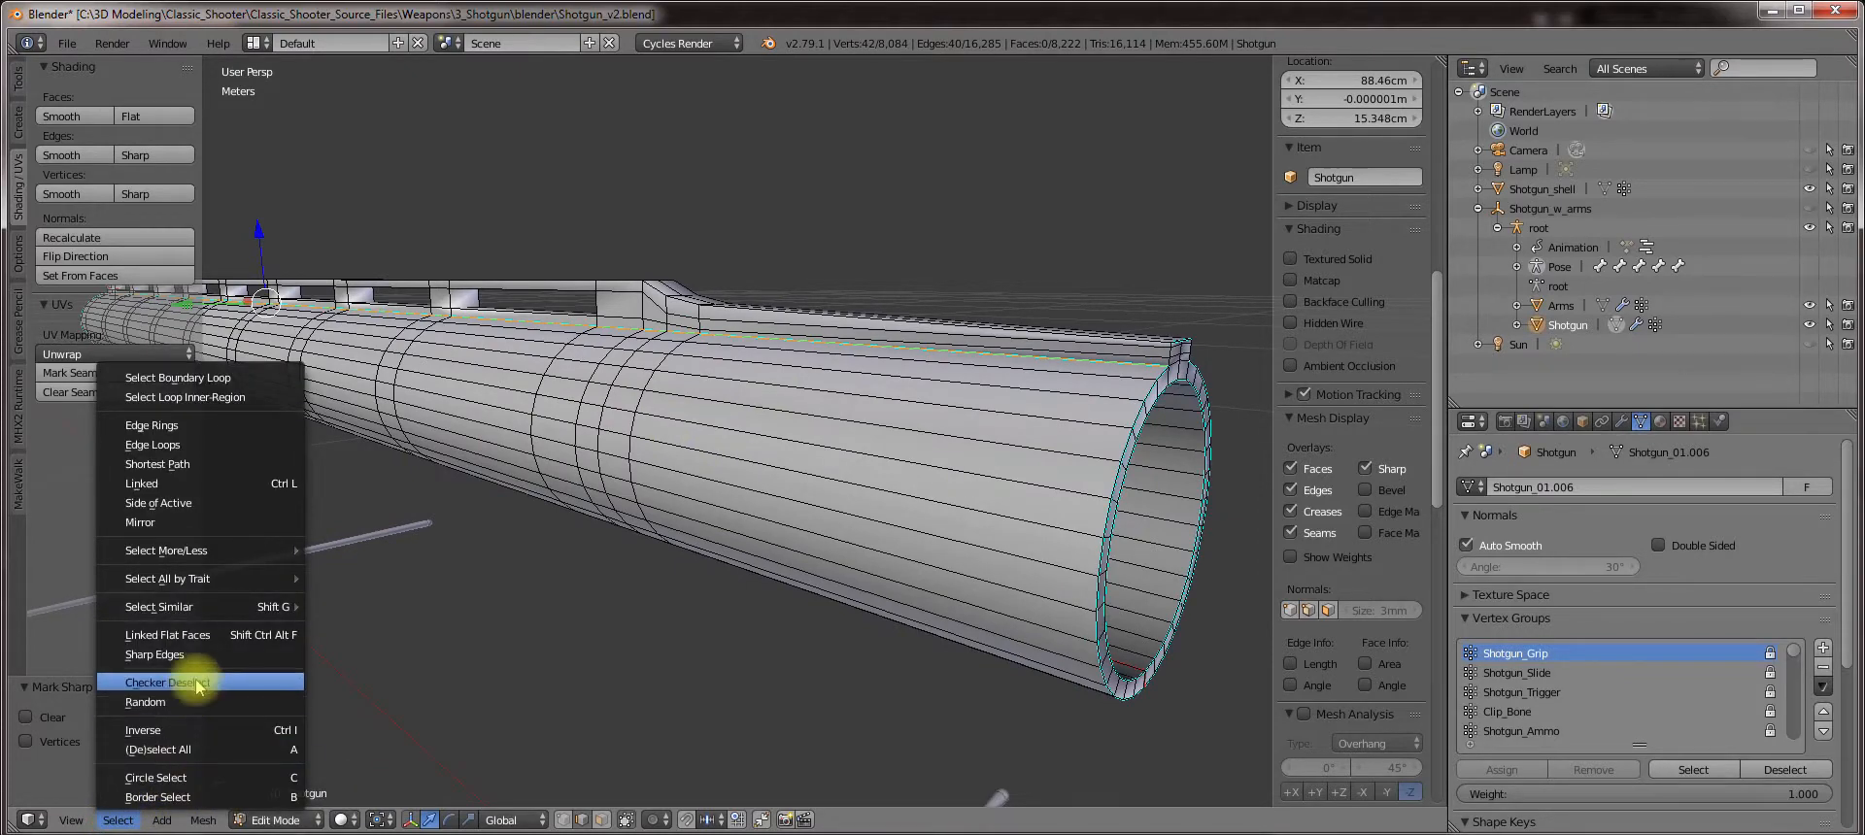
left_click(171, 681)
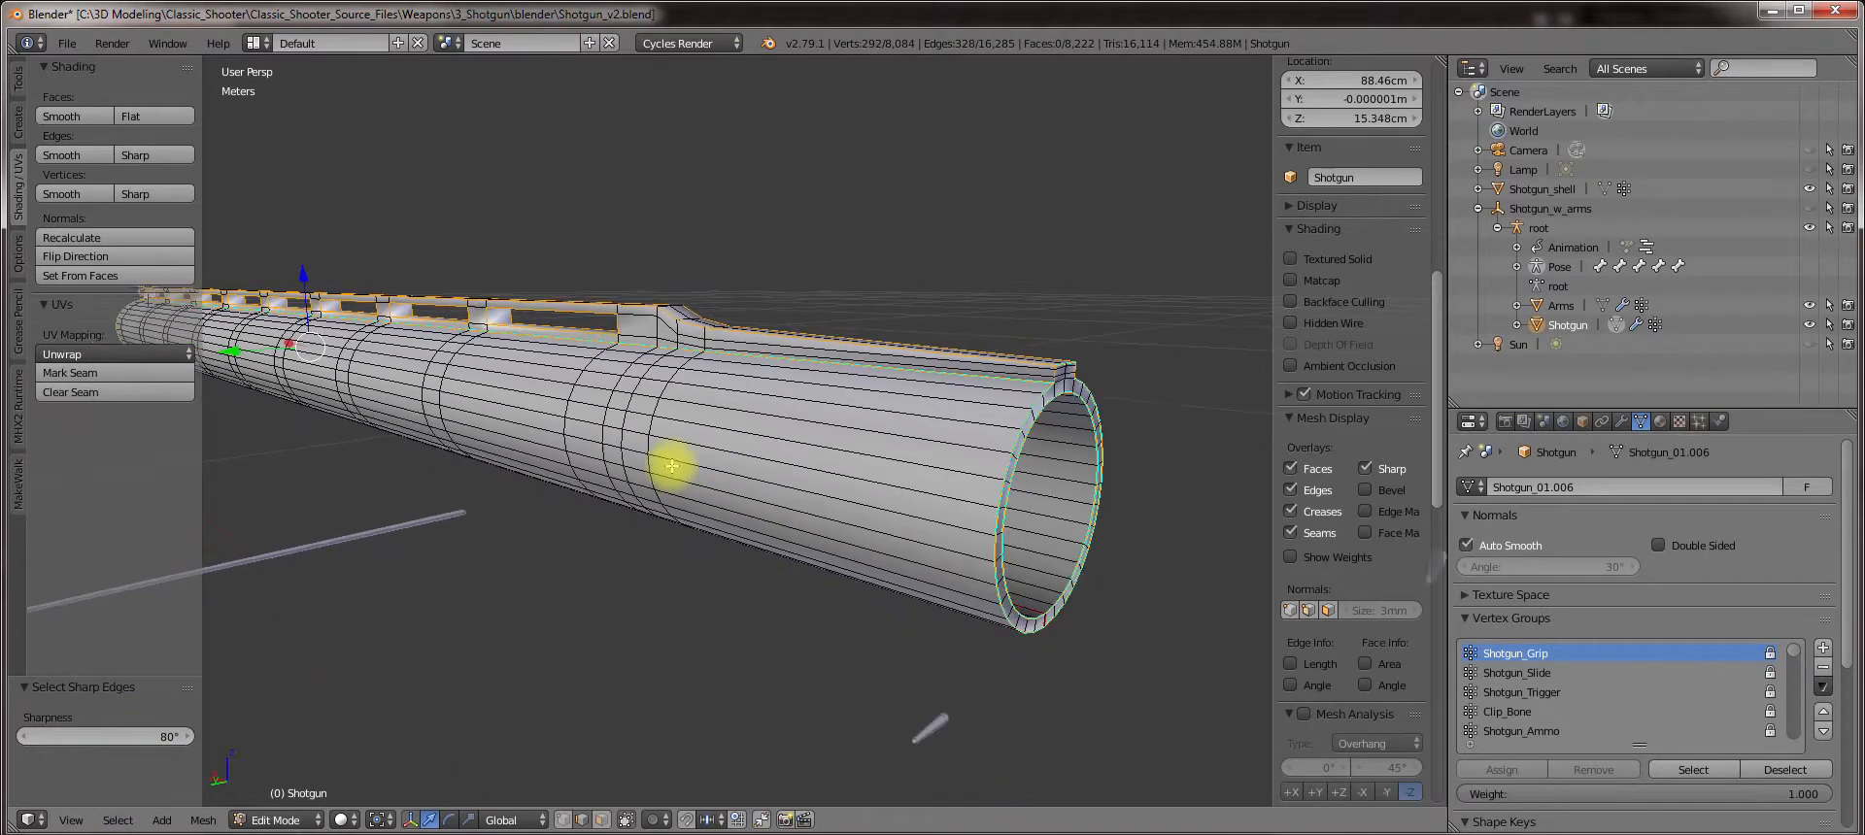
left_click_drag(672, 467, 790, 429)
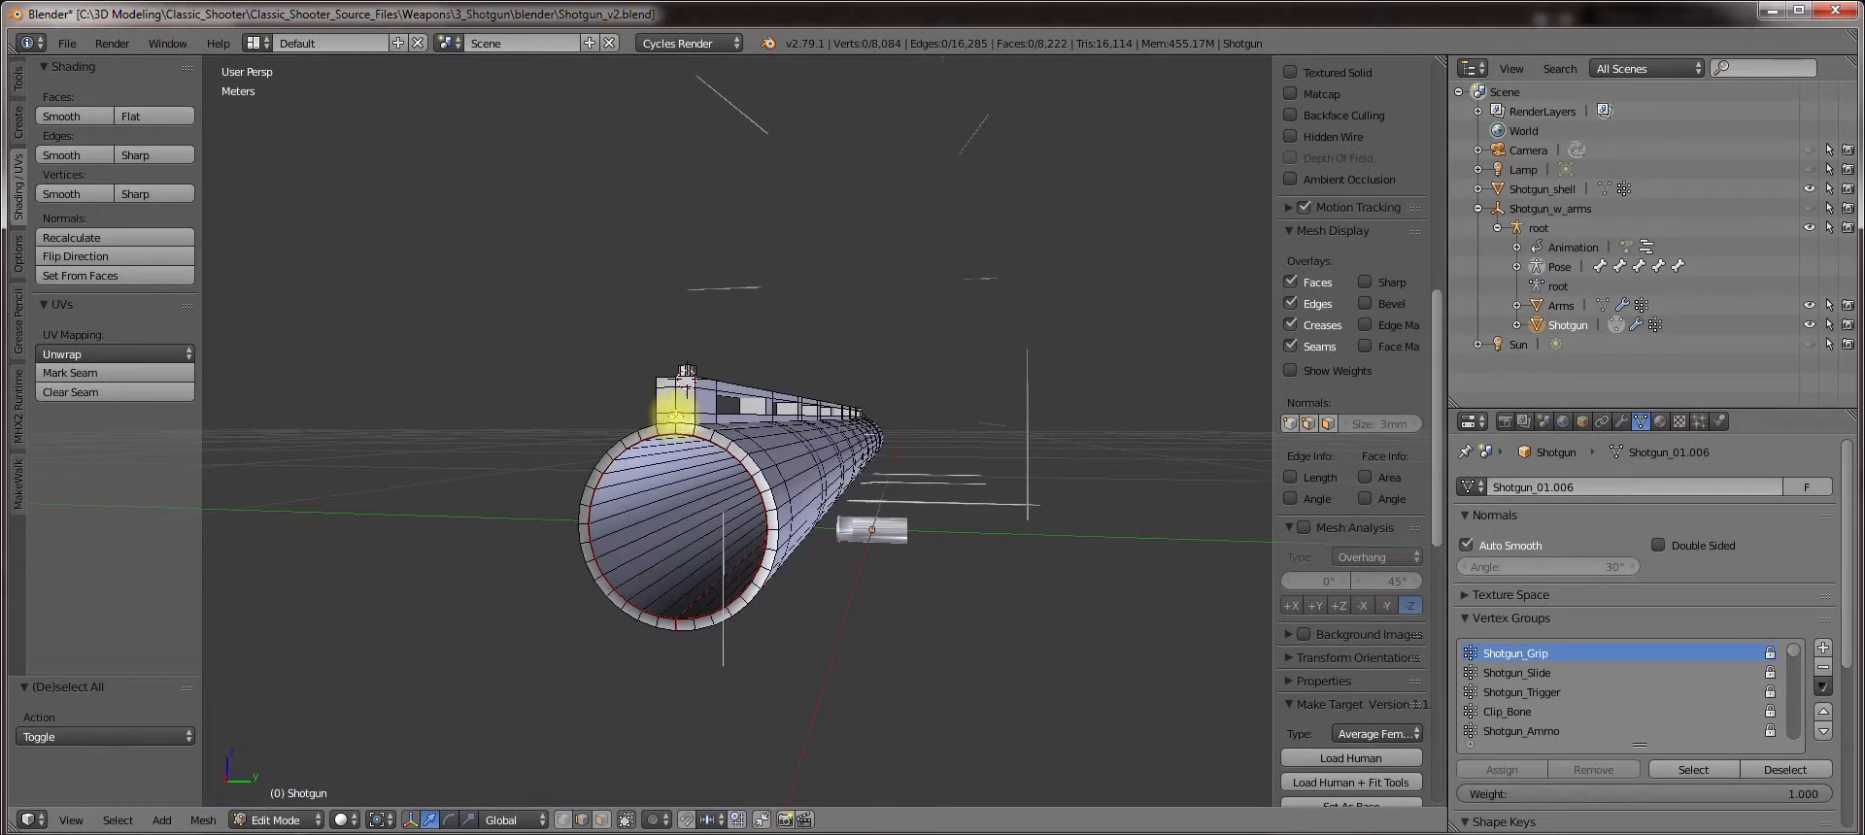
Select the sharp edges and mark them as UV seams, plus extra seams on the small cylinder.
key("Shift")
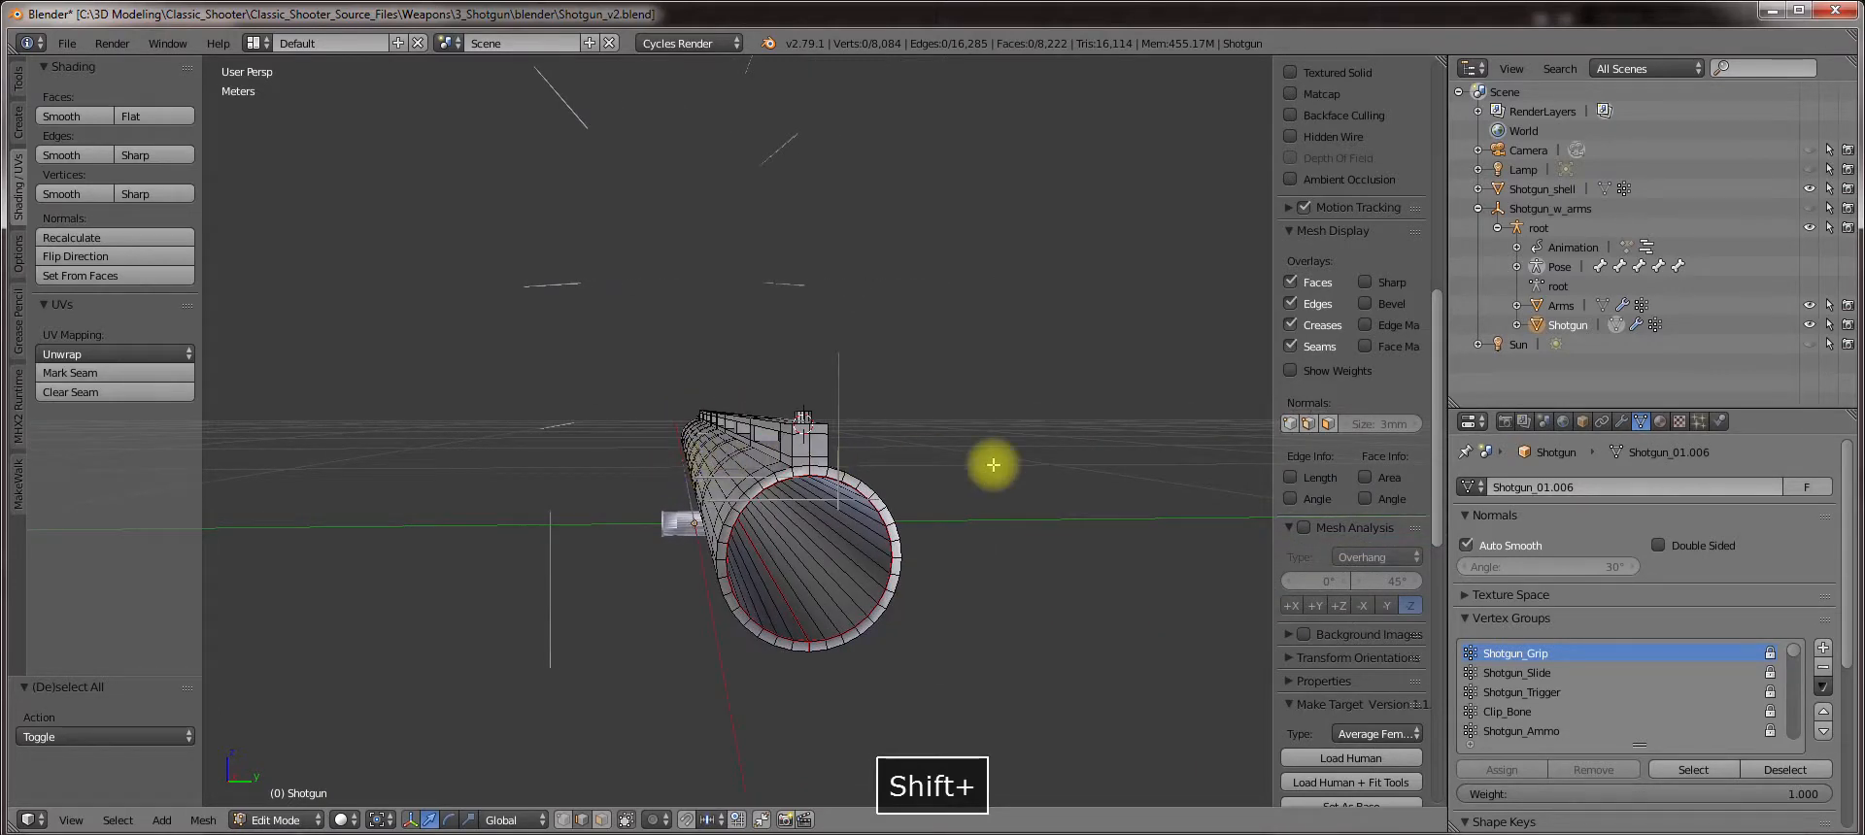
left_click(115, 819)
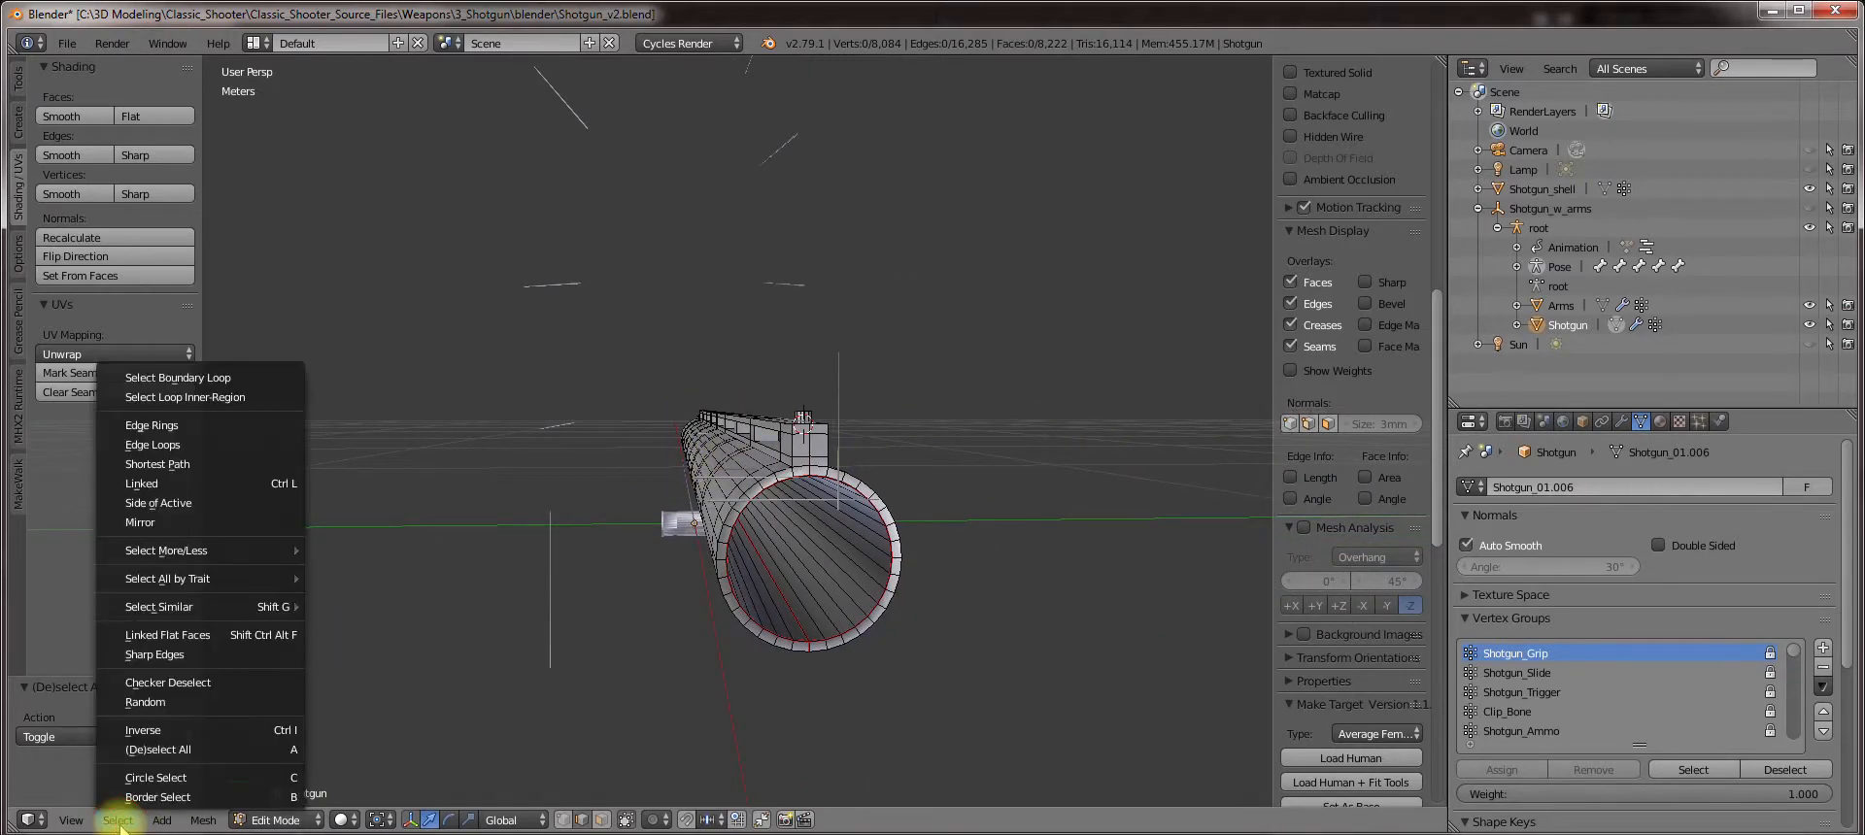
mouse_move(184, 666)
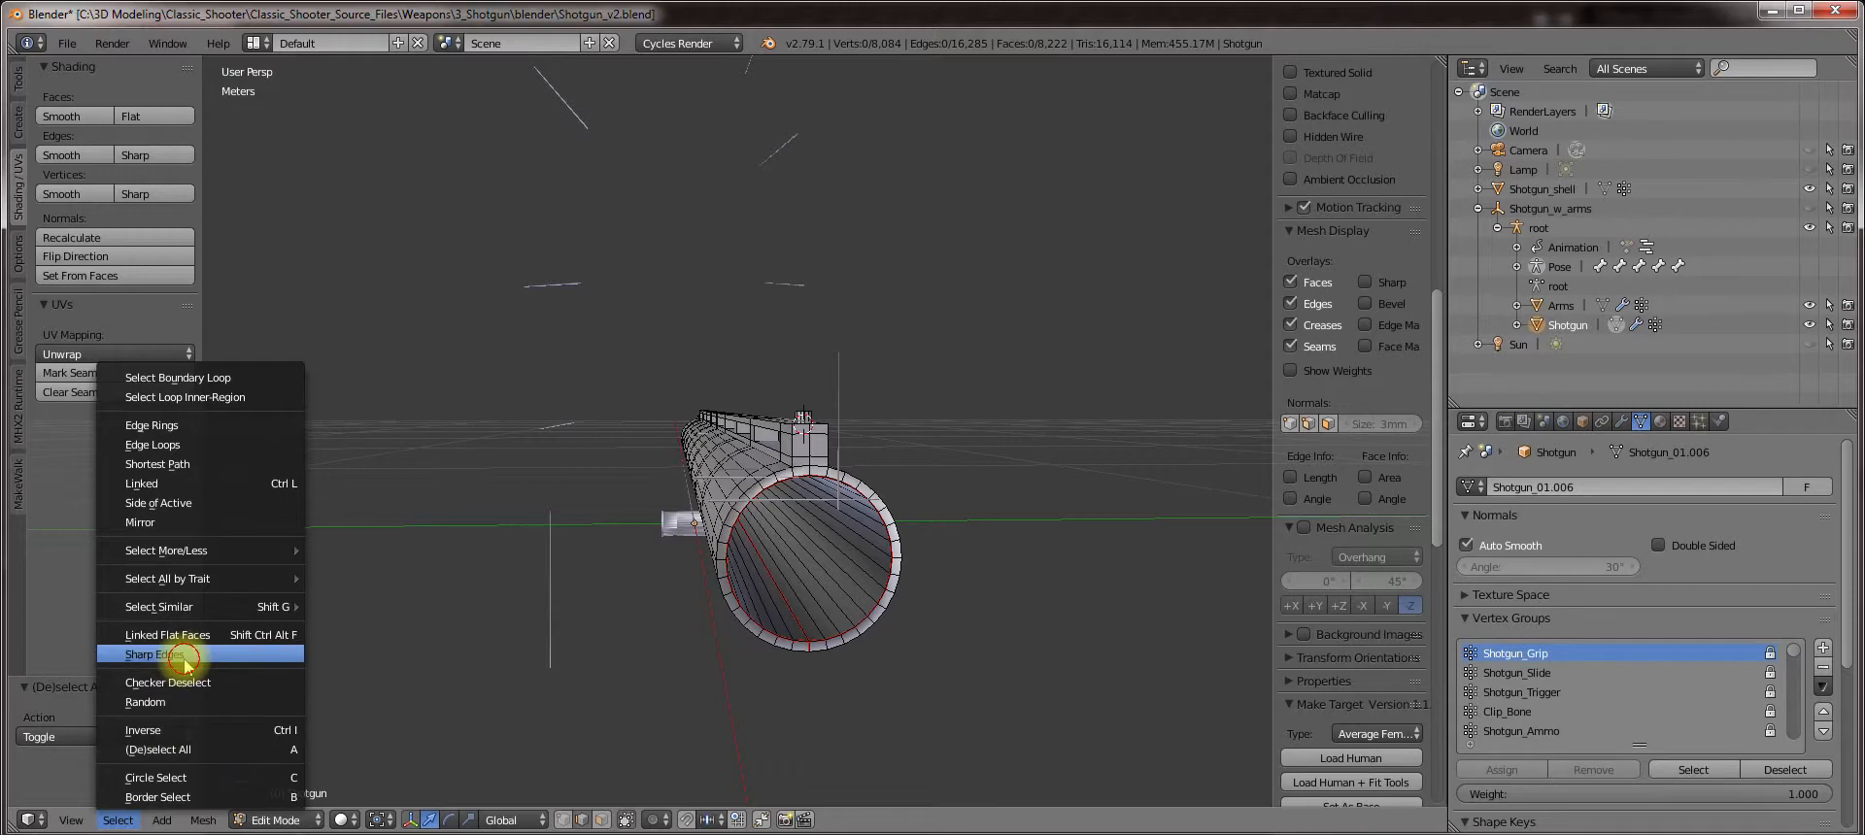
left_click(148, 655)
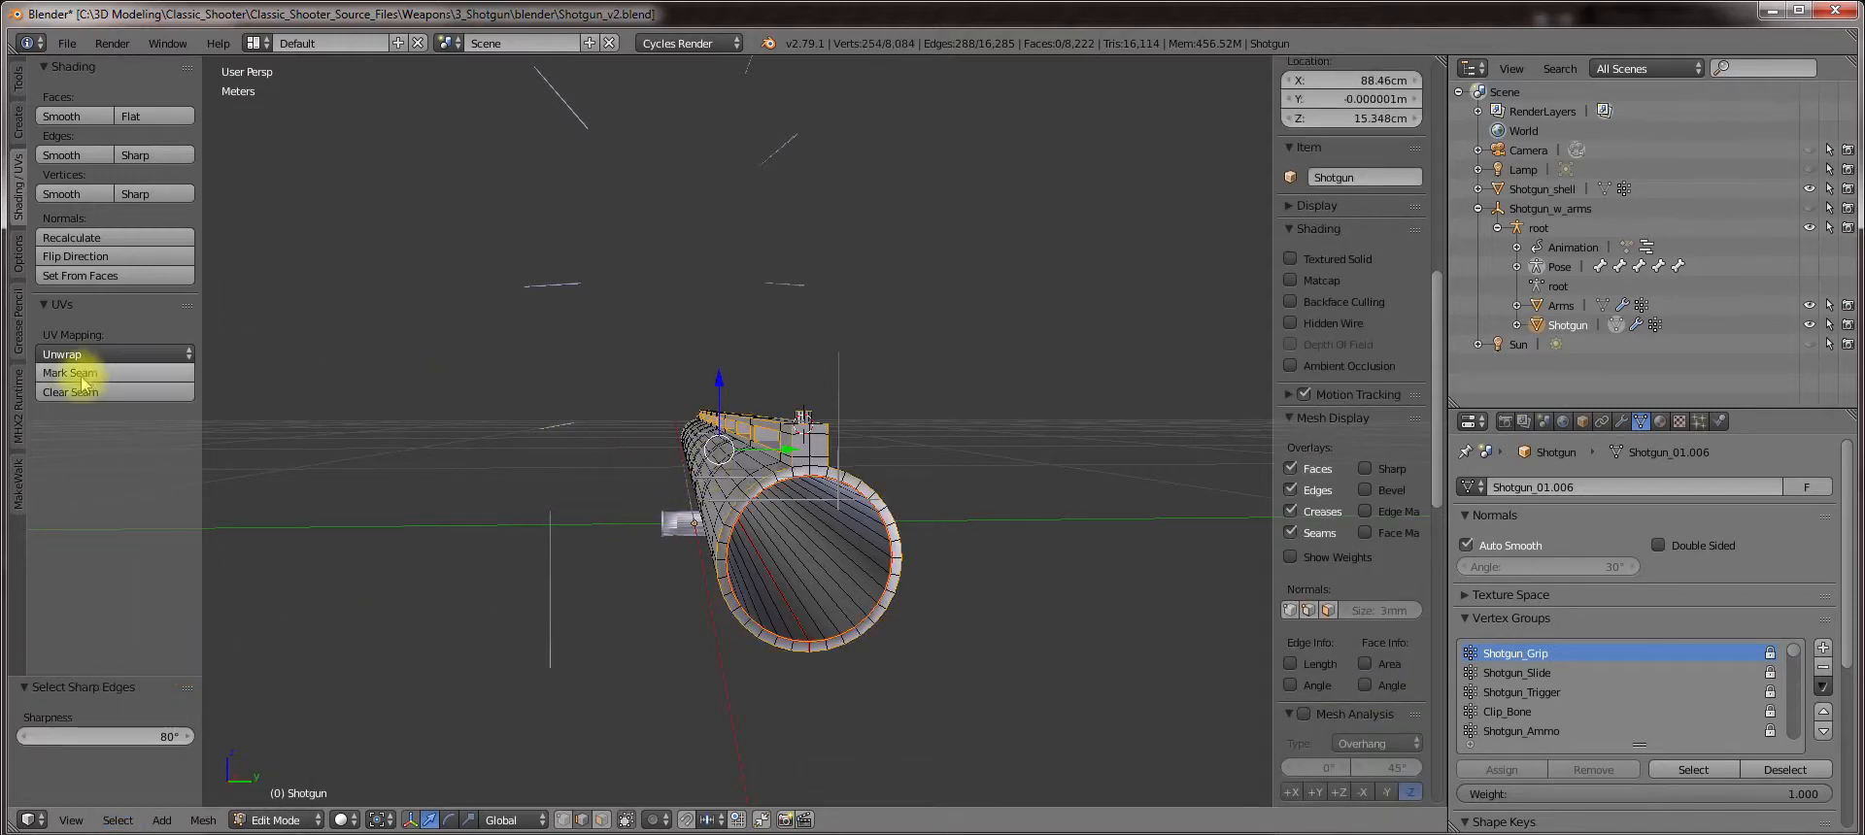
left_click(70, 373)
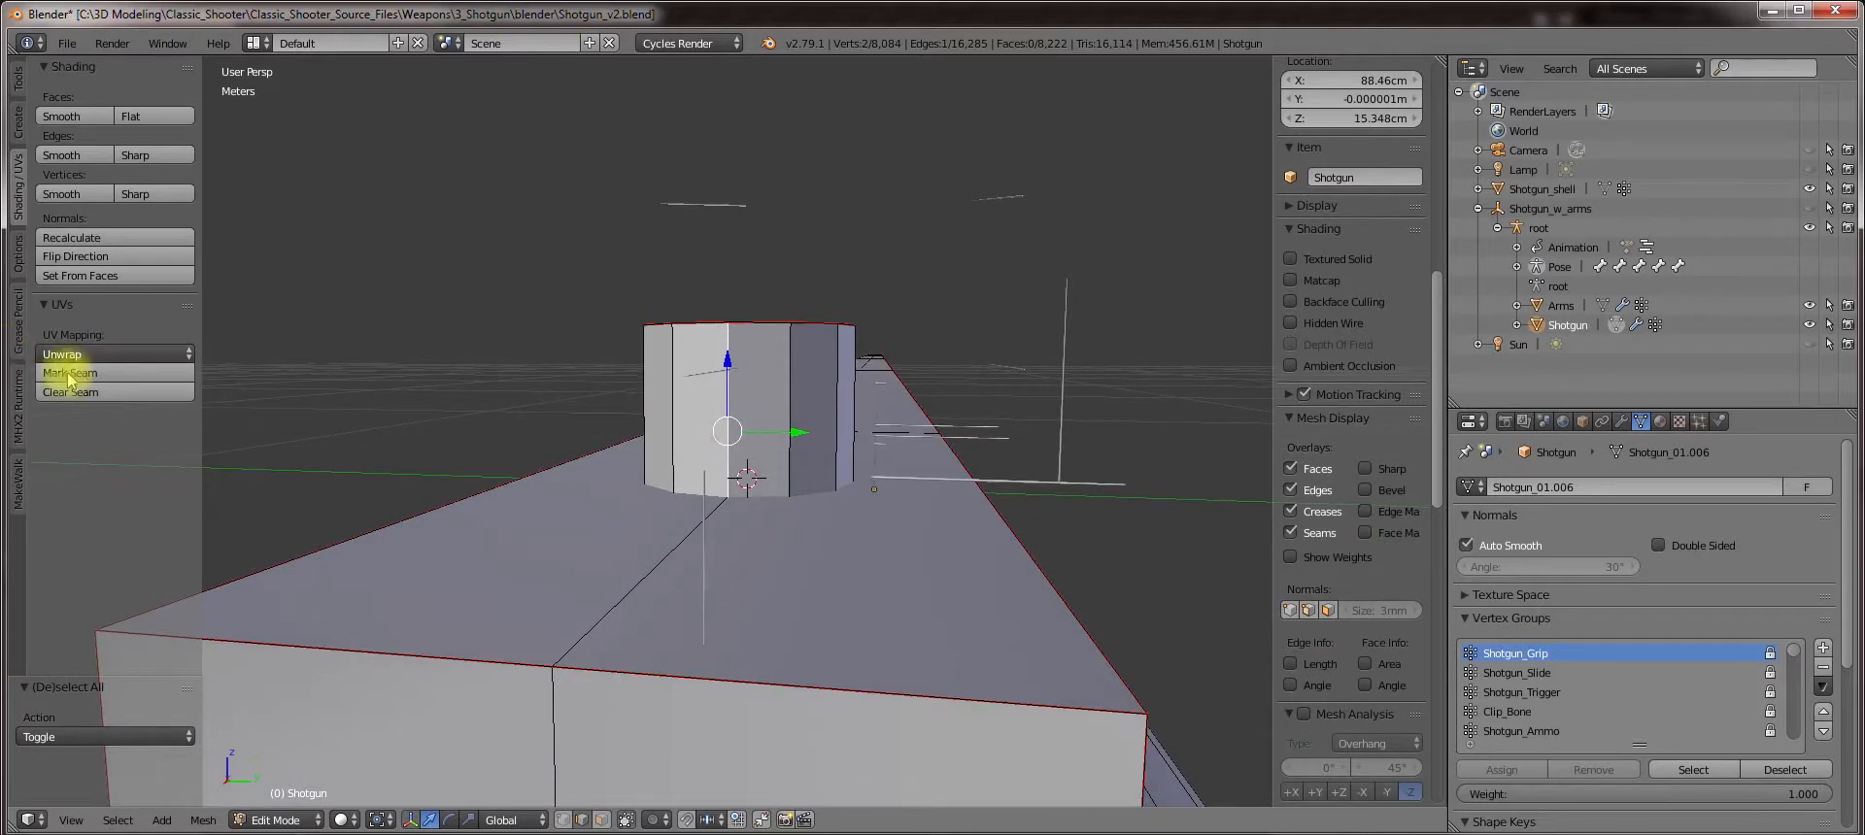
left_click(70, 373)
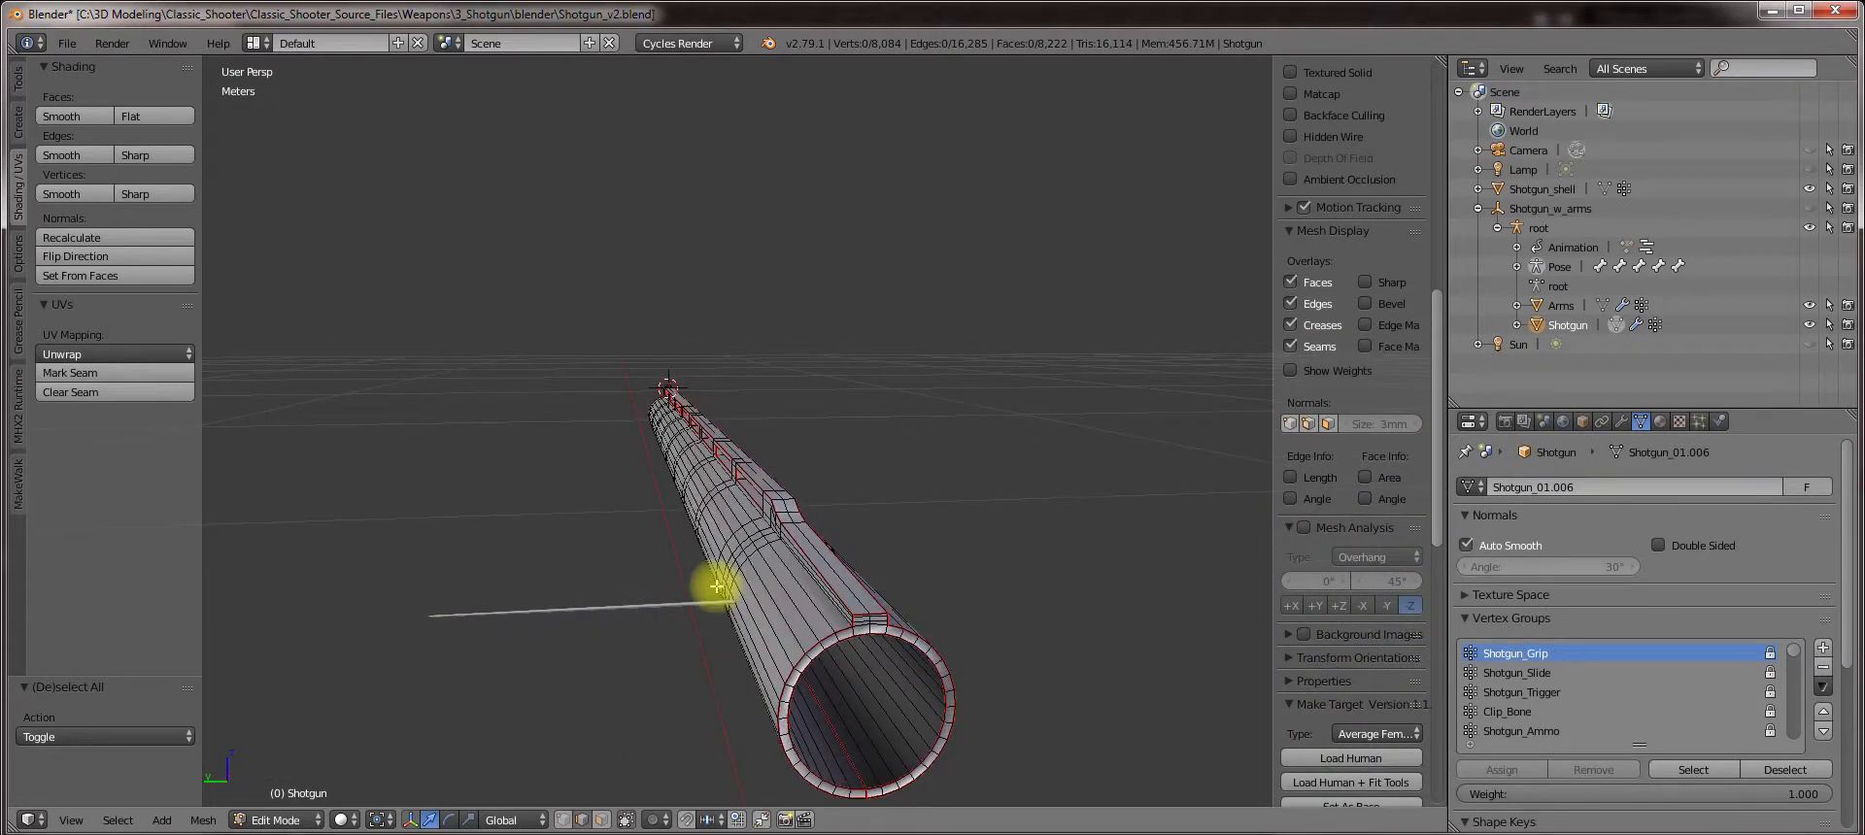
Select the whole barrel mesh and unwrap it in the UV/Image Editor.
key("A")
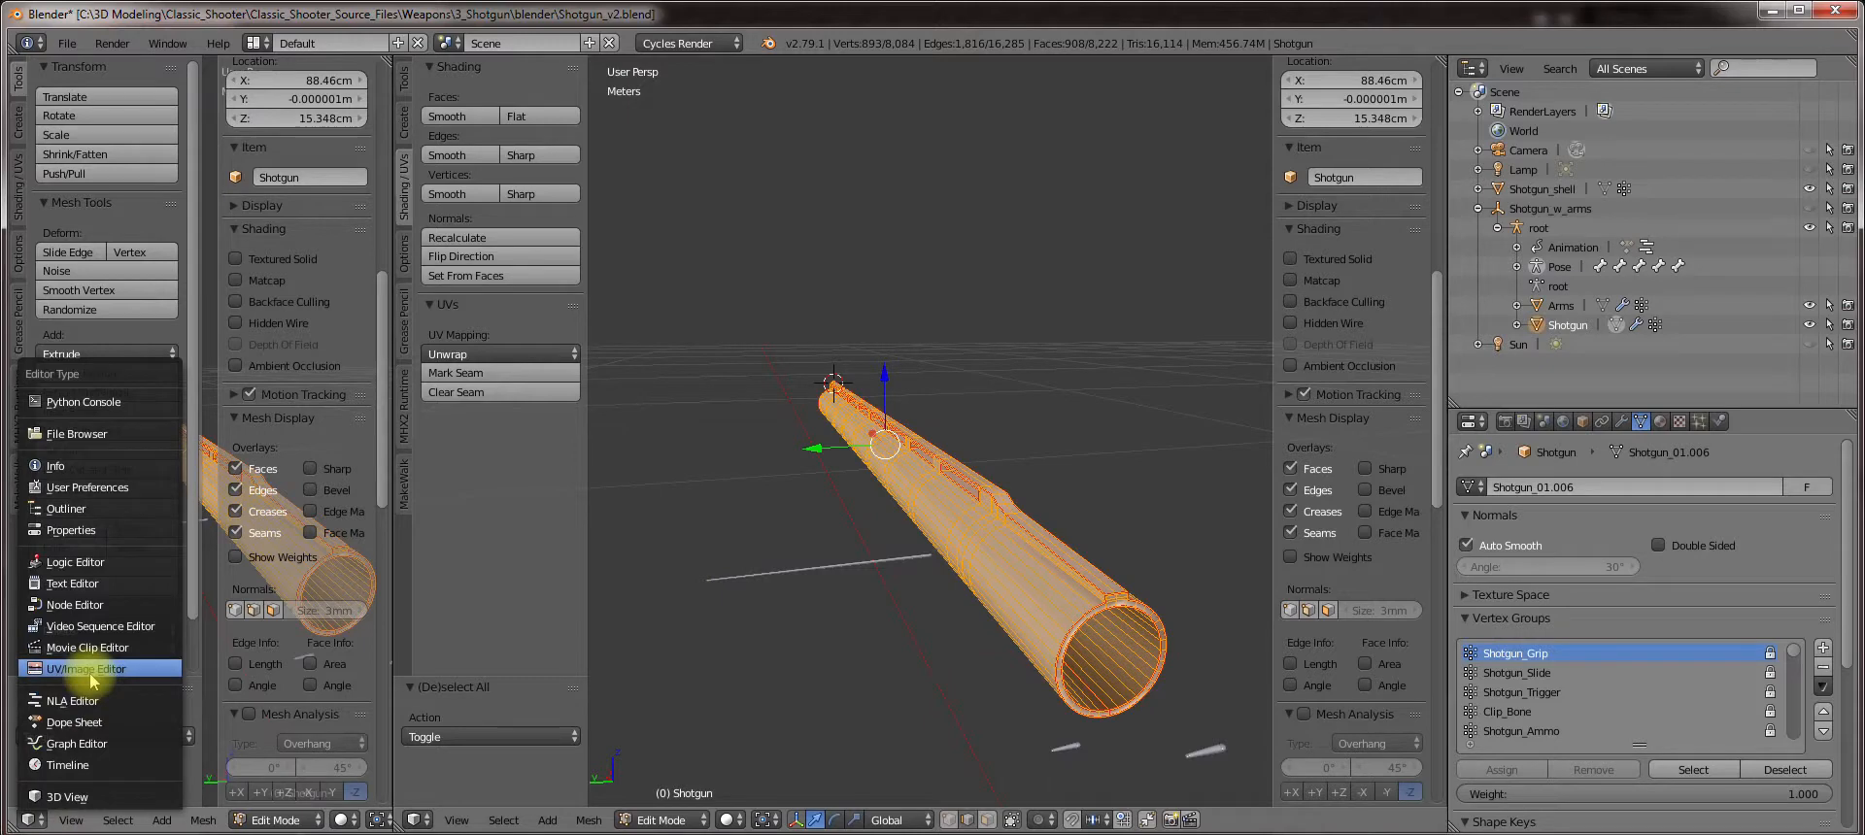
left_click(73, 668)
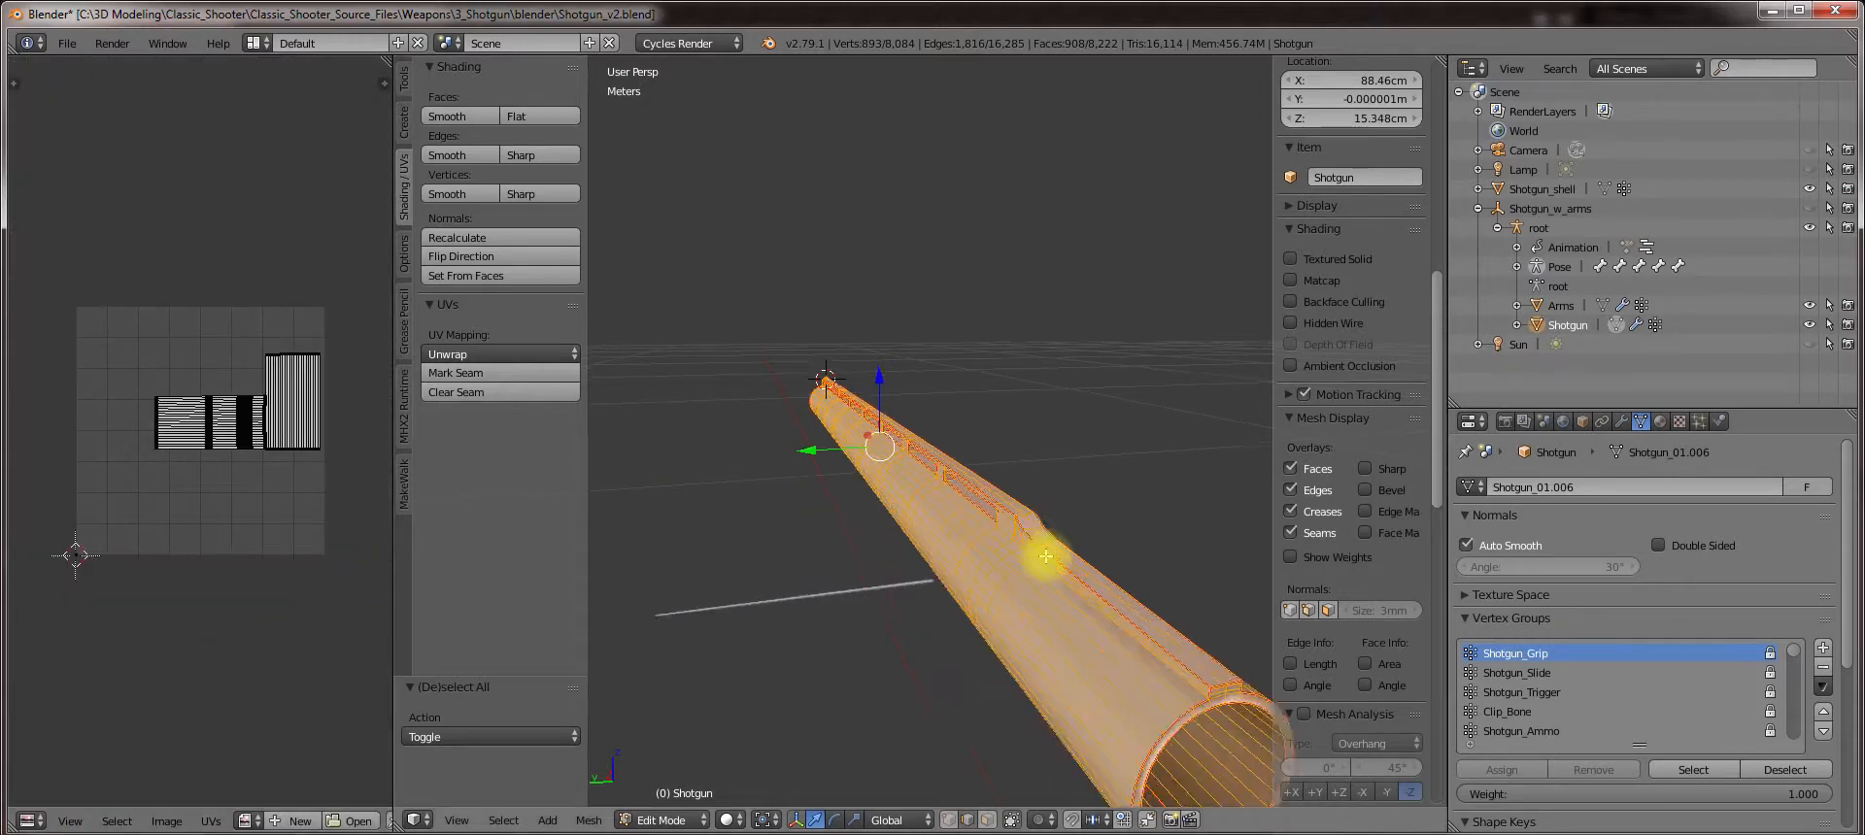
left_click(499, 353)
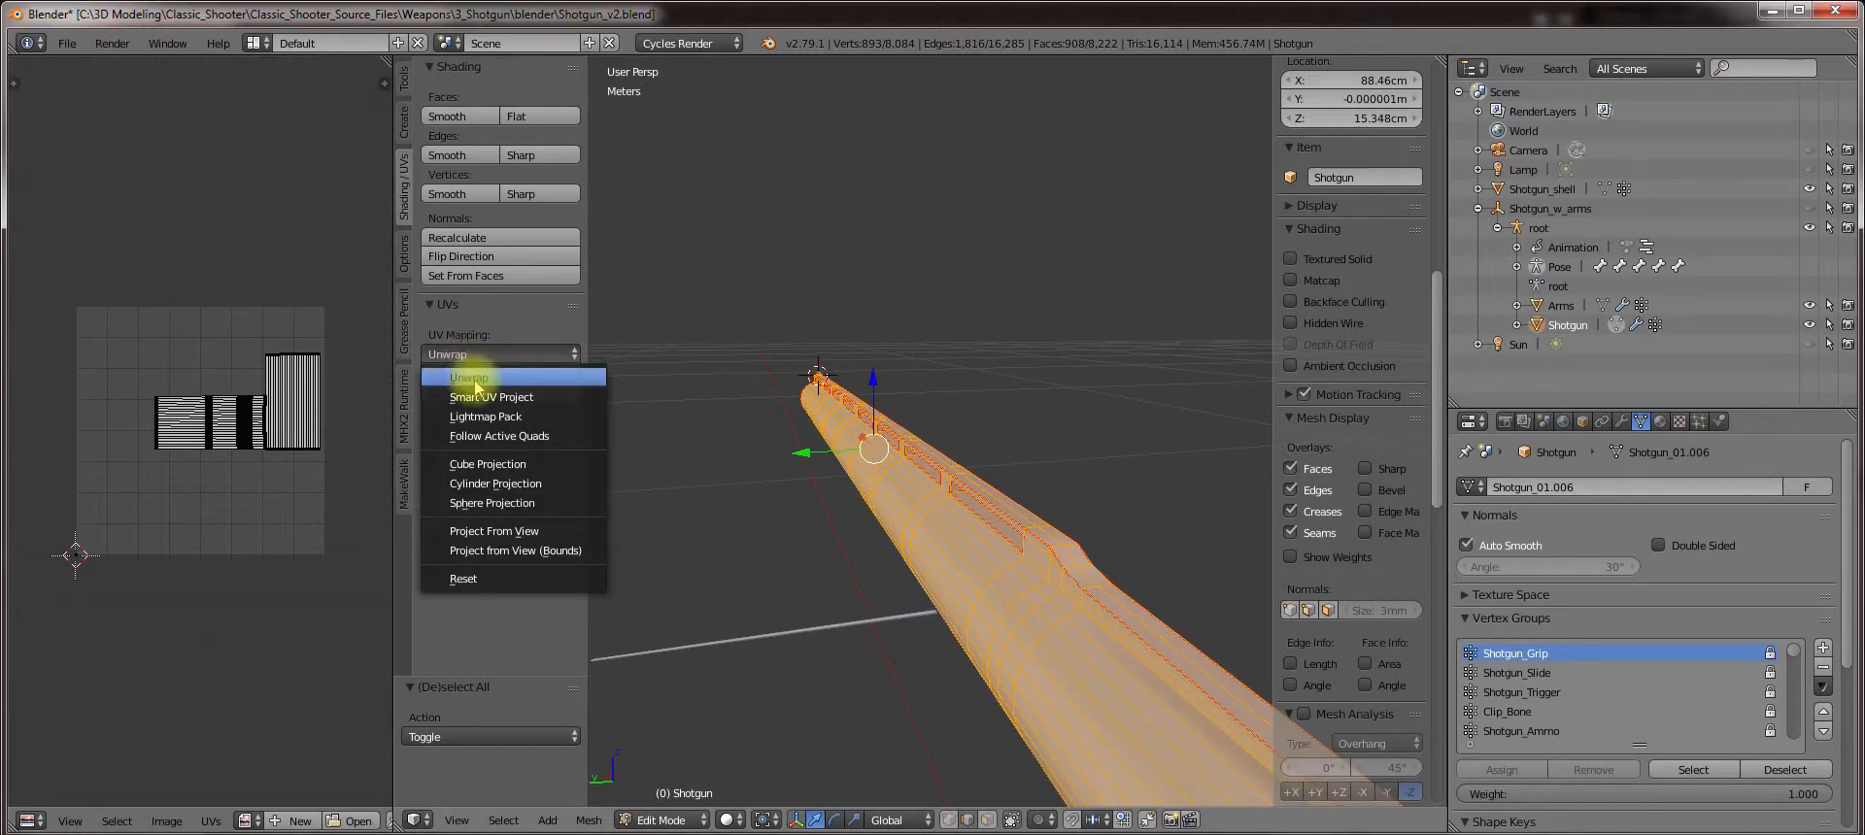
left_click(468, 377)
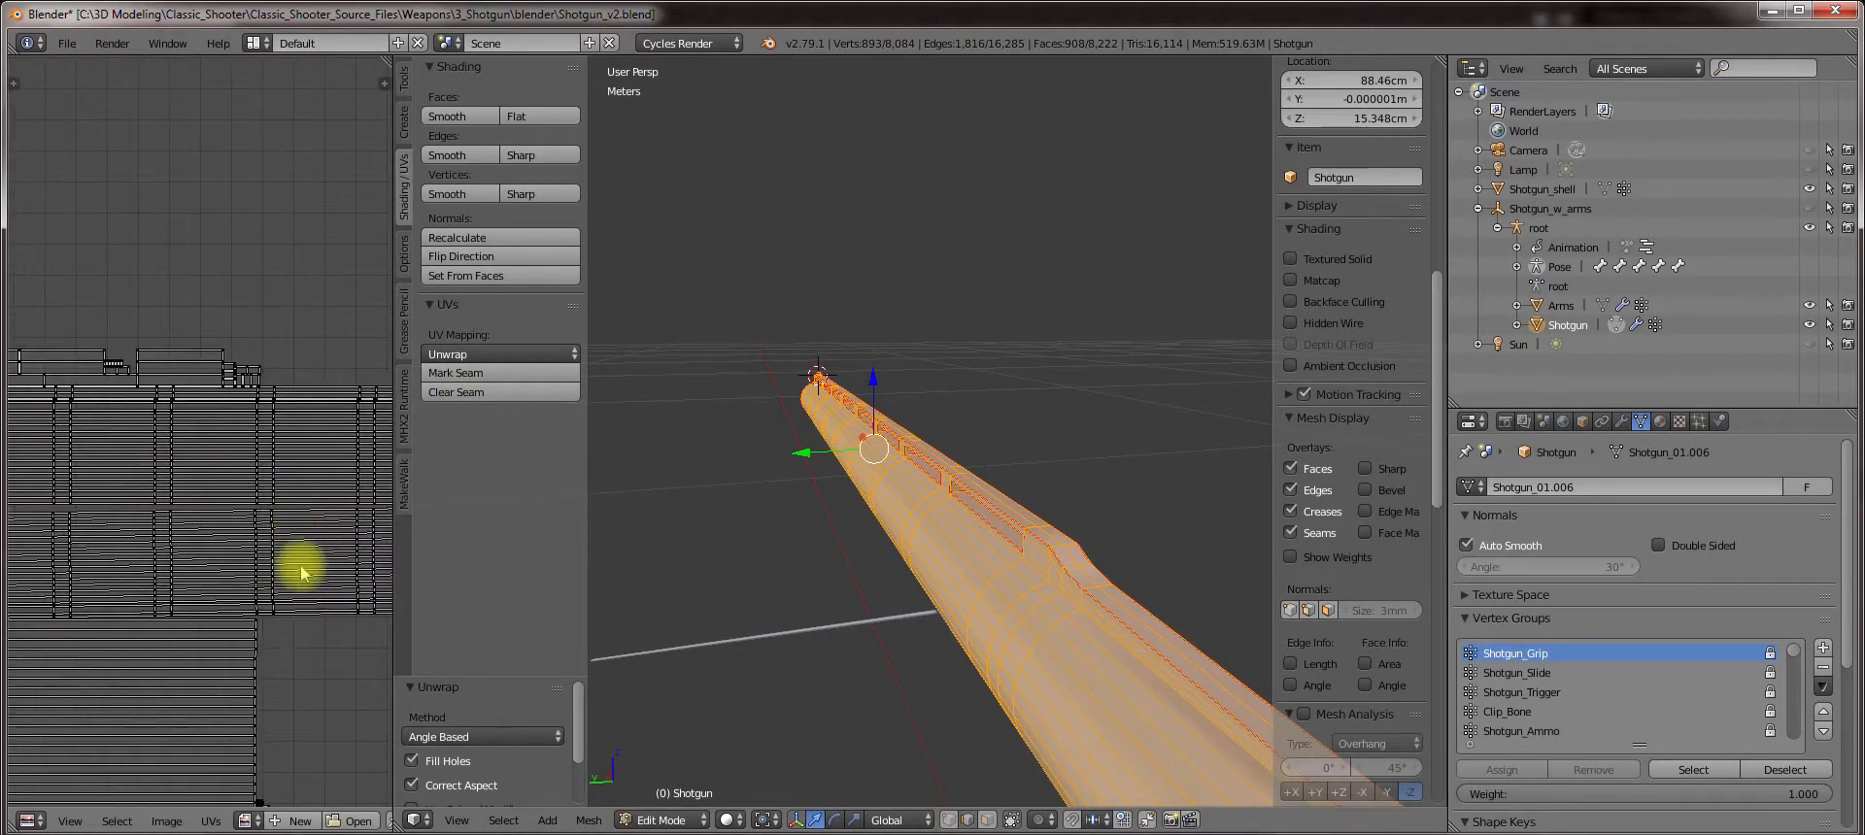
Deselect and leave Edit Mode to show the full shotgun.
key("Escape")
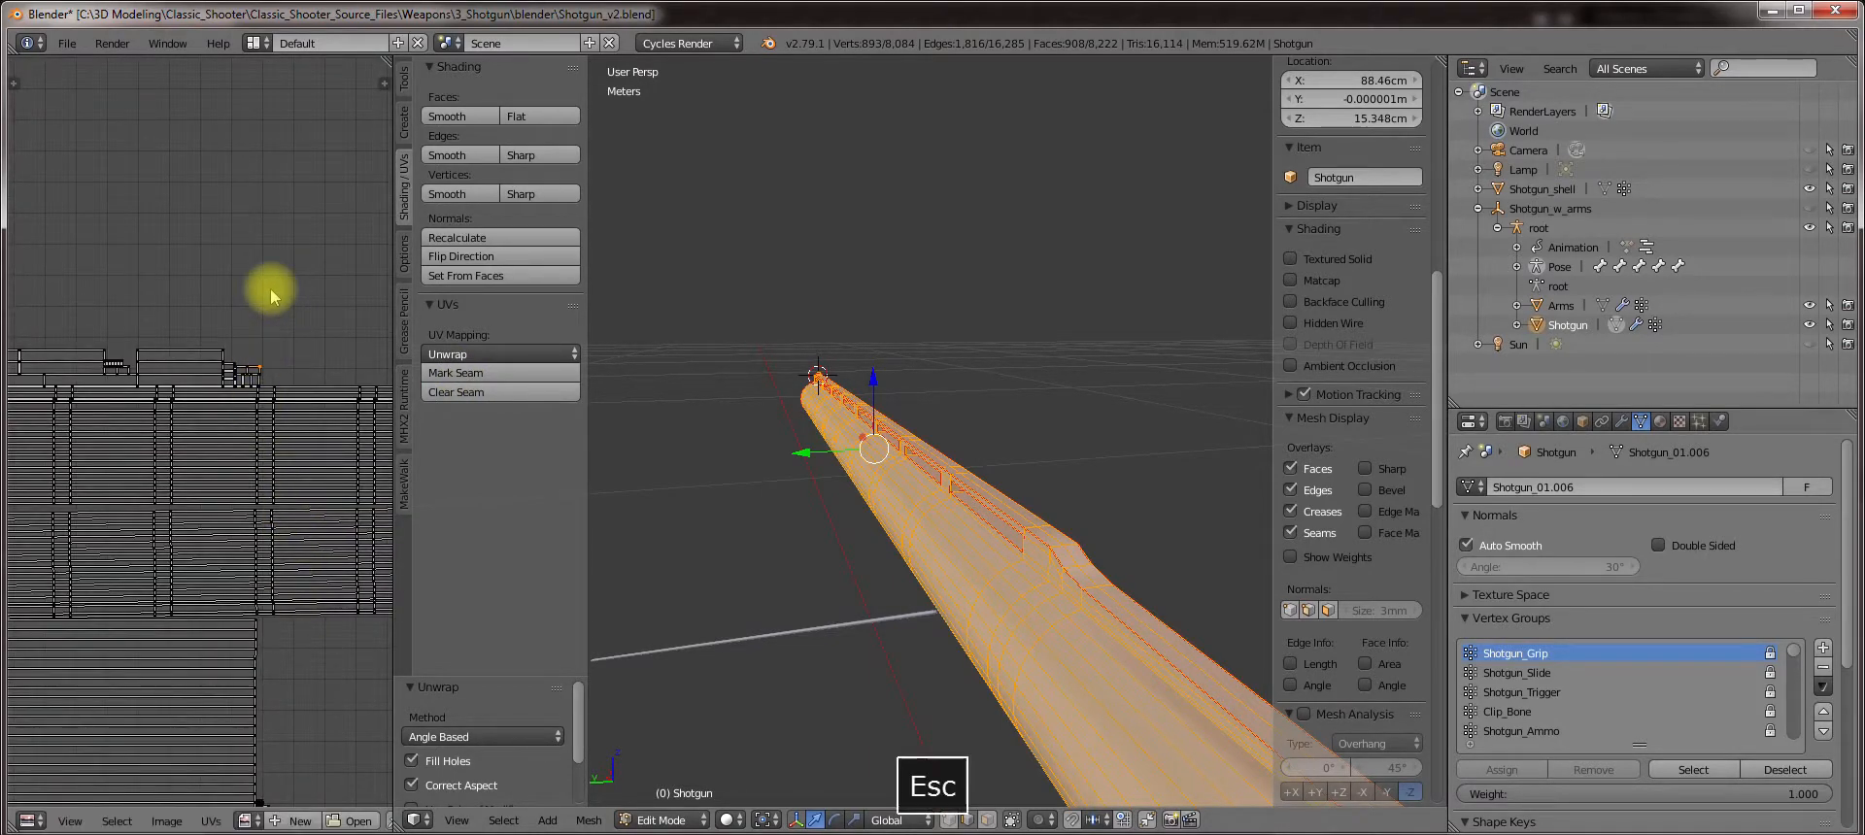
key("A")
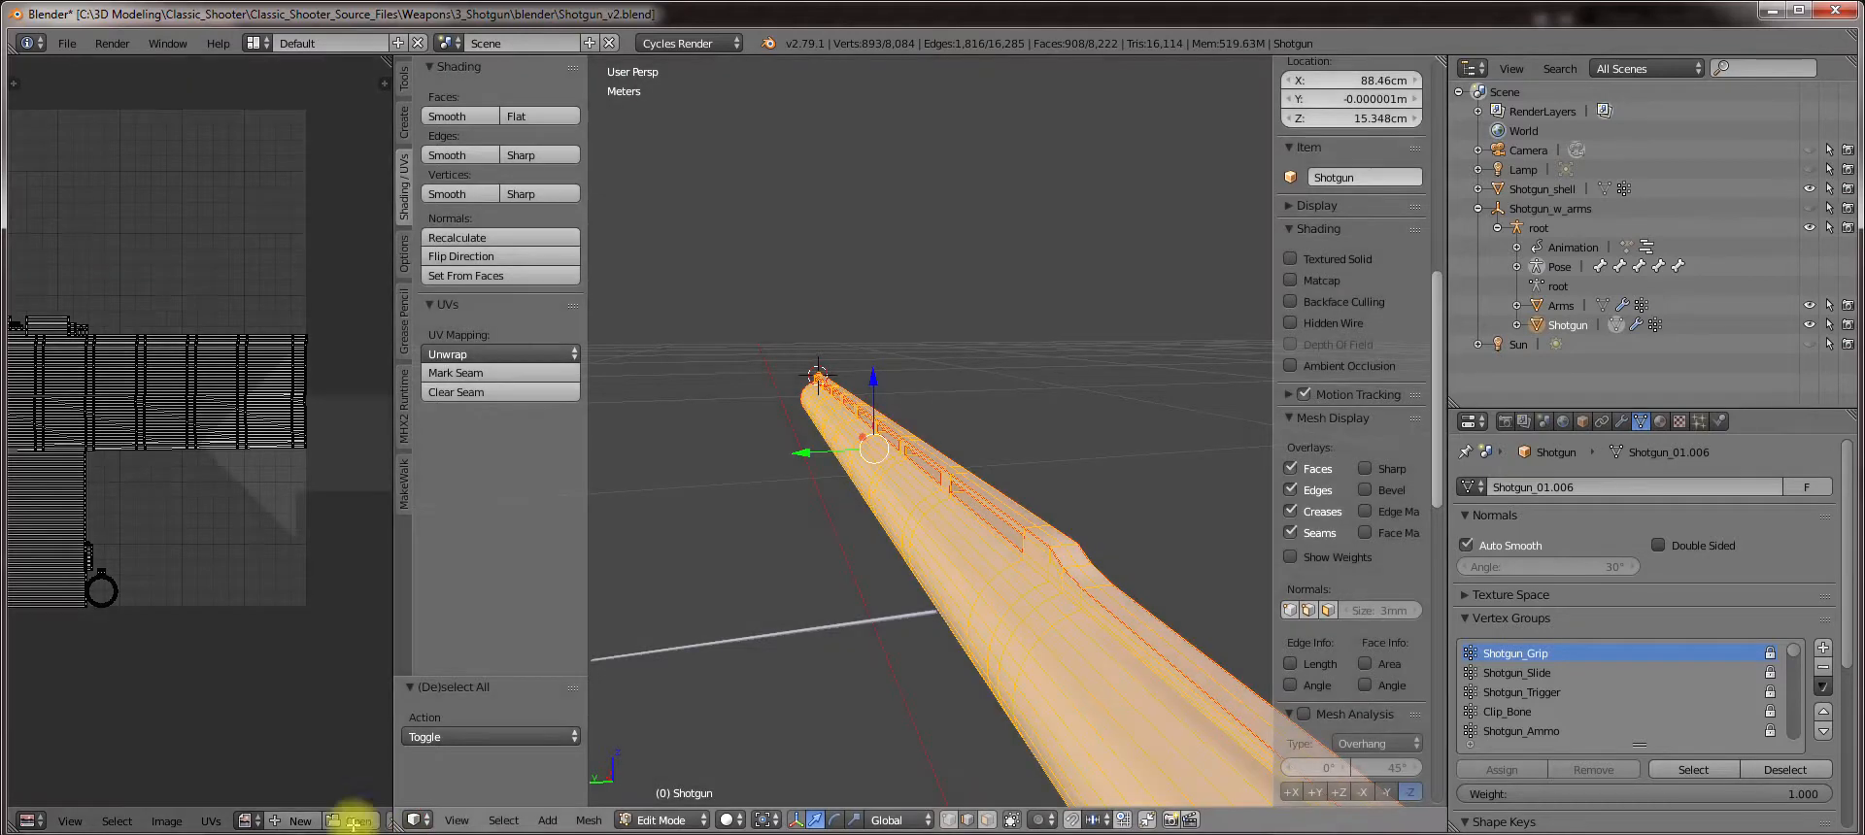
key("Tab")
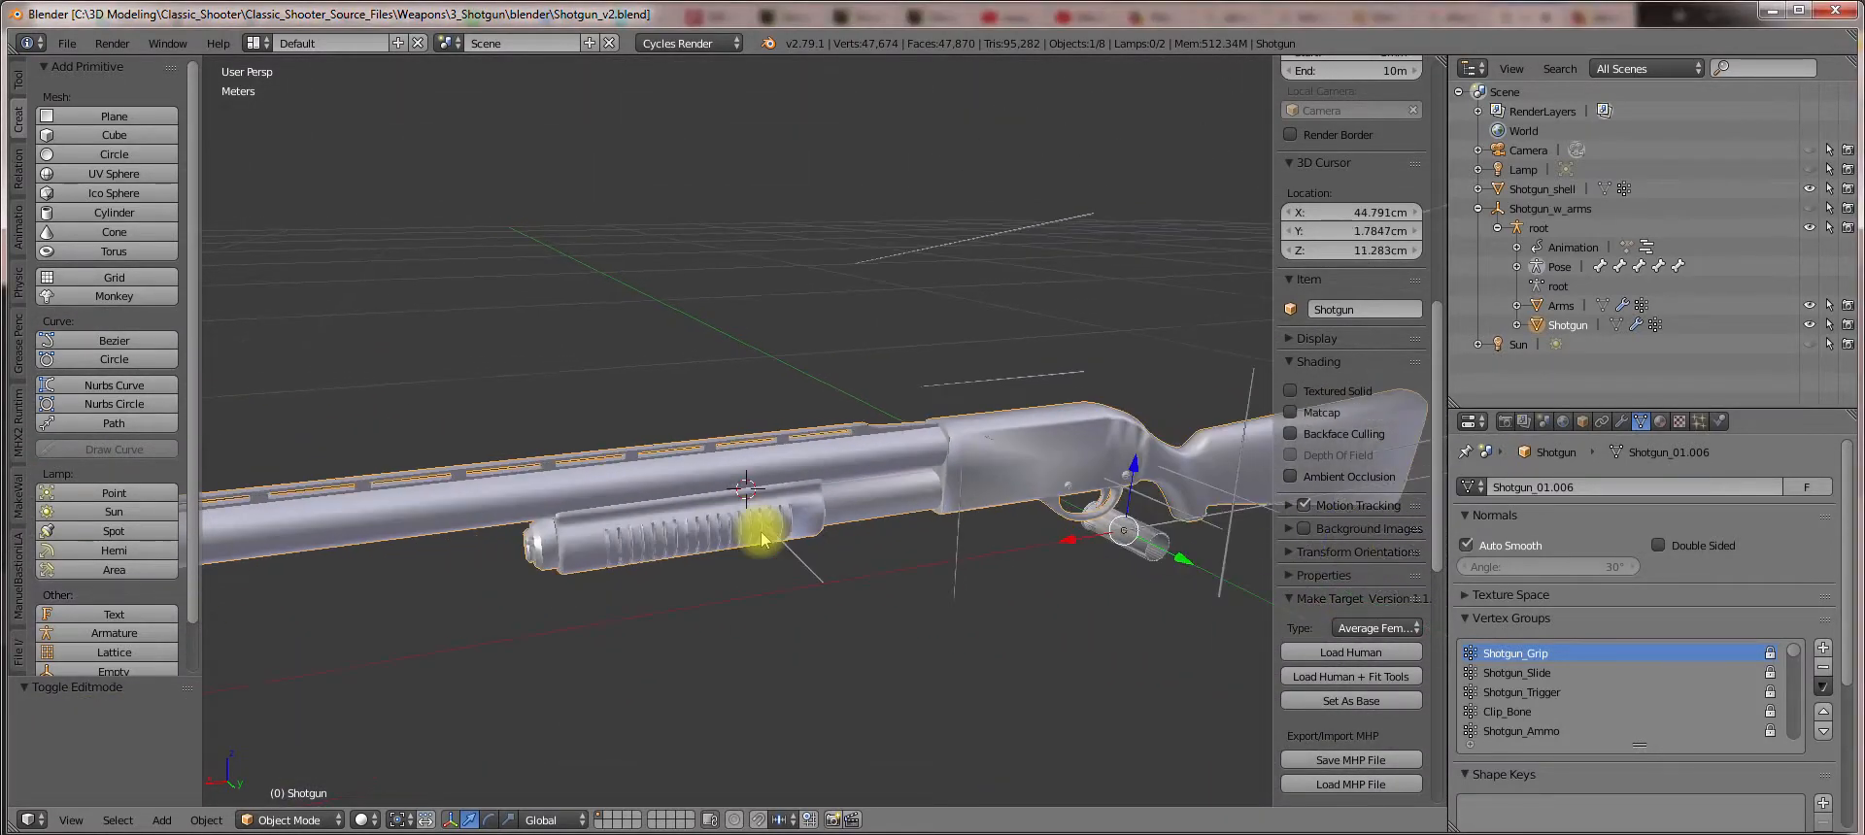
Re-enter Edit Mode and make Shotgun_Shell the active material slot.
key("Tab")
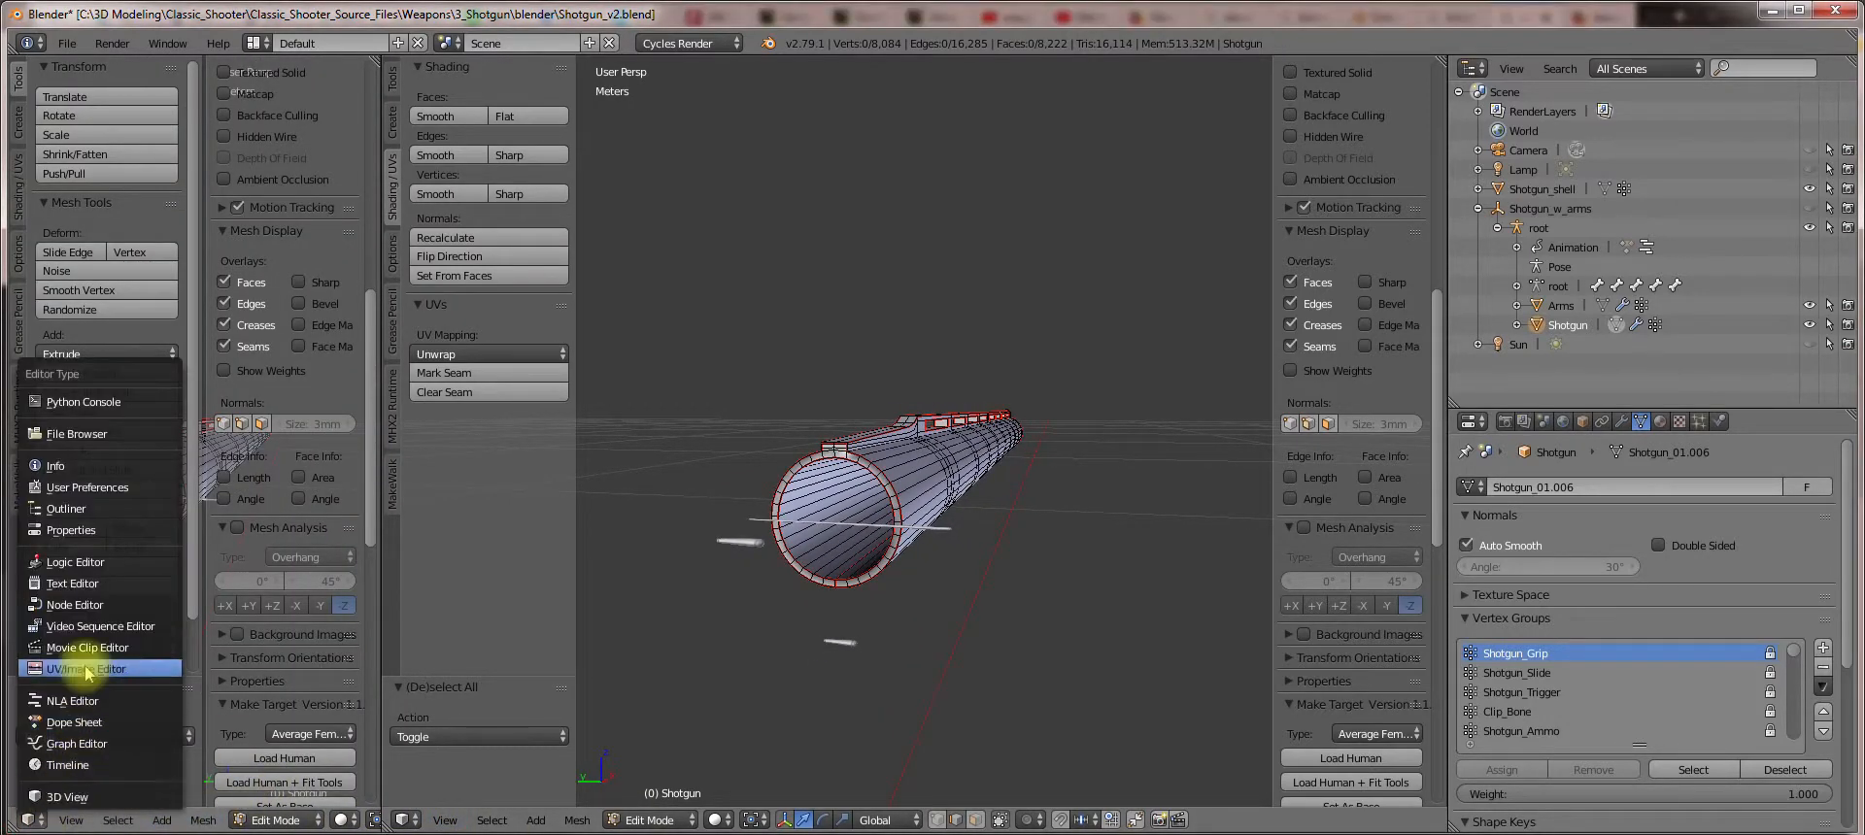
left_click(76, 668)
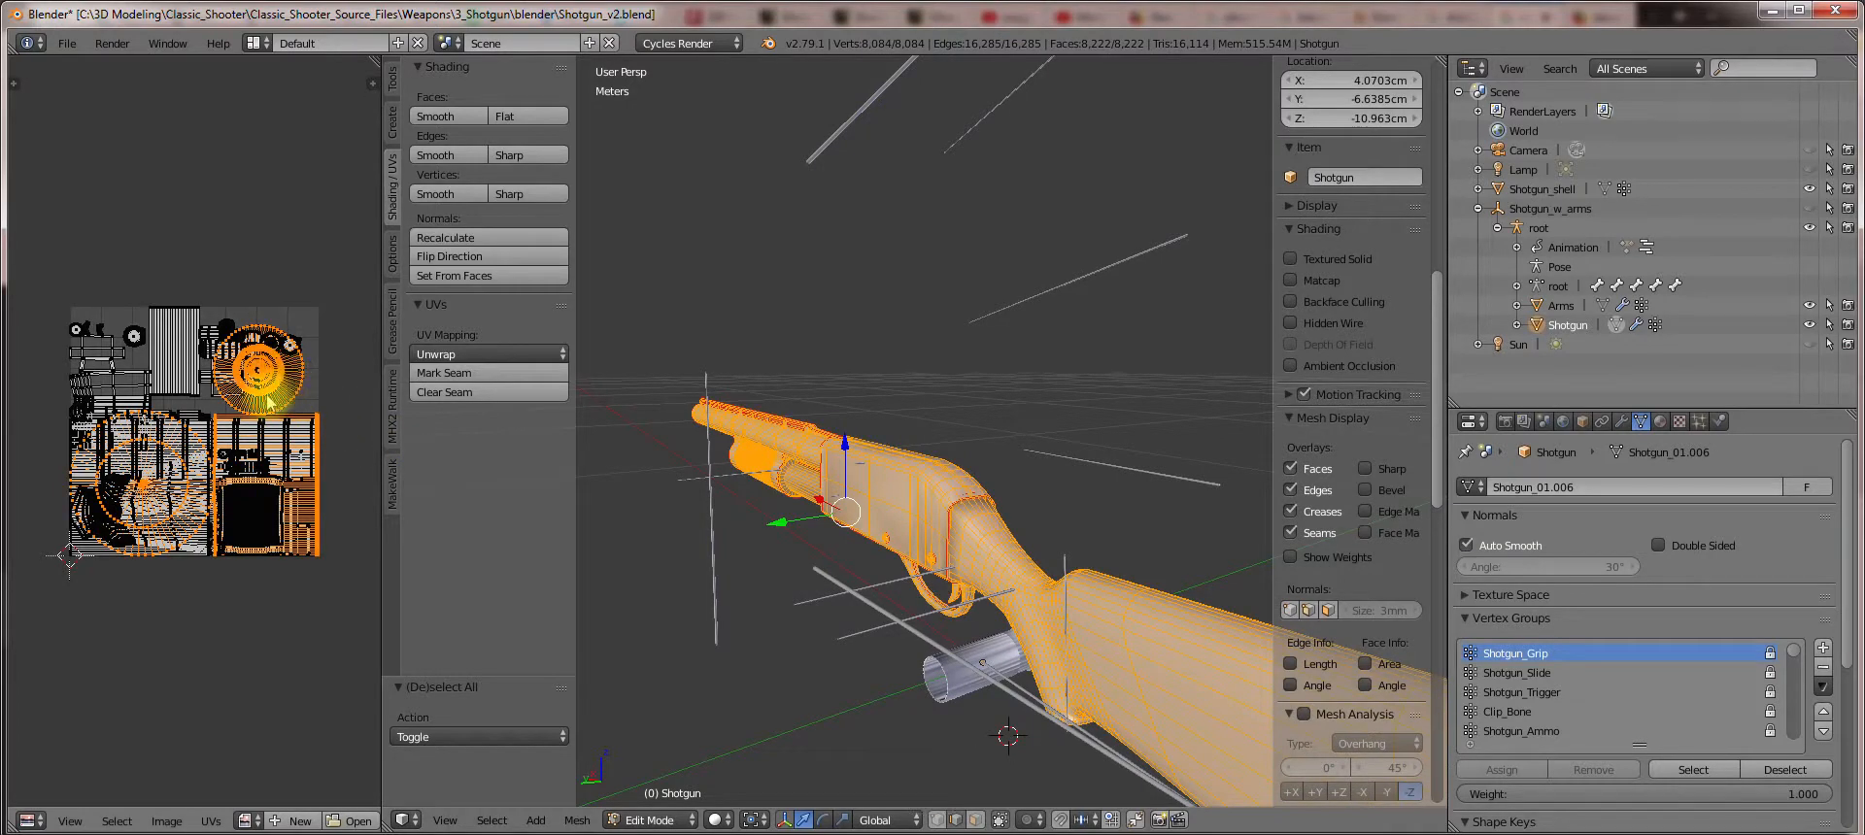
mouse_move(296, 400)
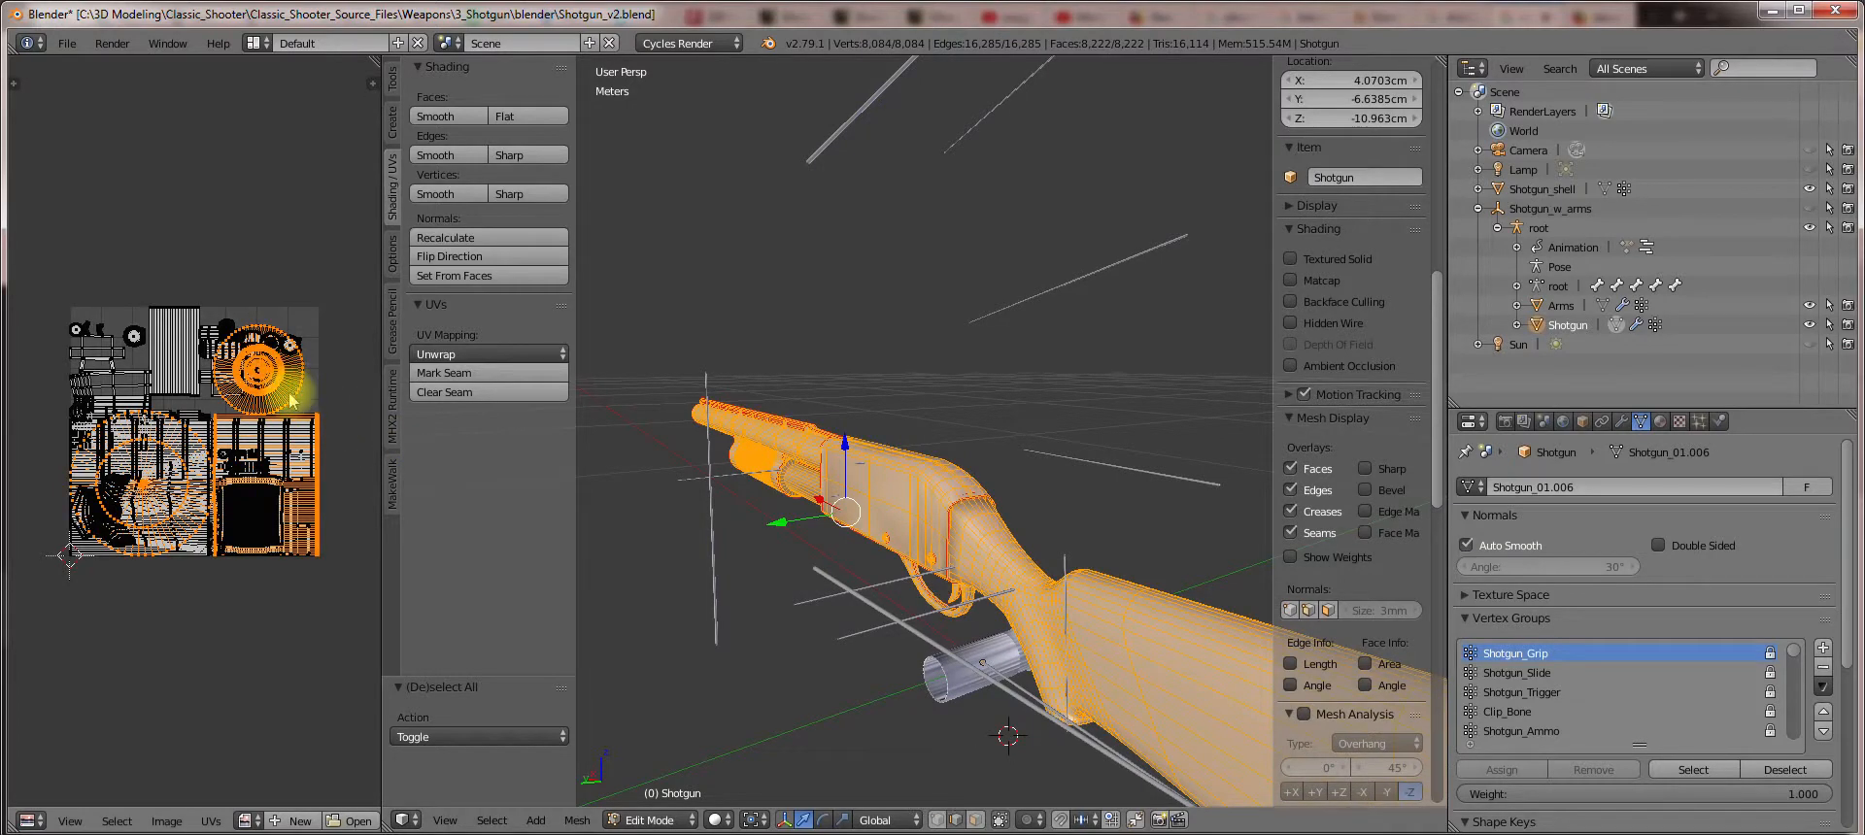
left_click(1658, 421)
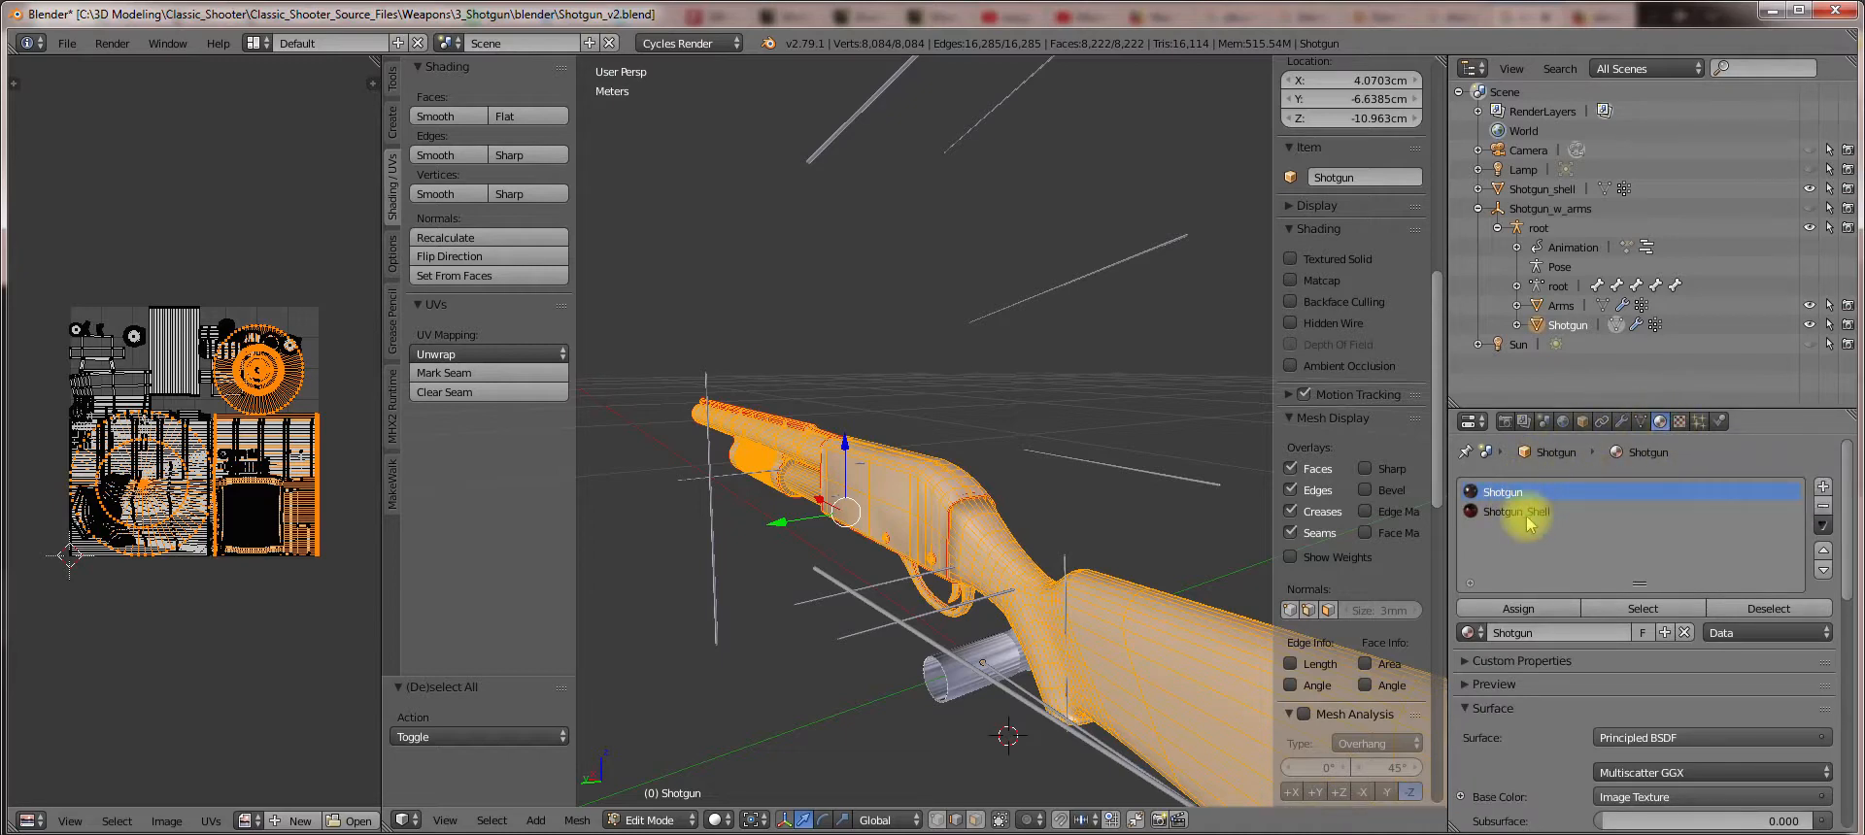
mouse_move(1527, 517)
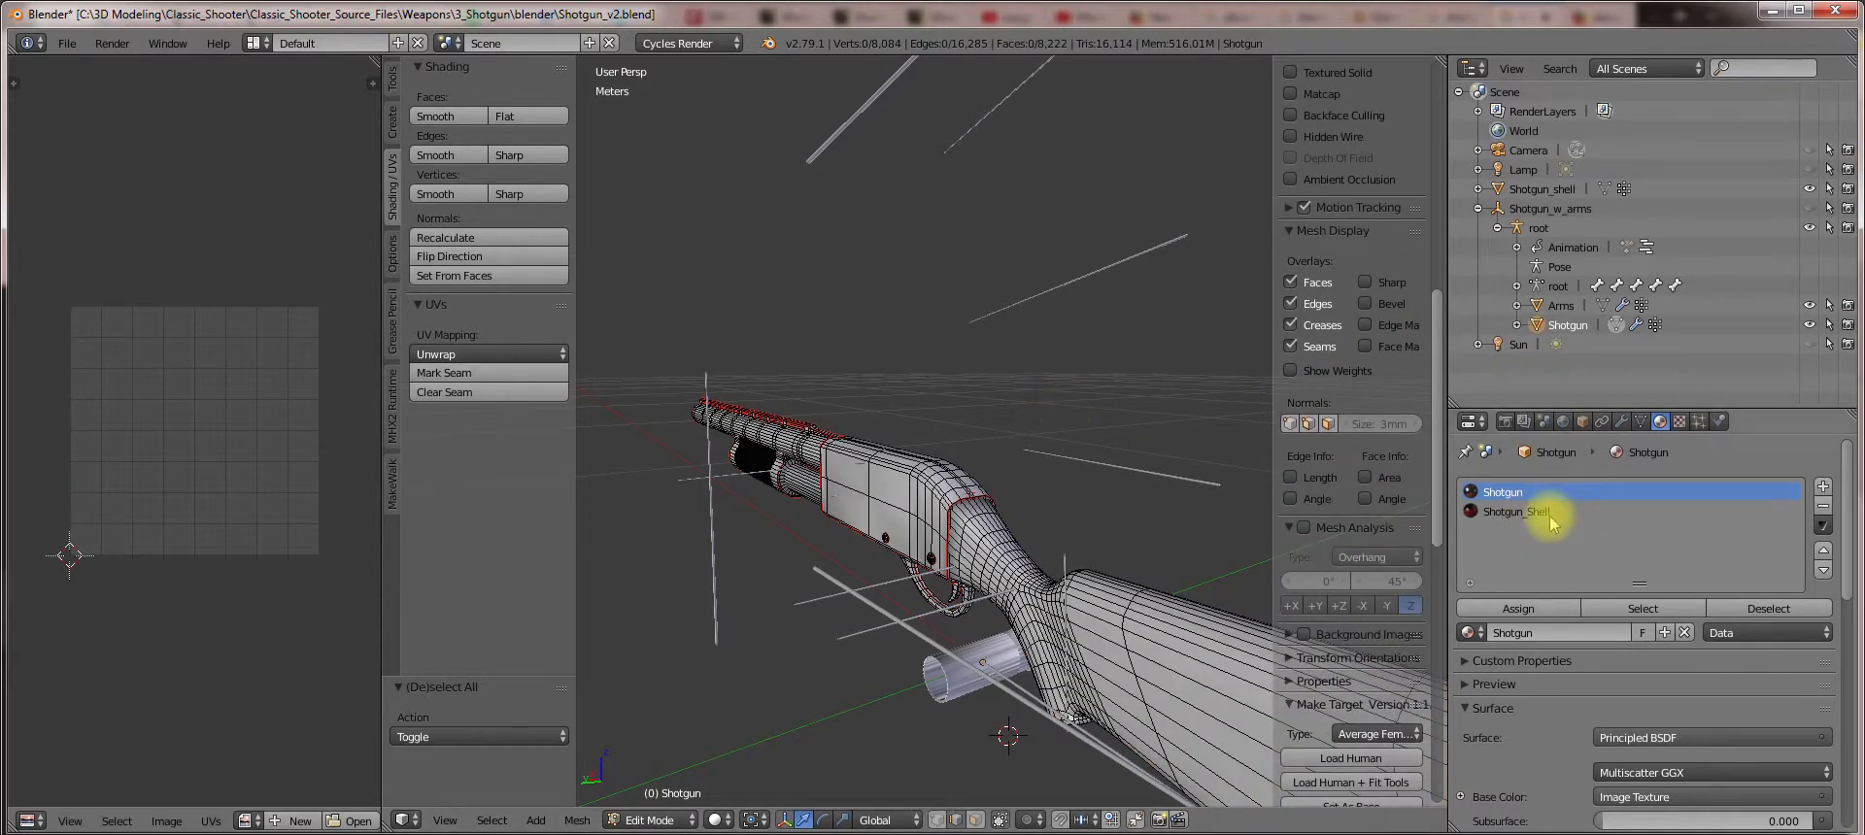
left_click(1515, 513)
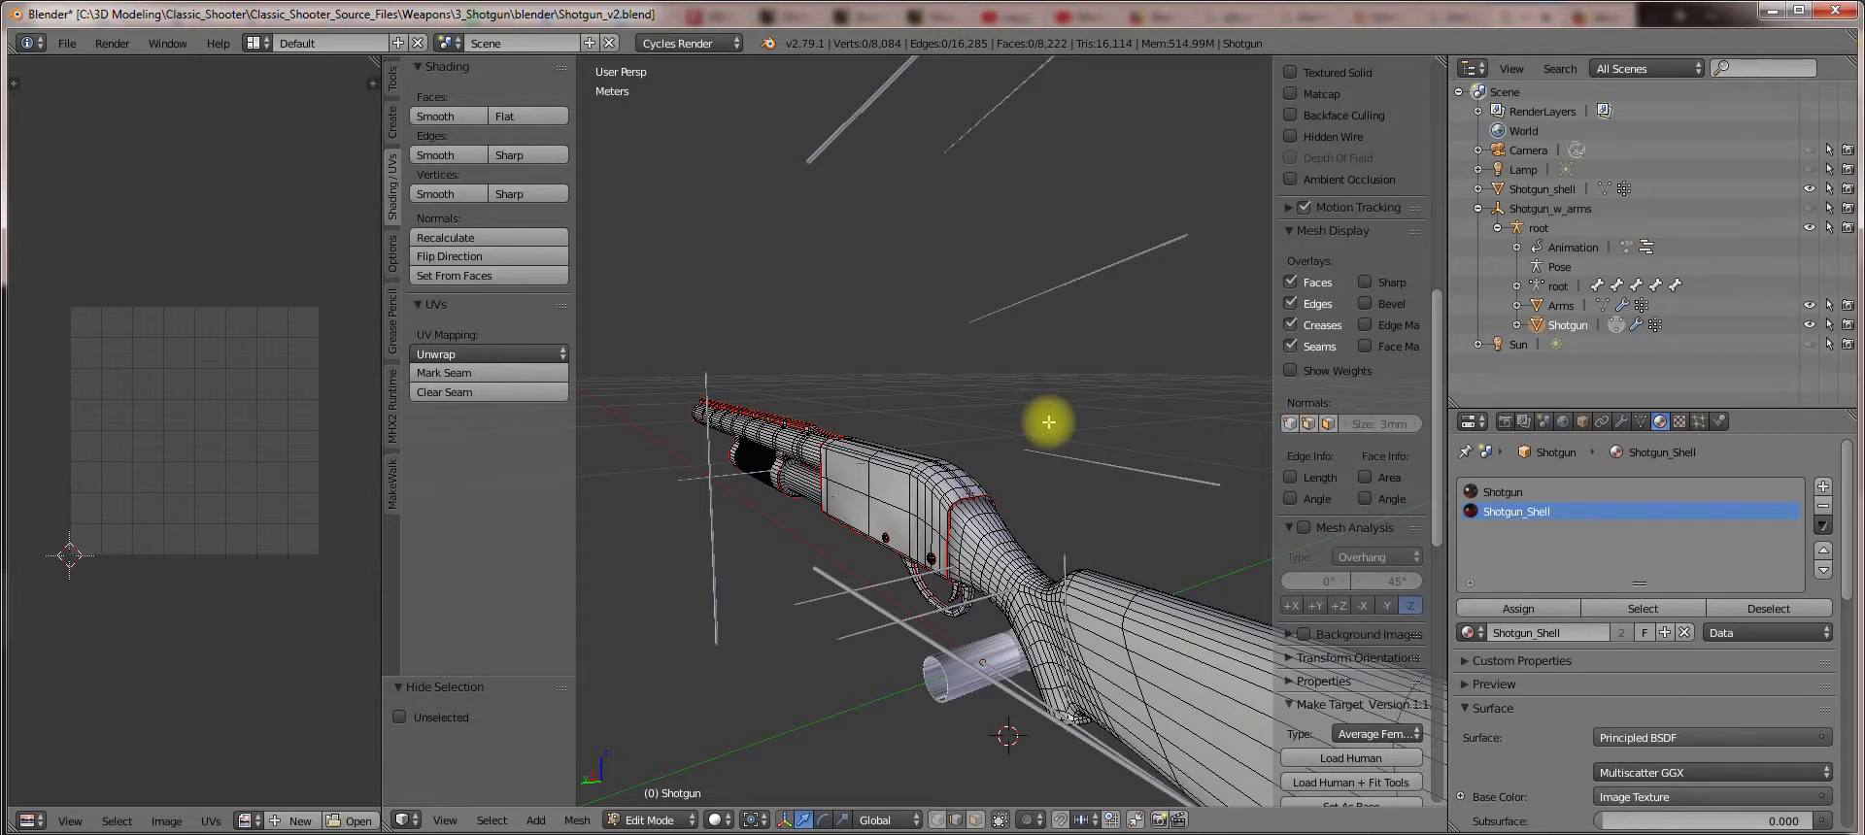
Select all visible mesh, unwrap it and pack the UV islands.
key("a")
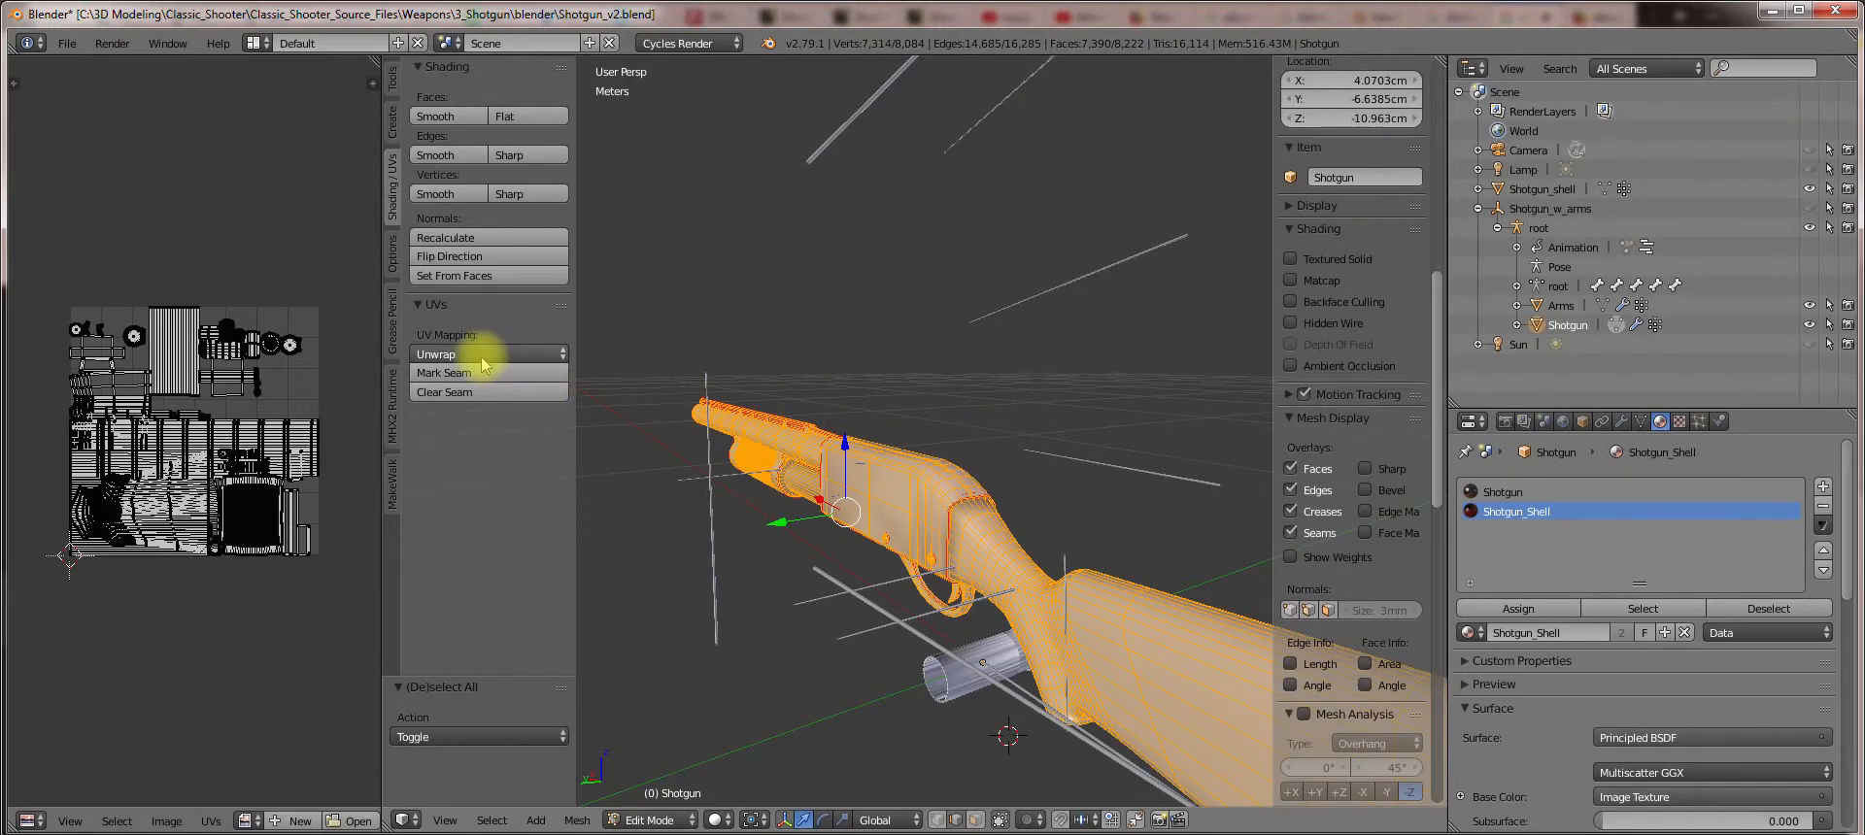
left_click(486, 354)
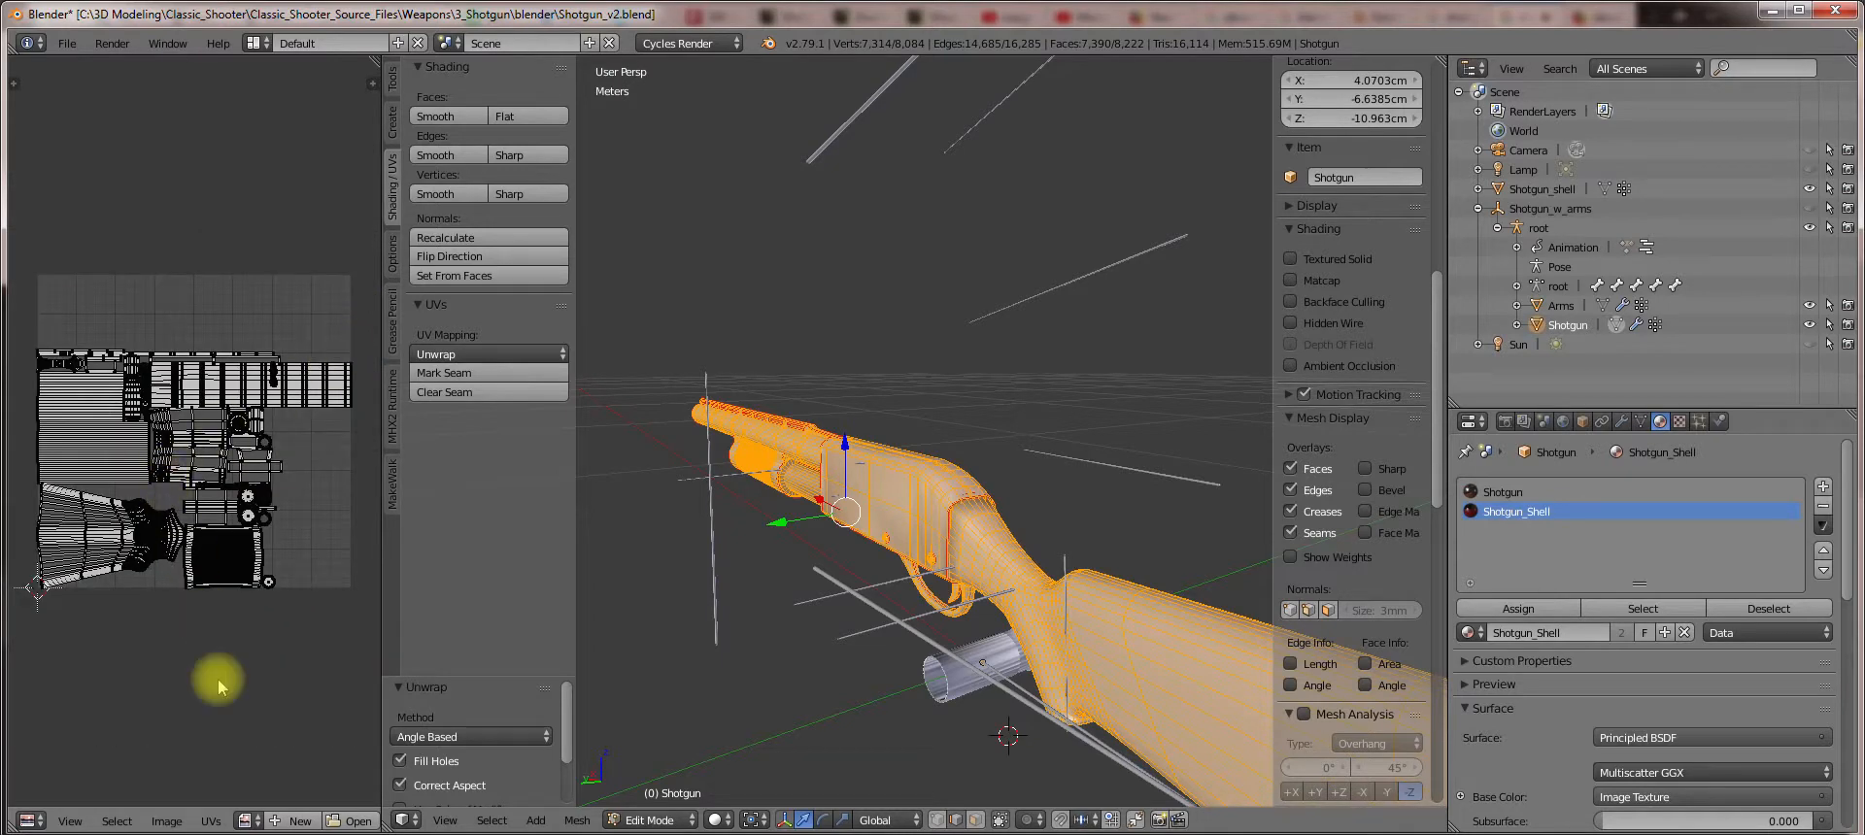
mouse_move(117, 822)
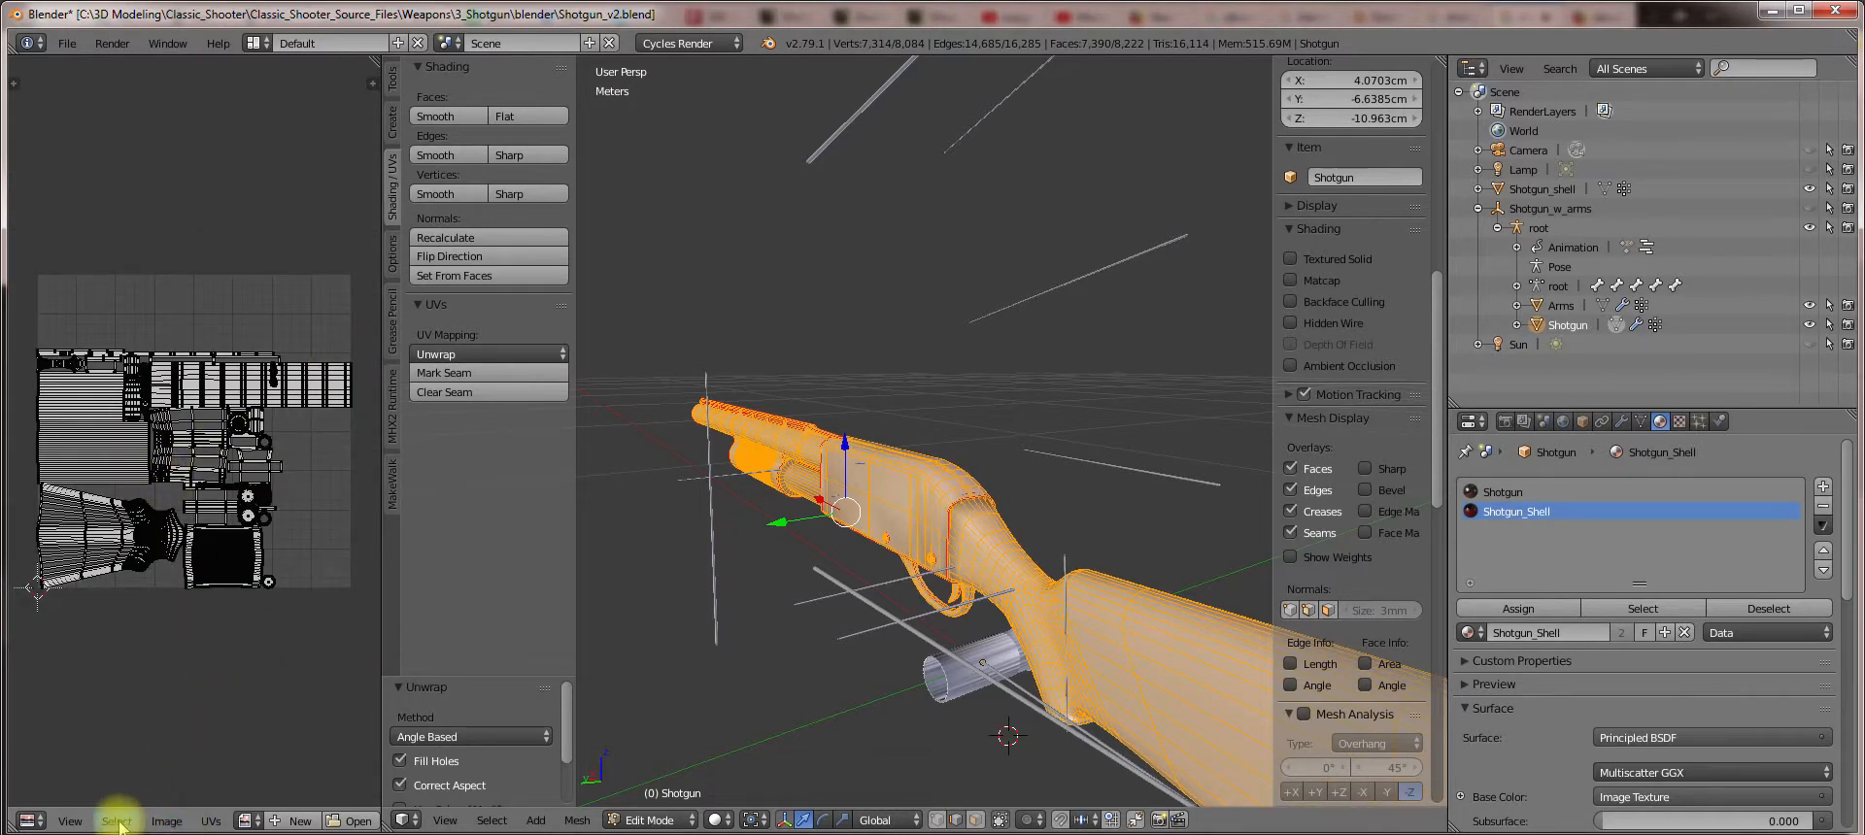
mouse_move(206, 821)
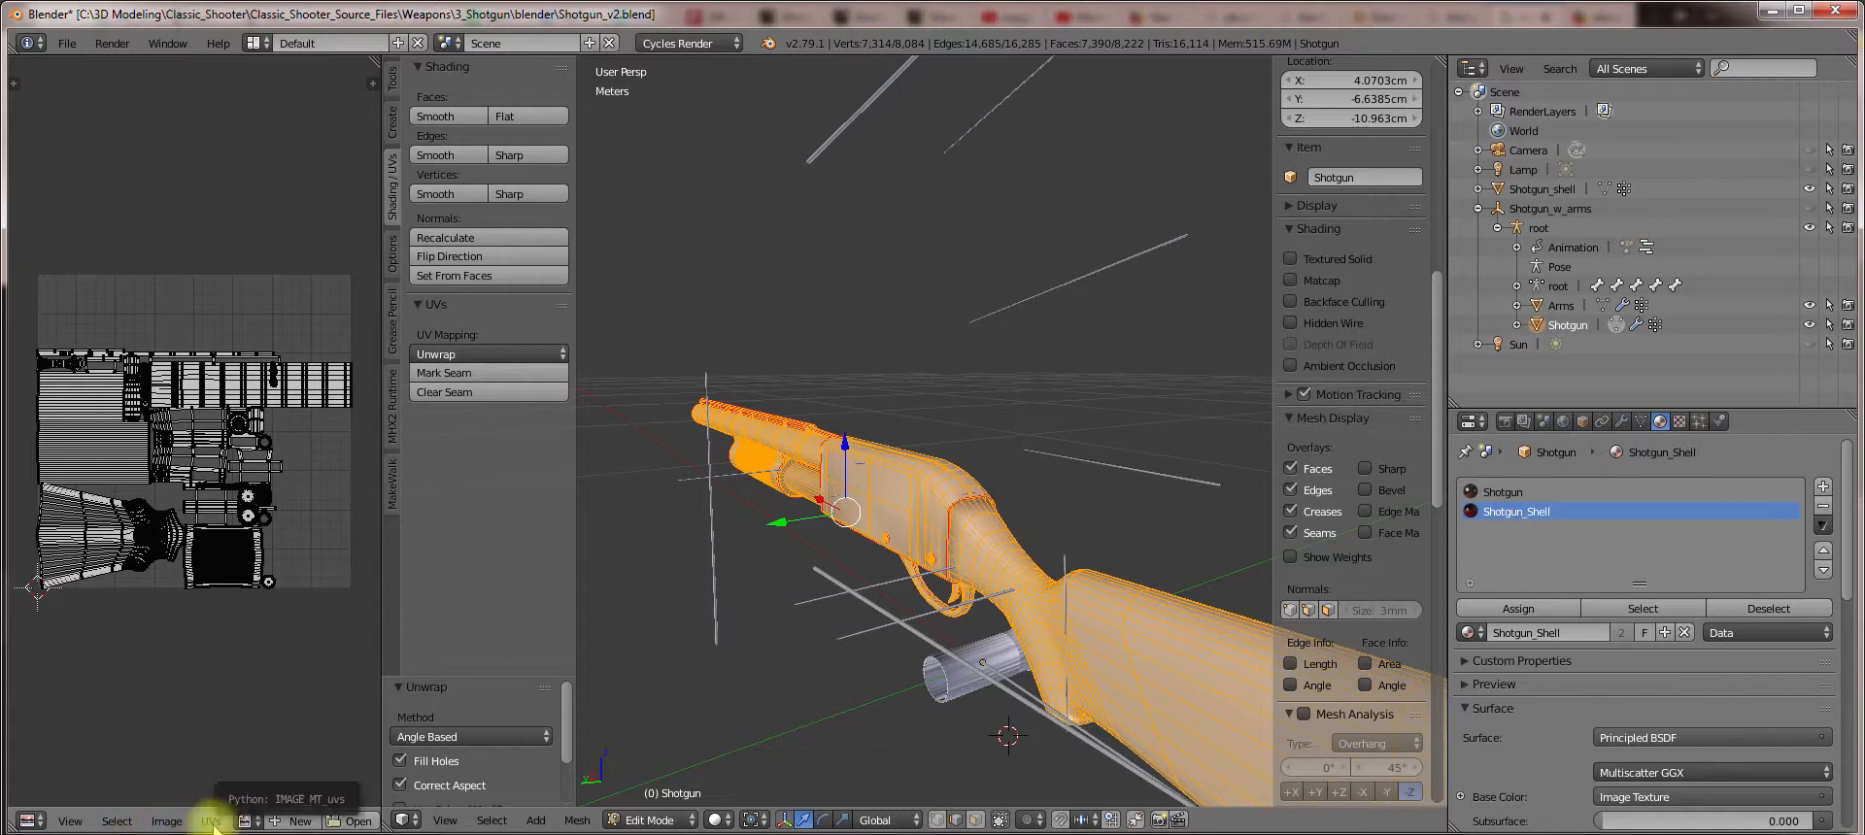
left_click(208, 821)
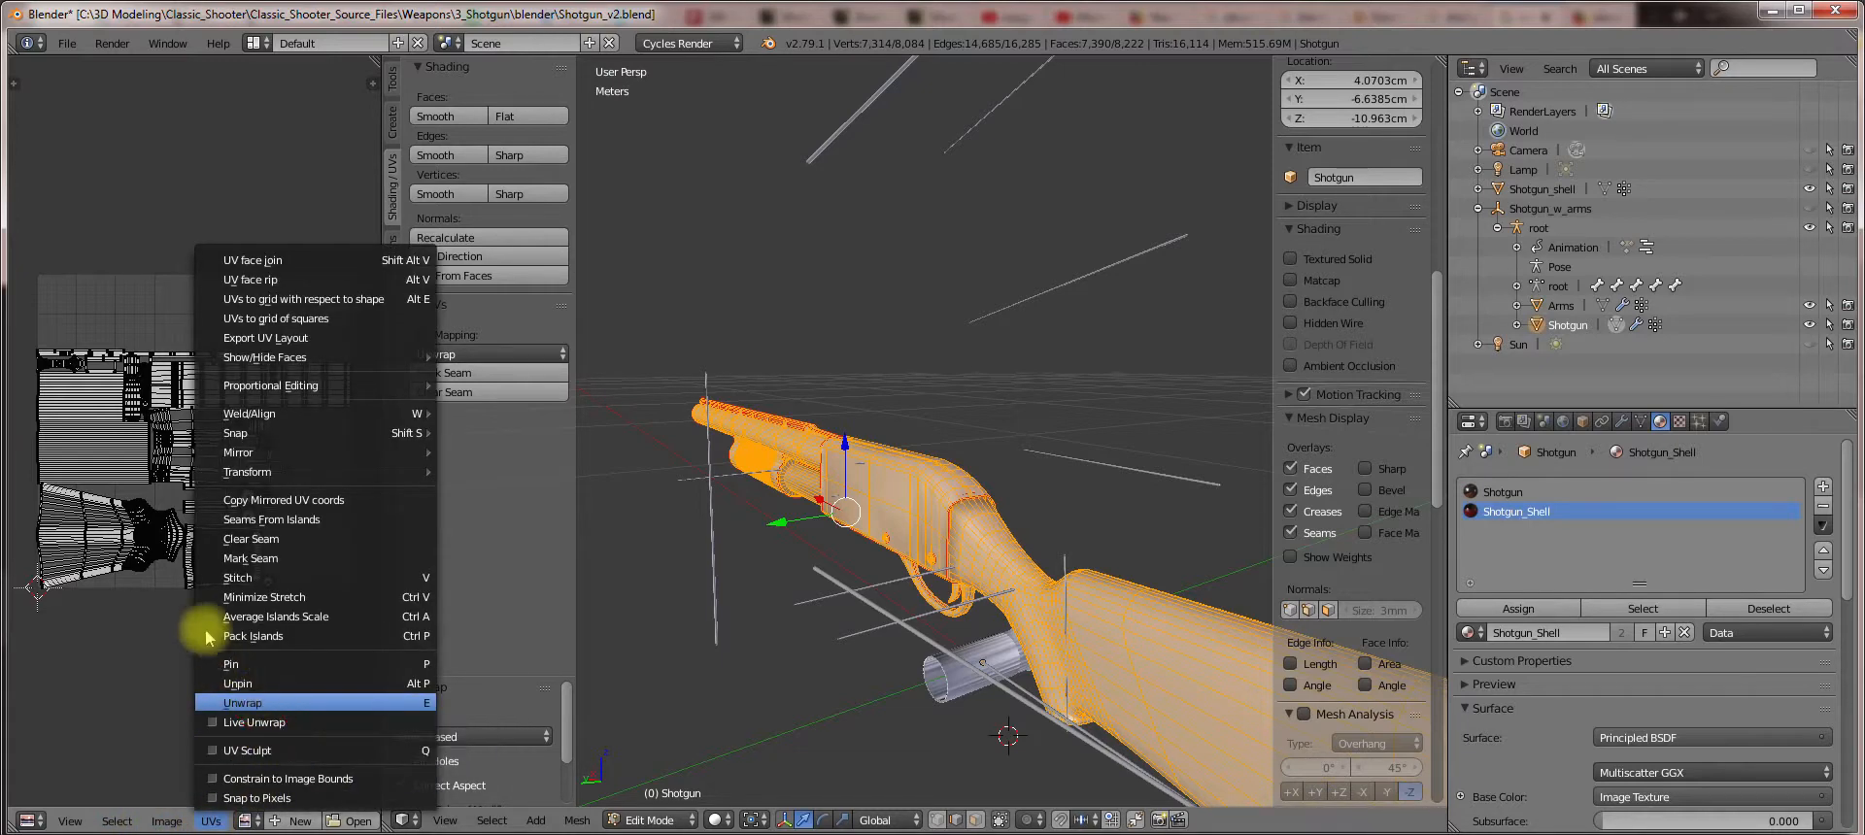
left_click(242, 703)
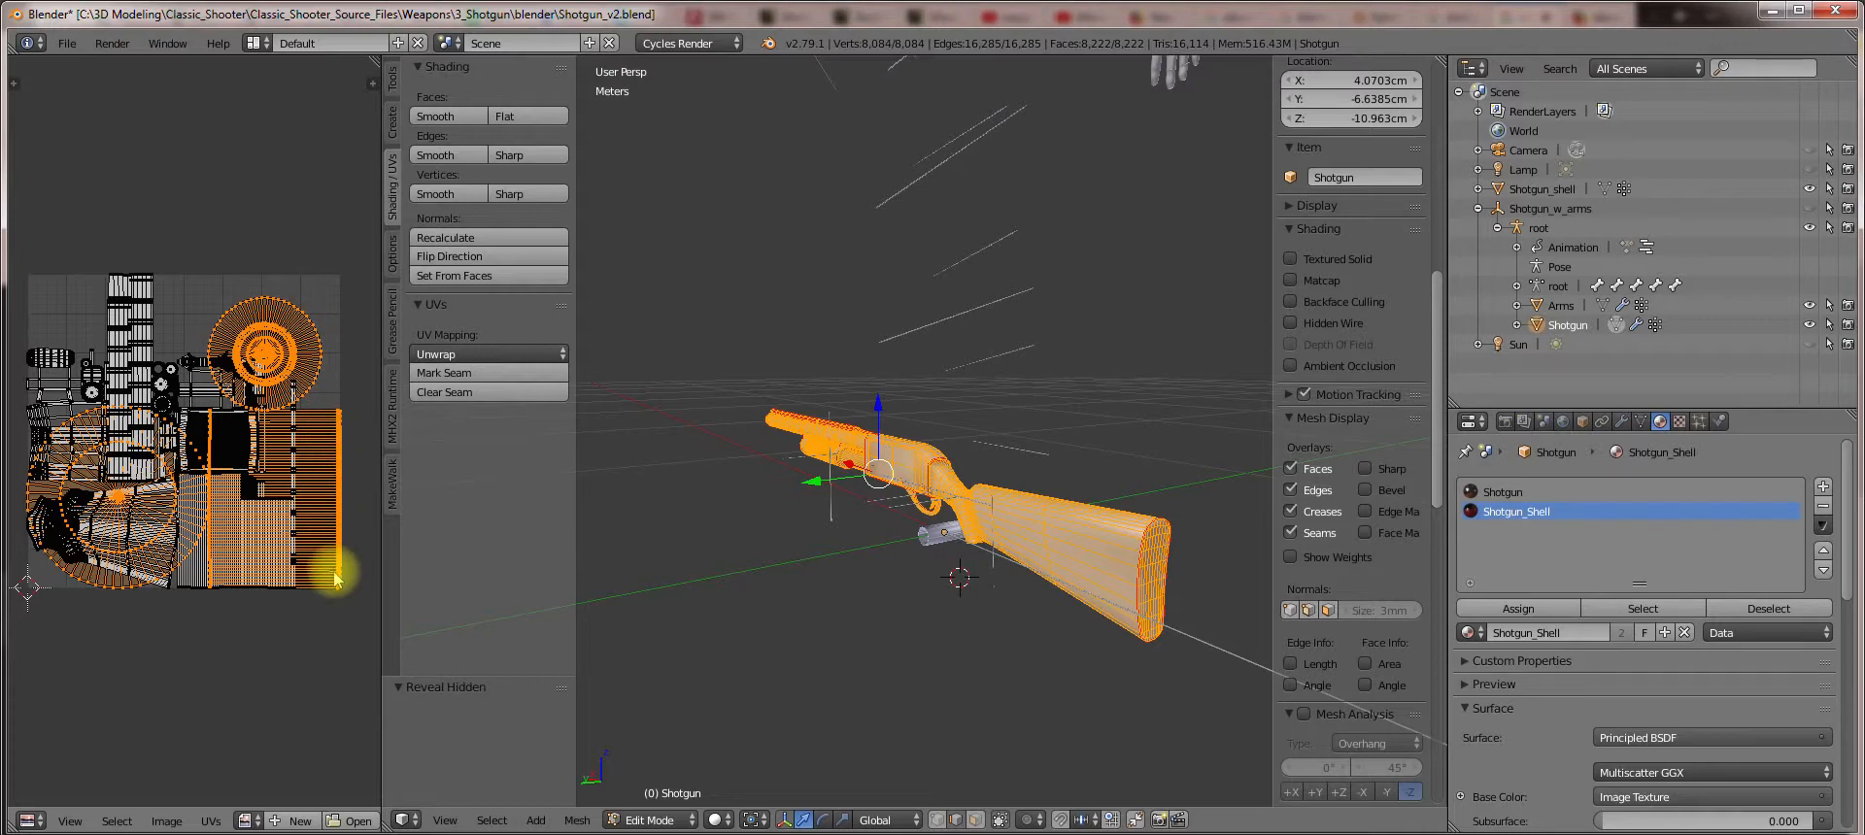
Reveal the hidden geometry to show the whole shotgun with arms.
key("Shift+D")
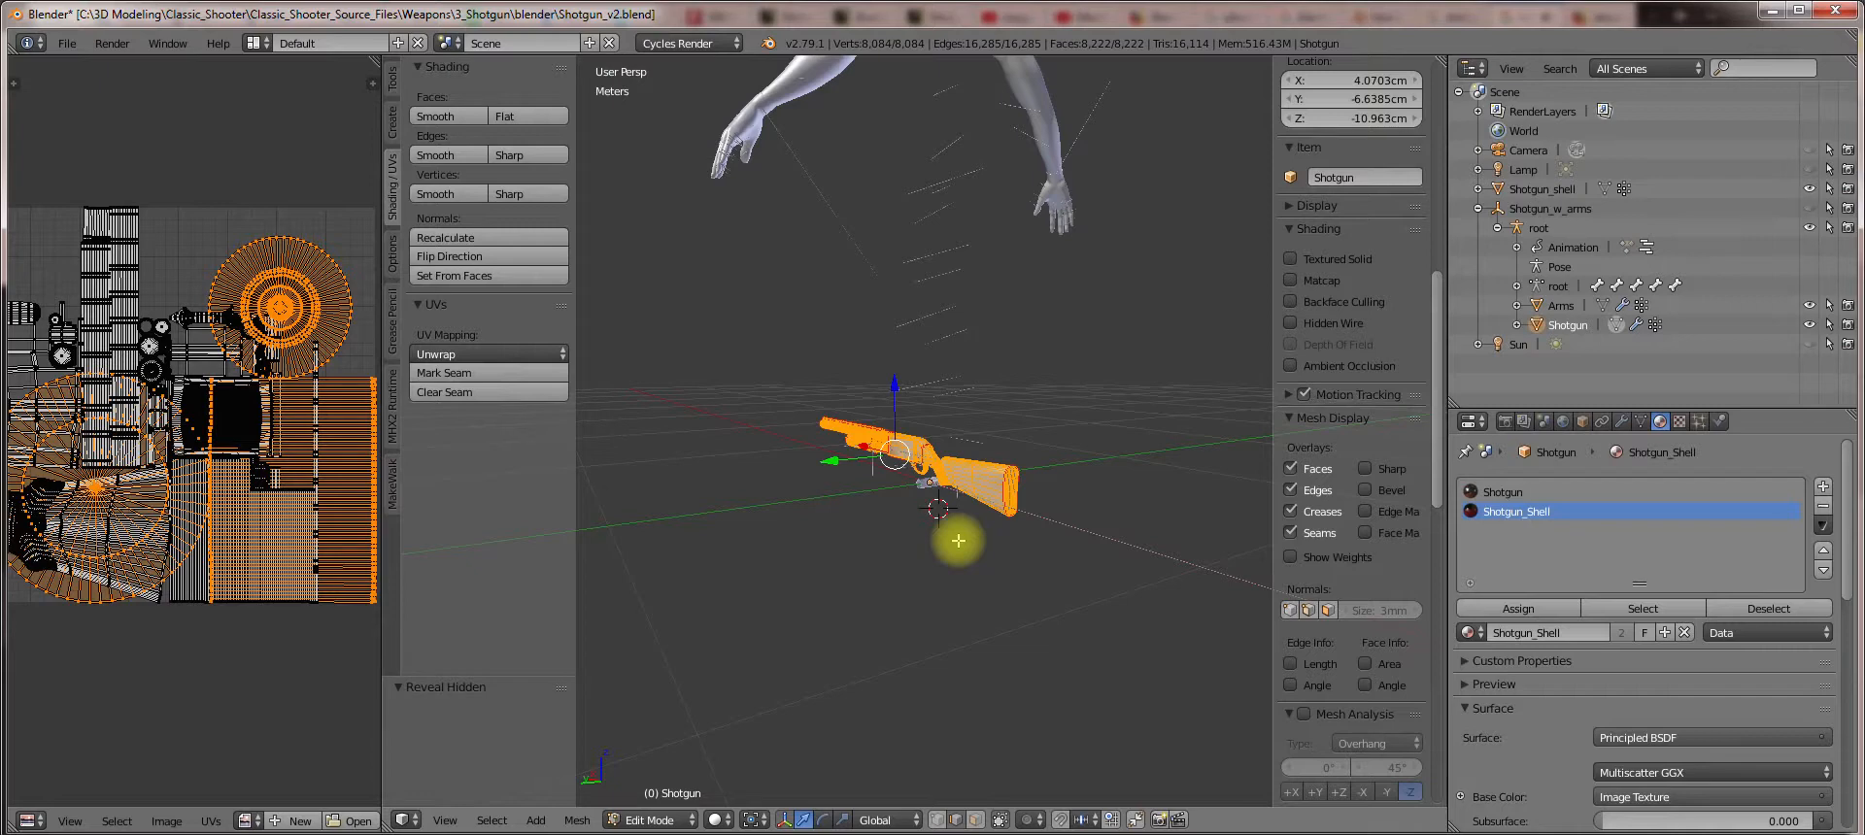
key("Shift+D")
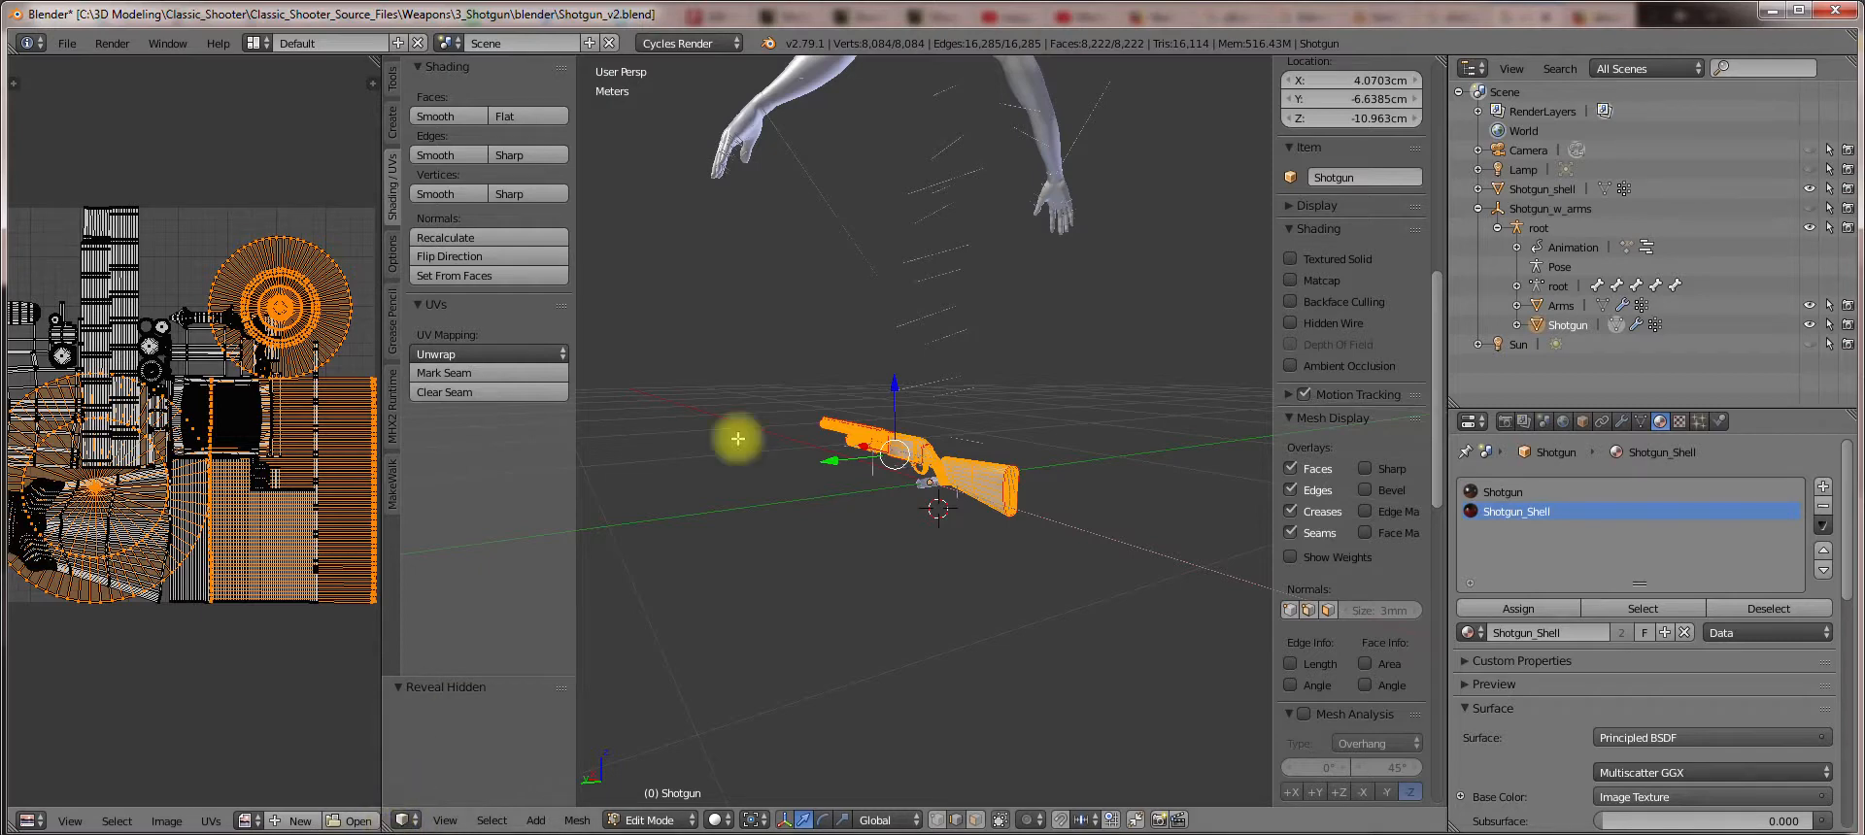
Leave edit mode, switch the viewport to textured shading and save the file.
key("Tab")
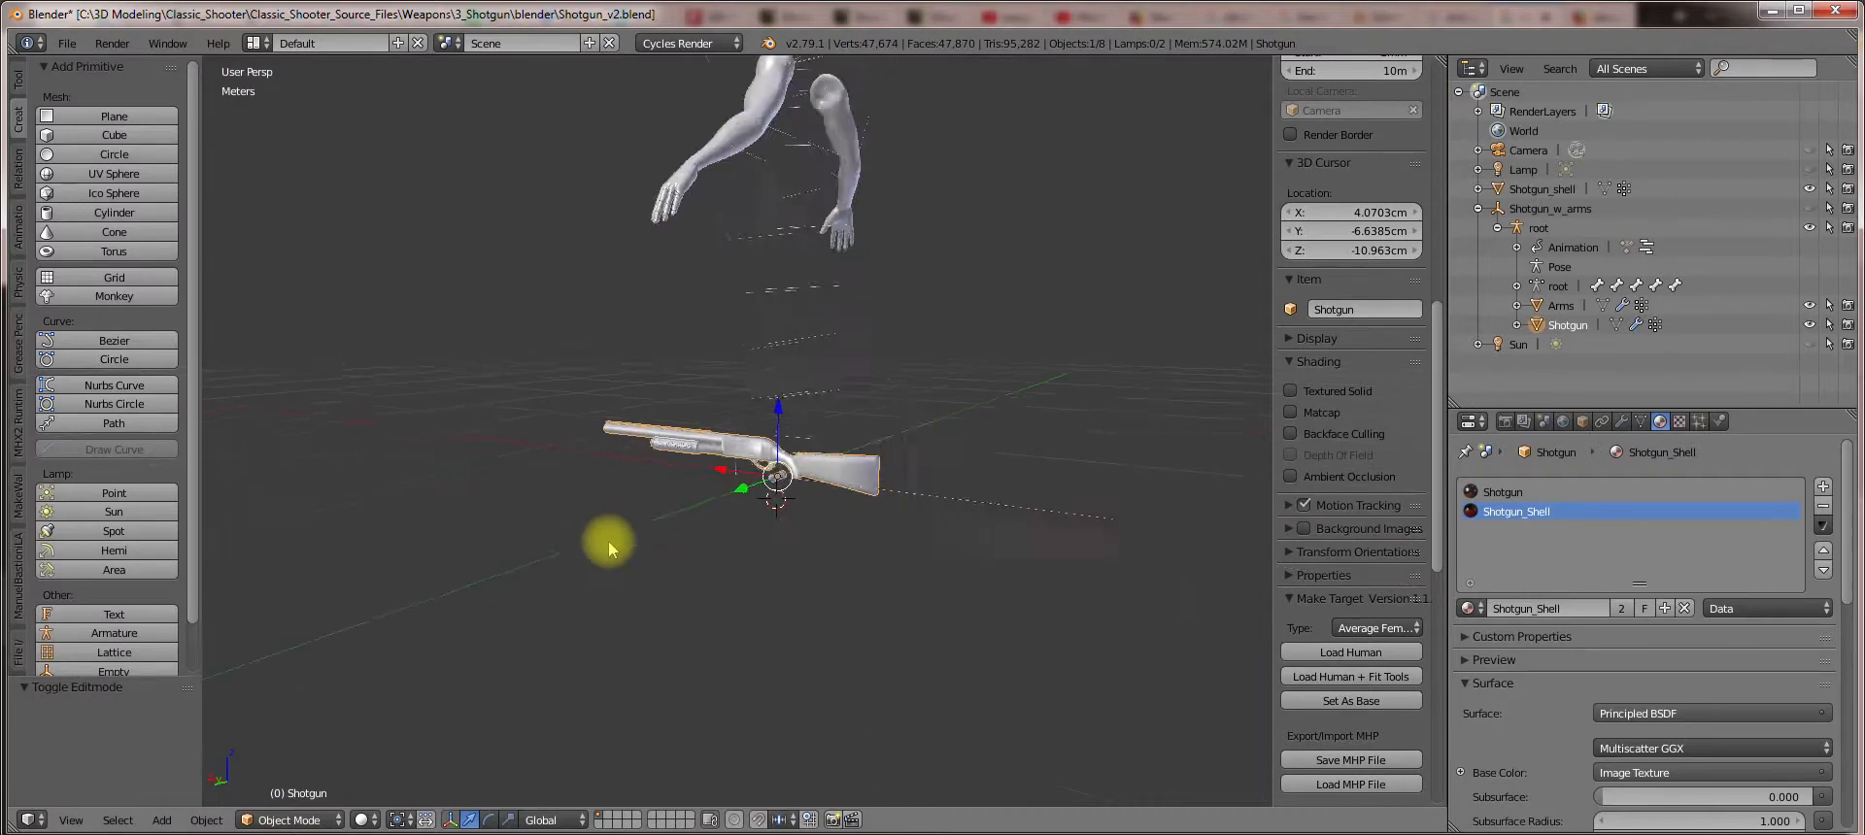
key("z")
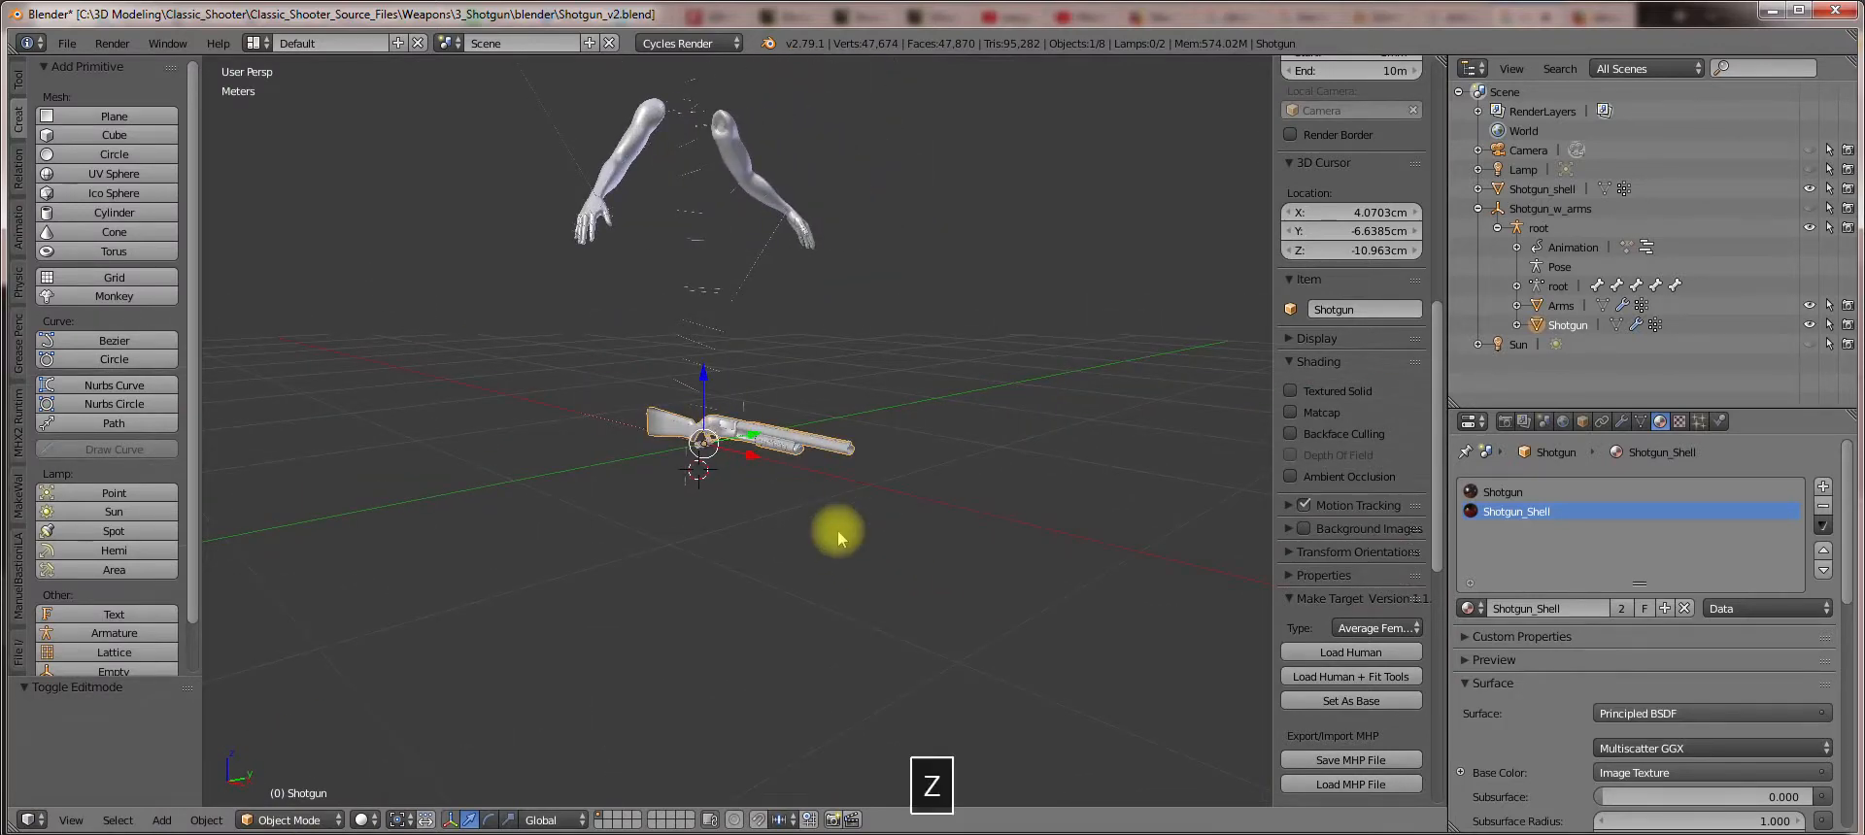
key("Z")
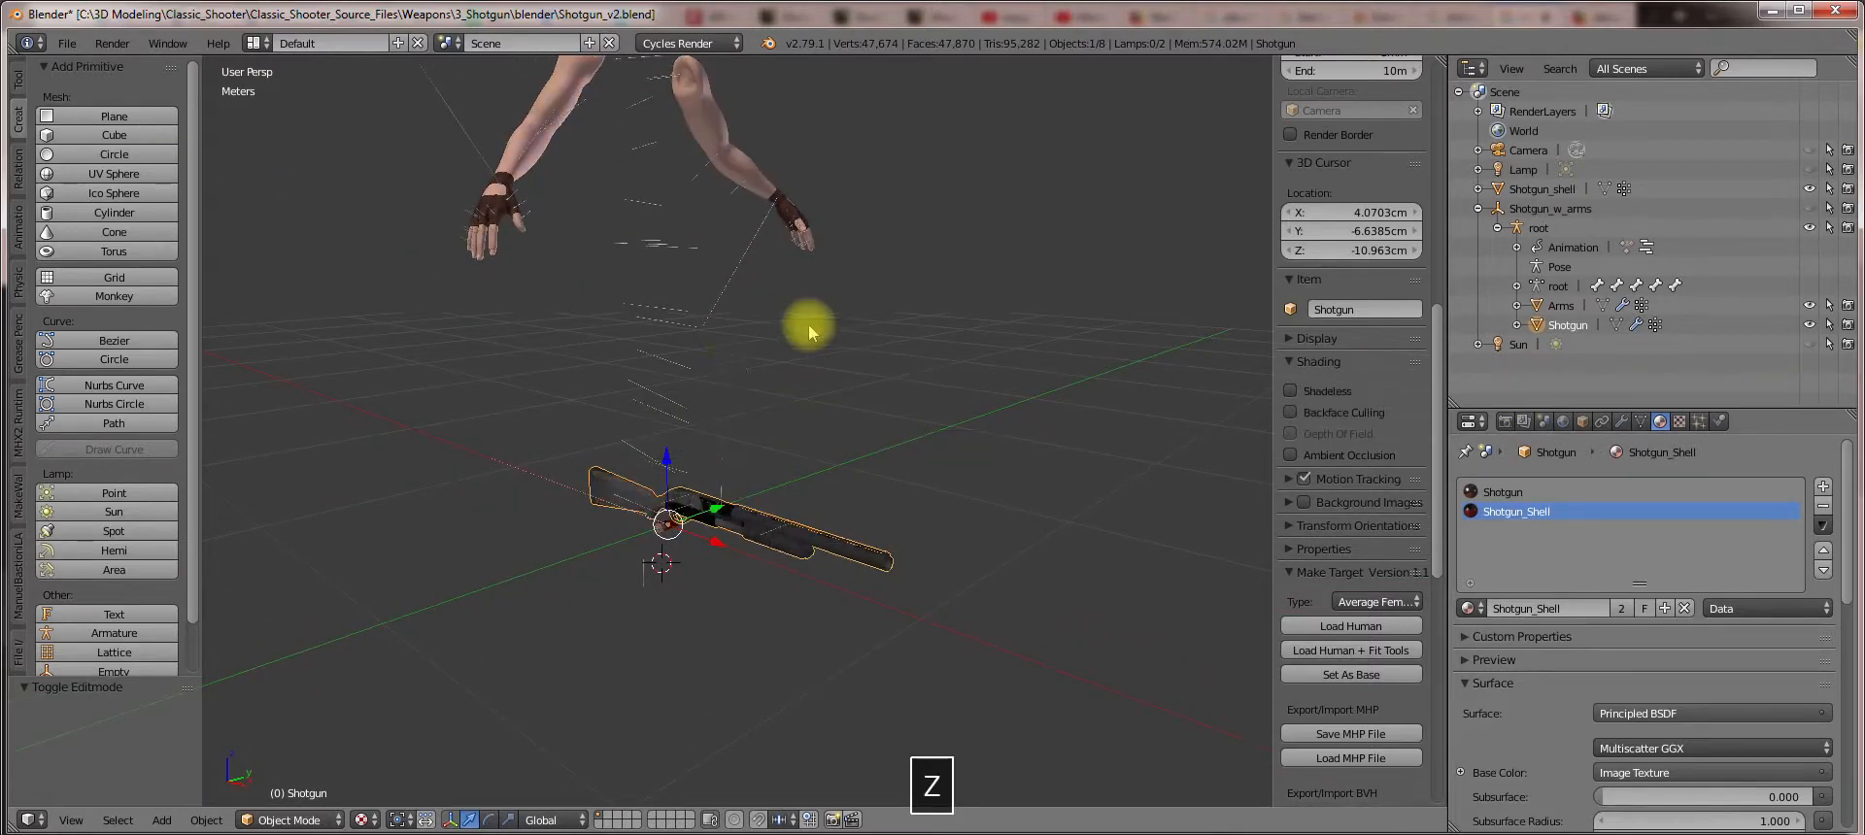
left_click(66, 43)
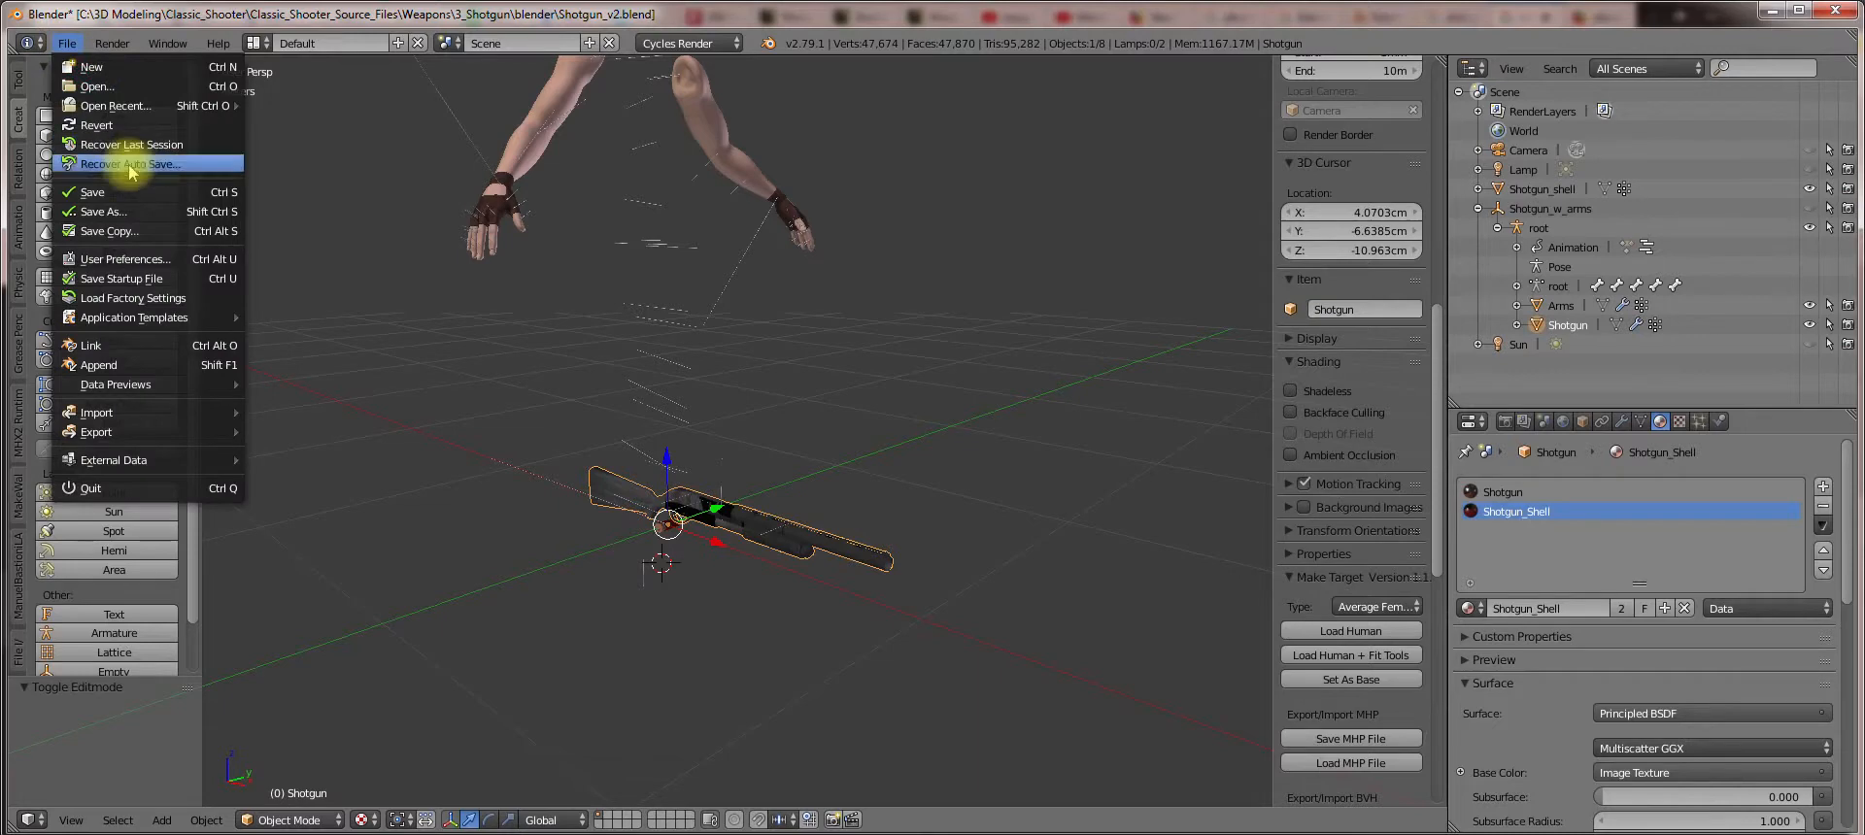
mouse_move(101, 193)
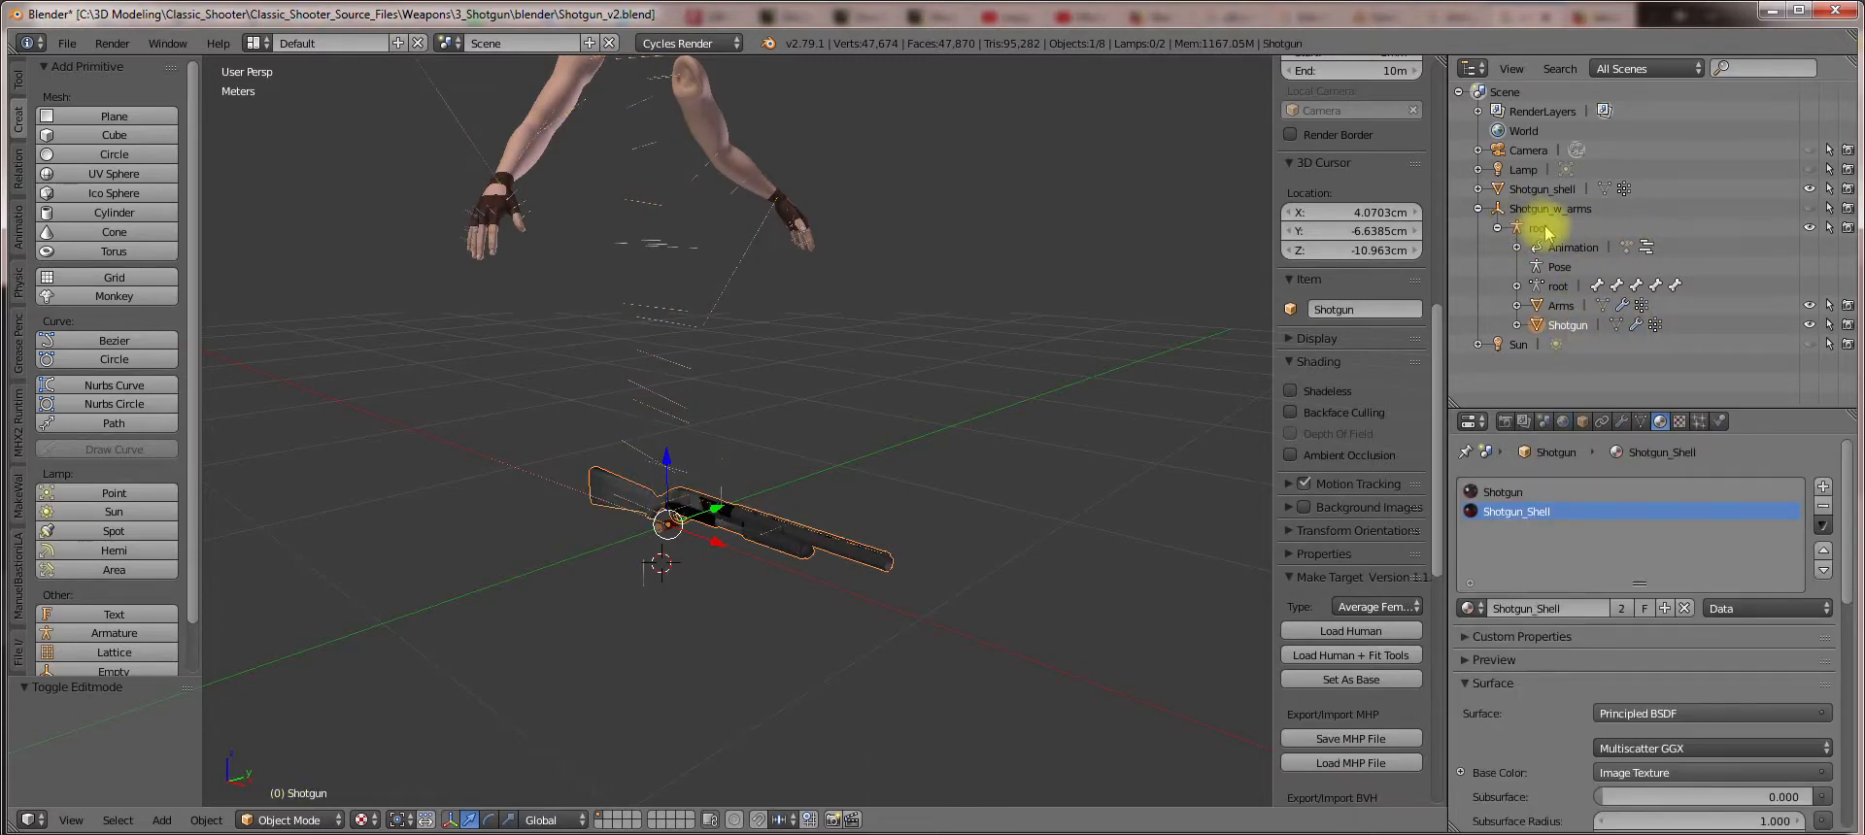
Add the arms rig root to the selection and start an FBX export named Shotgun_v2.fbx.
left_click(1535, 228)
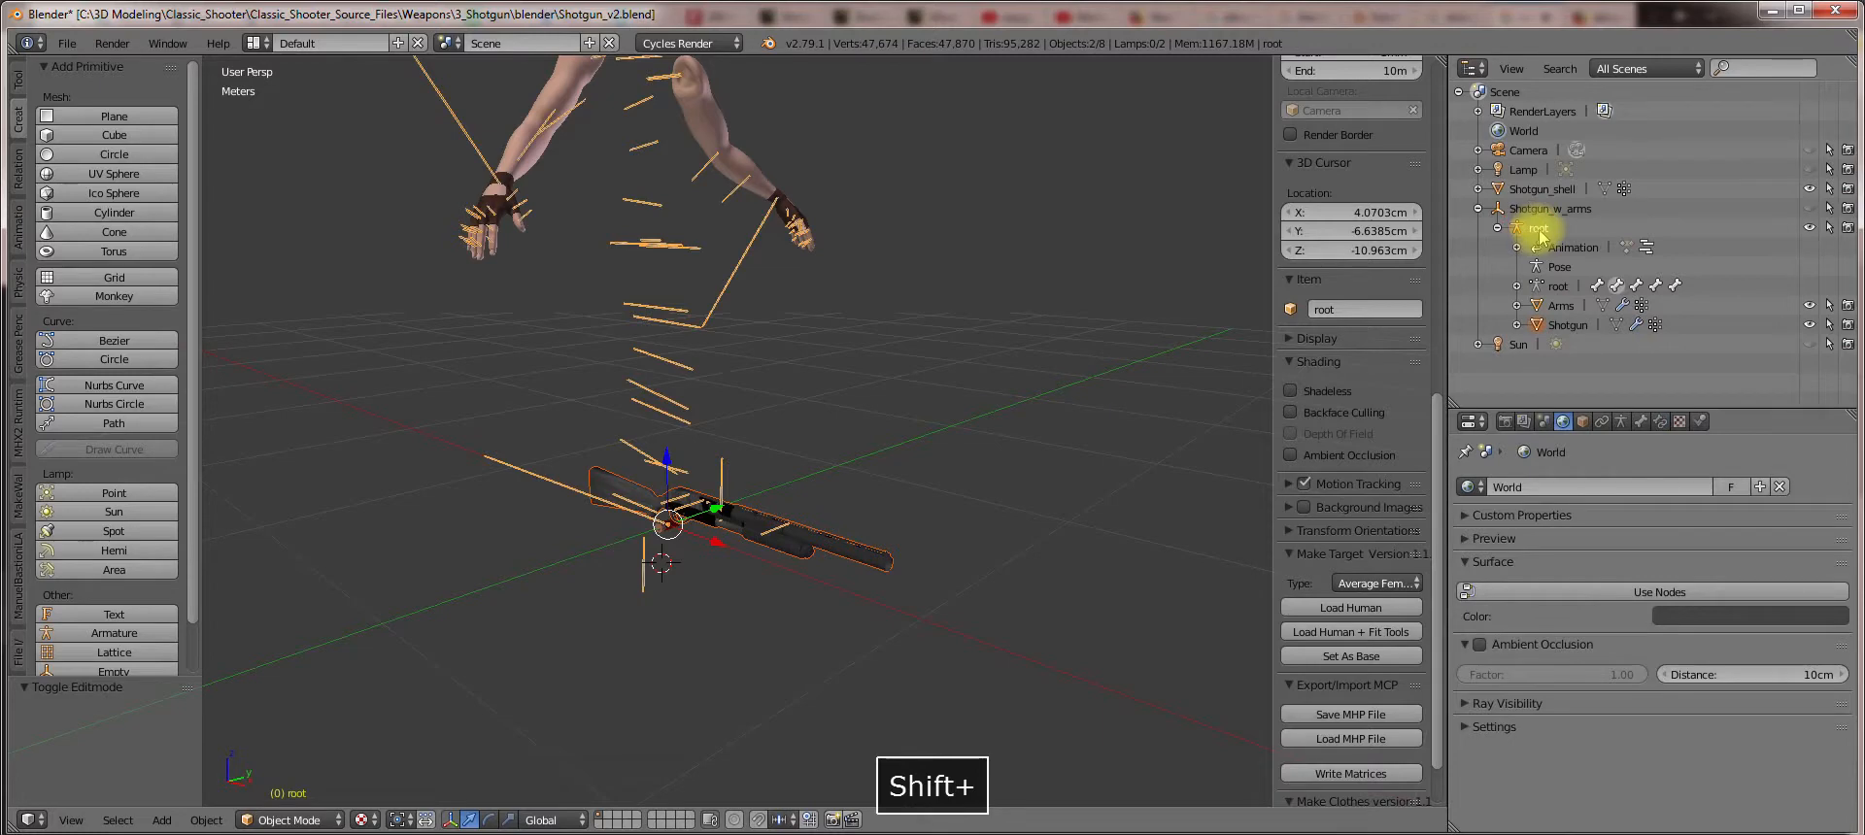
left_click(66, 43)
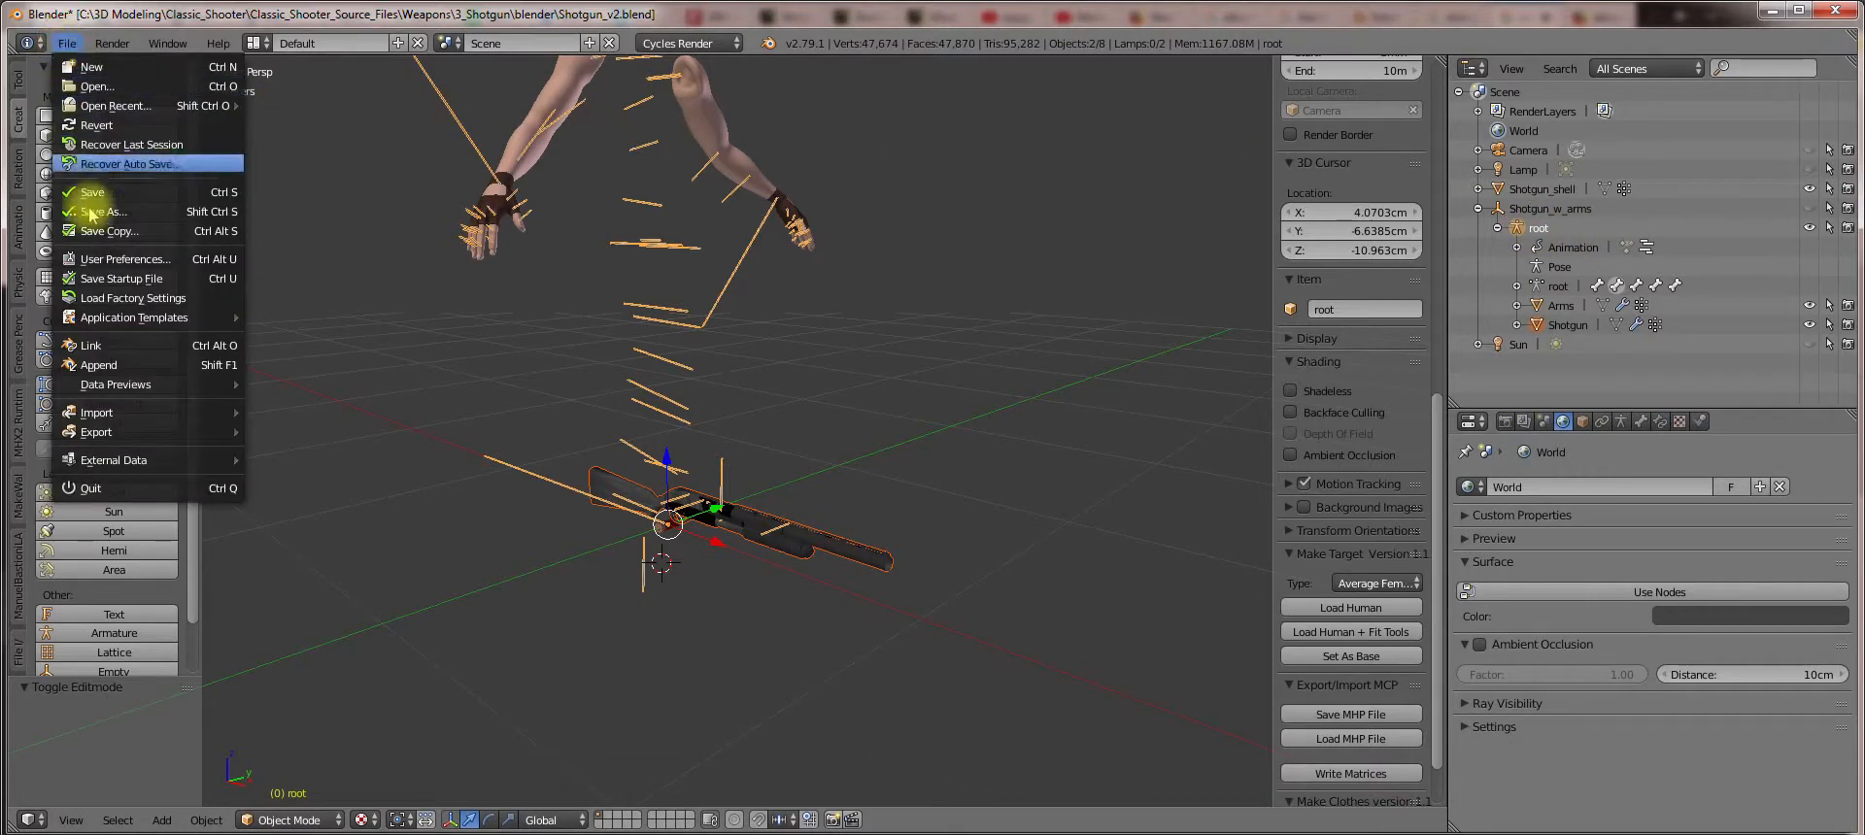
mouse_move(98, 431)
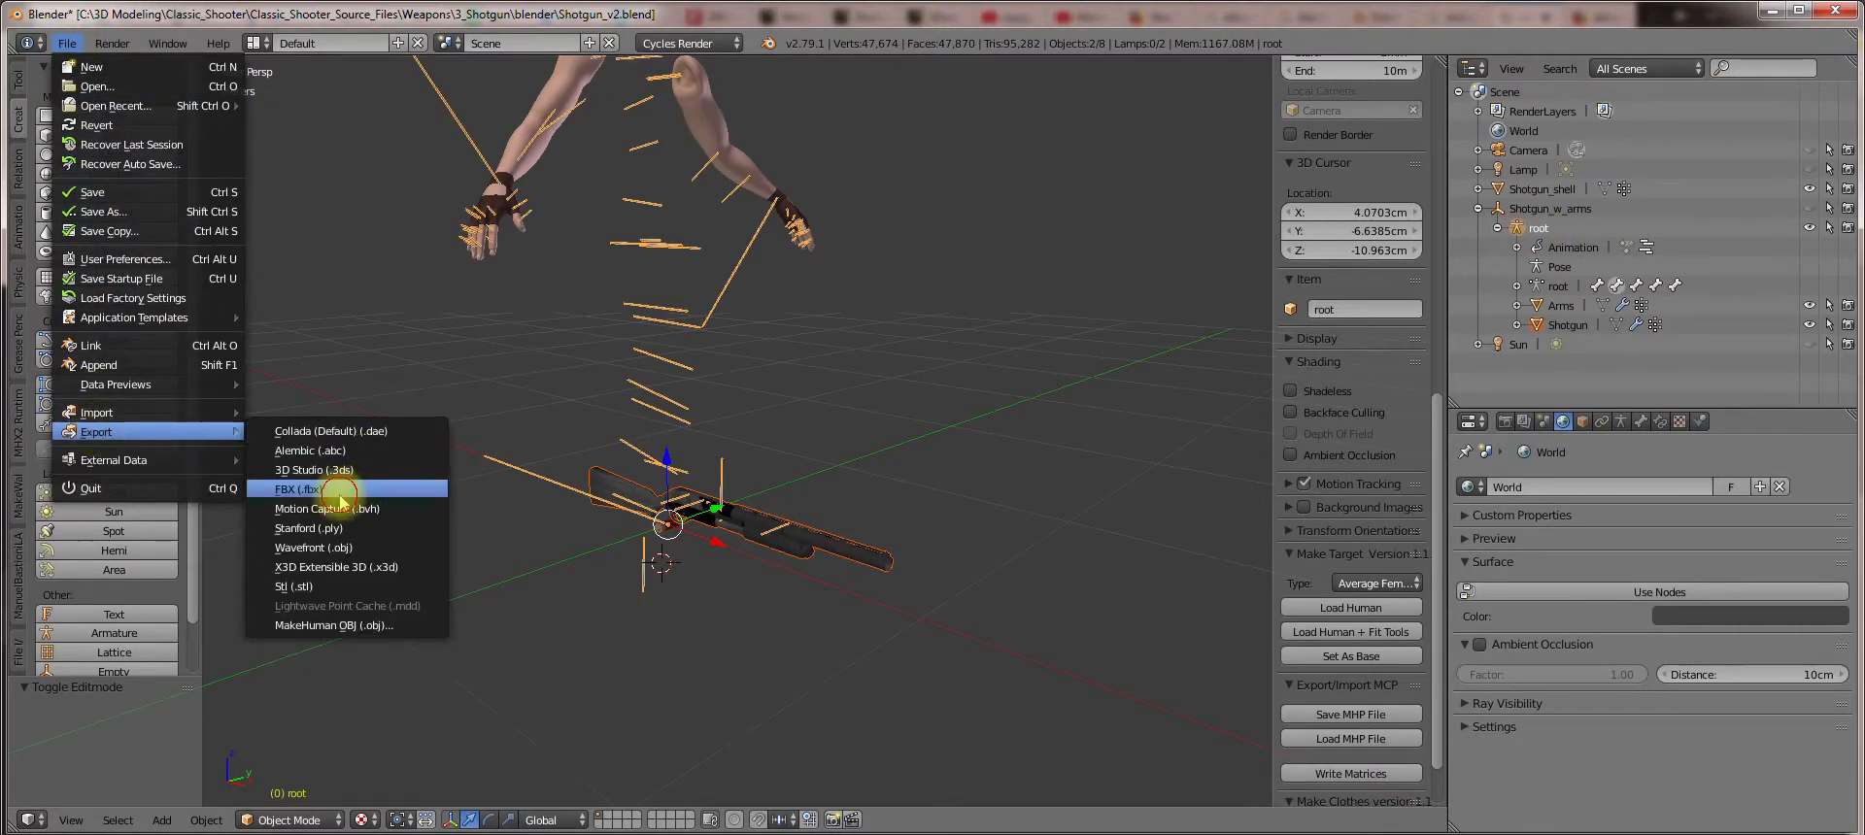
left_click(299, 489)
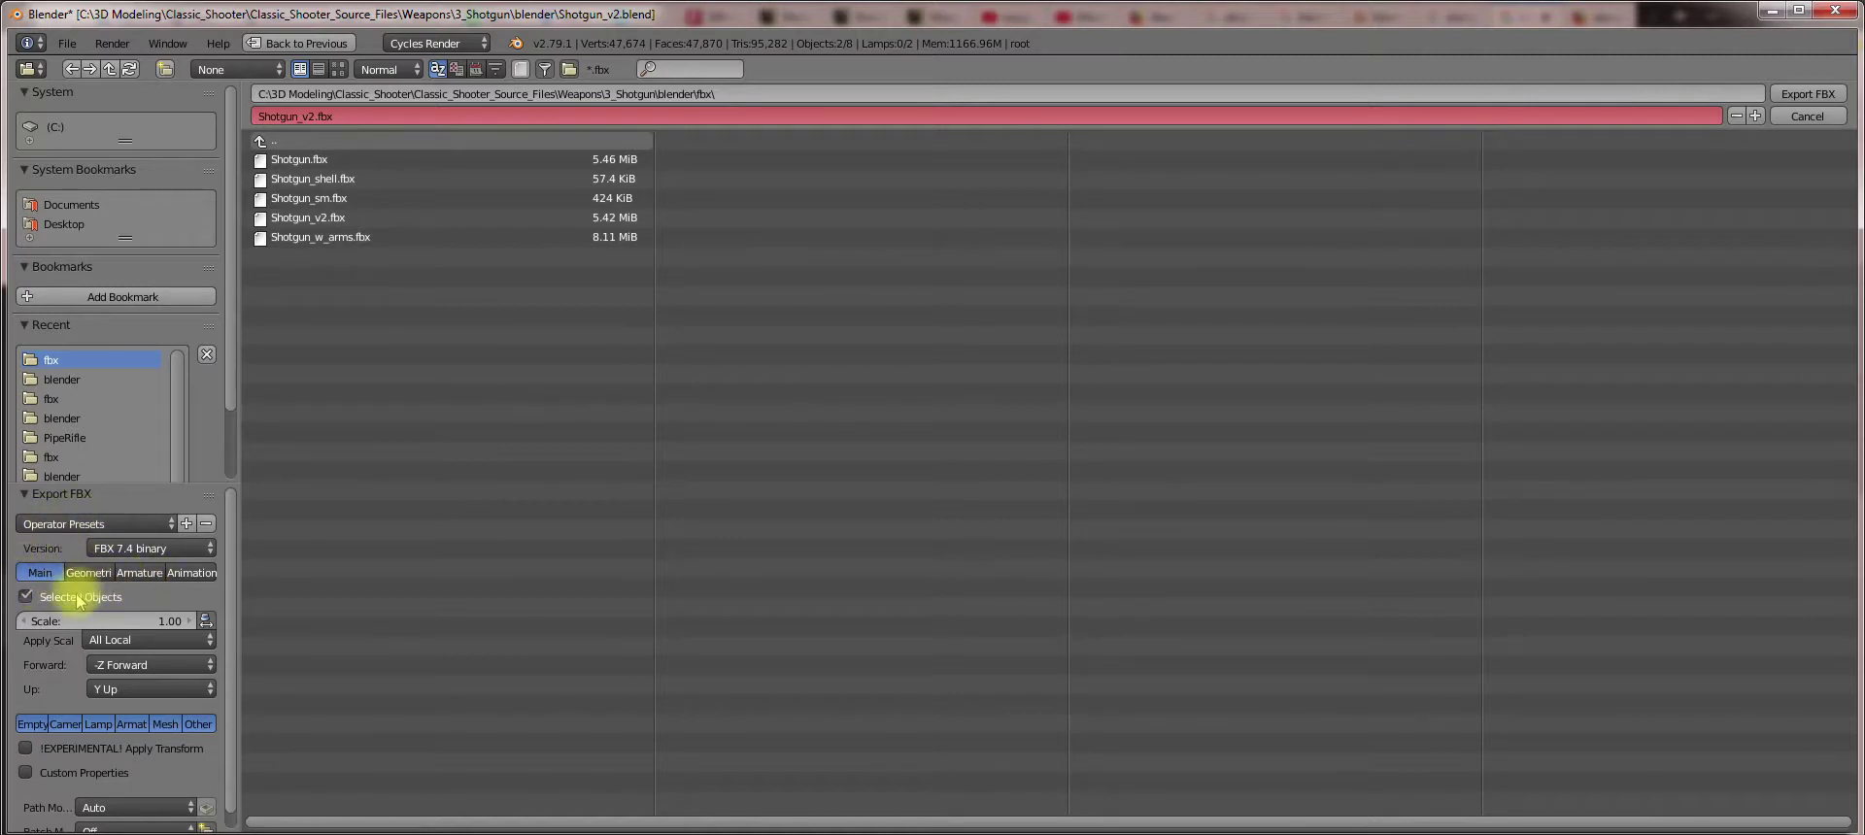
left_click(94, 524)
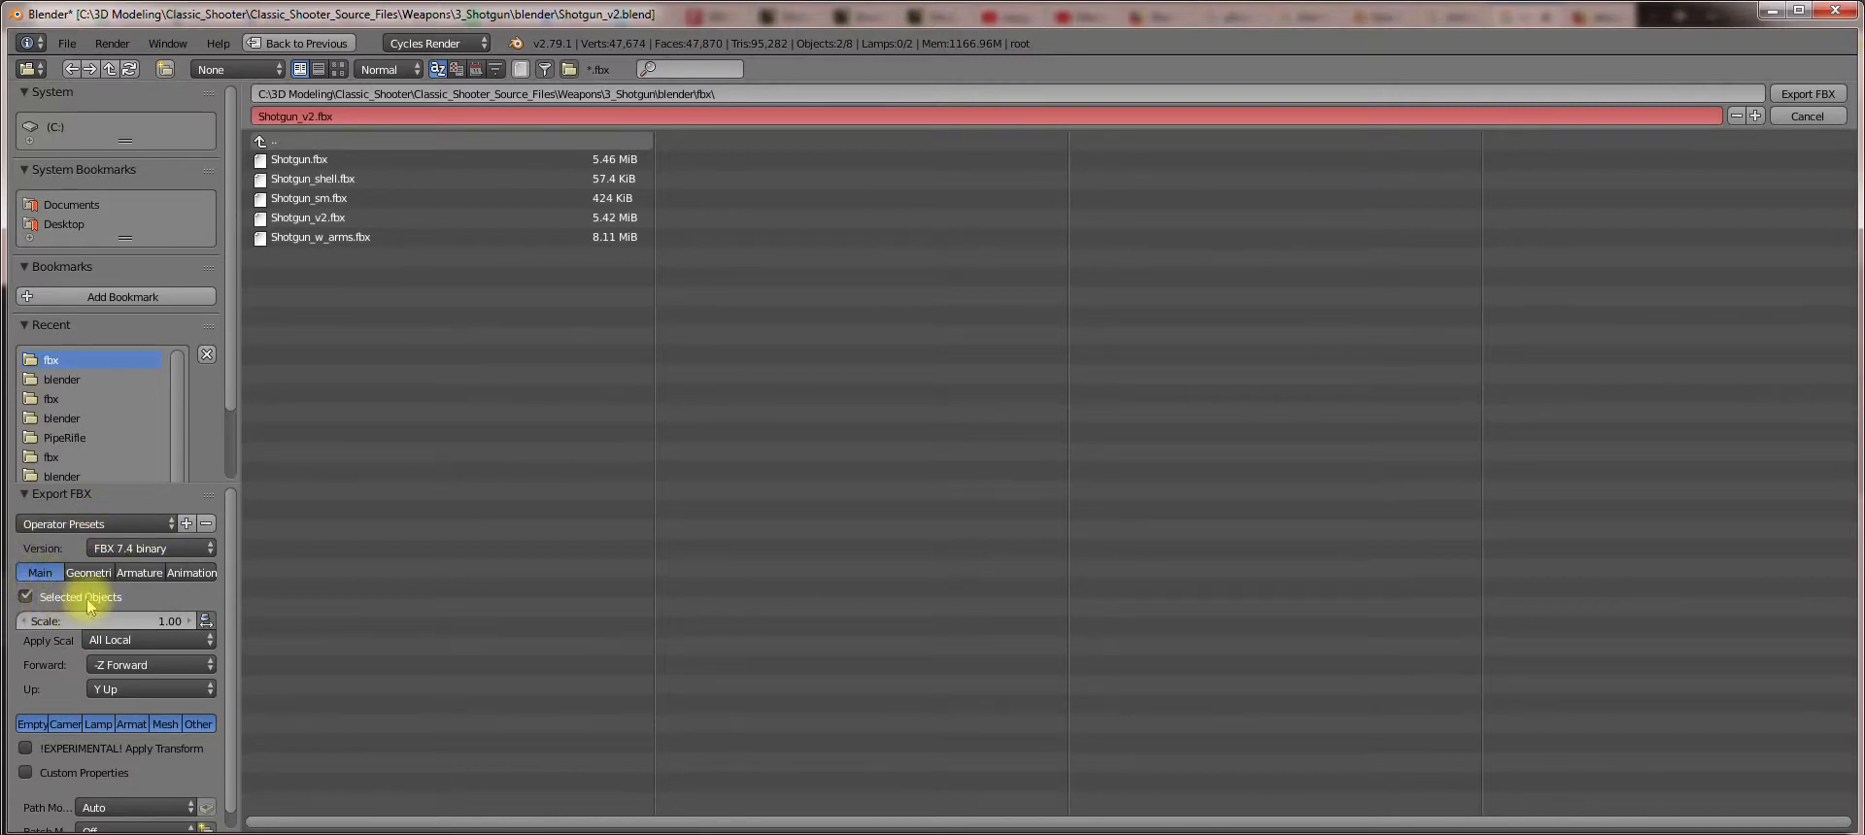
left_click(89, 573)
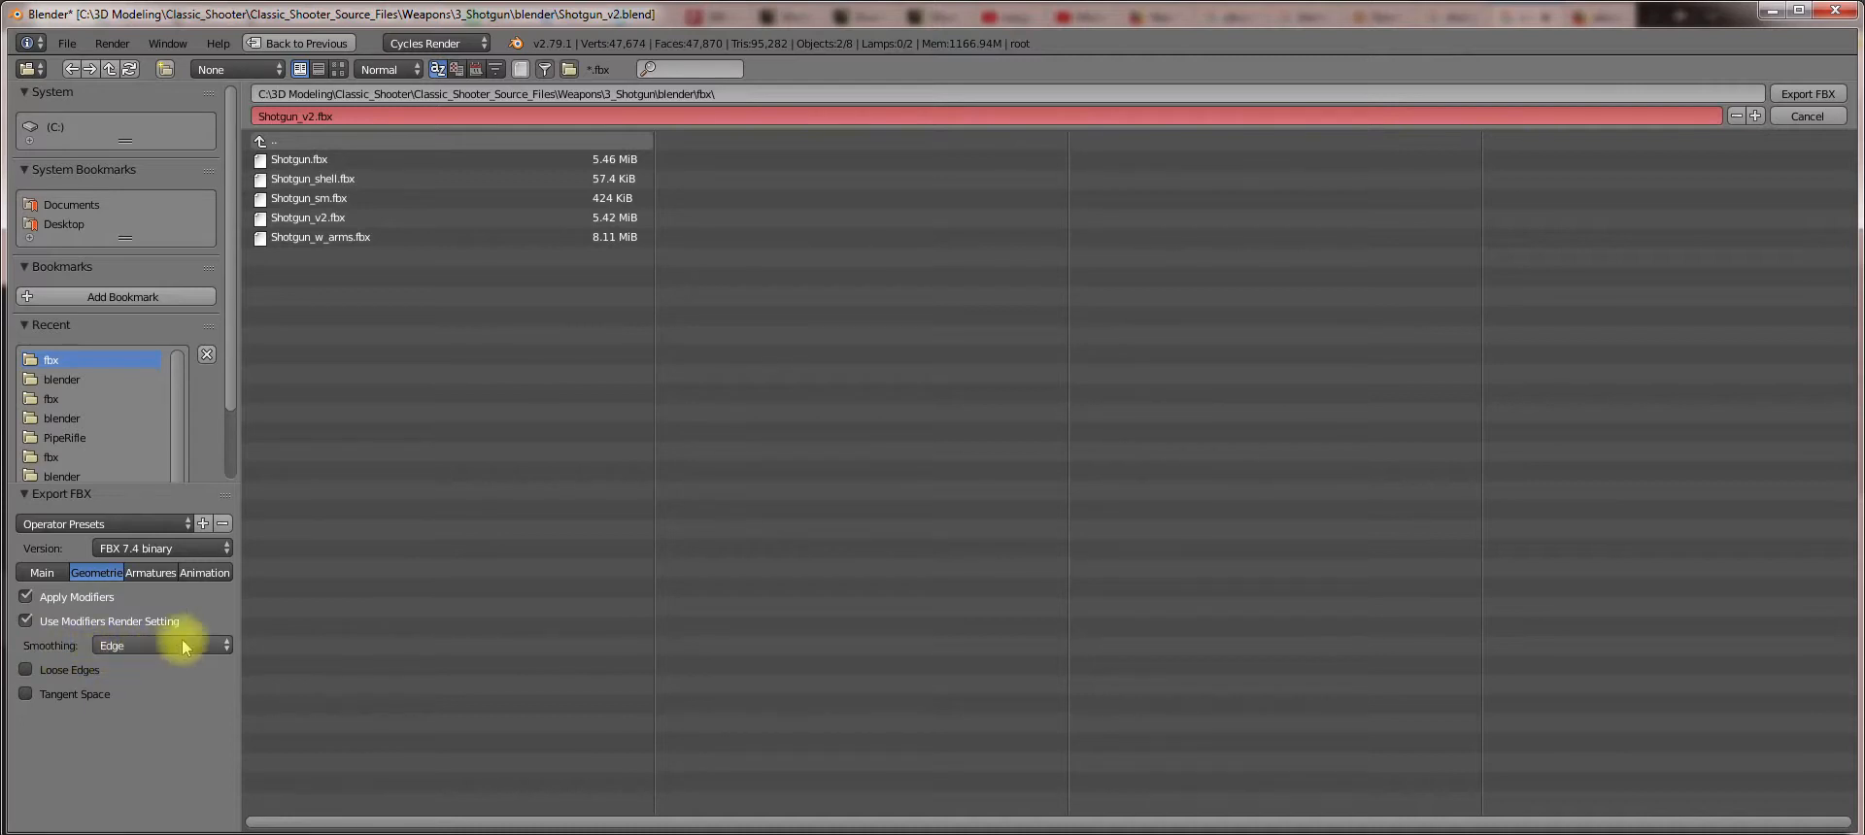
left_click(150, 573)
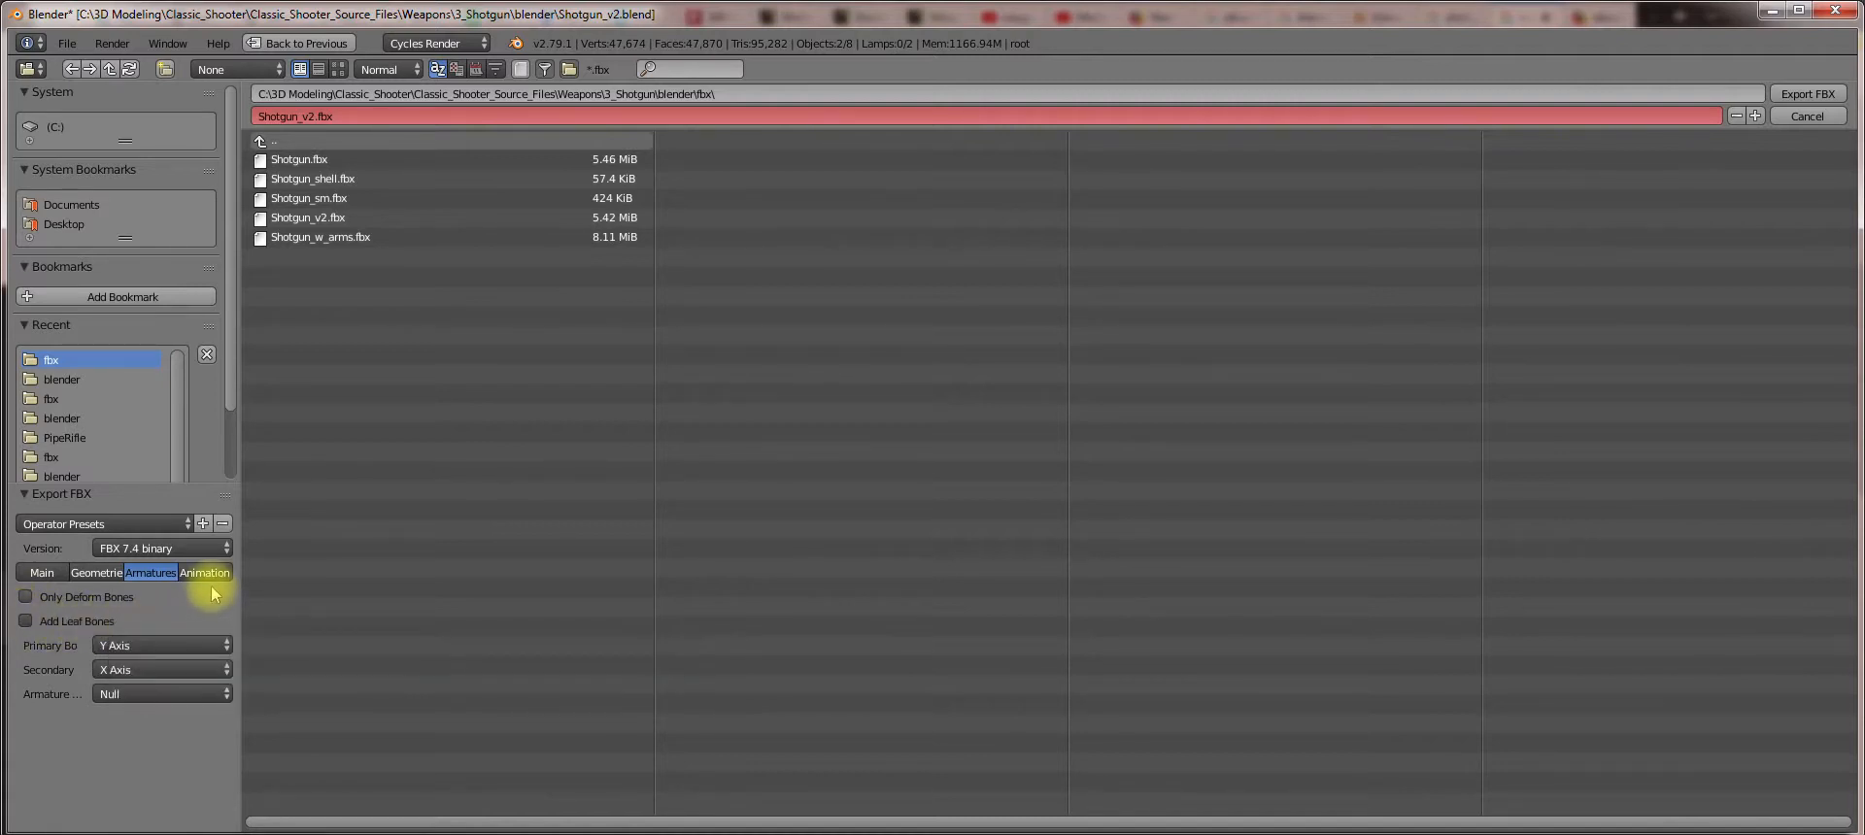
left_click(39, 573)
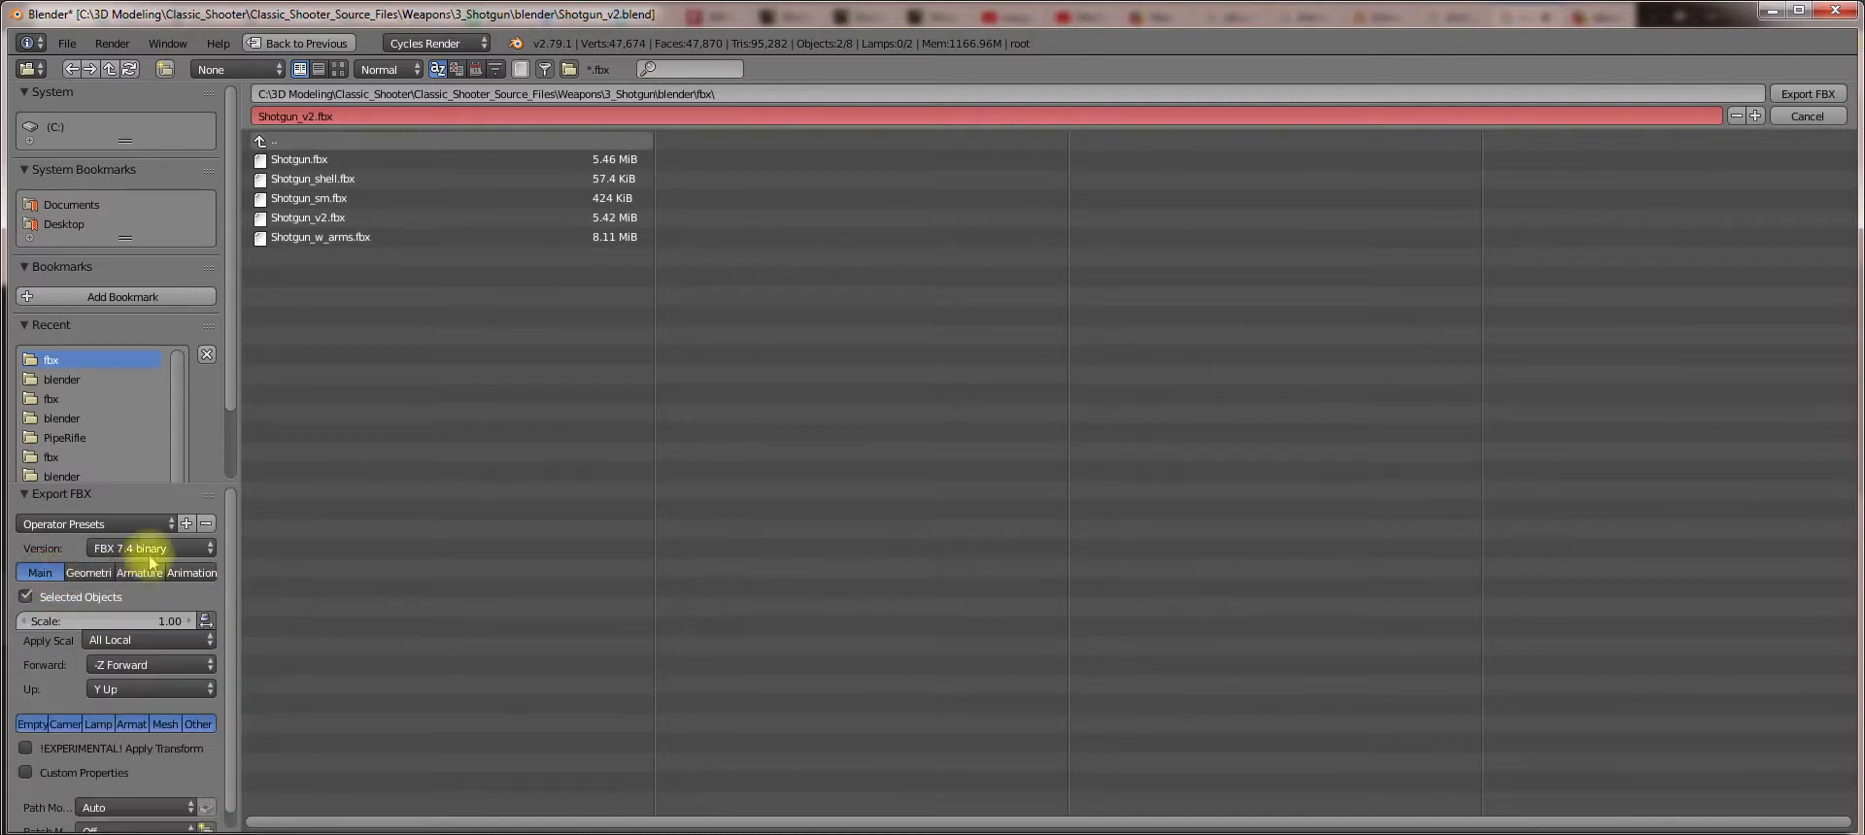
mouse_move(187, 524)
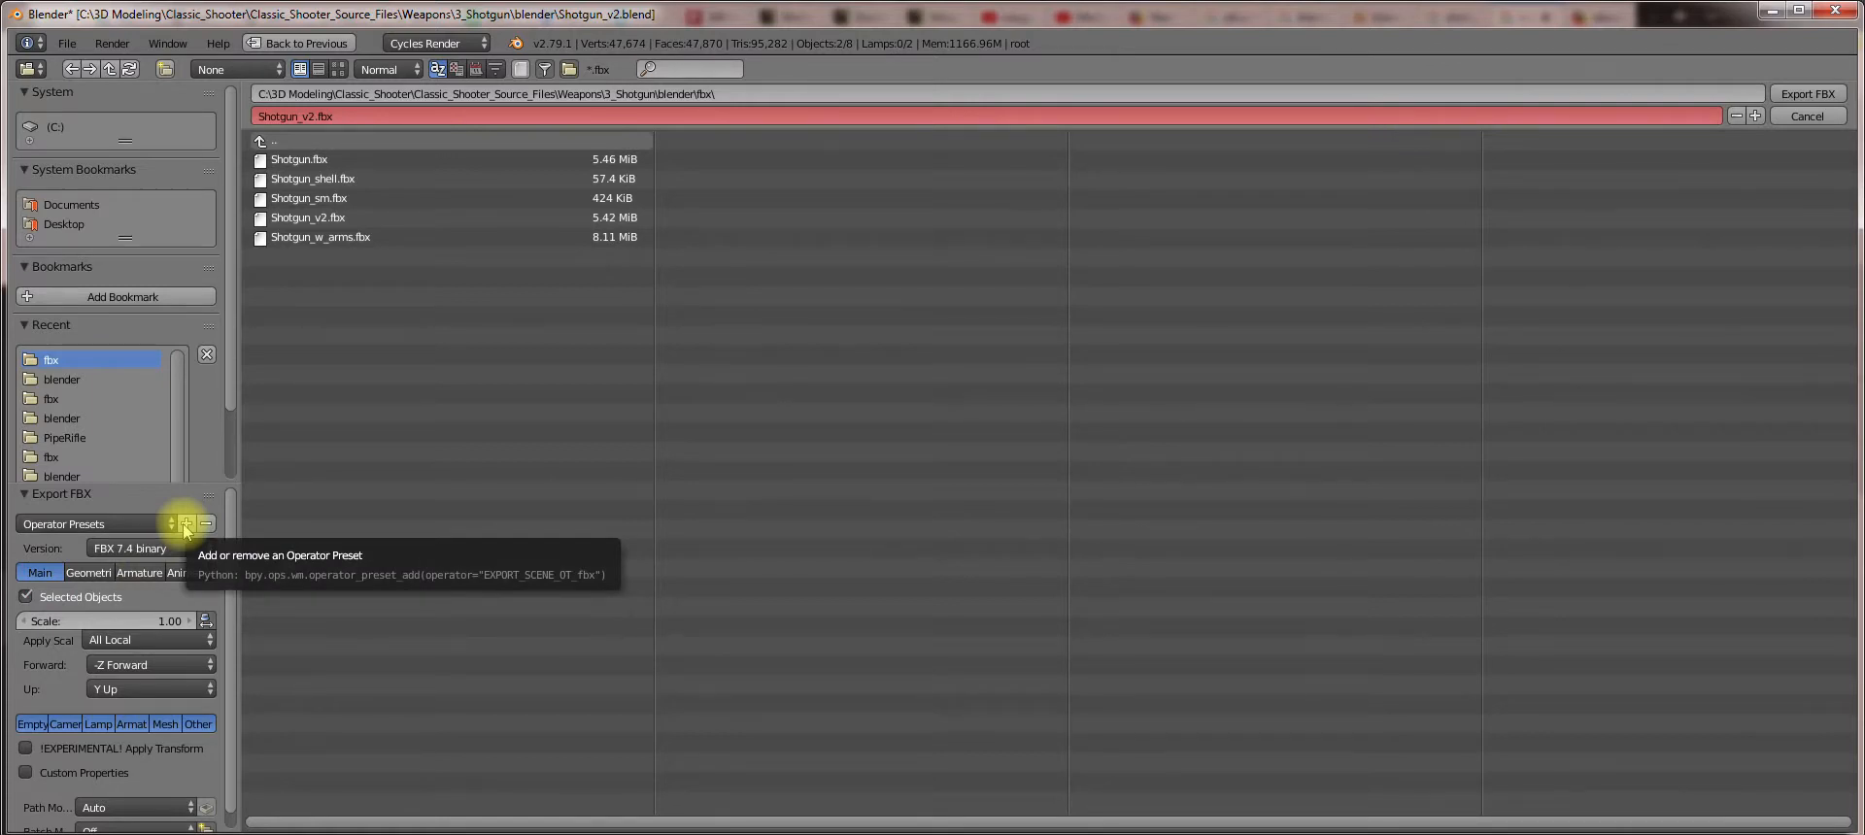
key("Shift+D")
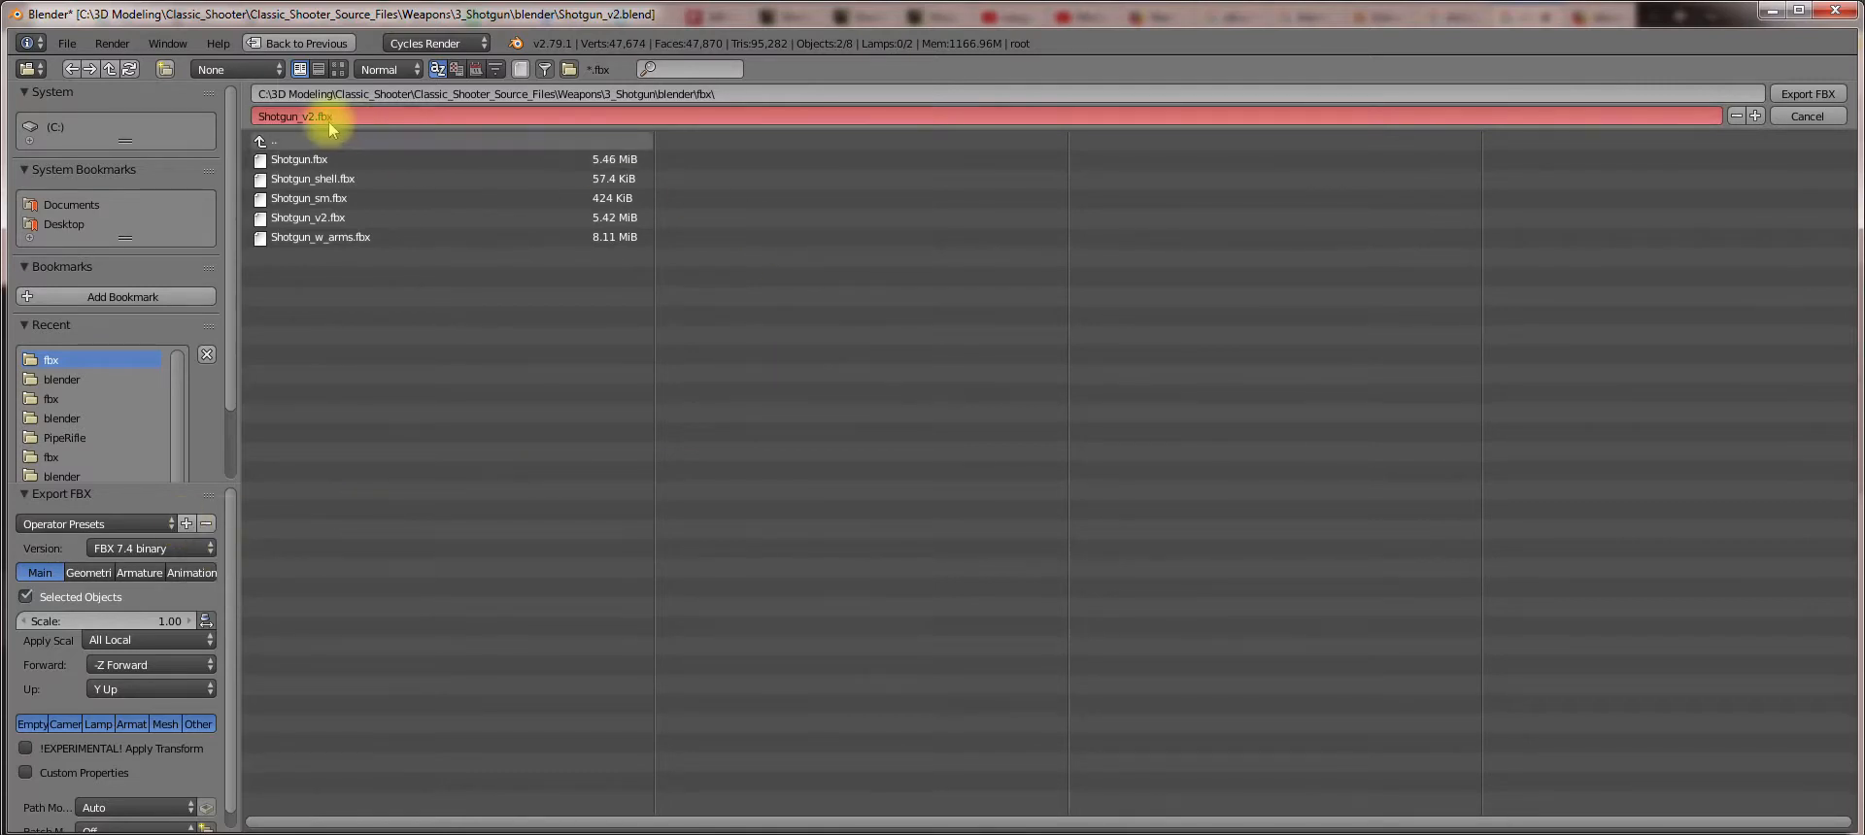
mouse_move(1791, 93)
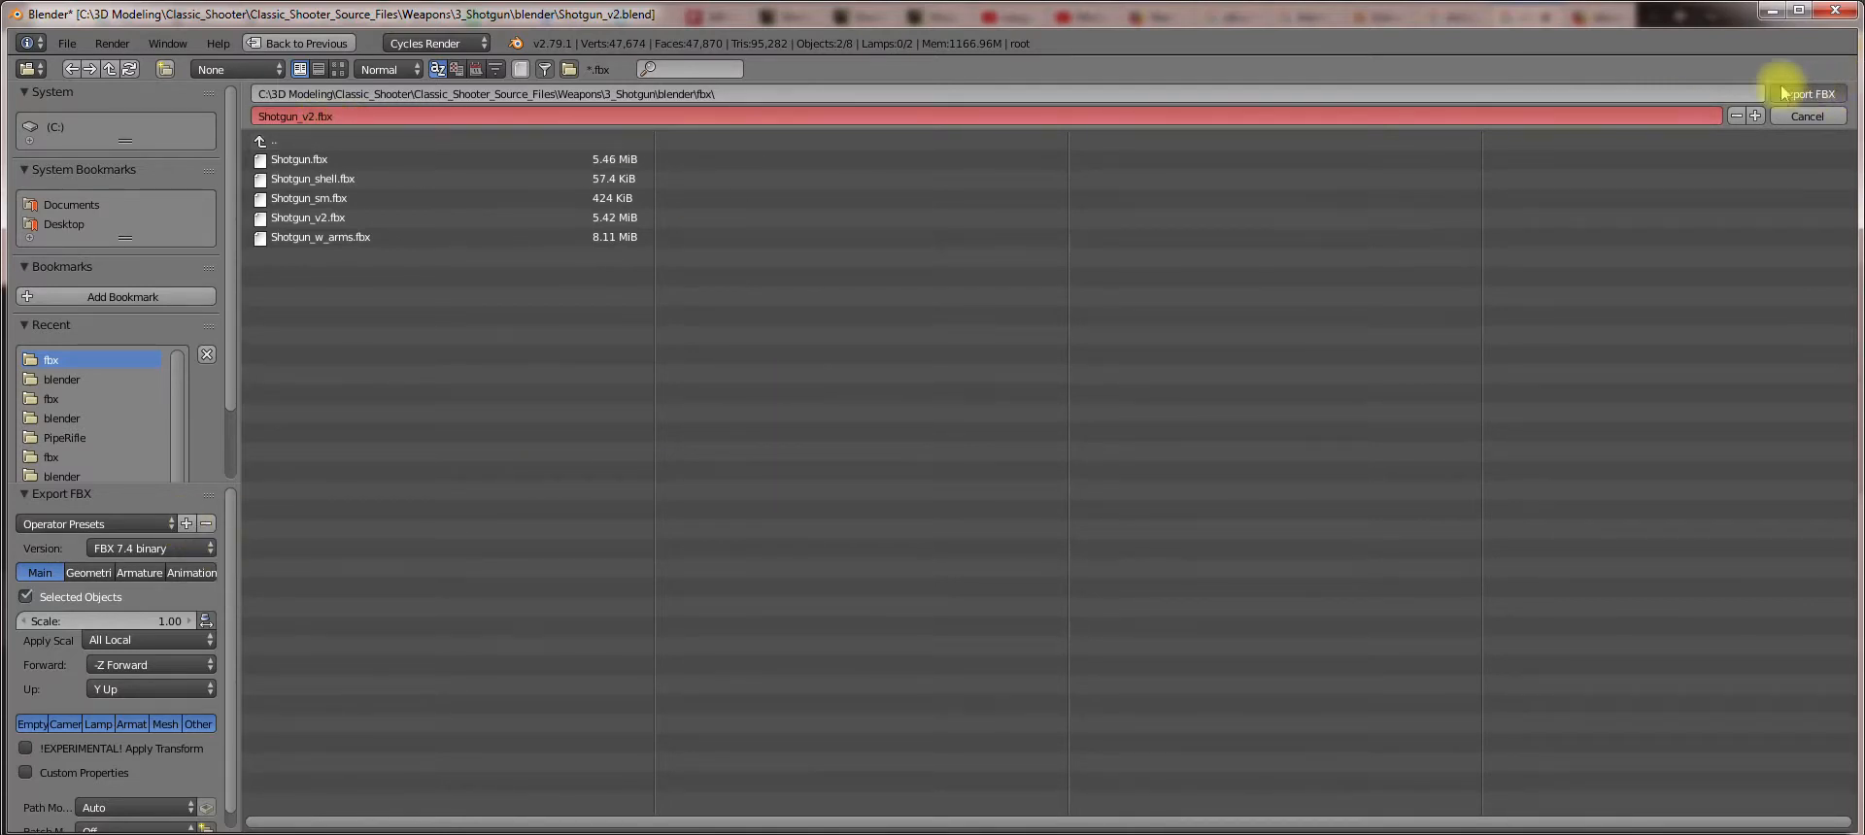